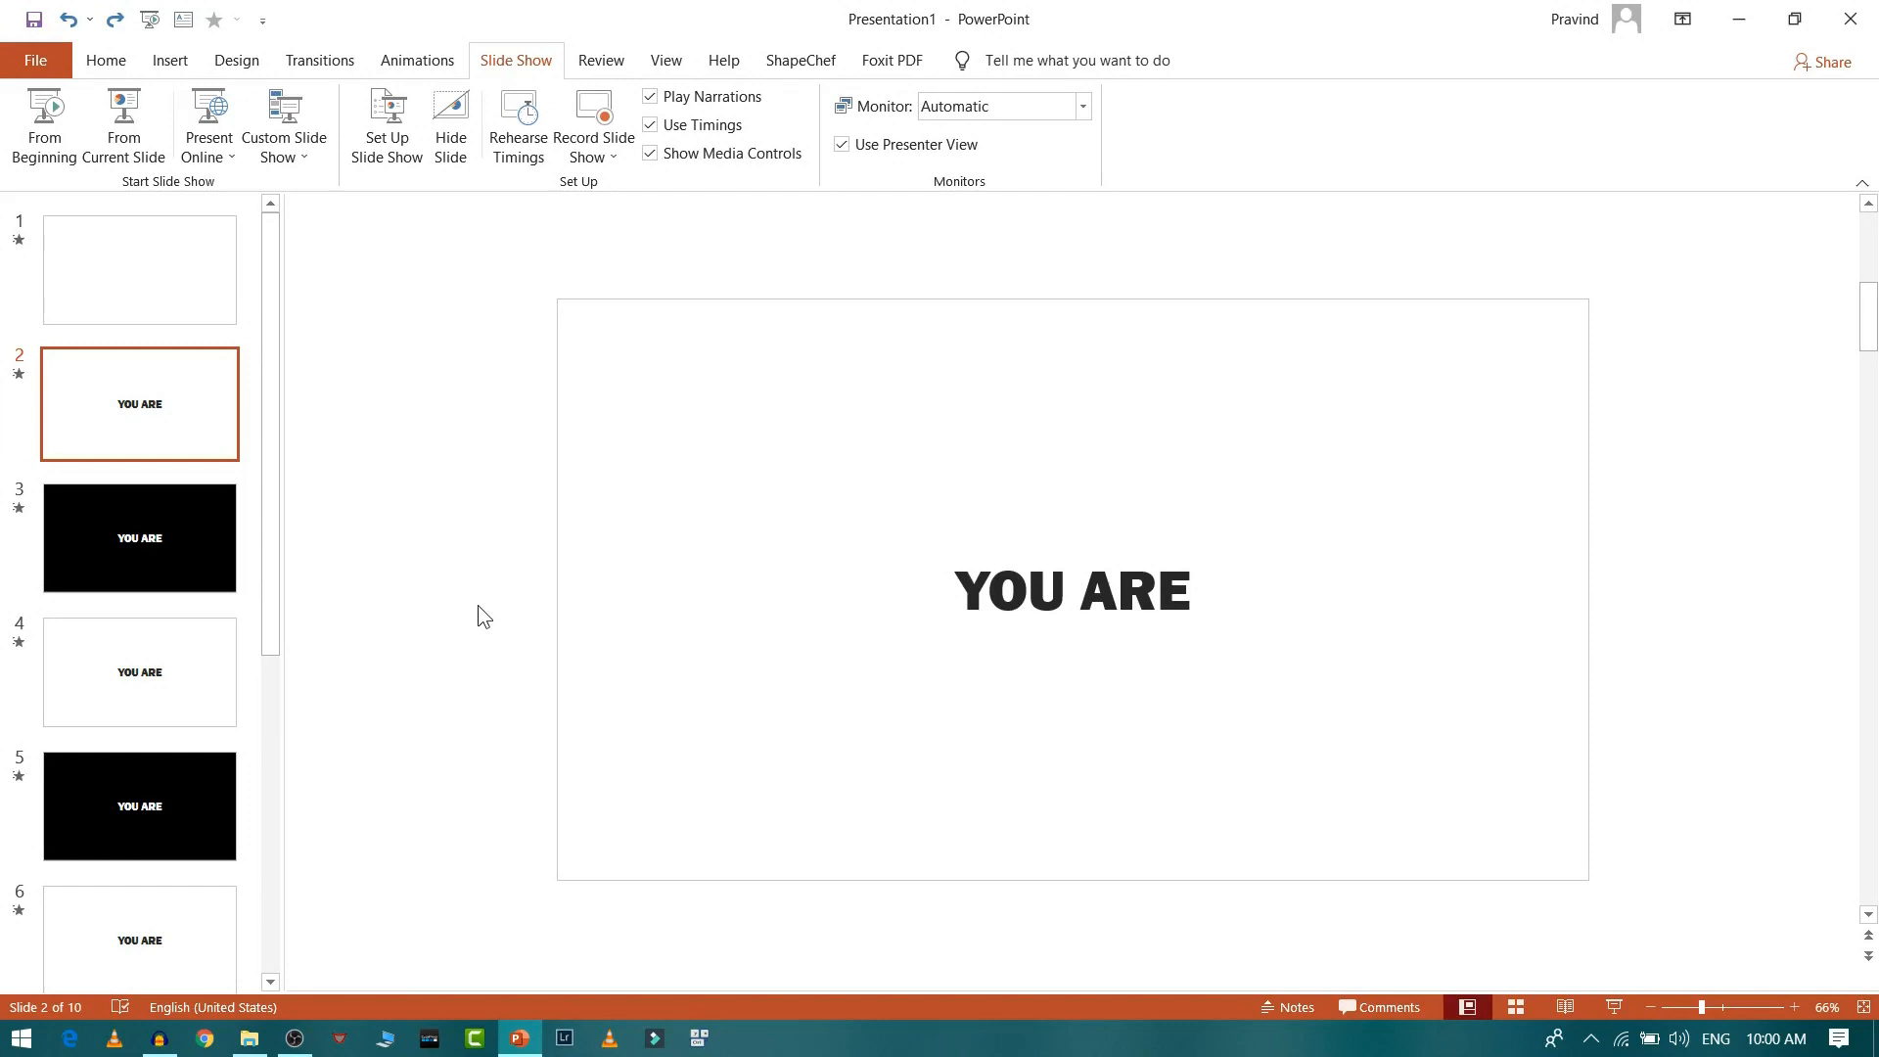
pyautogui.moveTo(327, 243)
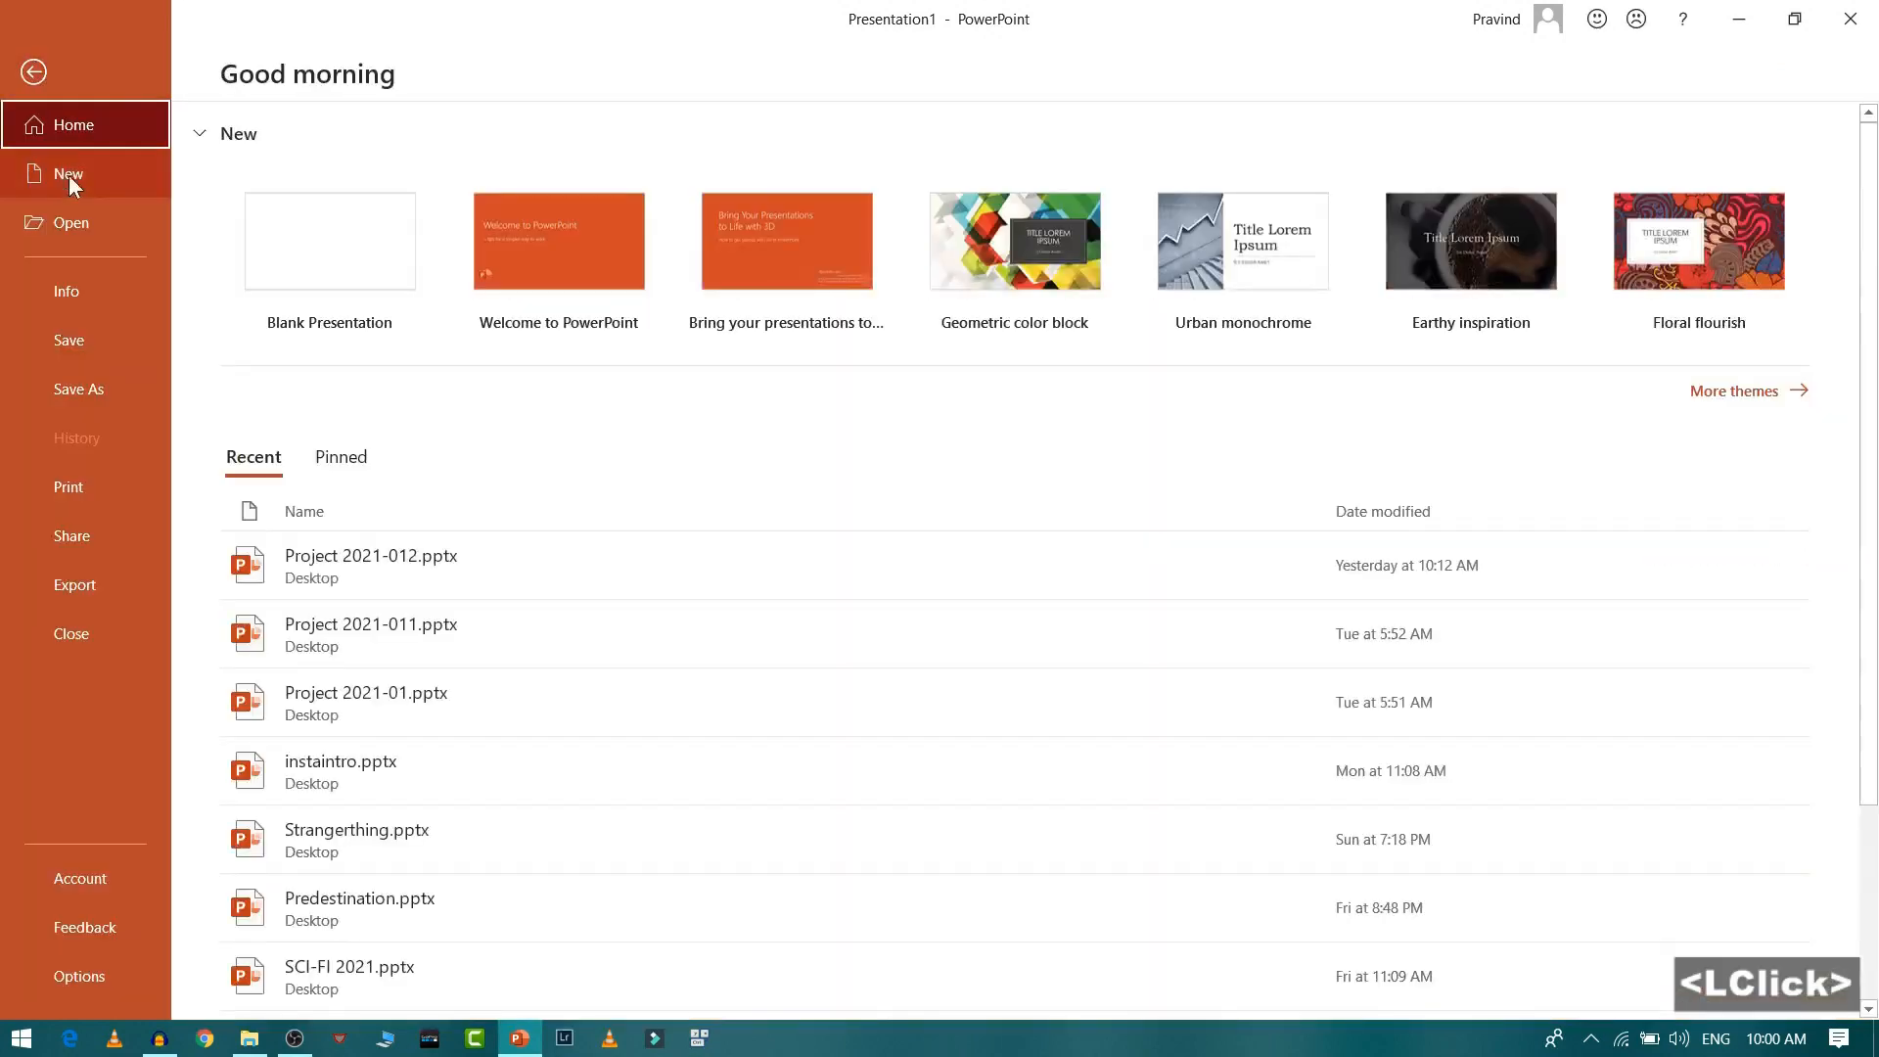
# Start a new blank presentation and delete the title and subtitle placeholders.
pyautogui.click(69, 172)
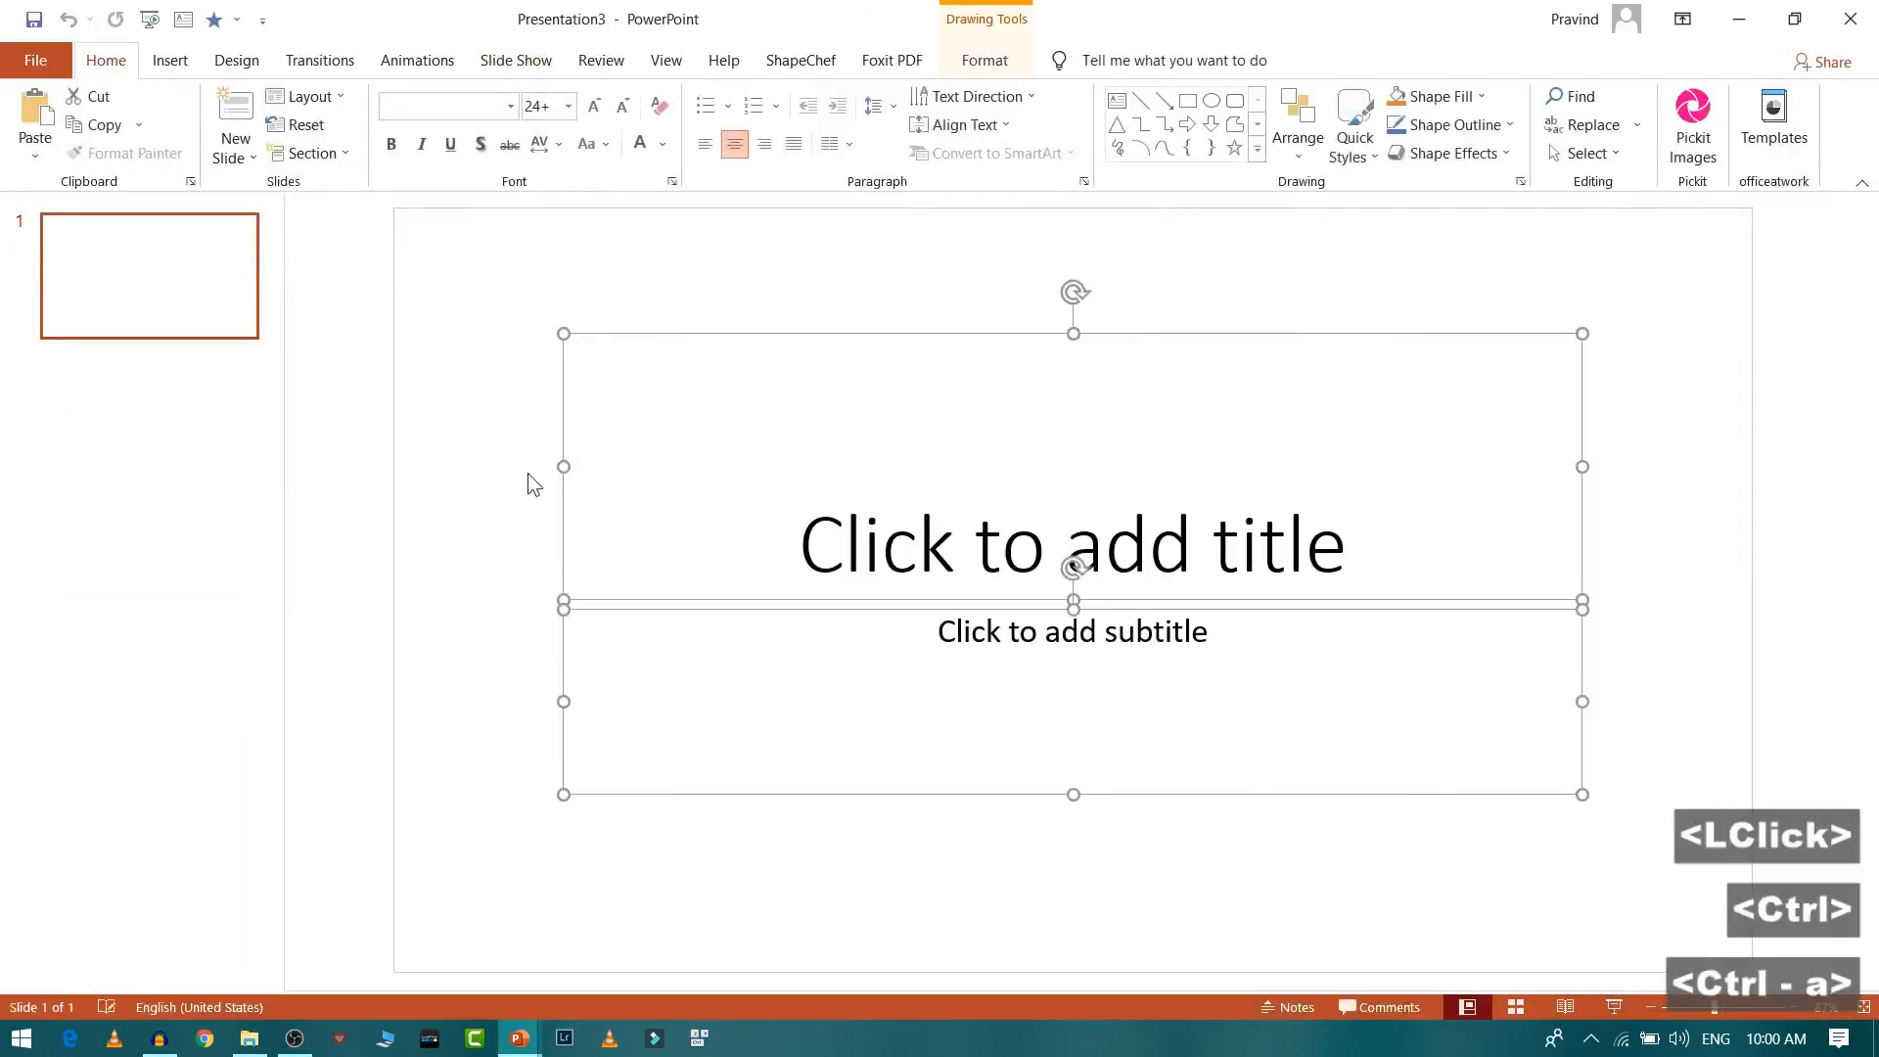
pyautogui.press('delete')
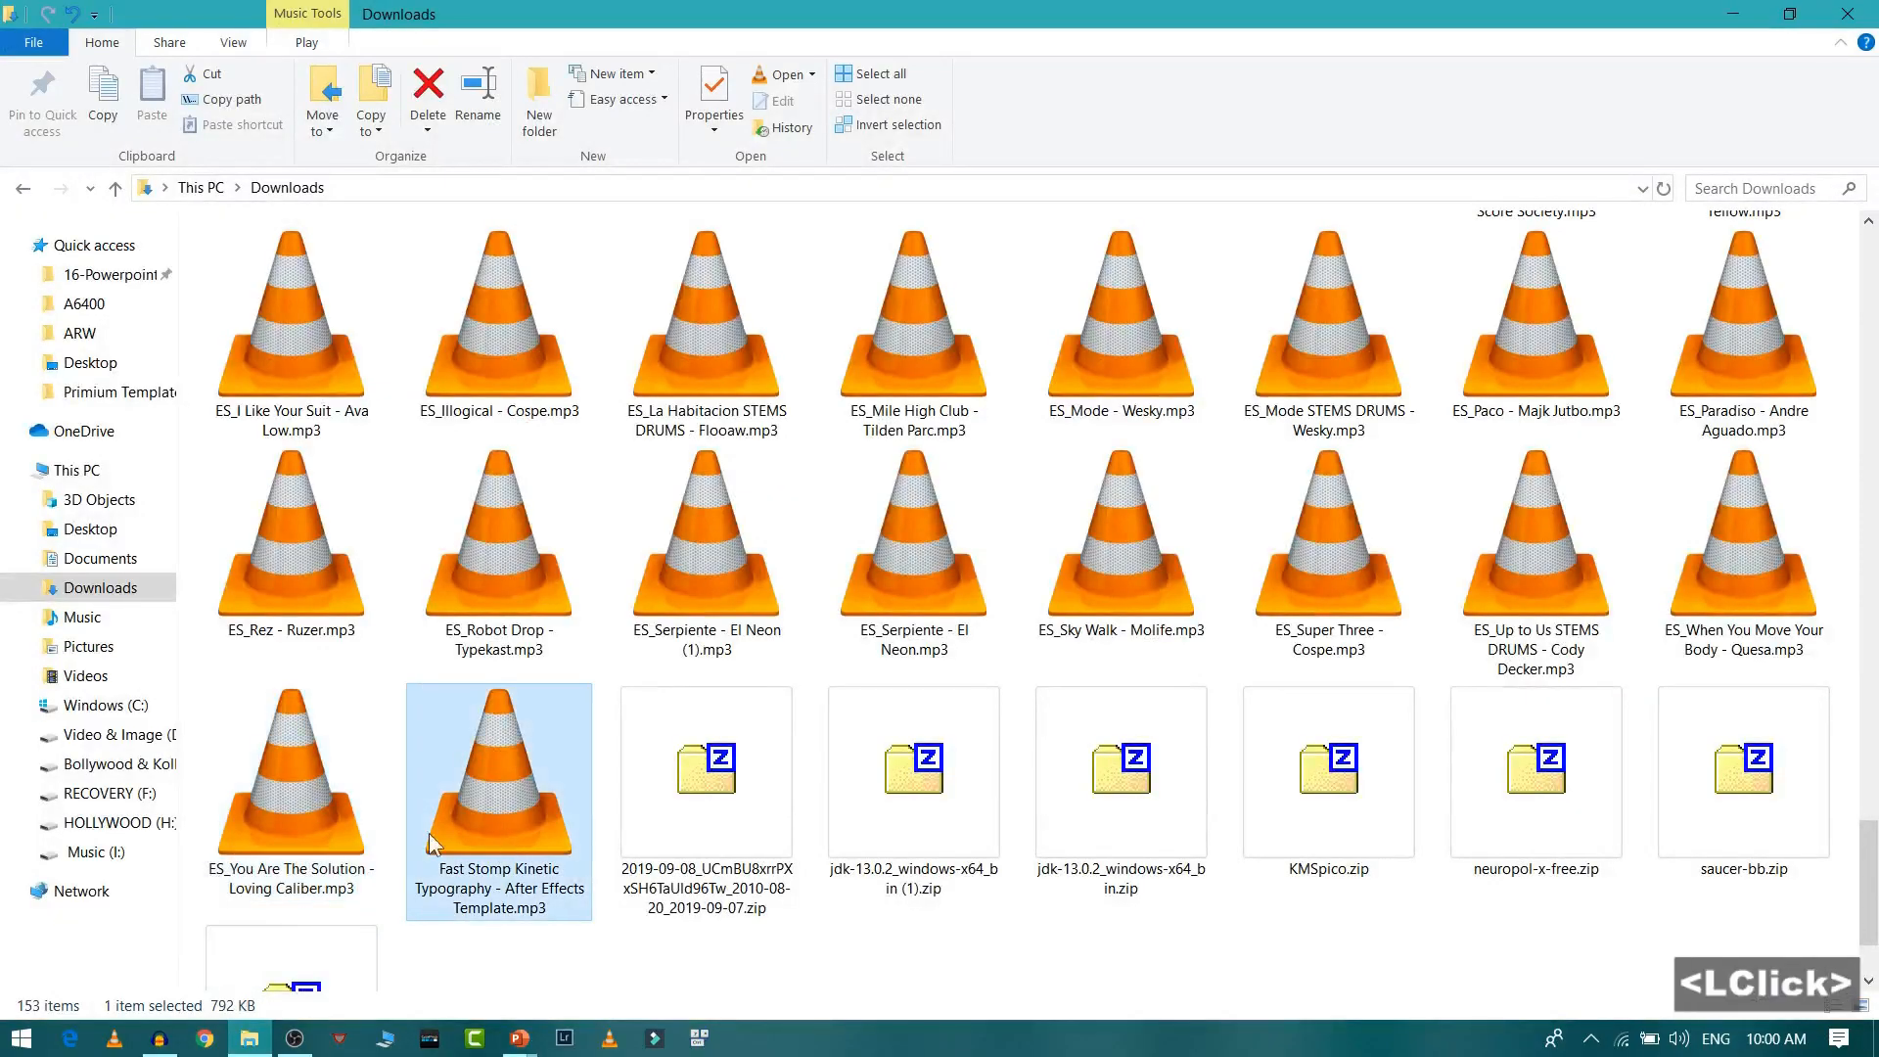
# Select ES_You Are The Solution - Loving Caliber.mp3 in Downloads and drag it onto the slide.
pyautogui.click(292, 779)
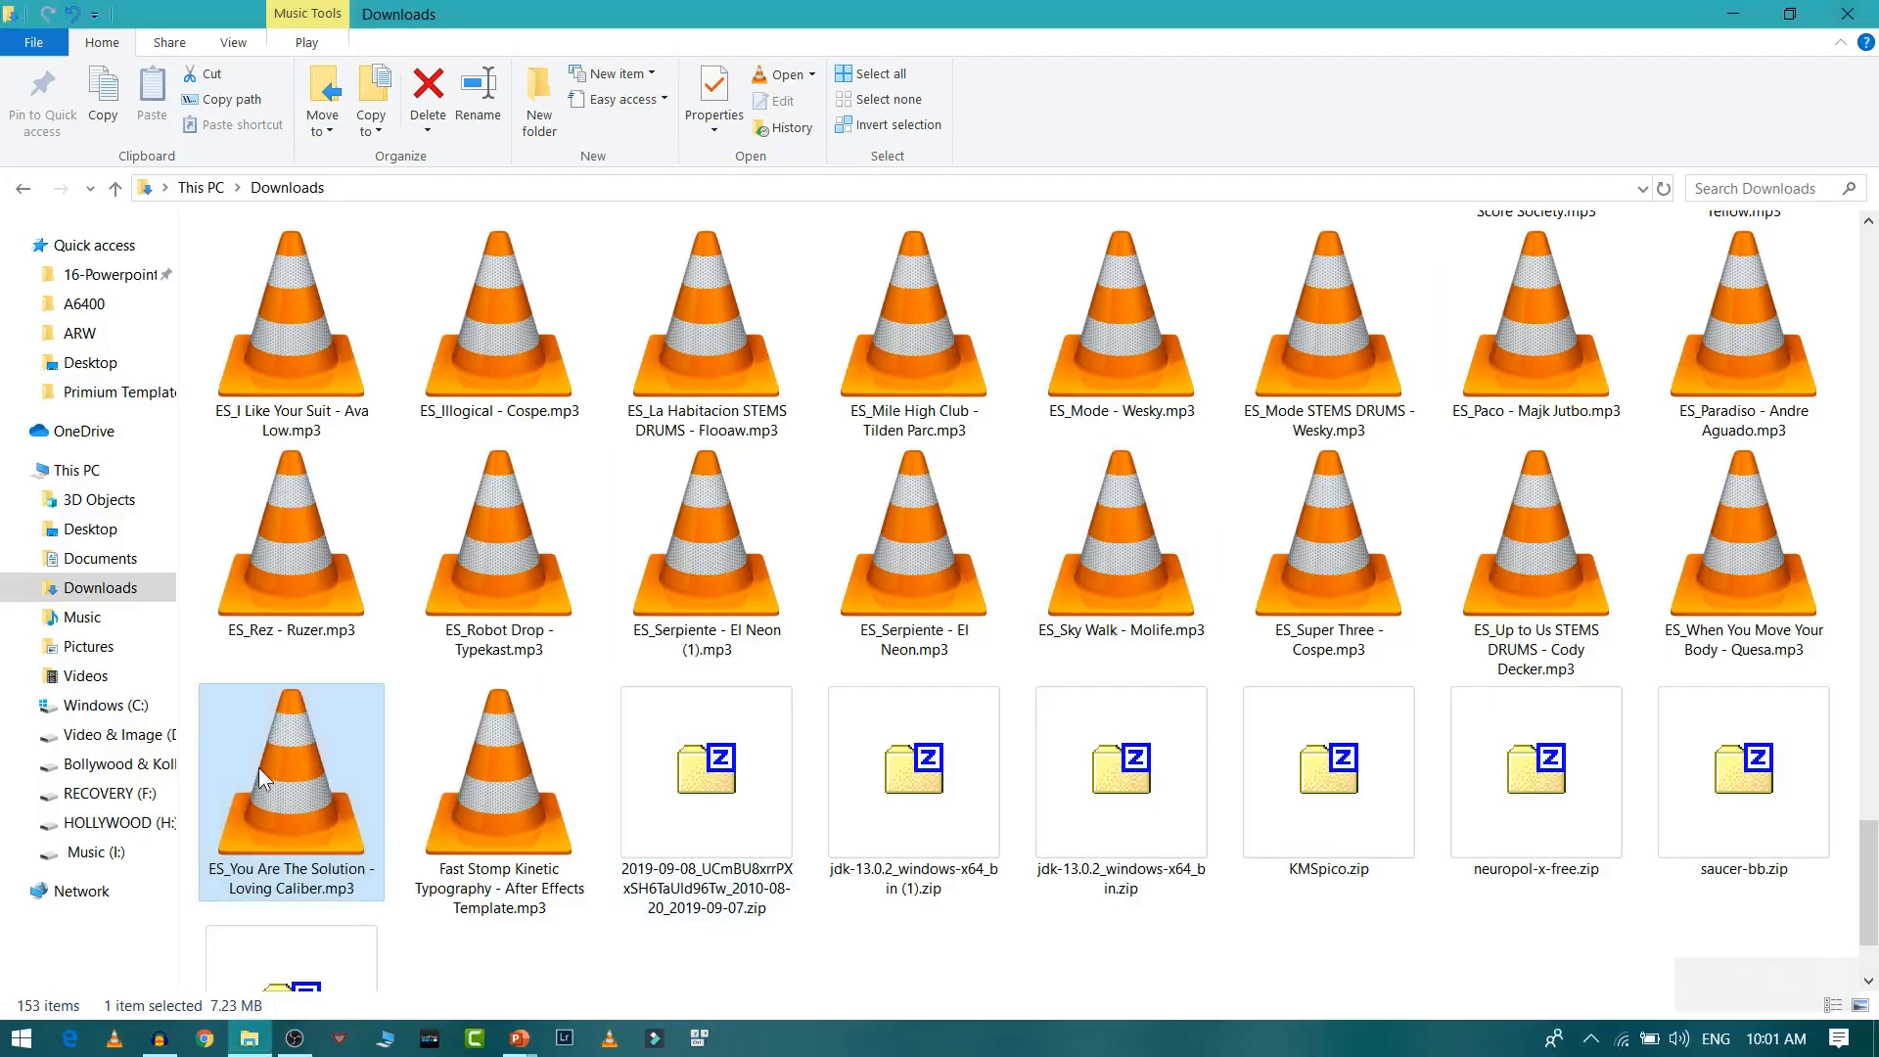
pyautogui.click(292, 774)
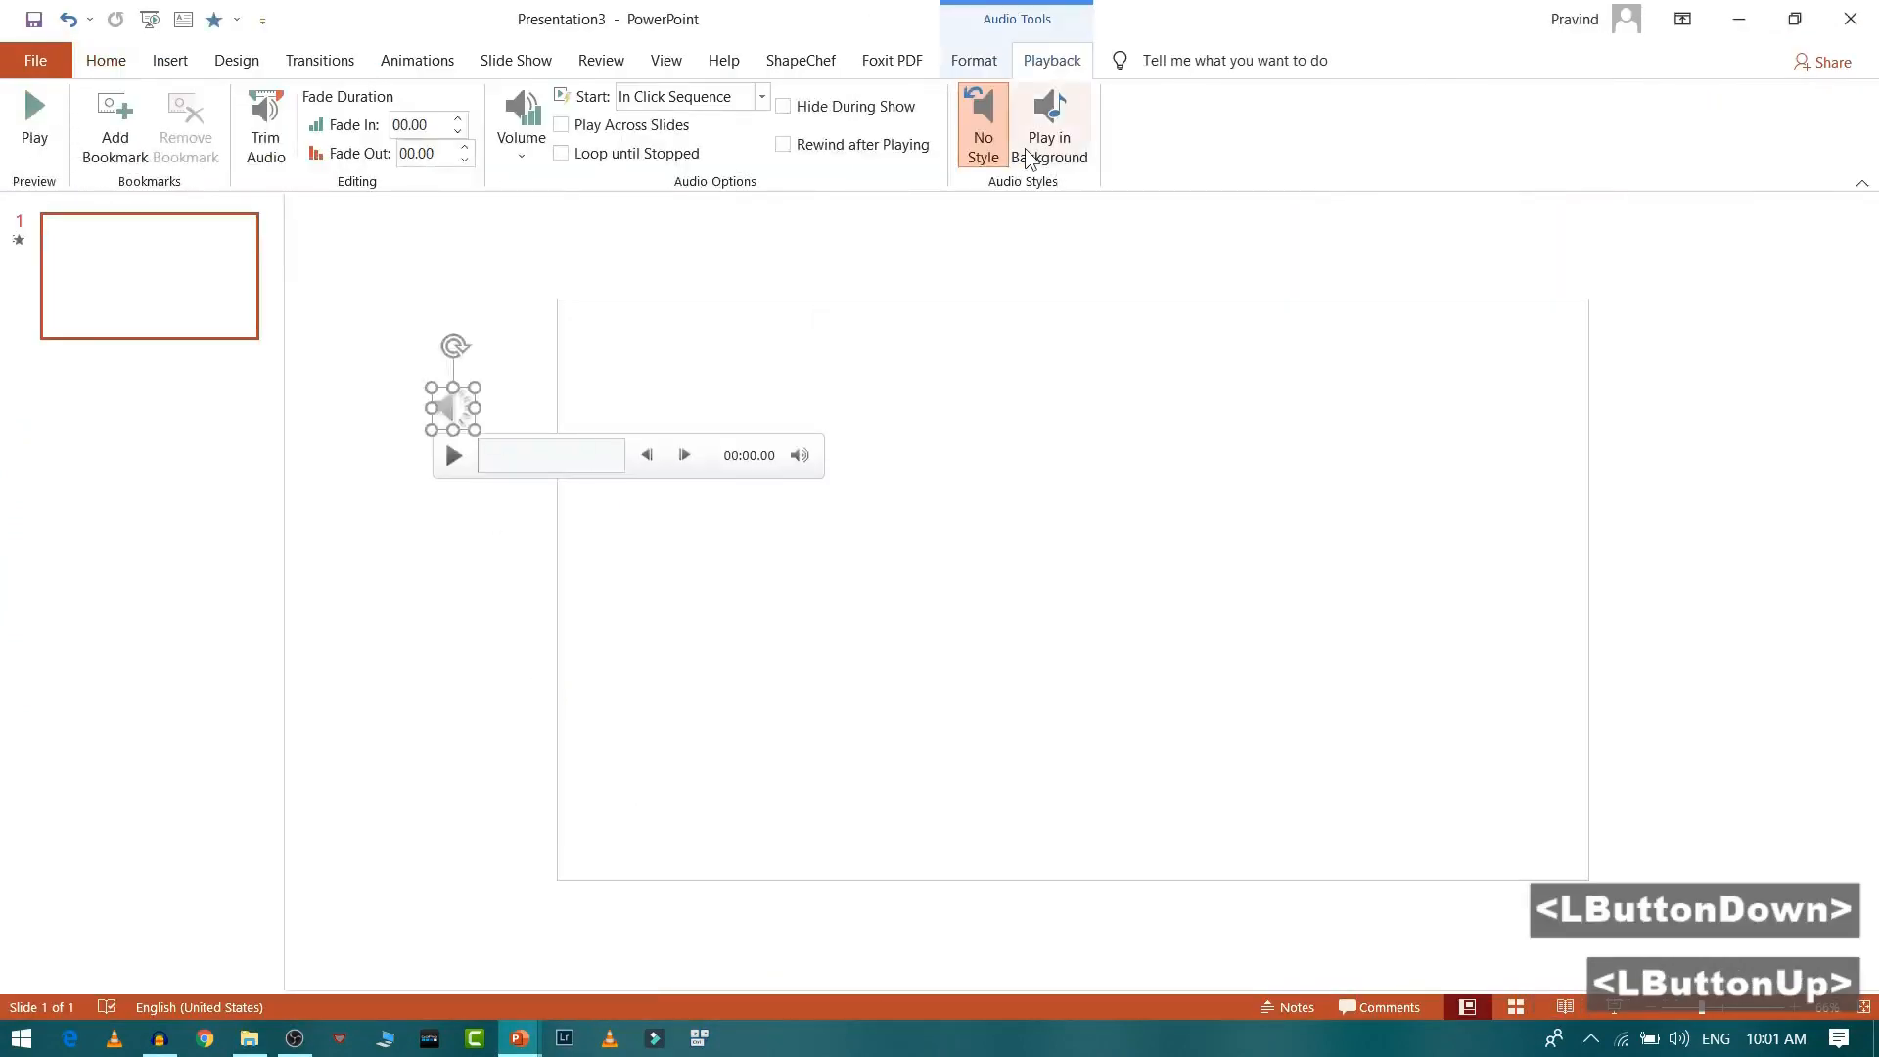
# Set the song to Play in Background with Loop until Stopped turned off.
pyautogui.click(1047, 126)
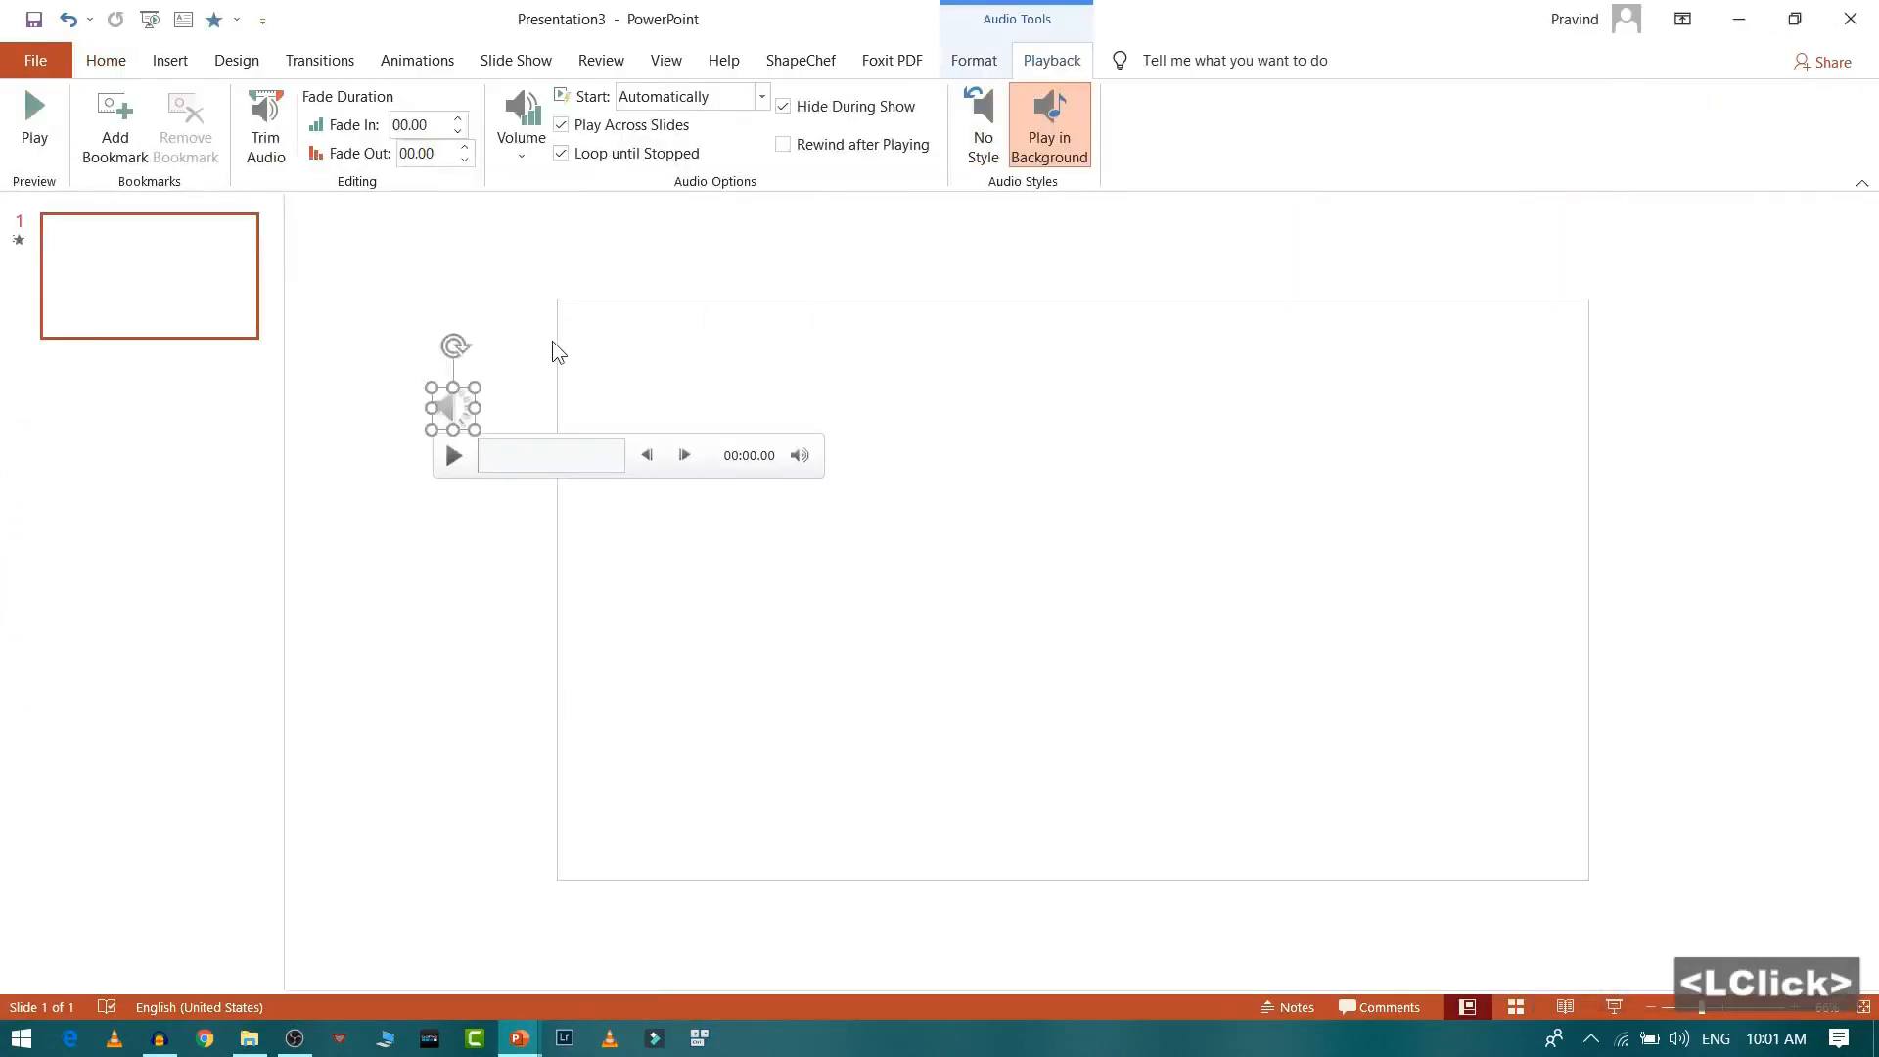
pyautogui.click(1049, 126)
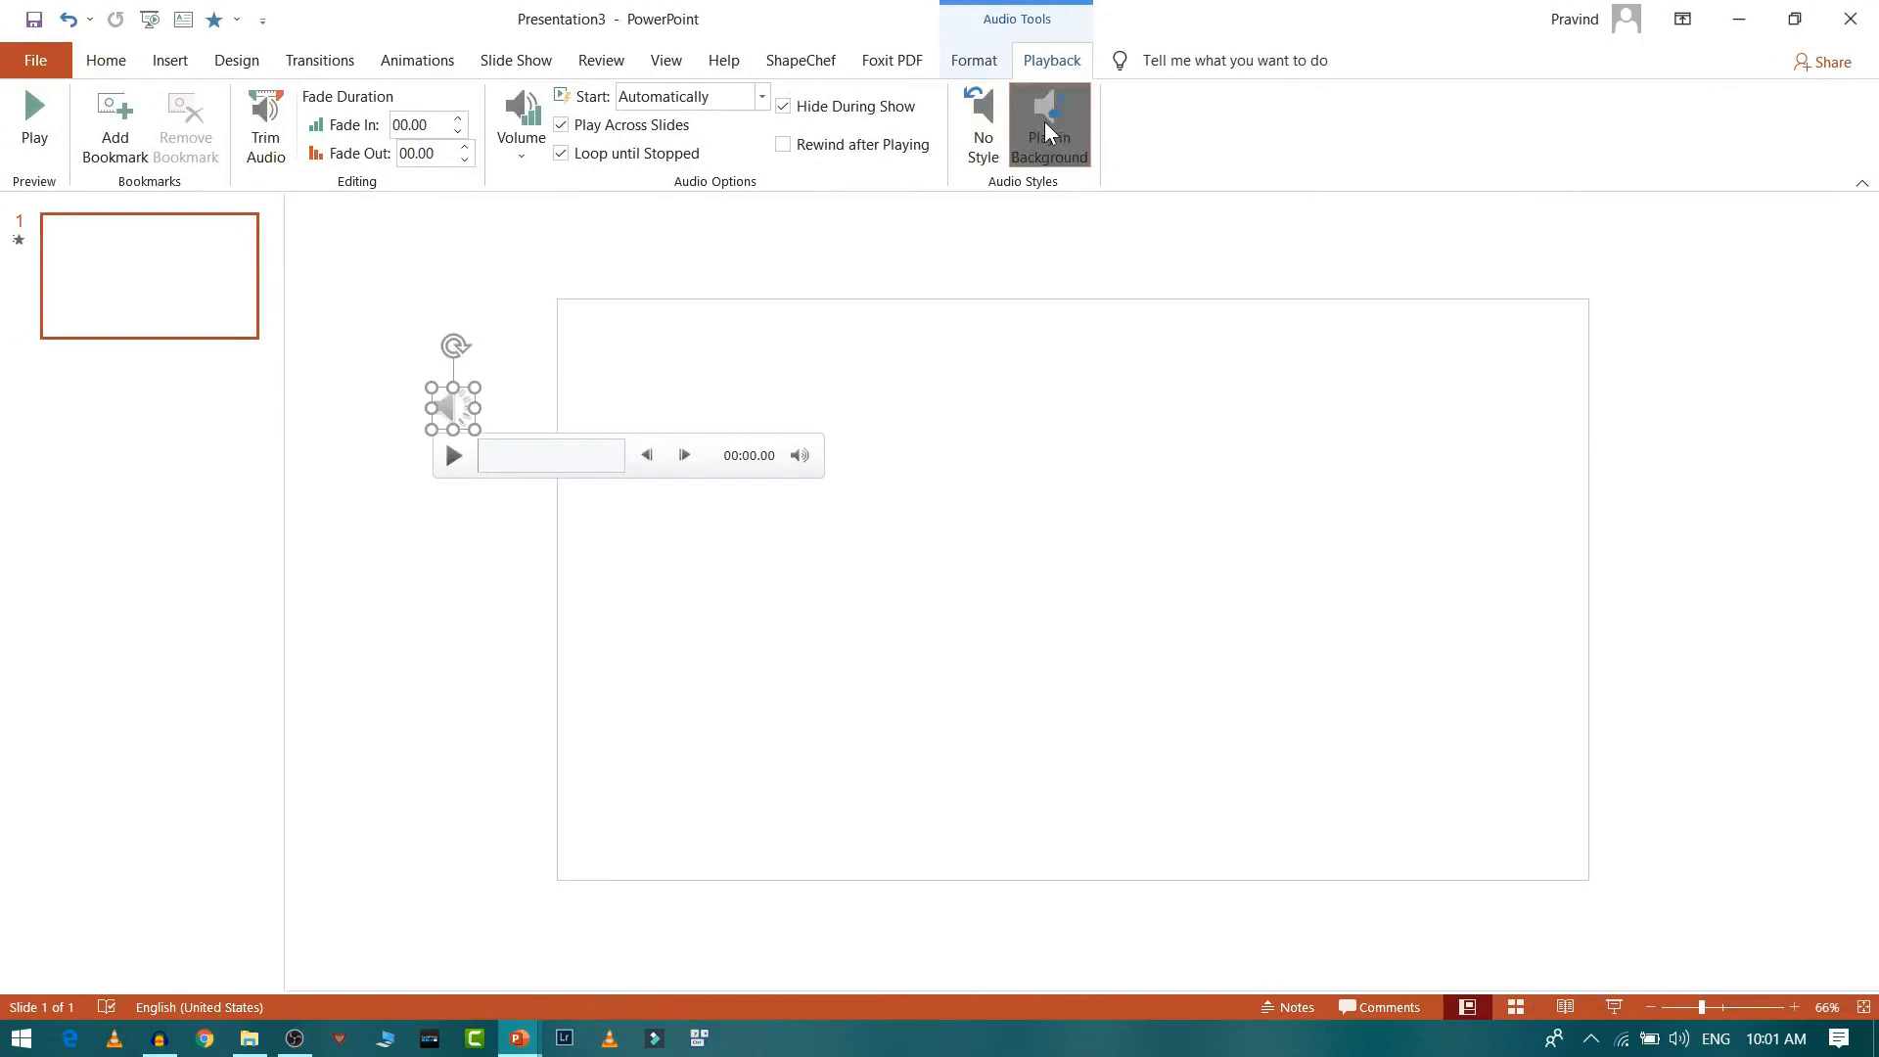
pyautogui.click(1049, 125)
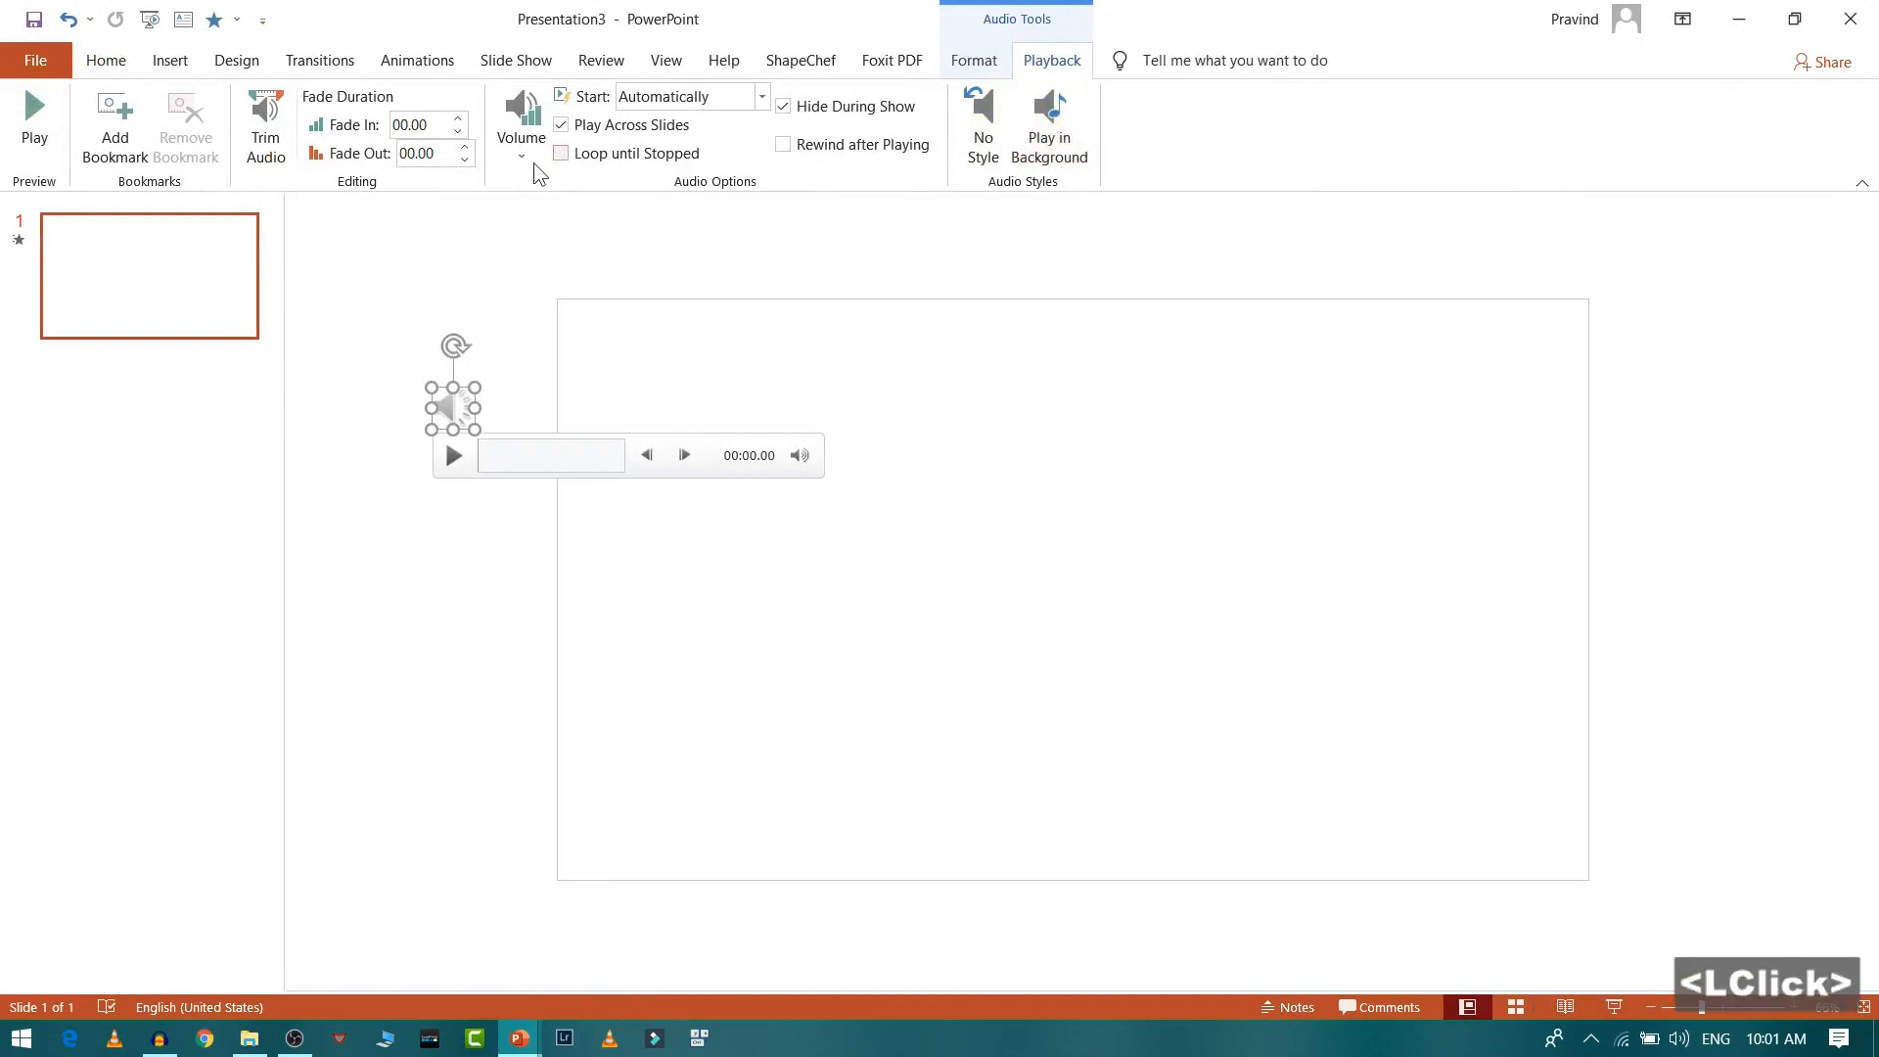
pyautogui.click(264, 125)
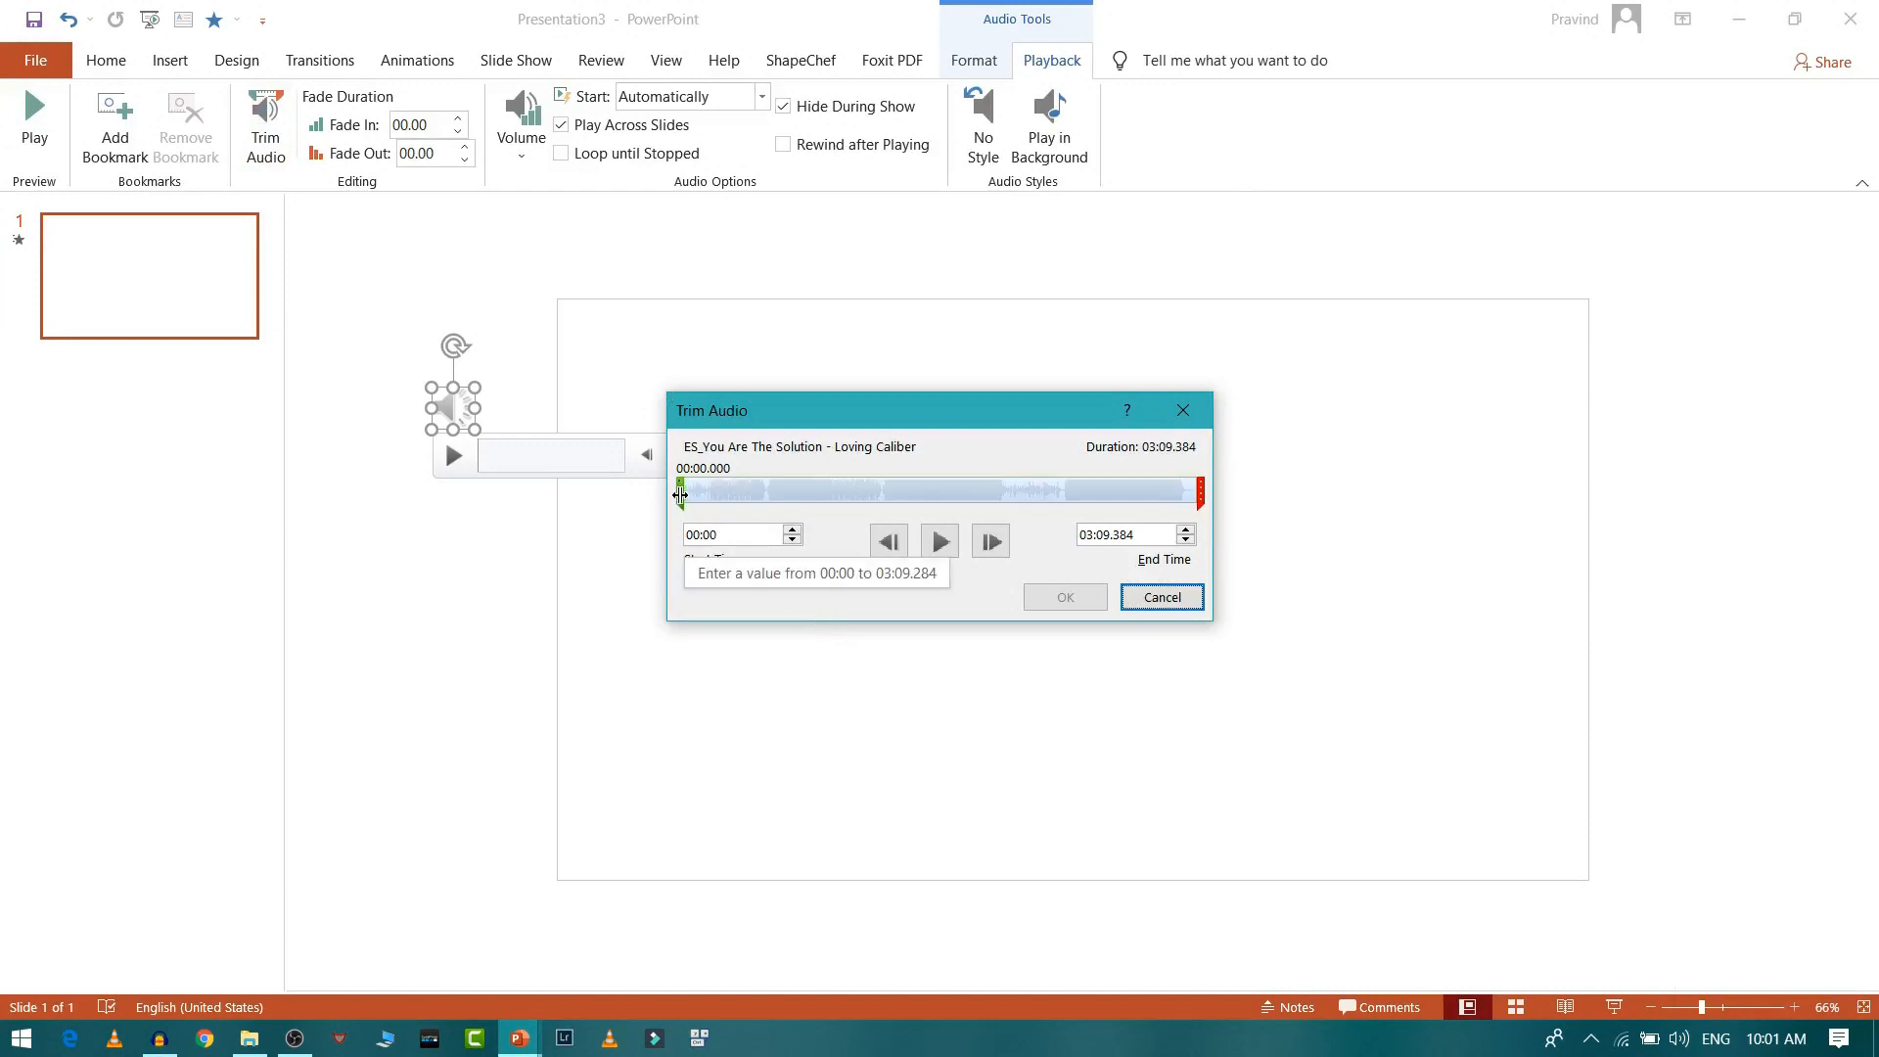
# Trim the song so it starts at about 00:30.669, previewing and confirming the new start.
pyautogui.moveTo(679, 490); pyautogui.dragTo(760, 489)
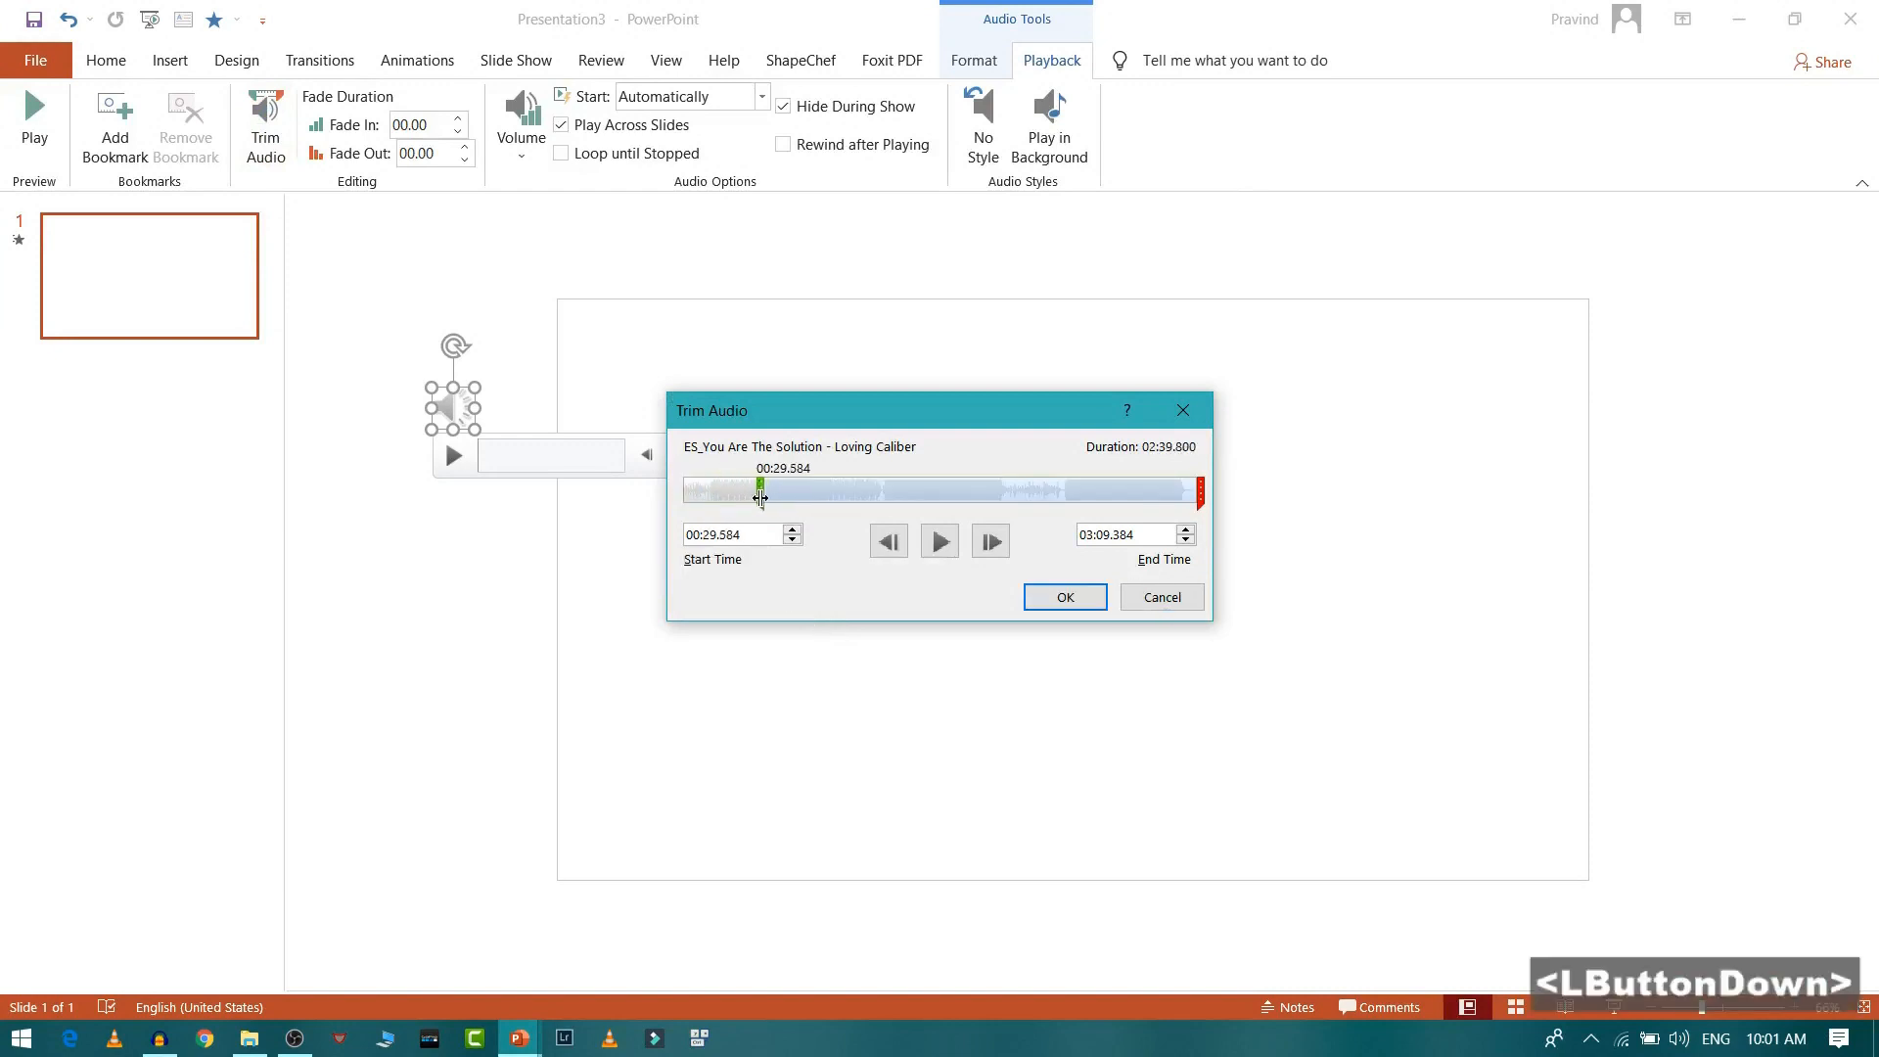
pyautogui.click(939, 541)
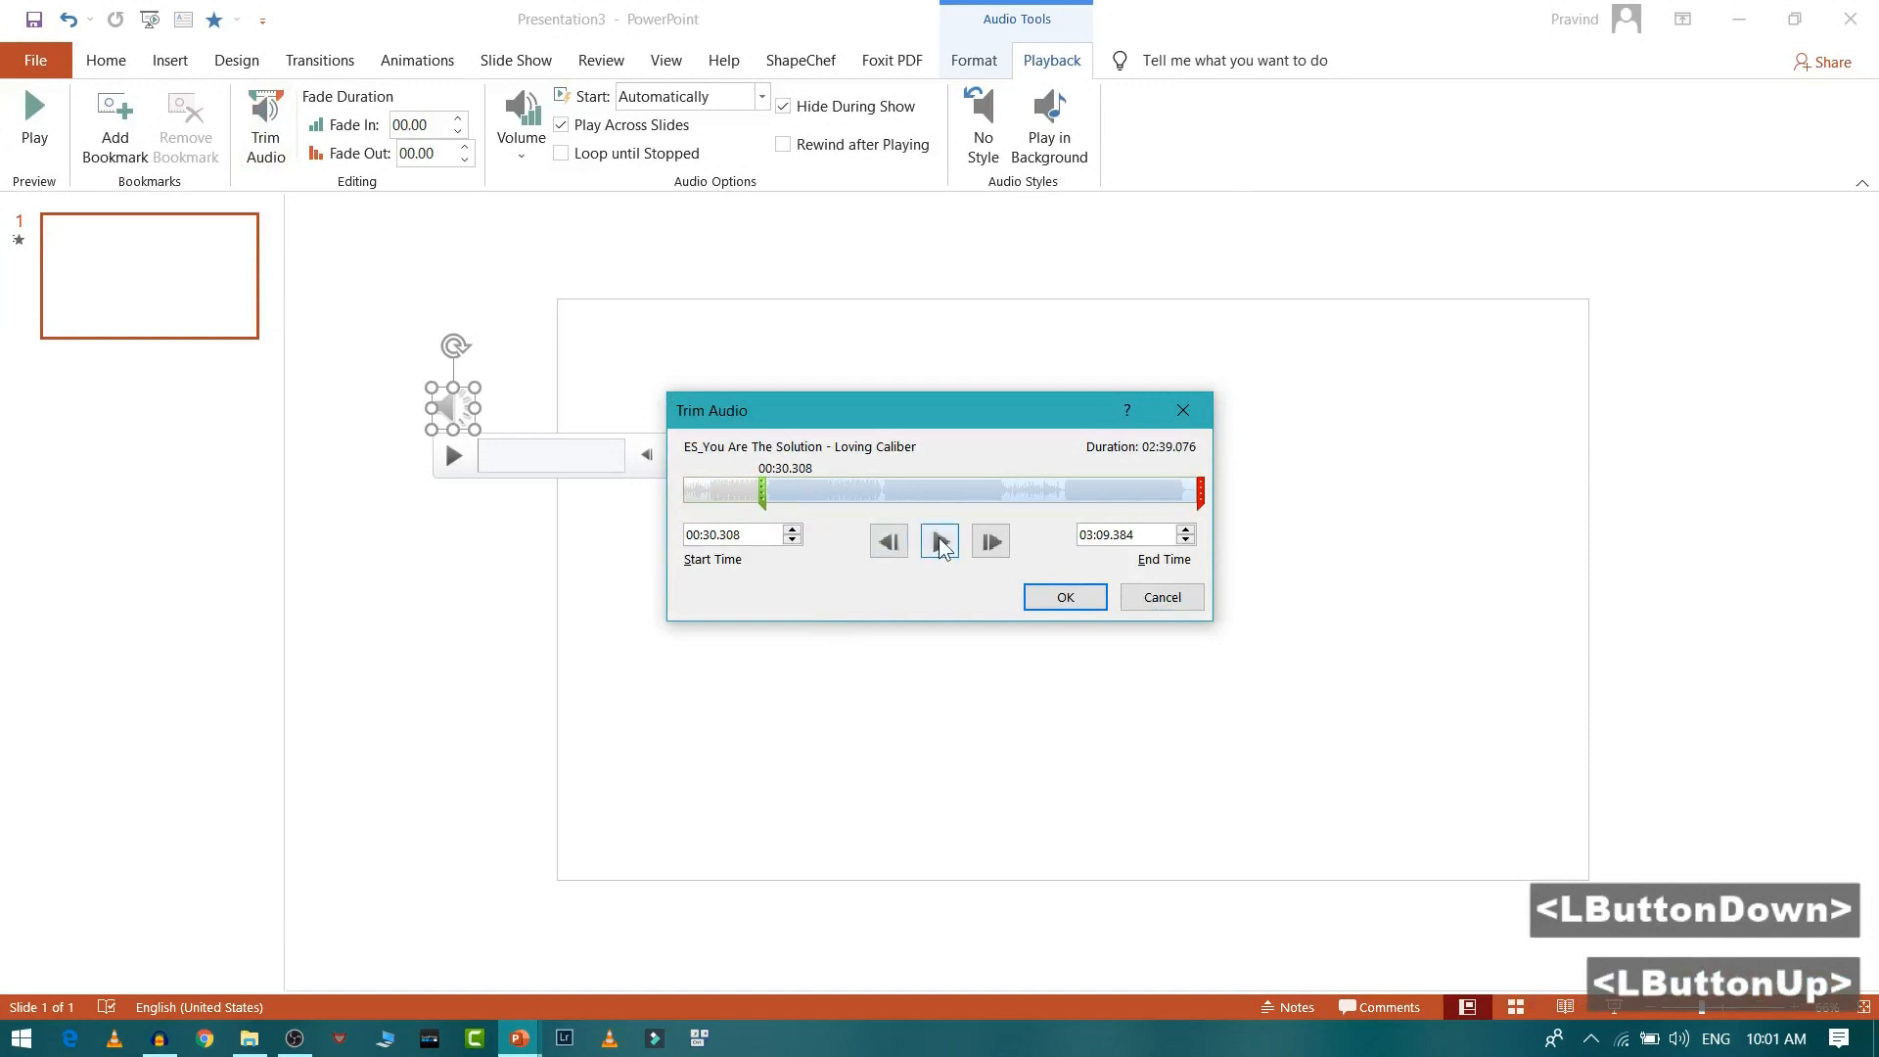
pyautogui.click(941, 540)
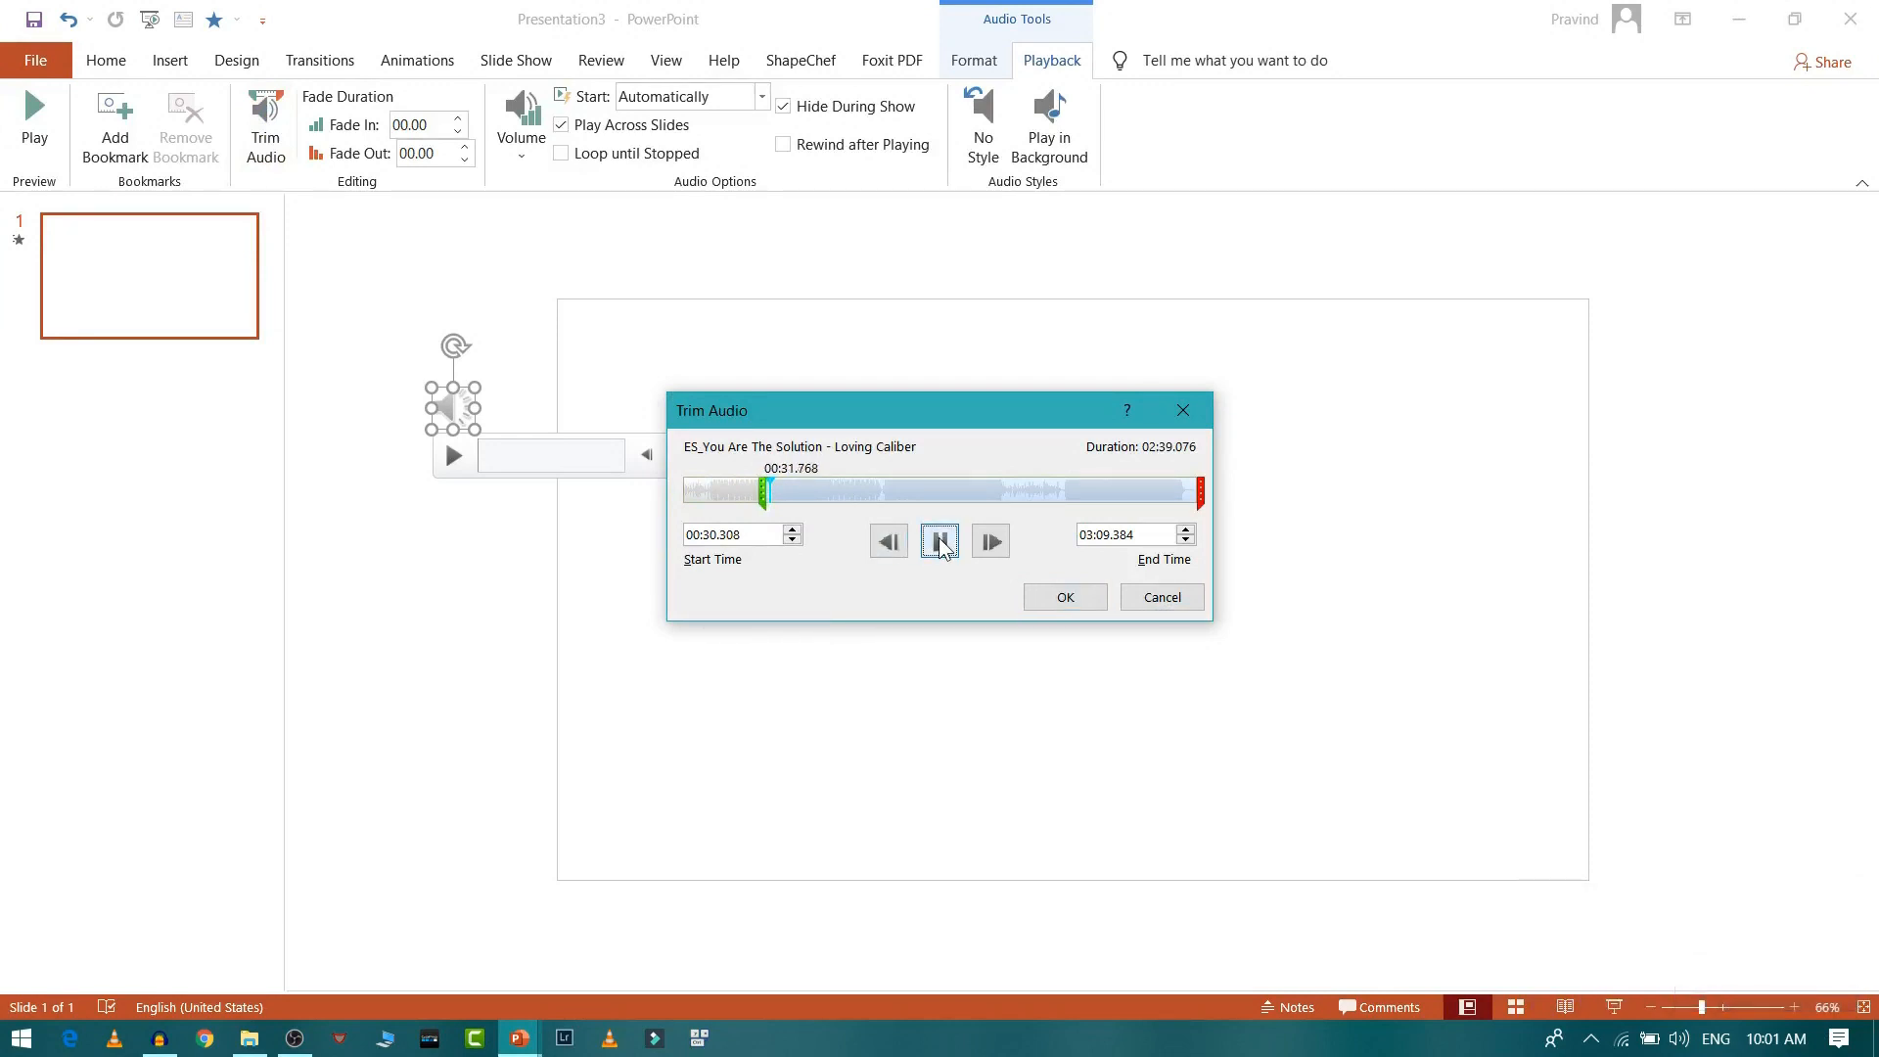
pyautogui.click(940, 540)
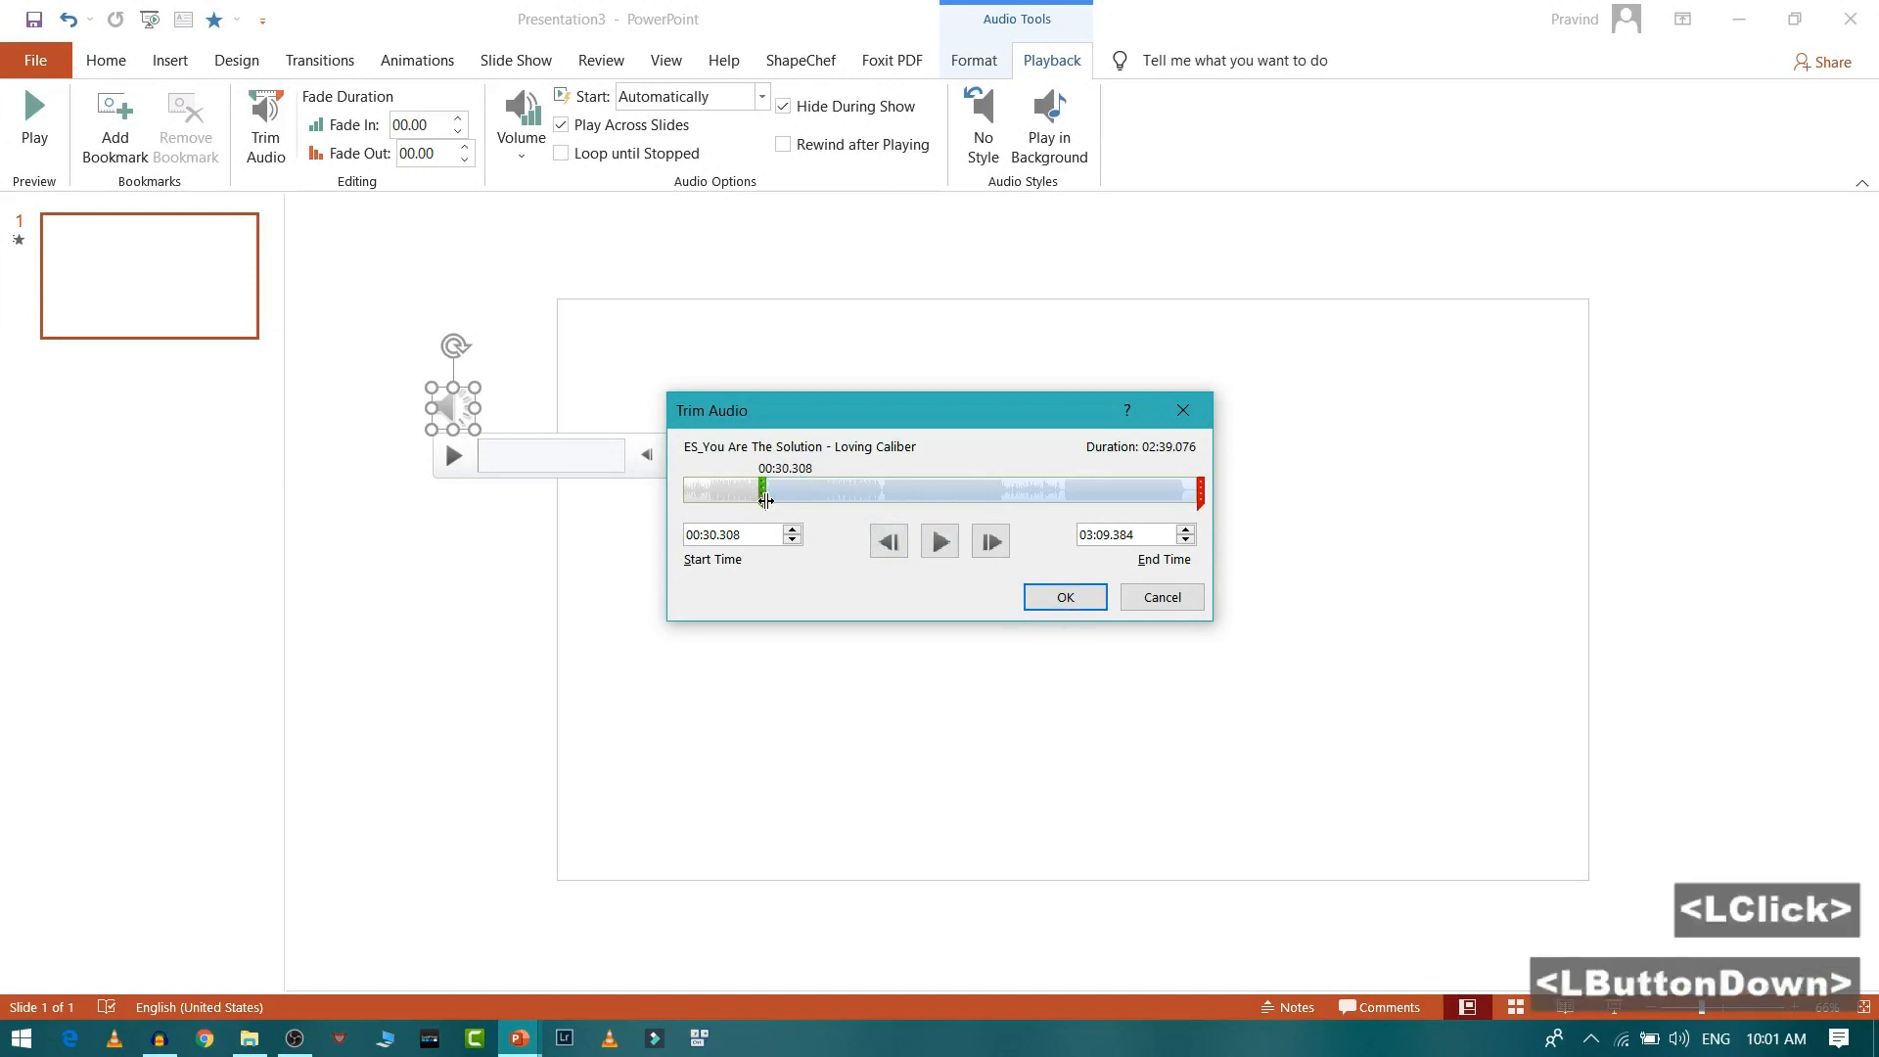
pyautogui.click(940, 540)
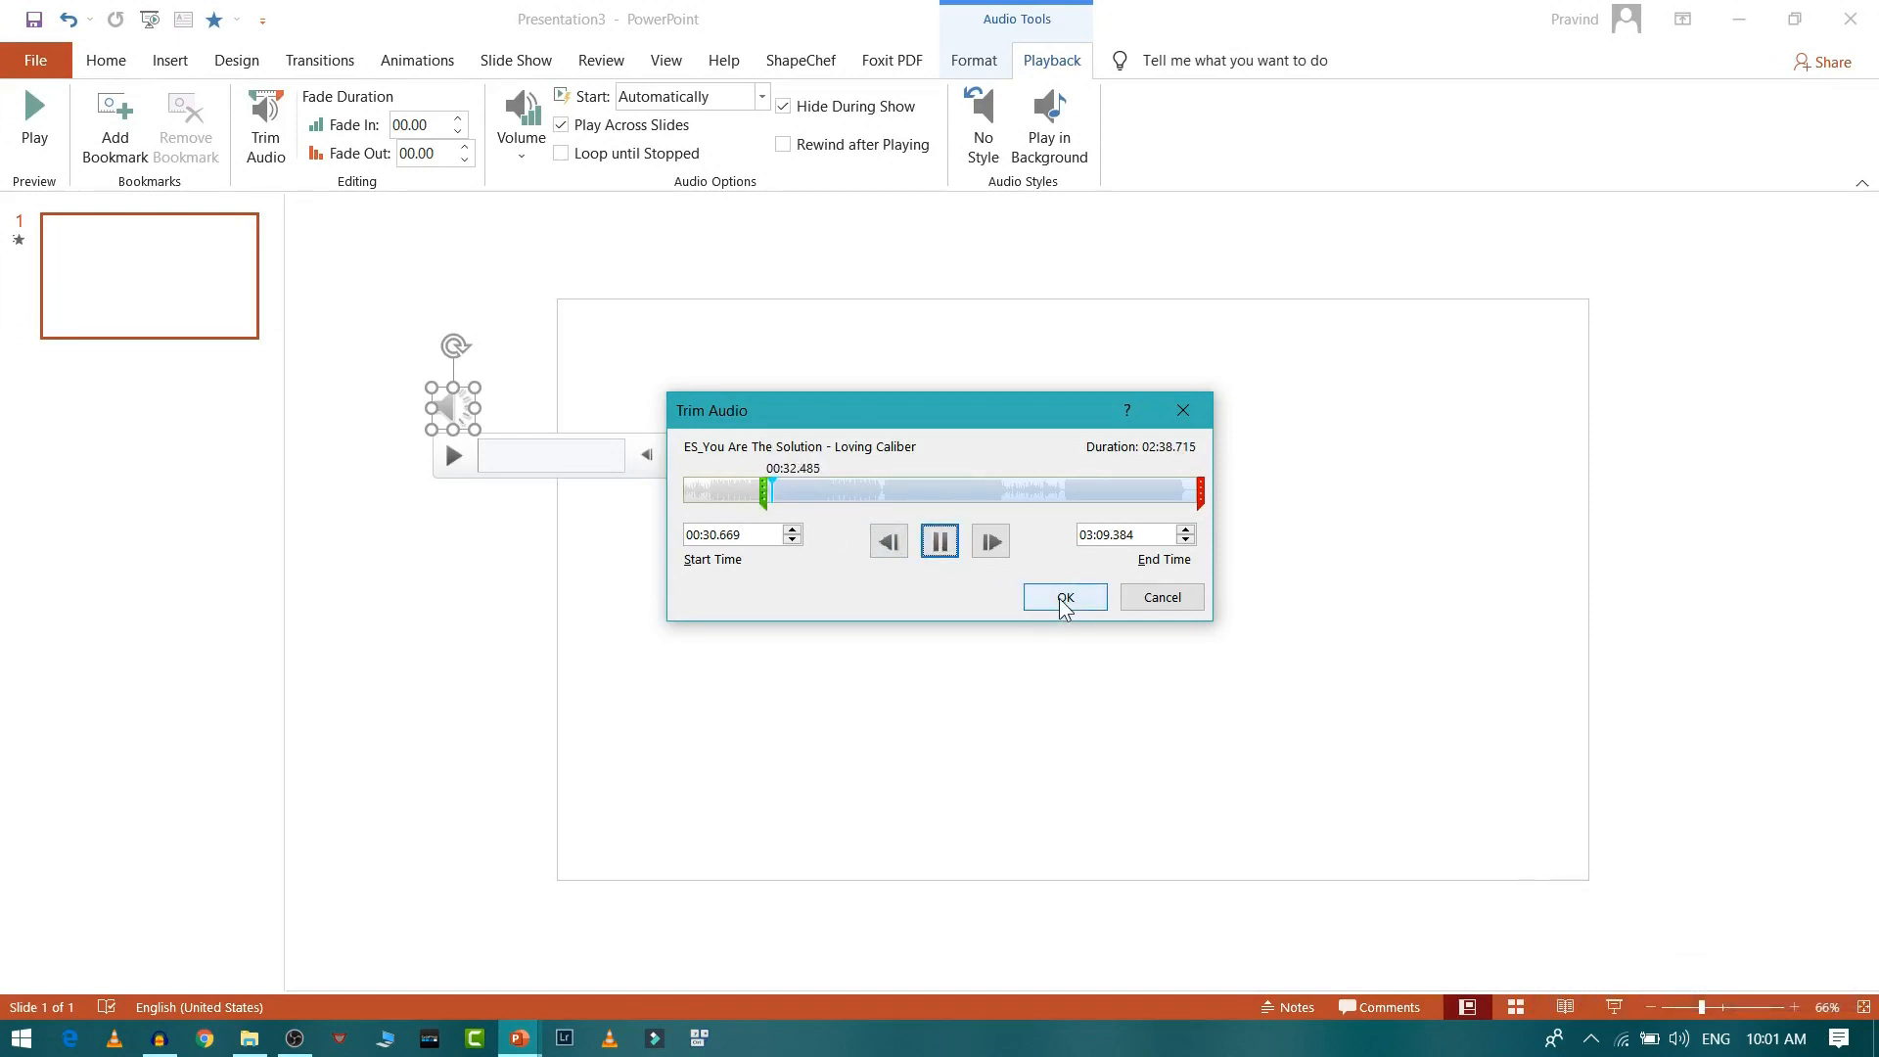
pyautogui.click(1062, 599)
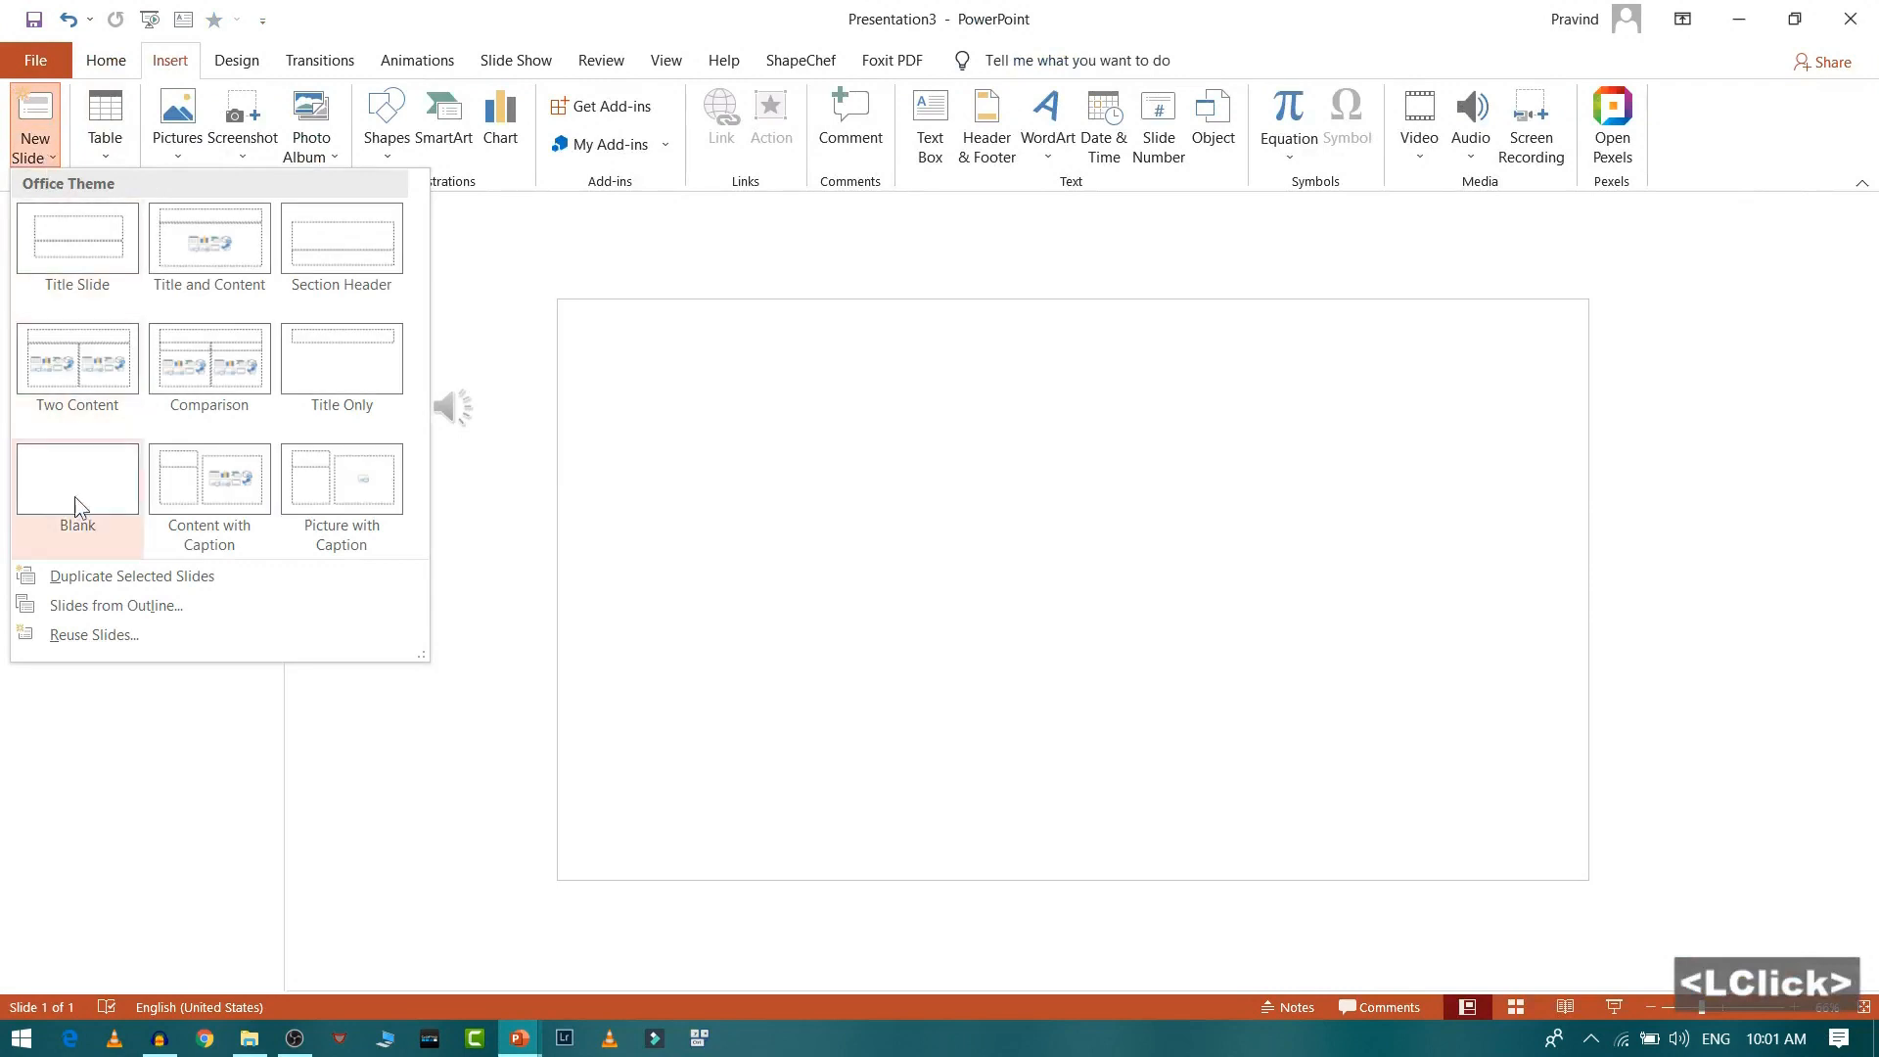
# Add a blank second slide with plain black WordArt reading YOU ARE.
pyautogui.click(77, 477)
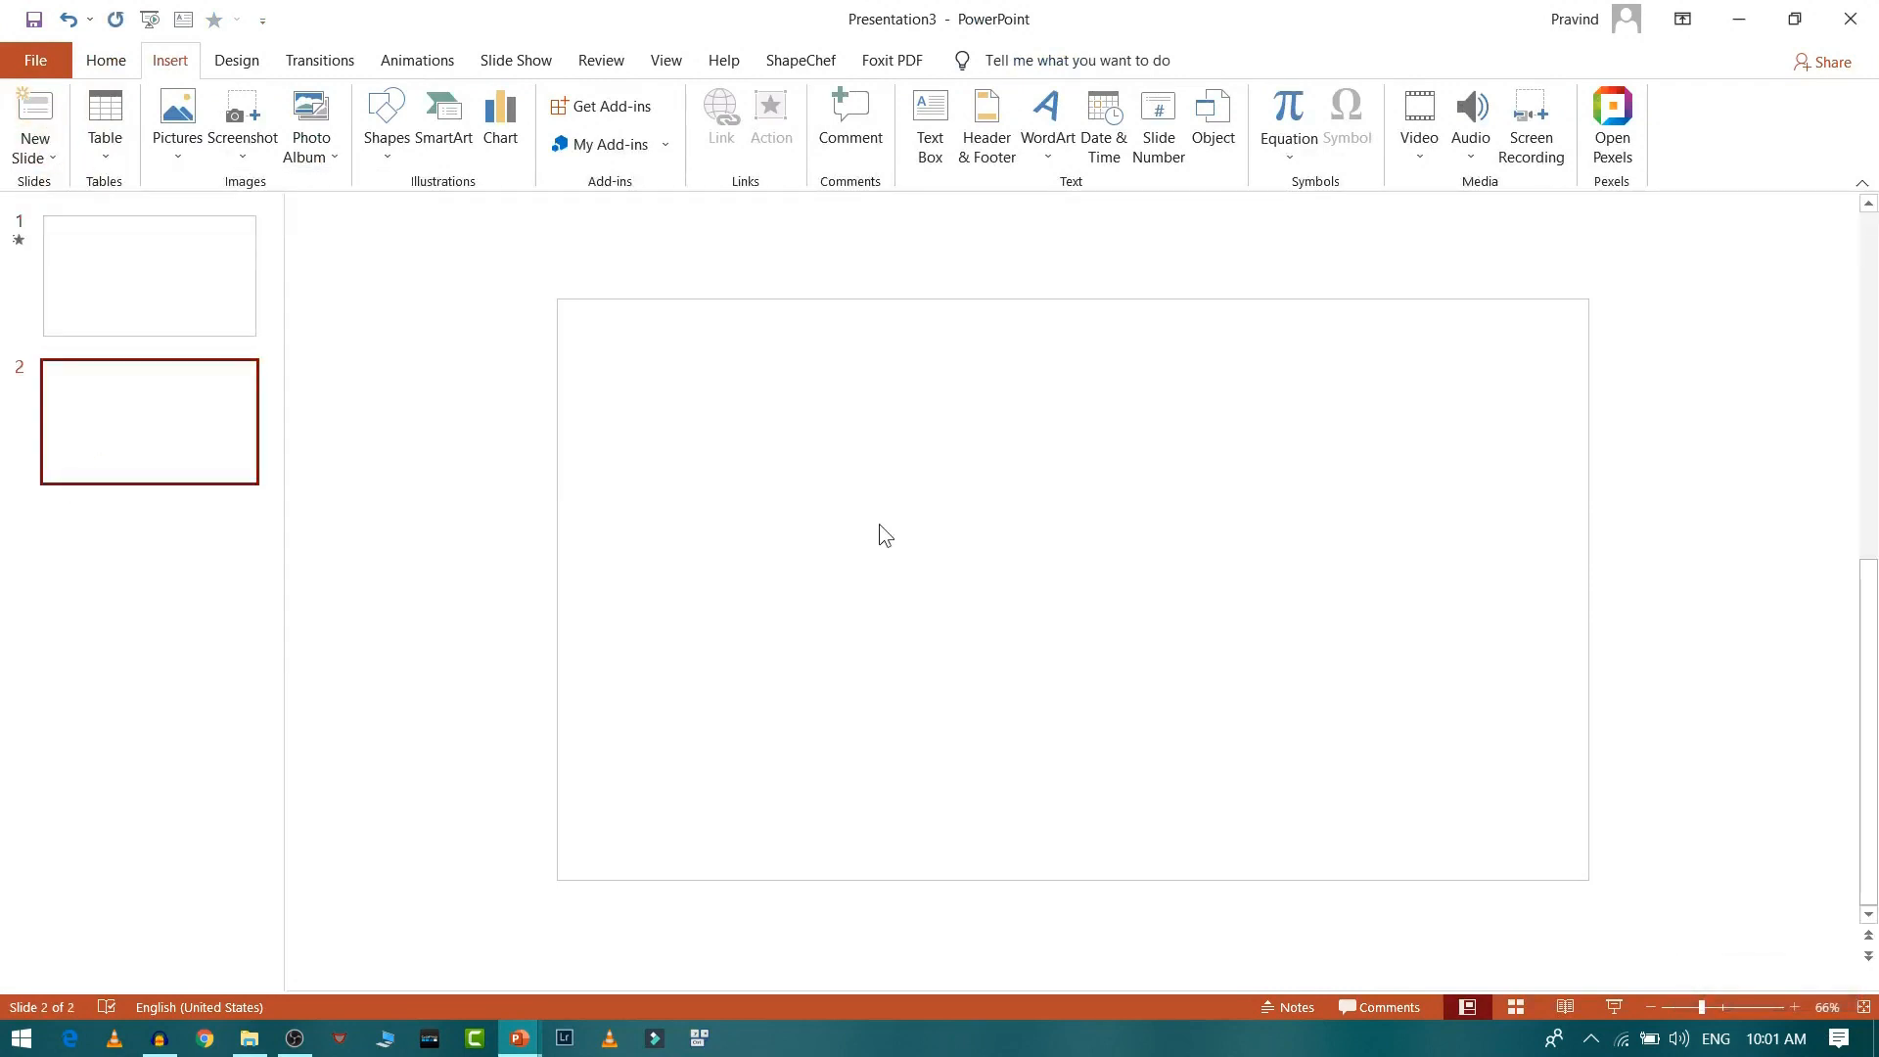
pyautogui.click(1043, 124)
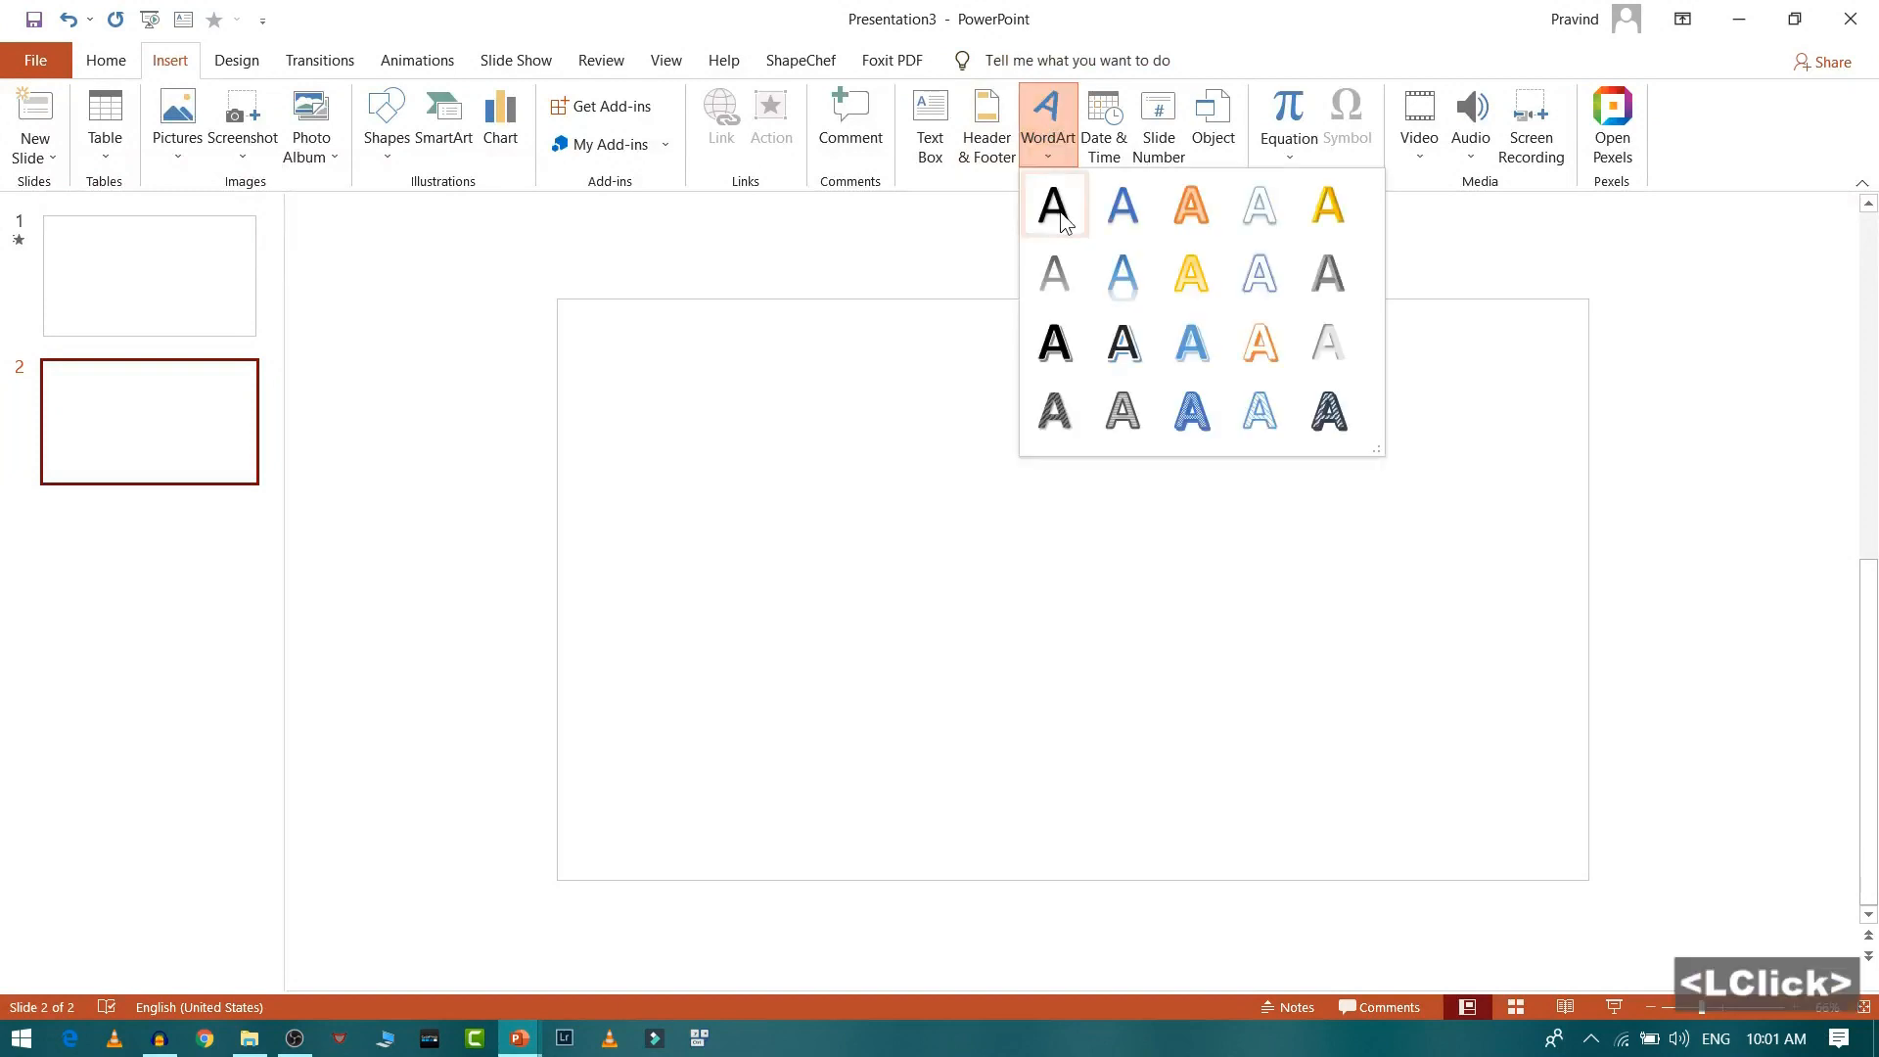
pyautogui.click(1053, 203)
pyautogui.write('YOU ARE')
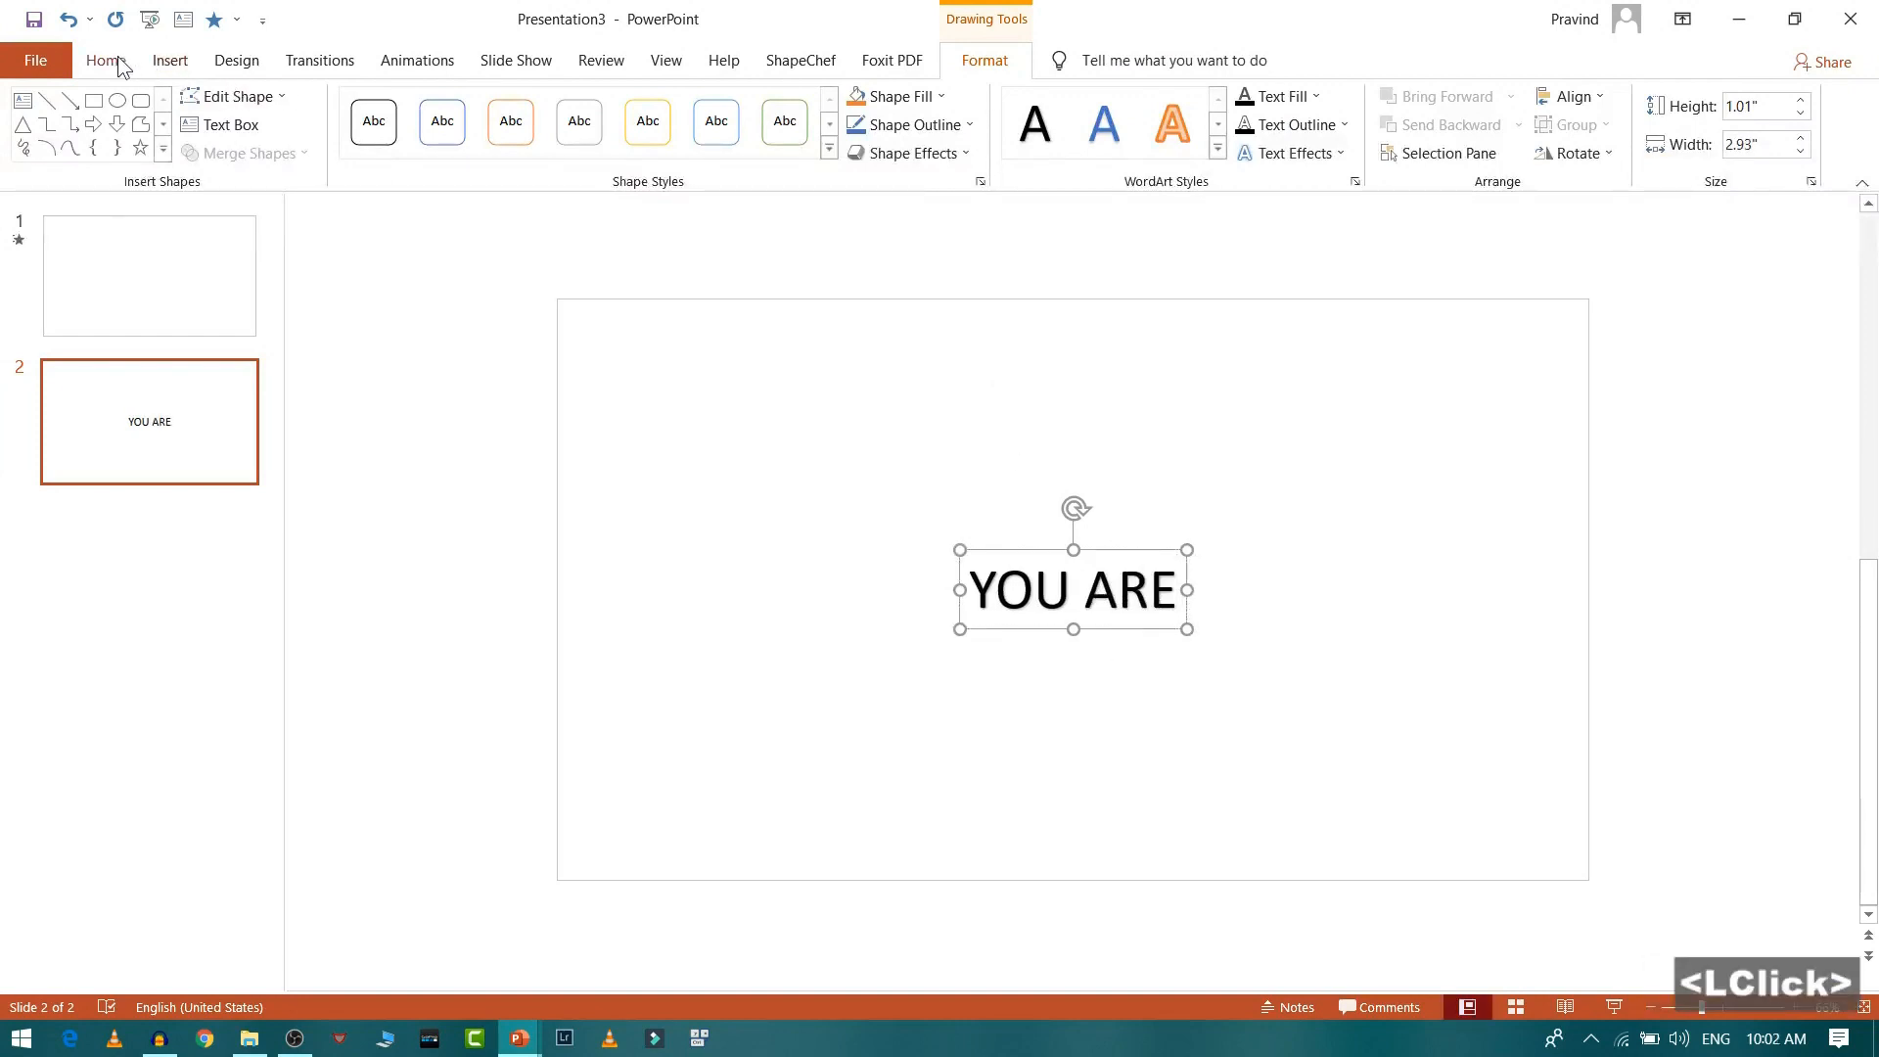
# Change the YOU ARE WordArt font to Franklin Gothic Heavy.
pyautogui.click(106, 60)
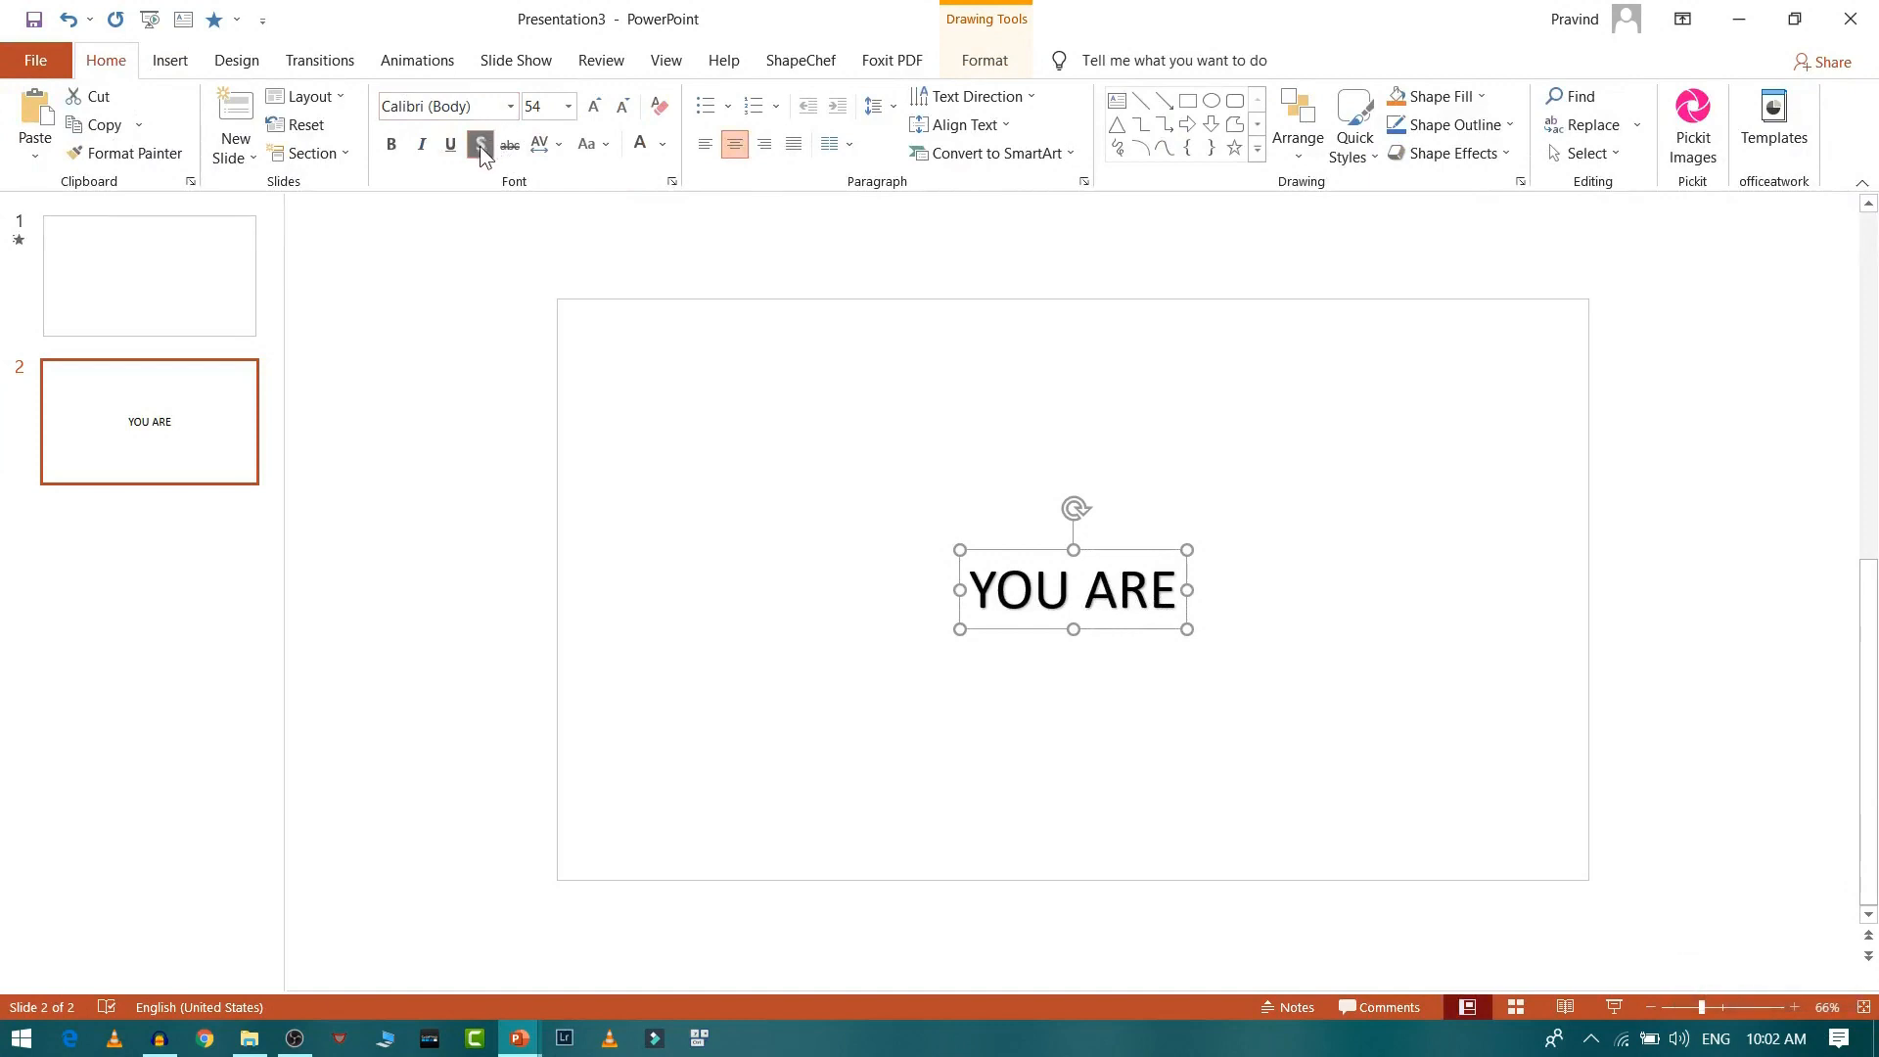
pyautogui.click(479, 143)
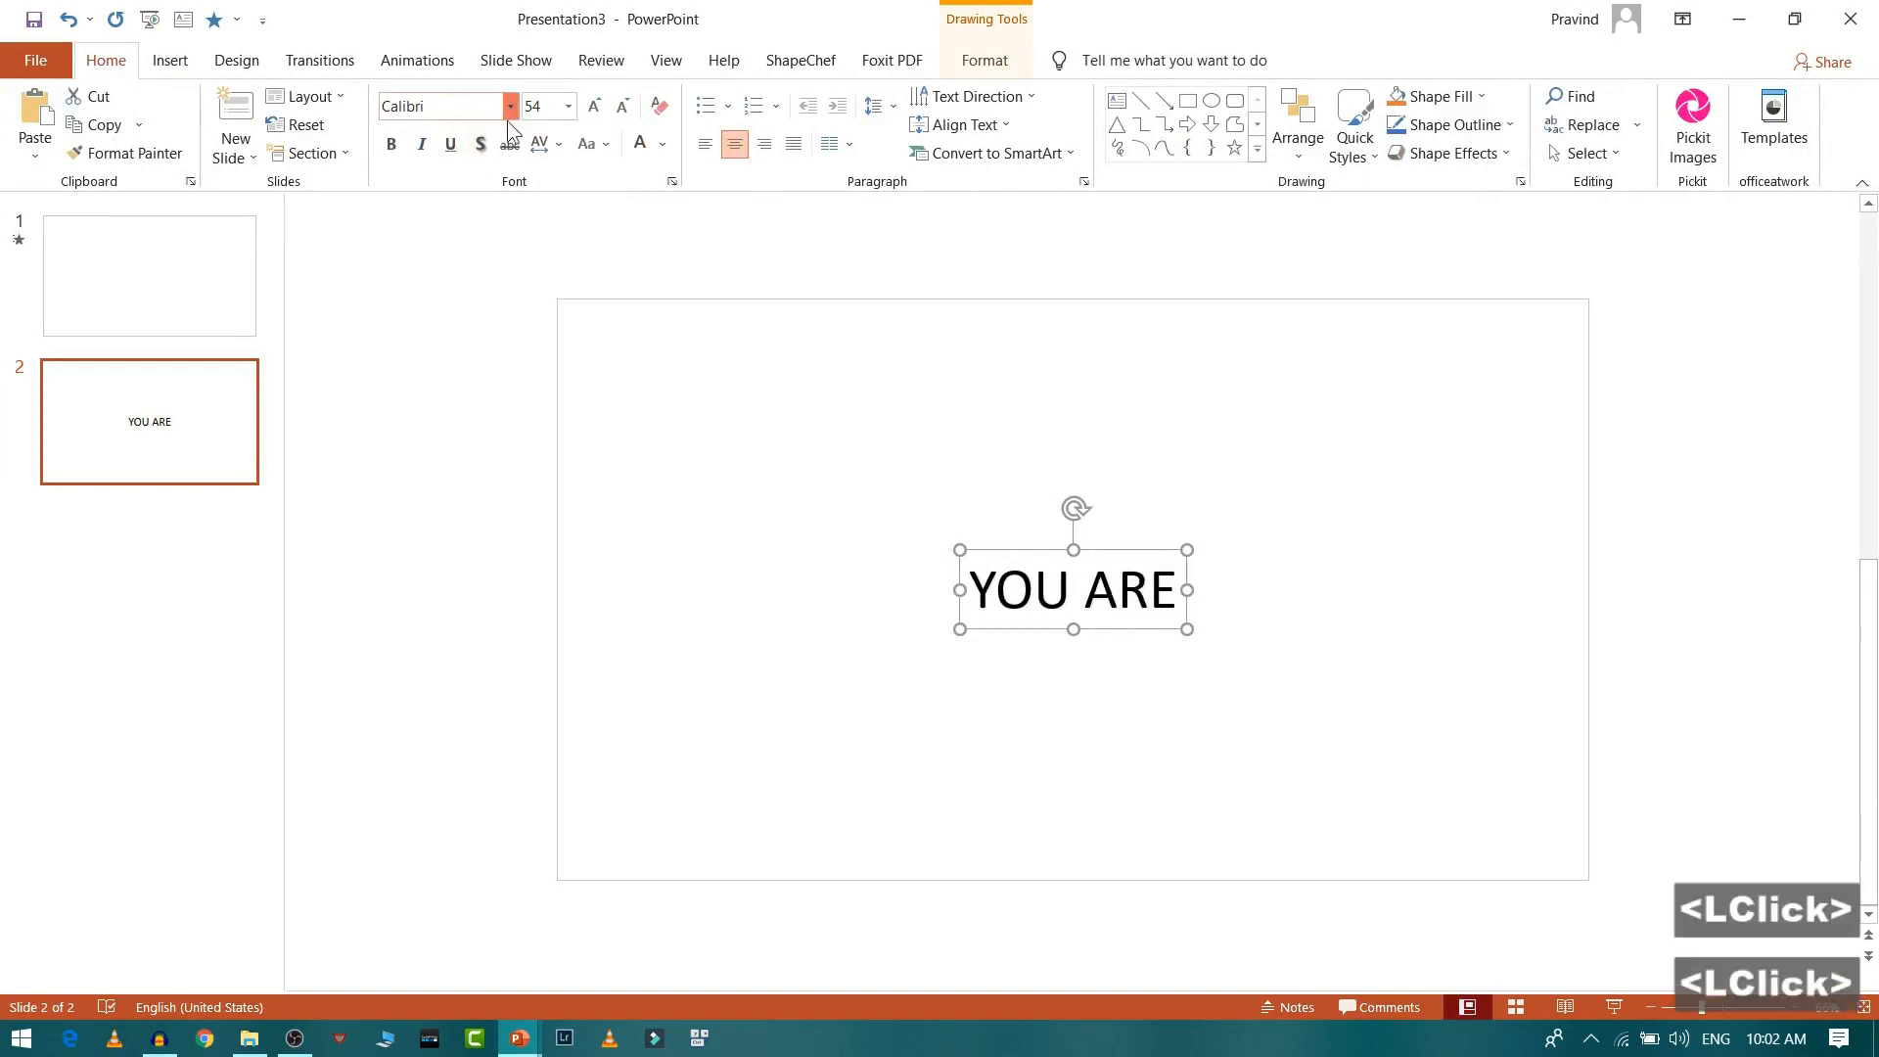
pyautogui.click(509, 106)
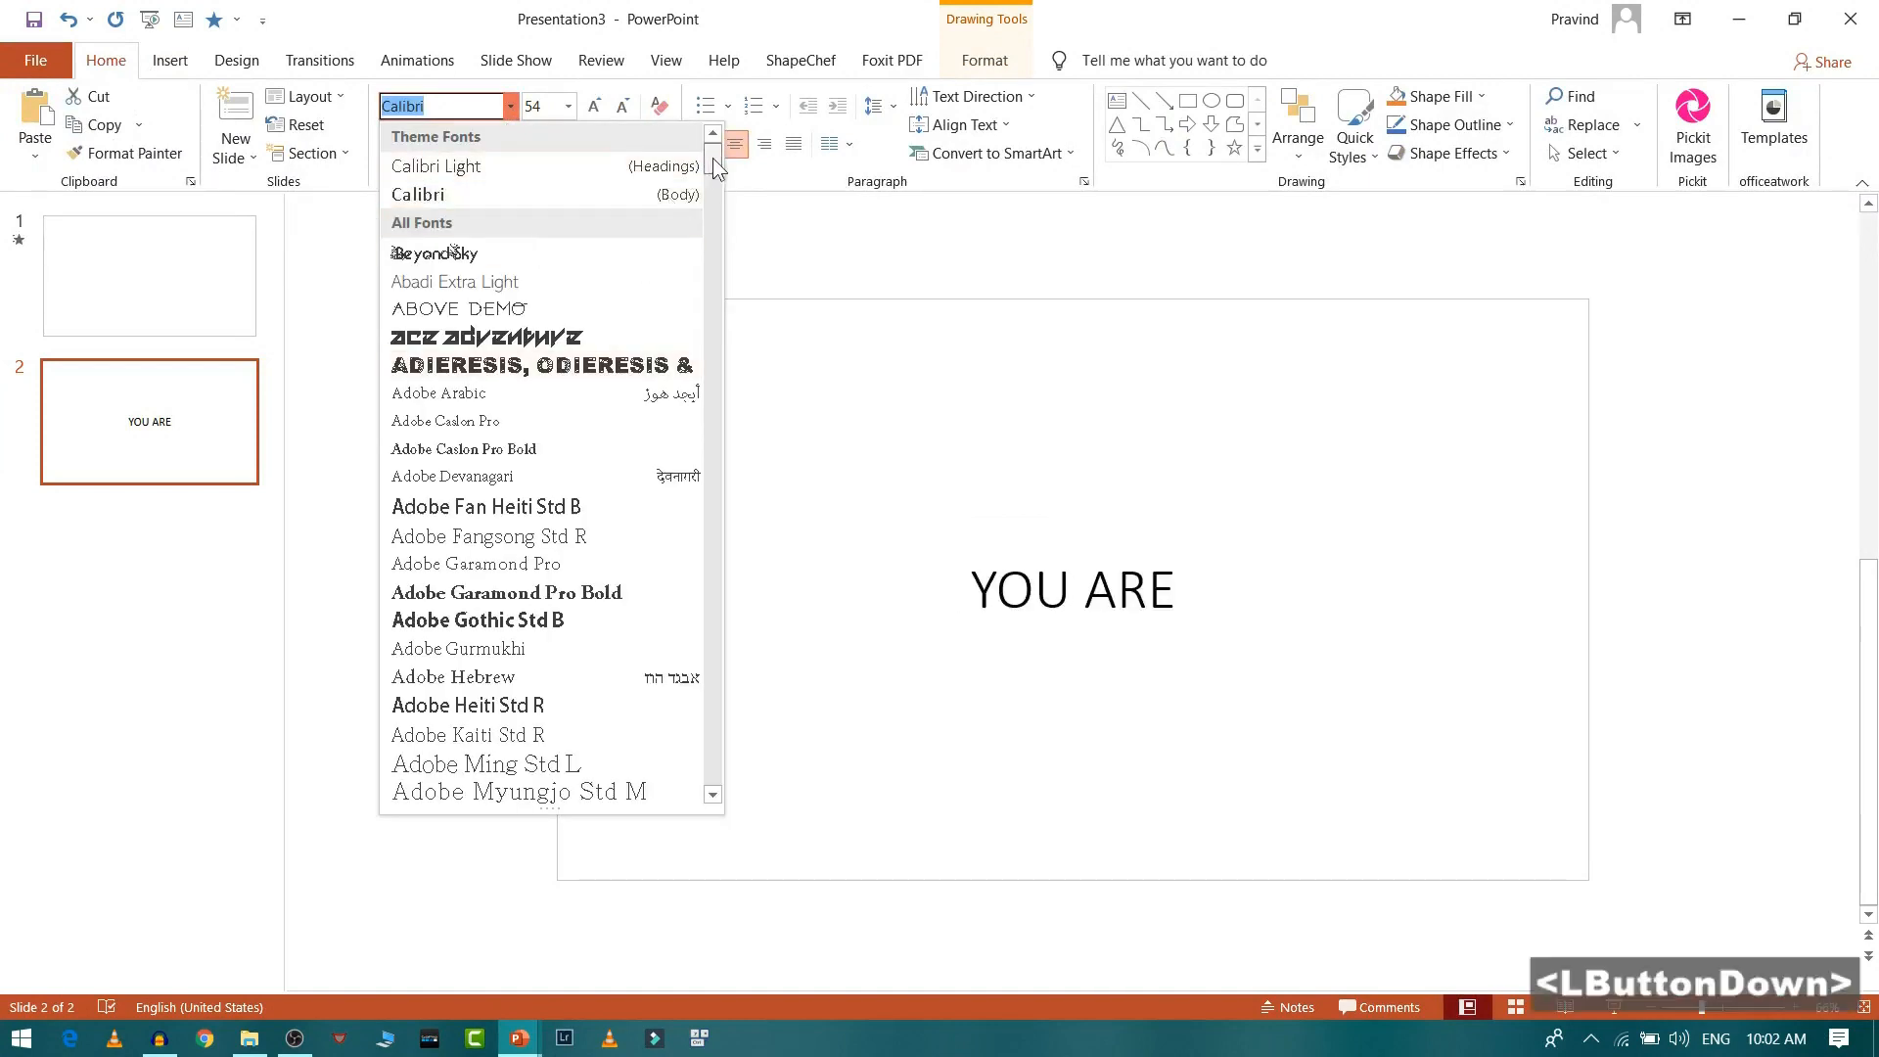
pyautogui.scroll(-3)
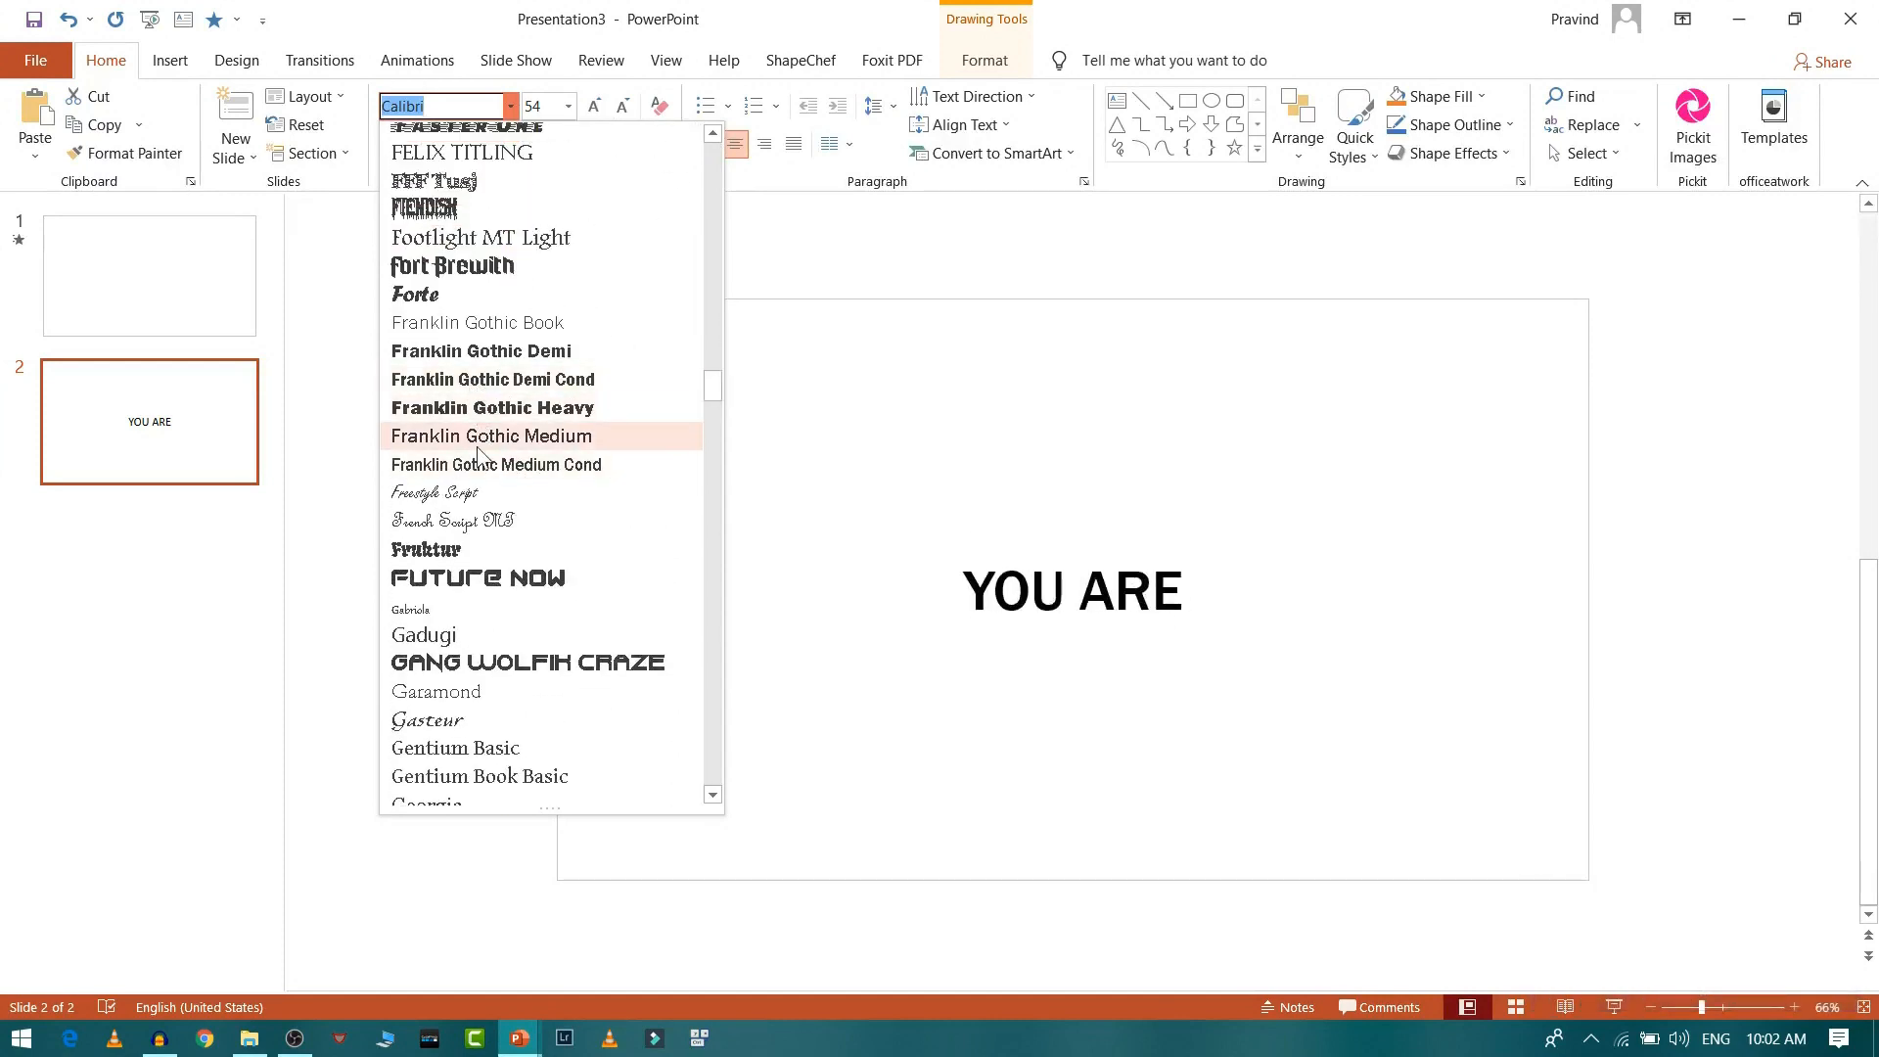
pyautogui.click(491, 407)
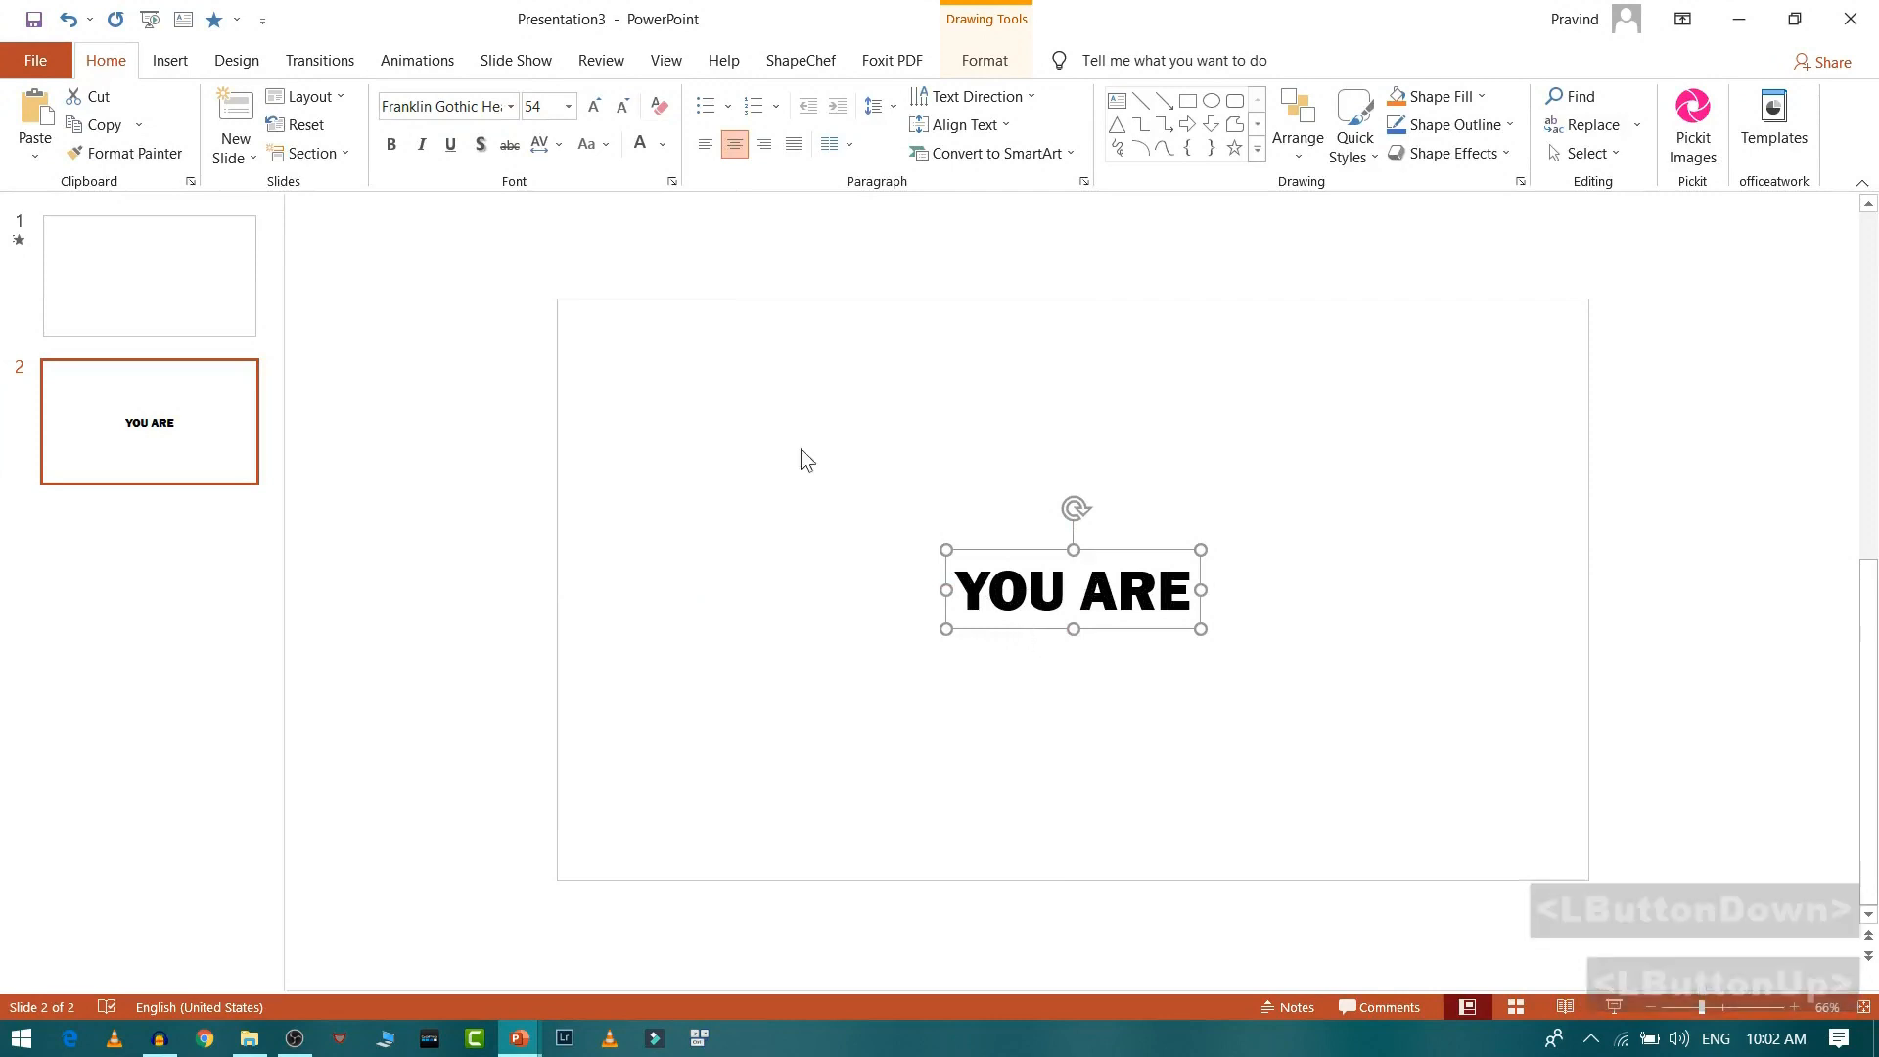
pyautogui.click(415, 61)
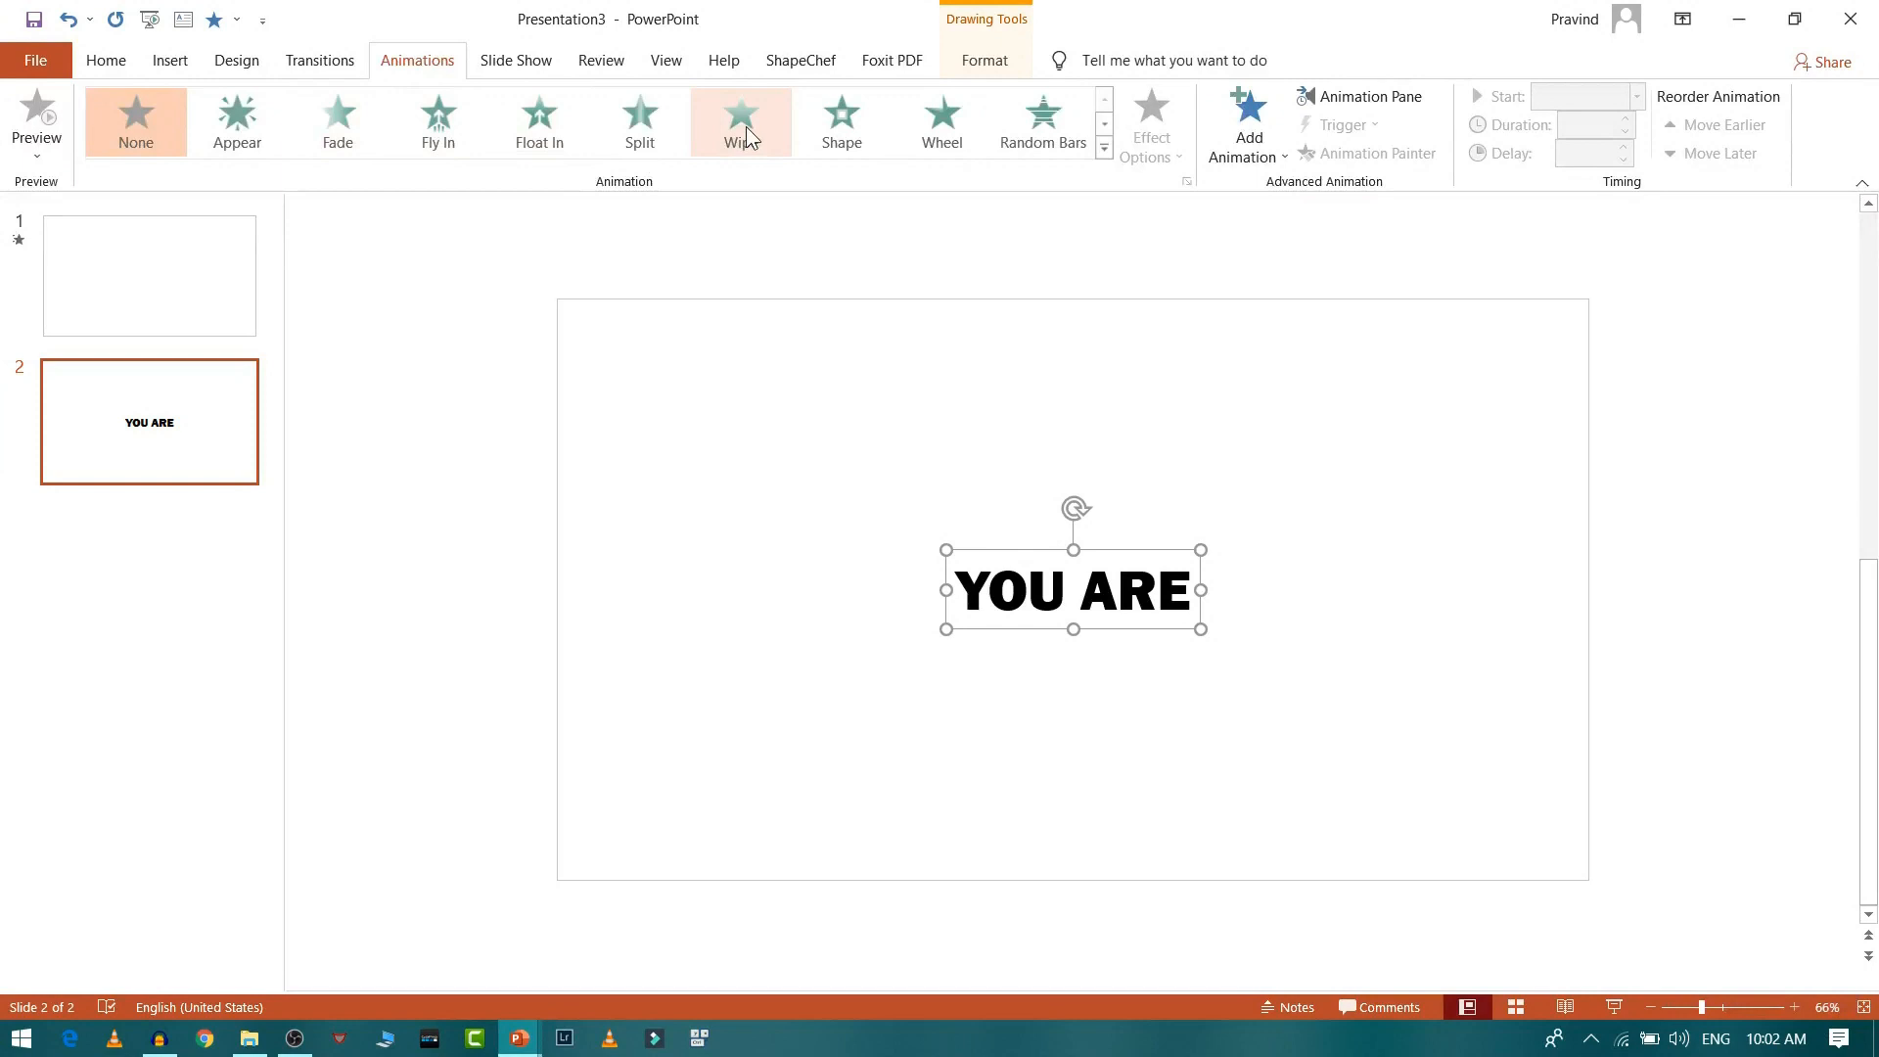
# Give YOU ARE a Wipe entrance animation set to Start With Previous in the Animation Pane.
pyautogui.click(740, 119)
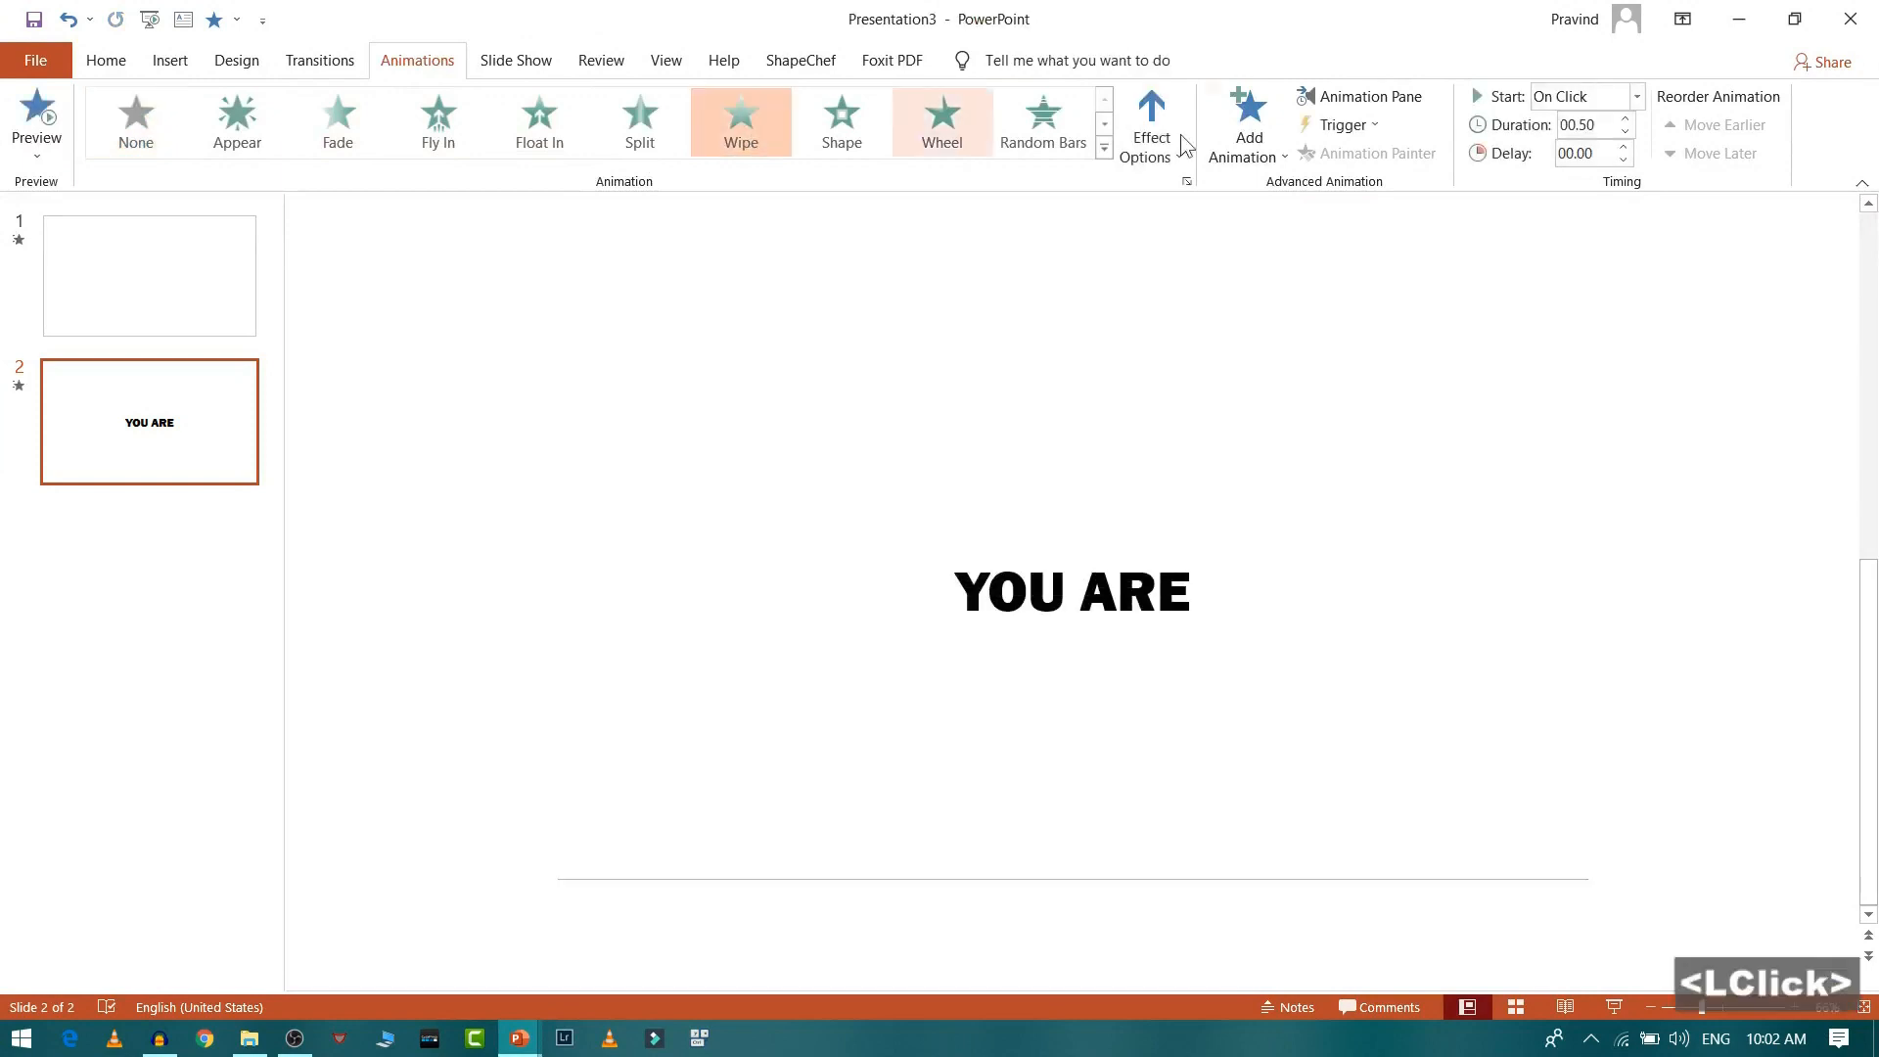
pyautogui.click(1370, 96)
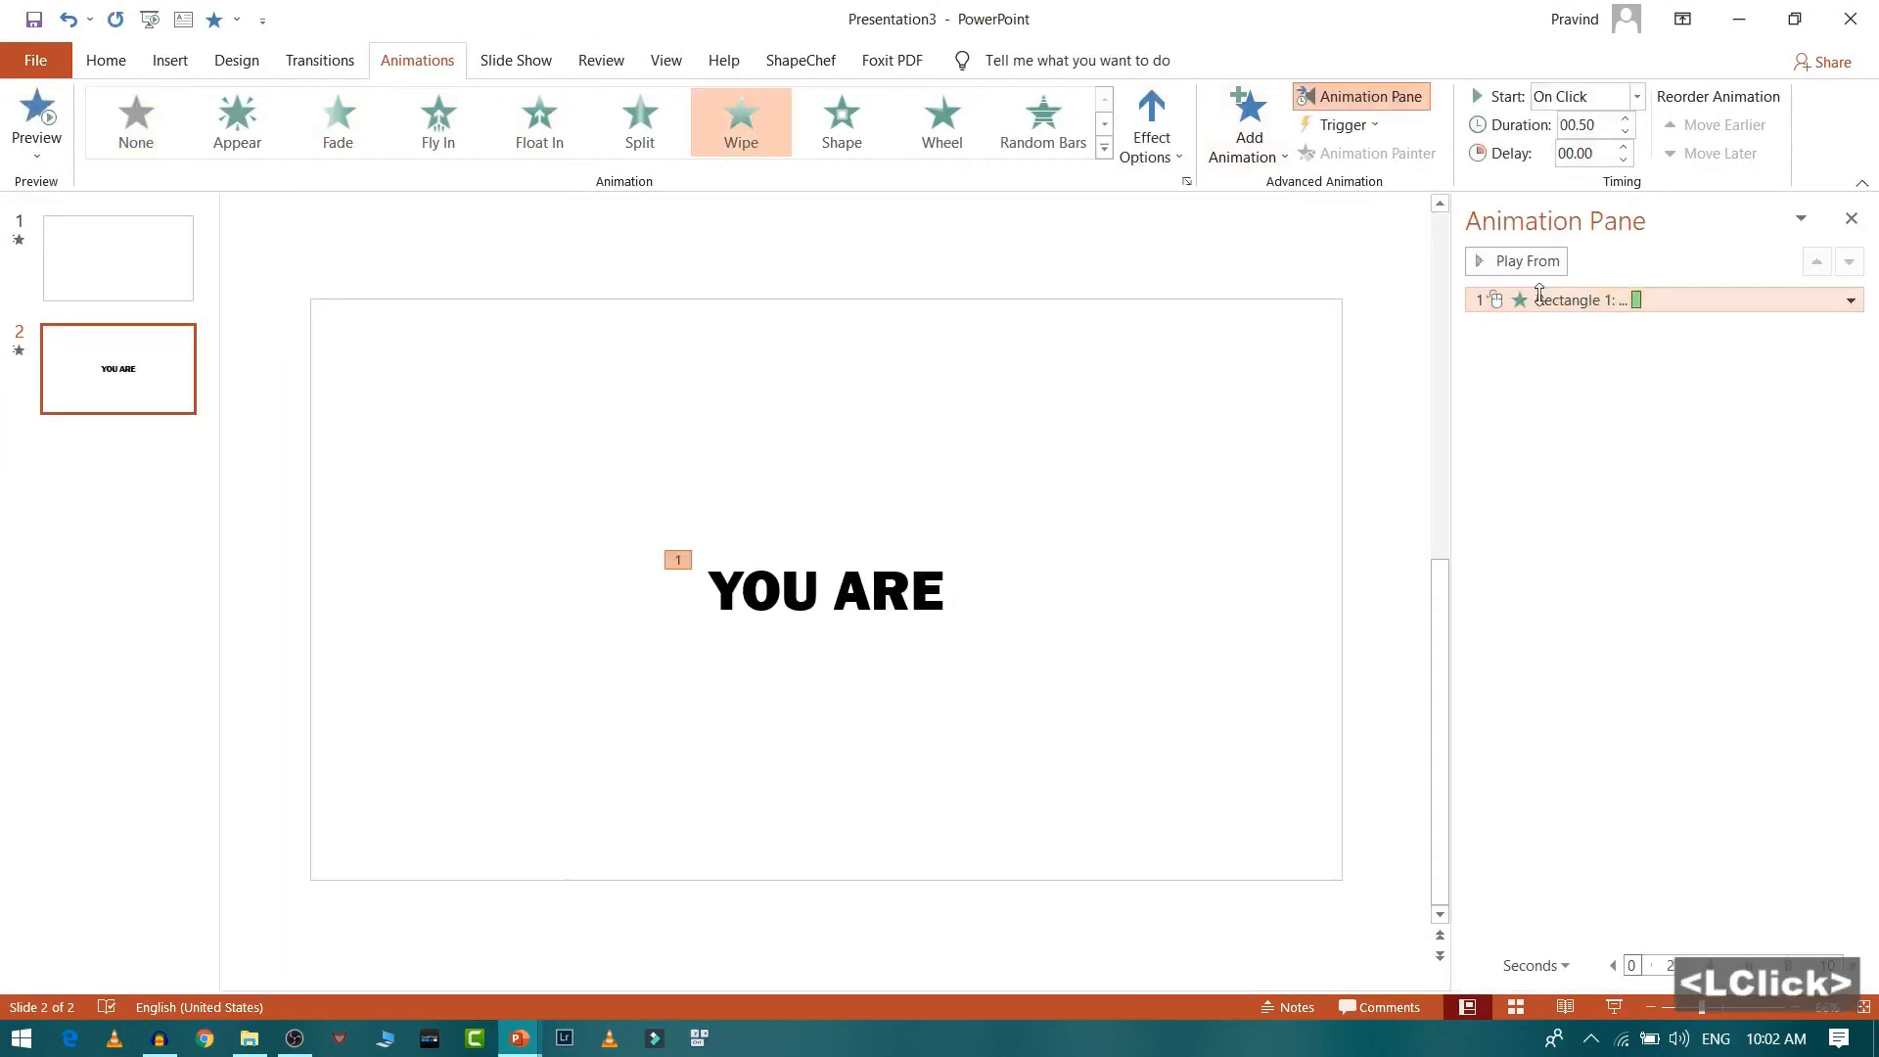
pyautogui.rightClick(1663, 300)
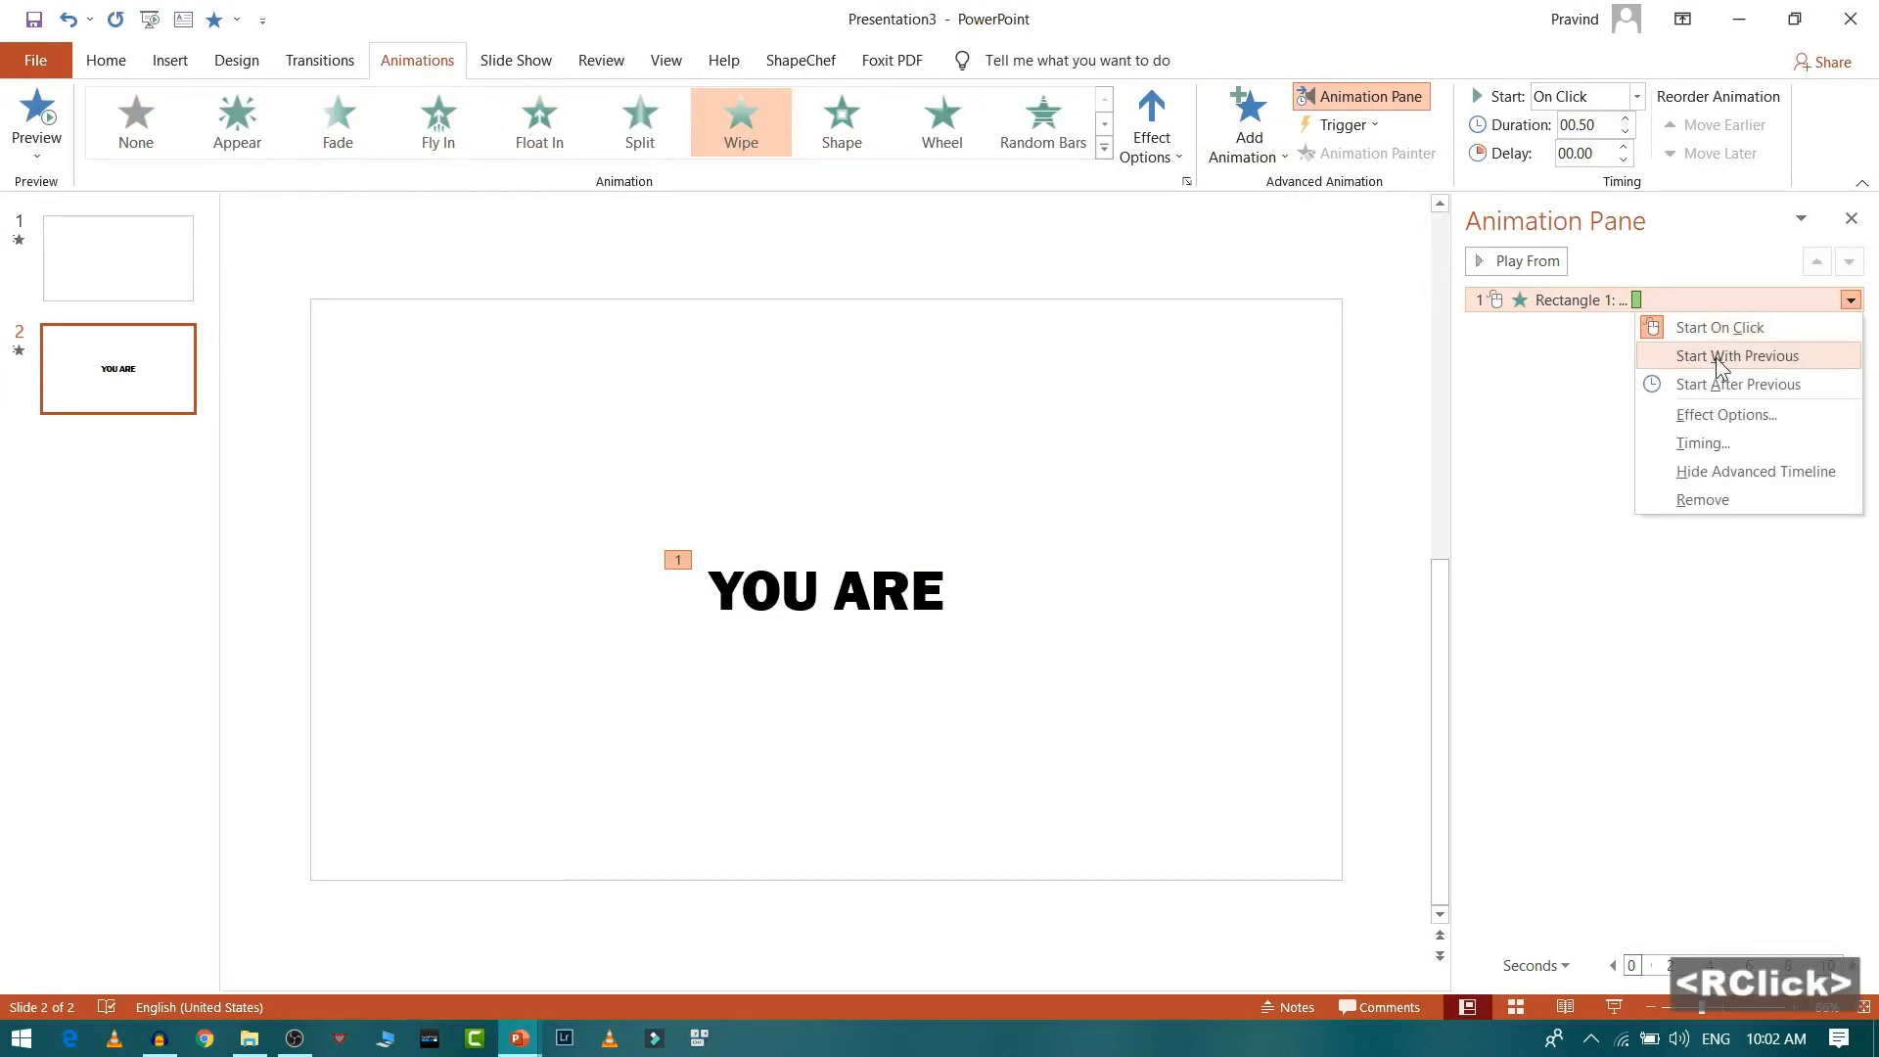
pyautogui.click(1736, 356)
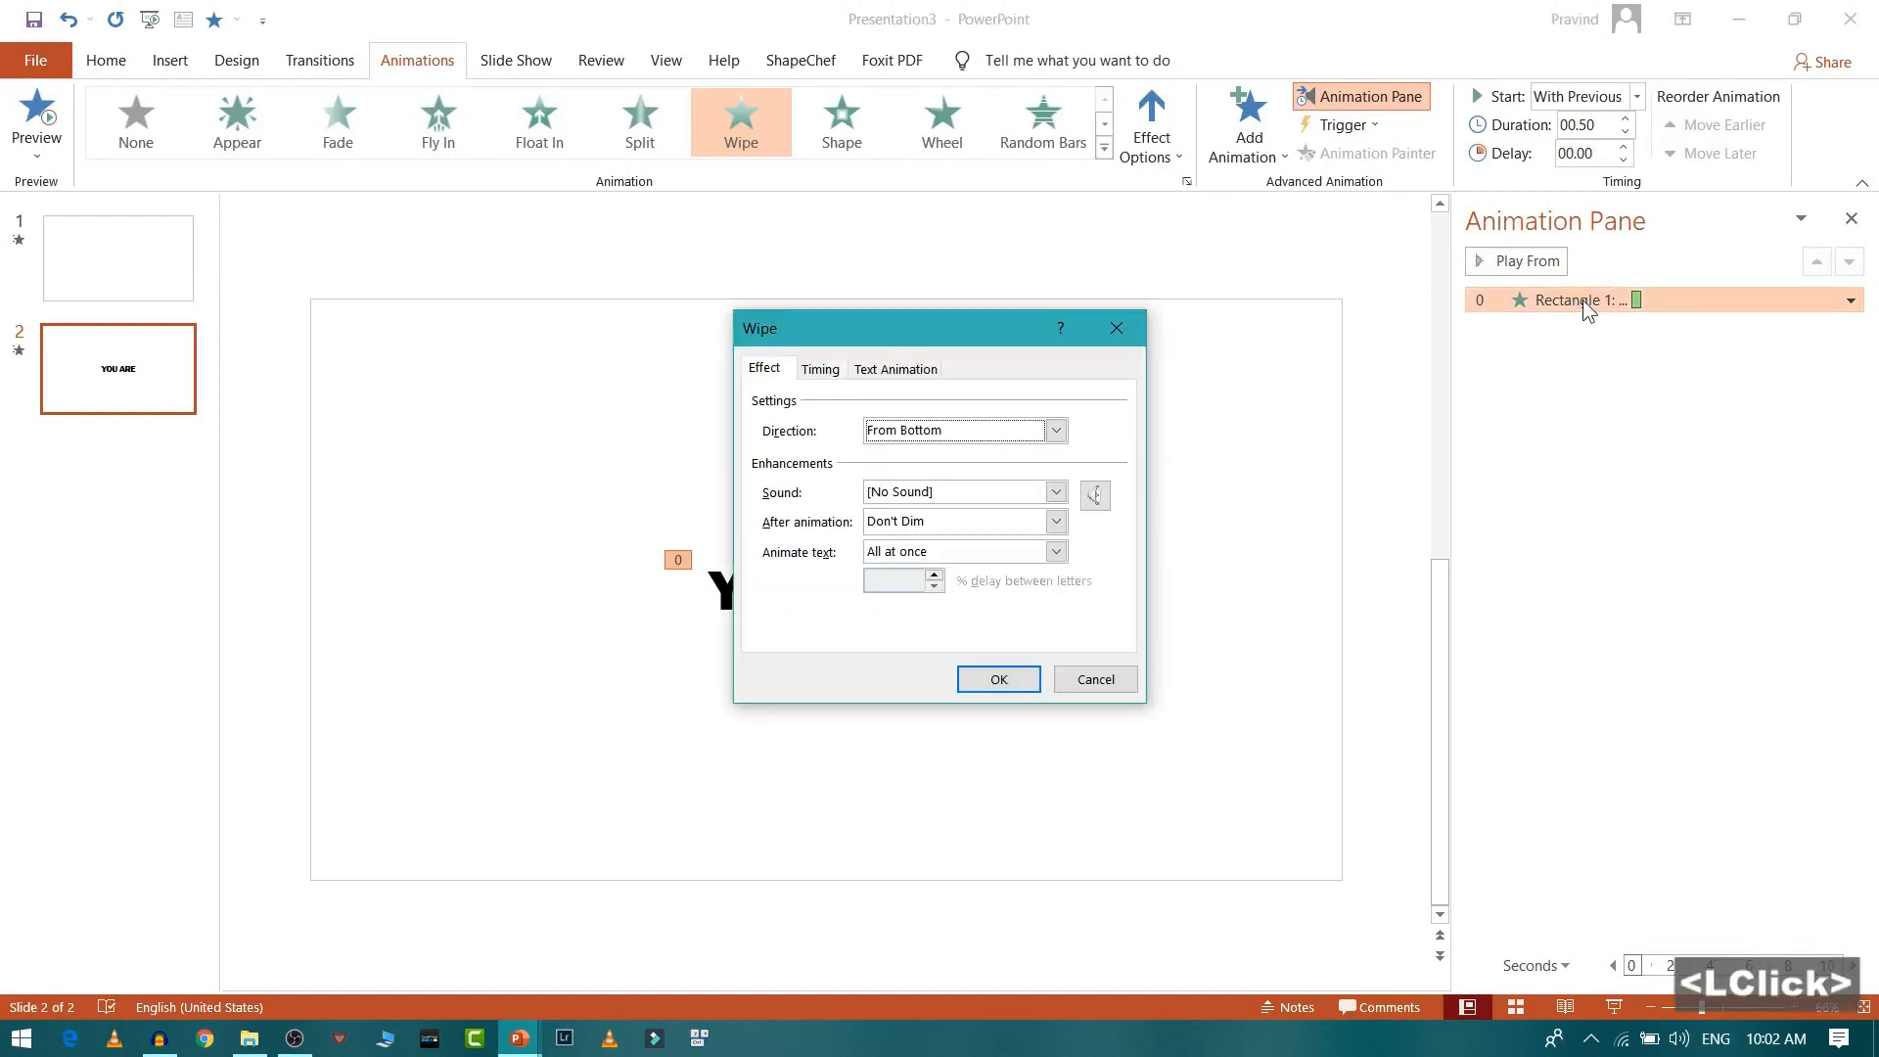
# Animate the Wipe letter by letter with a 0.07-second duration and confirm.
pyautogui.click(1053, 552)
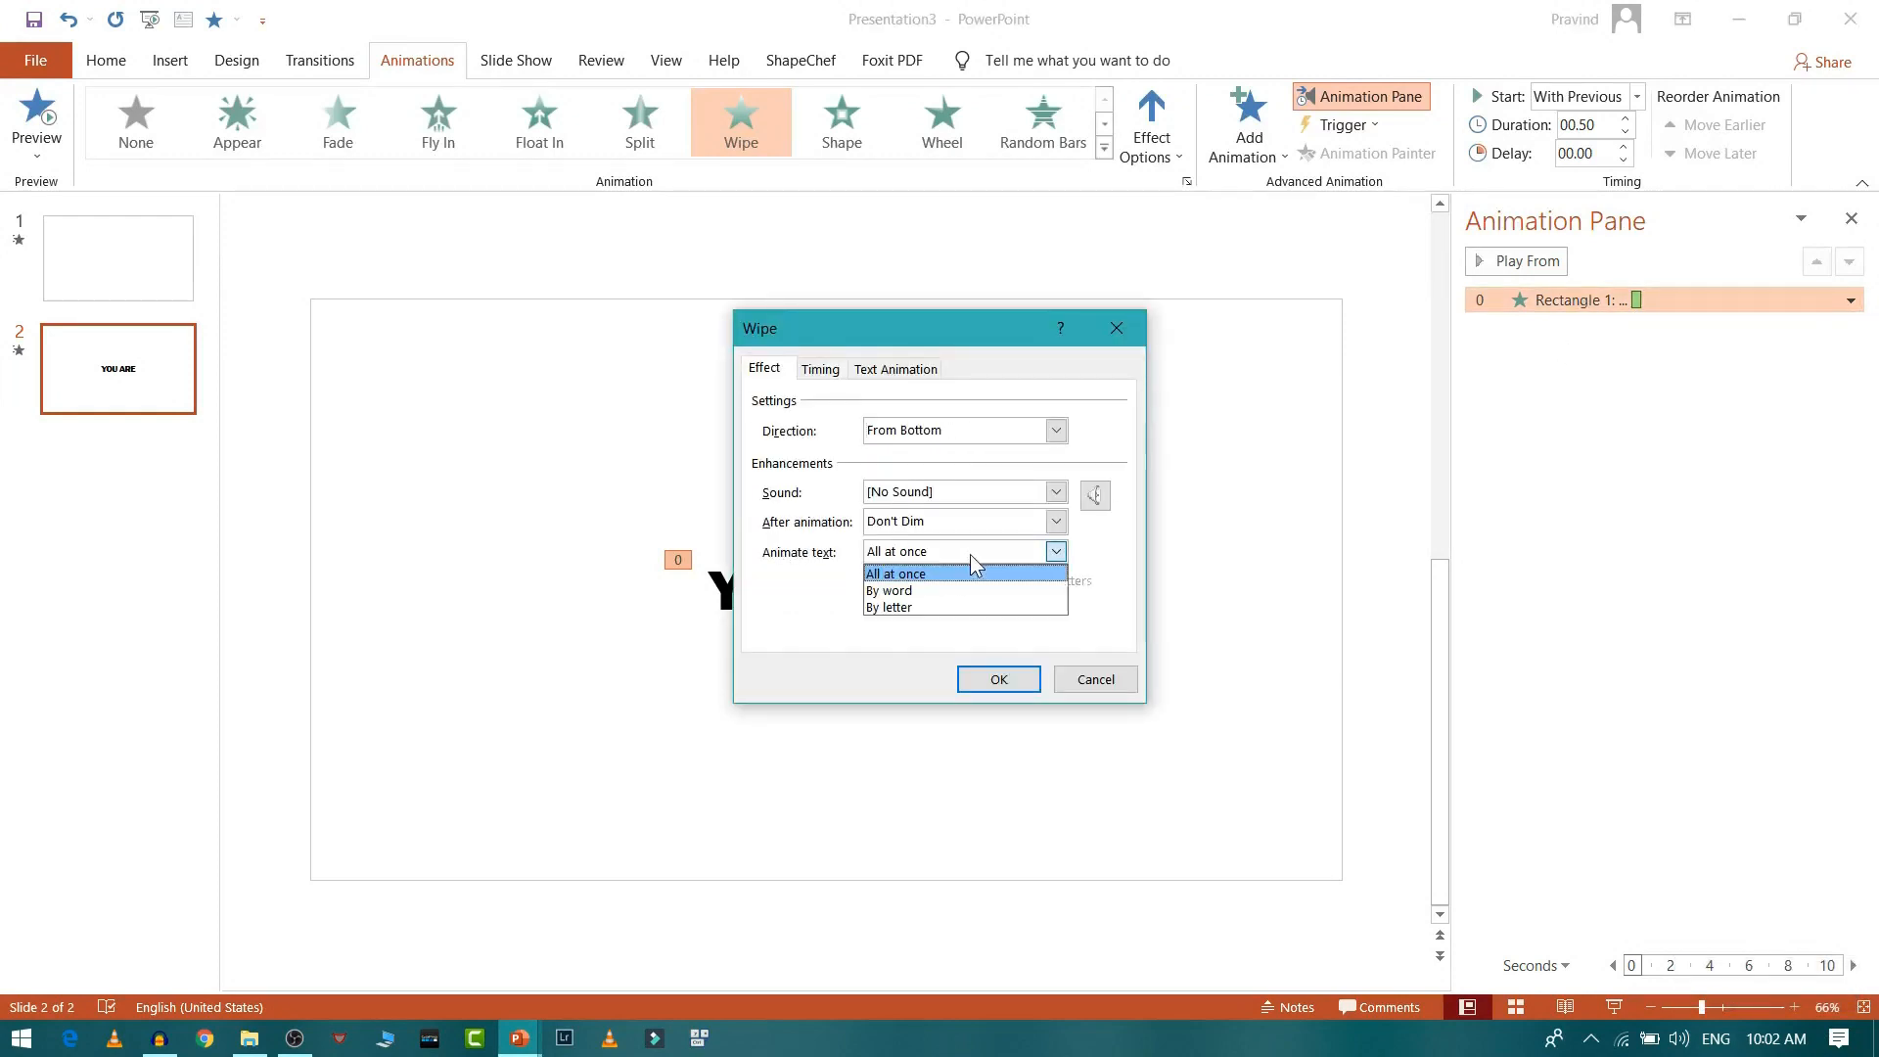
pyautogui.click(888, 607)
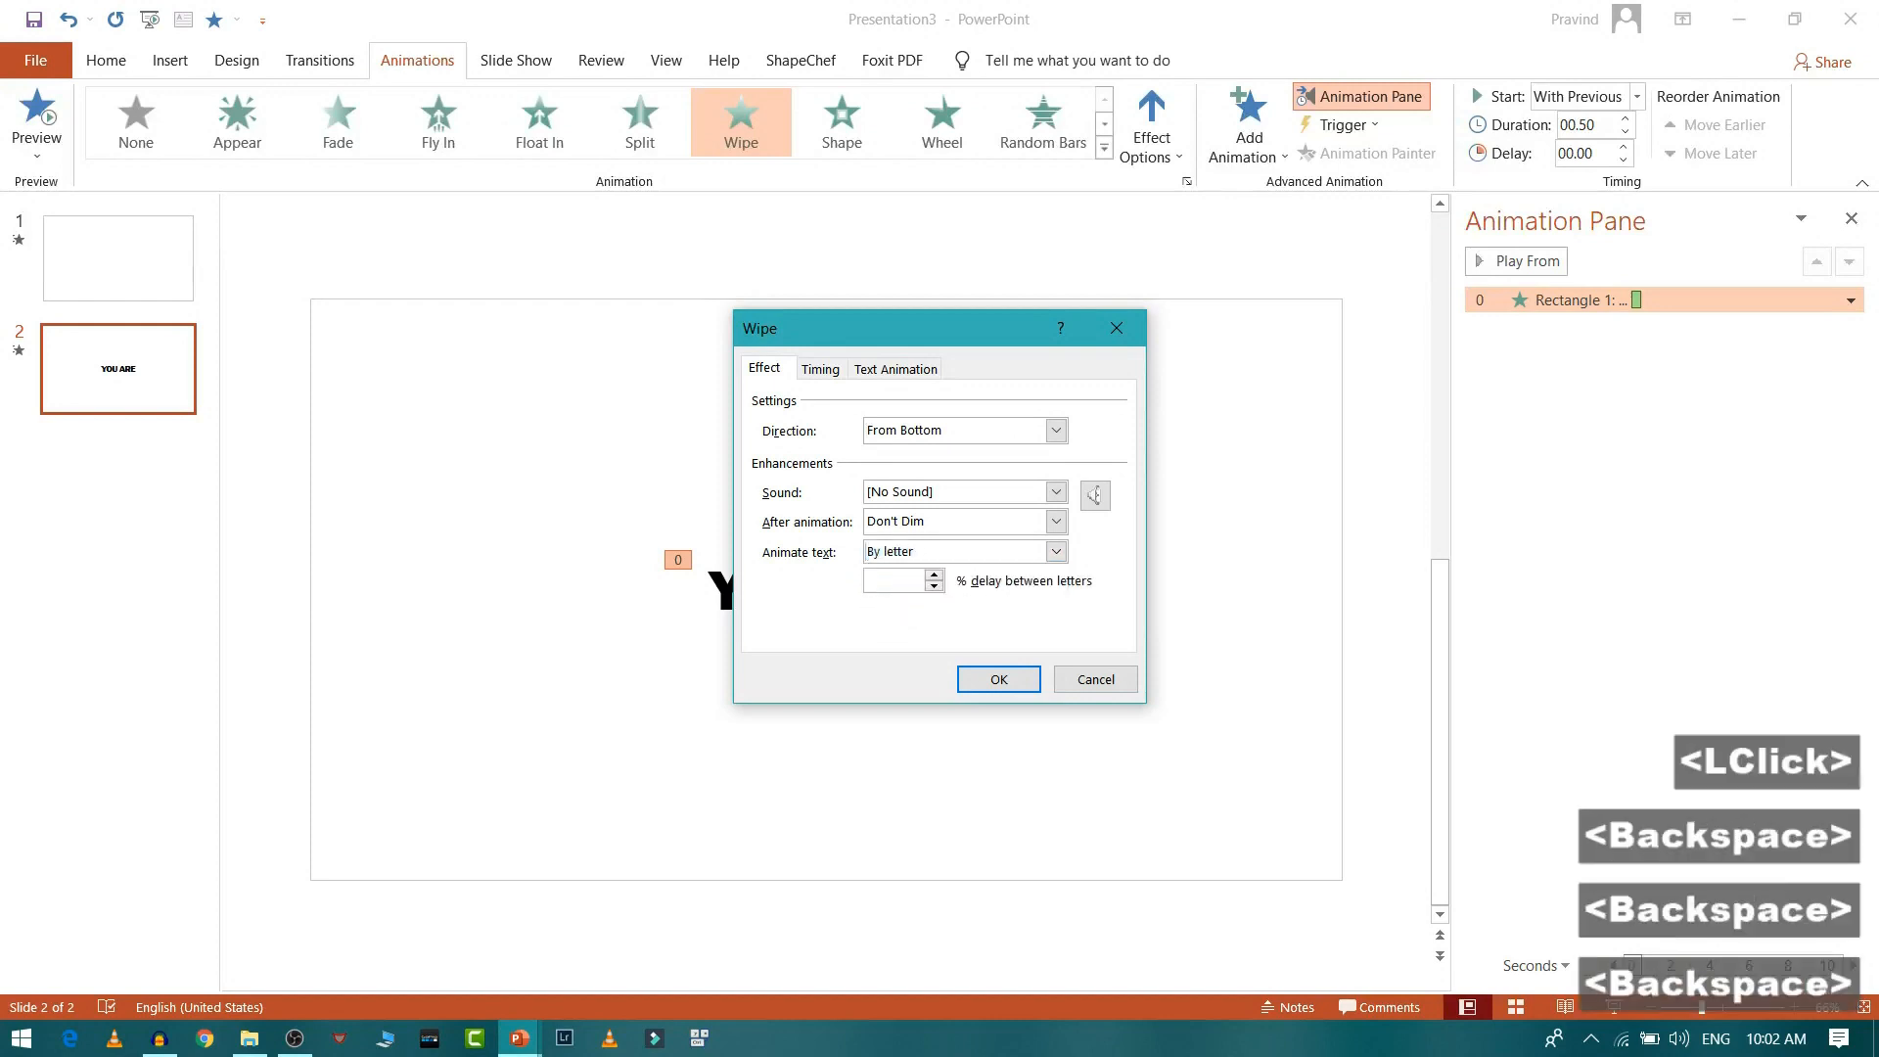
pyautogui.write('50')
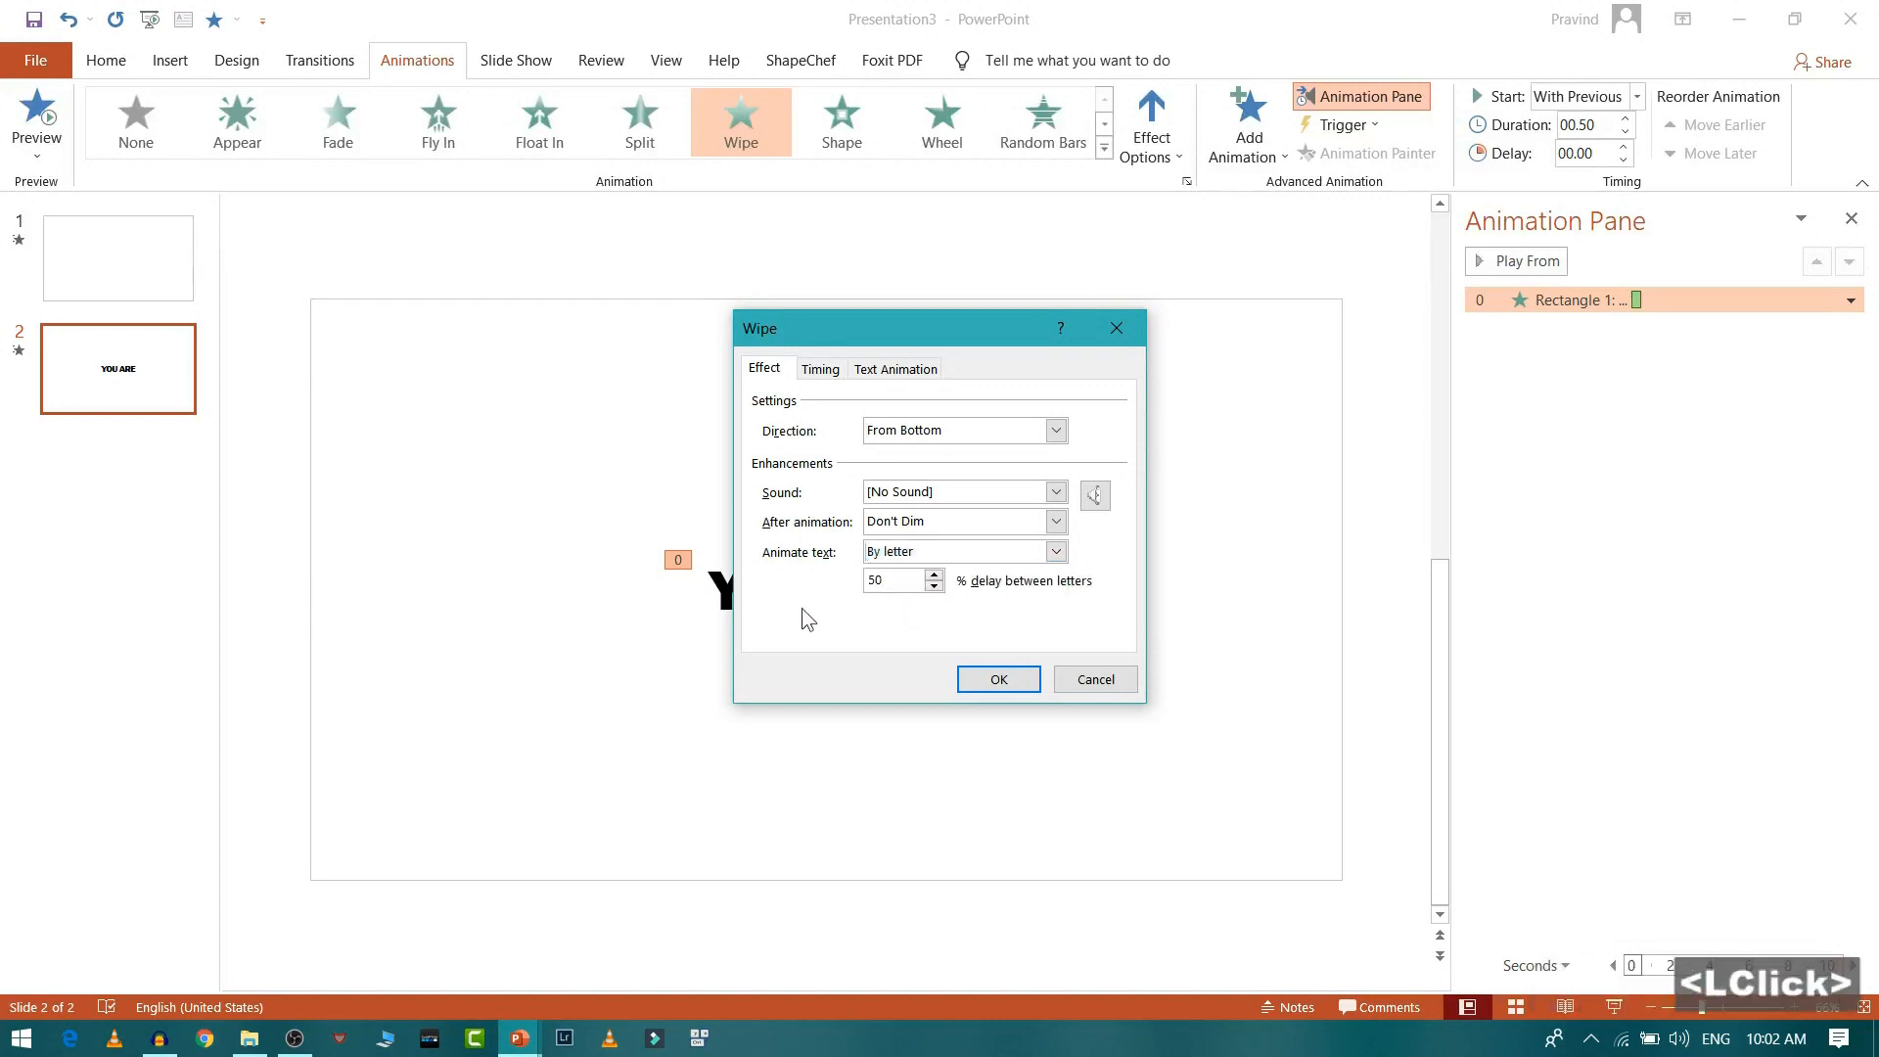
pyautogui.click(820, 368)
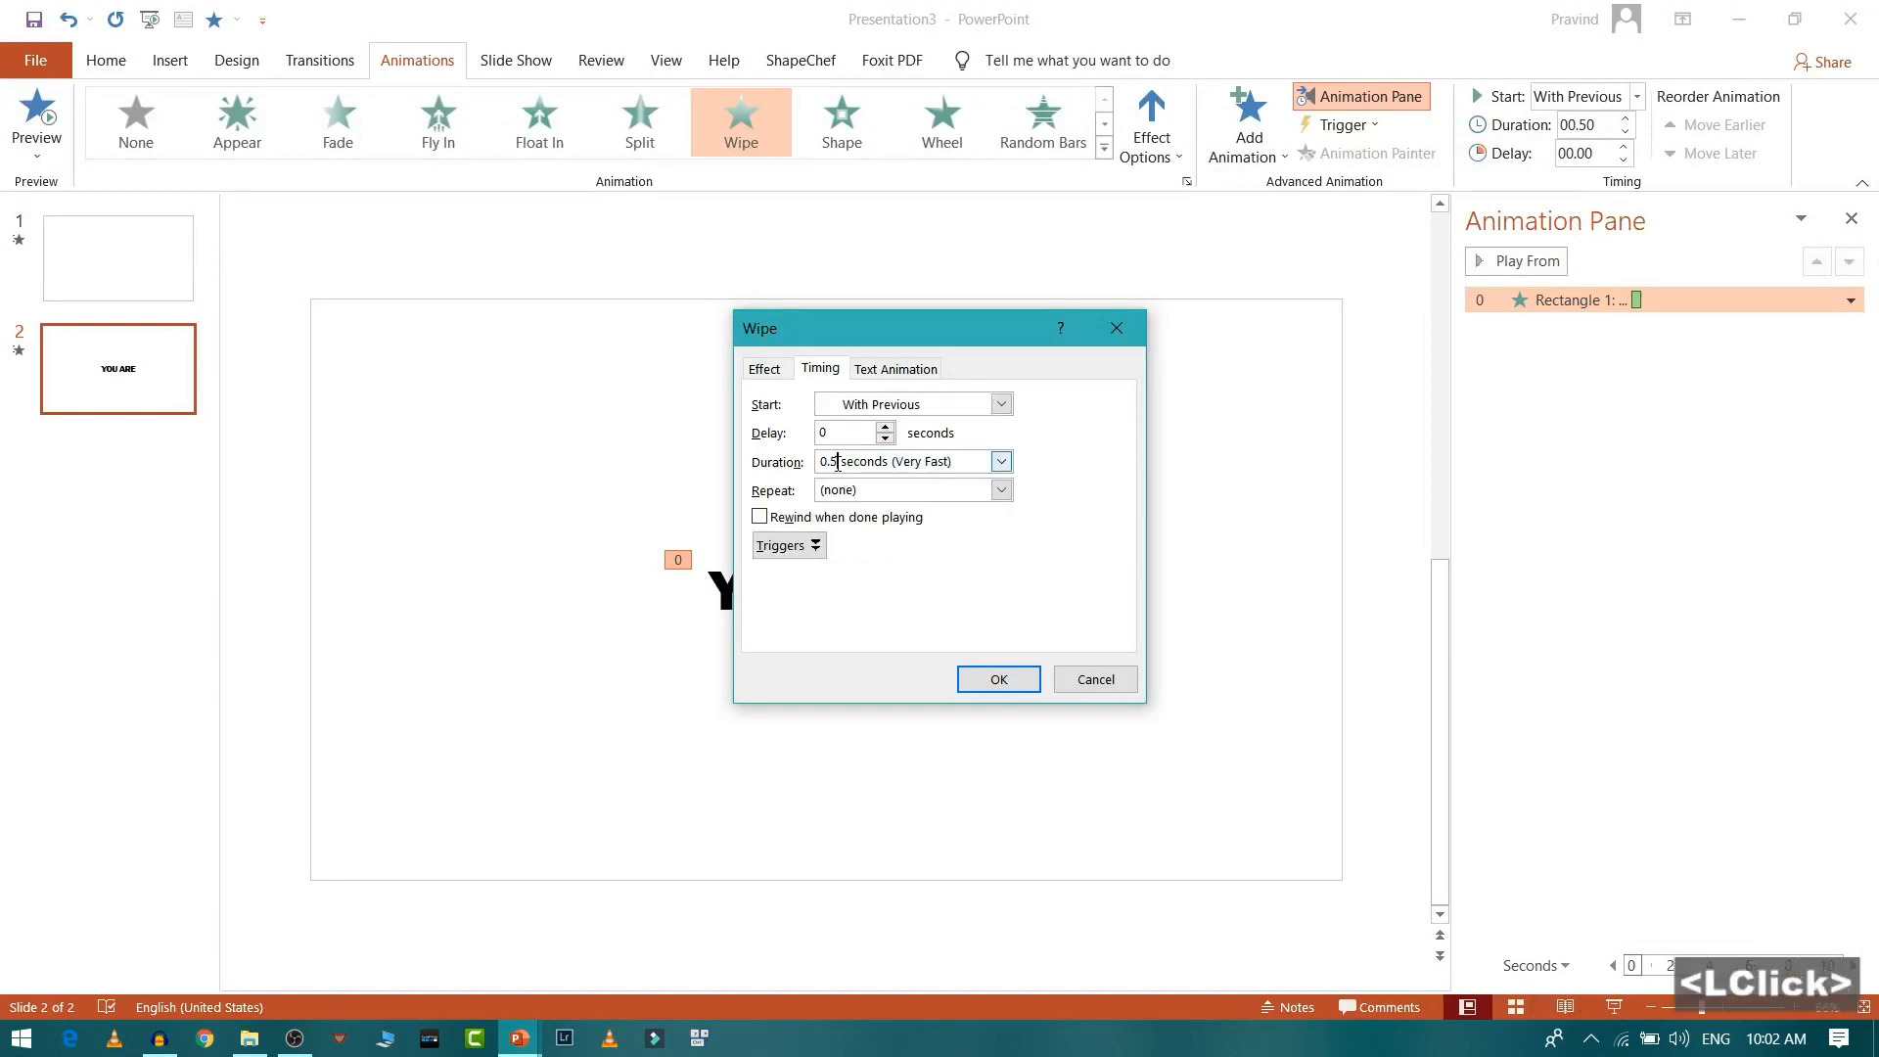
pyautogui.press('backspace')
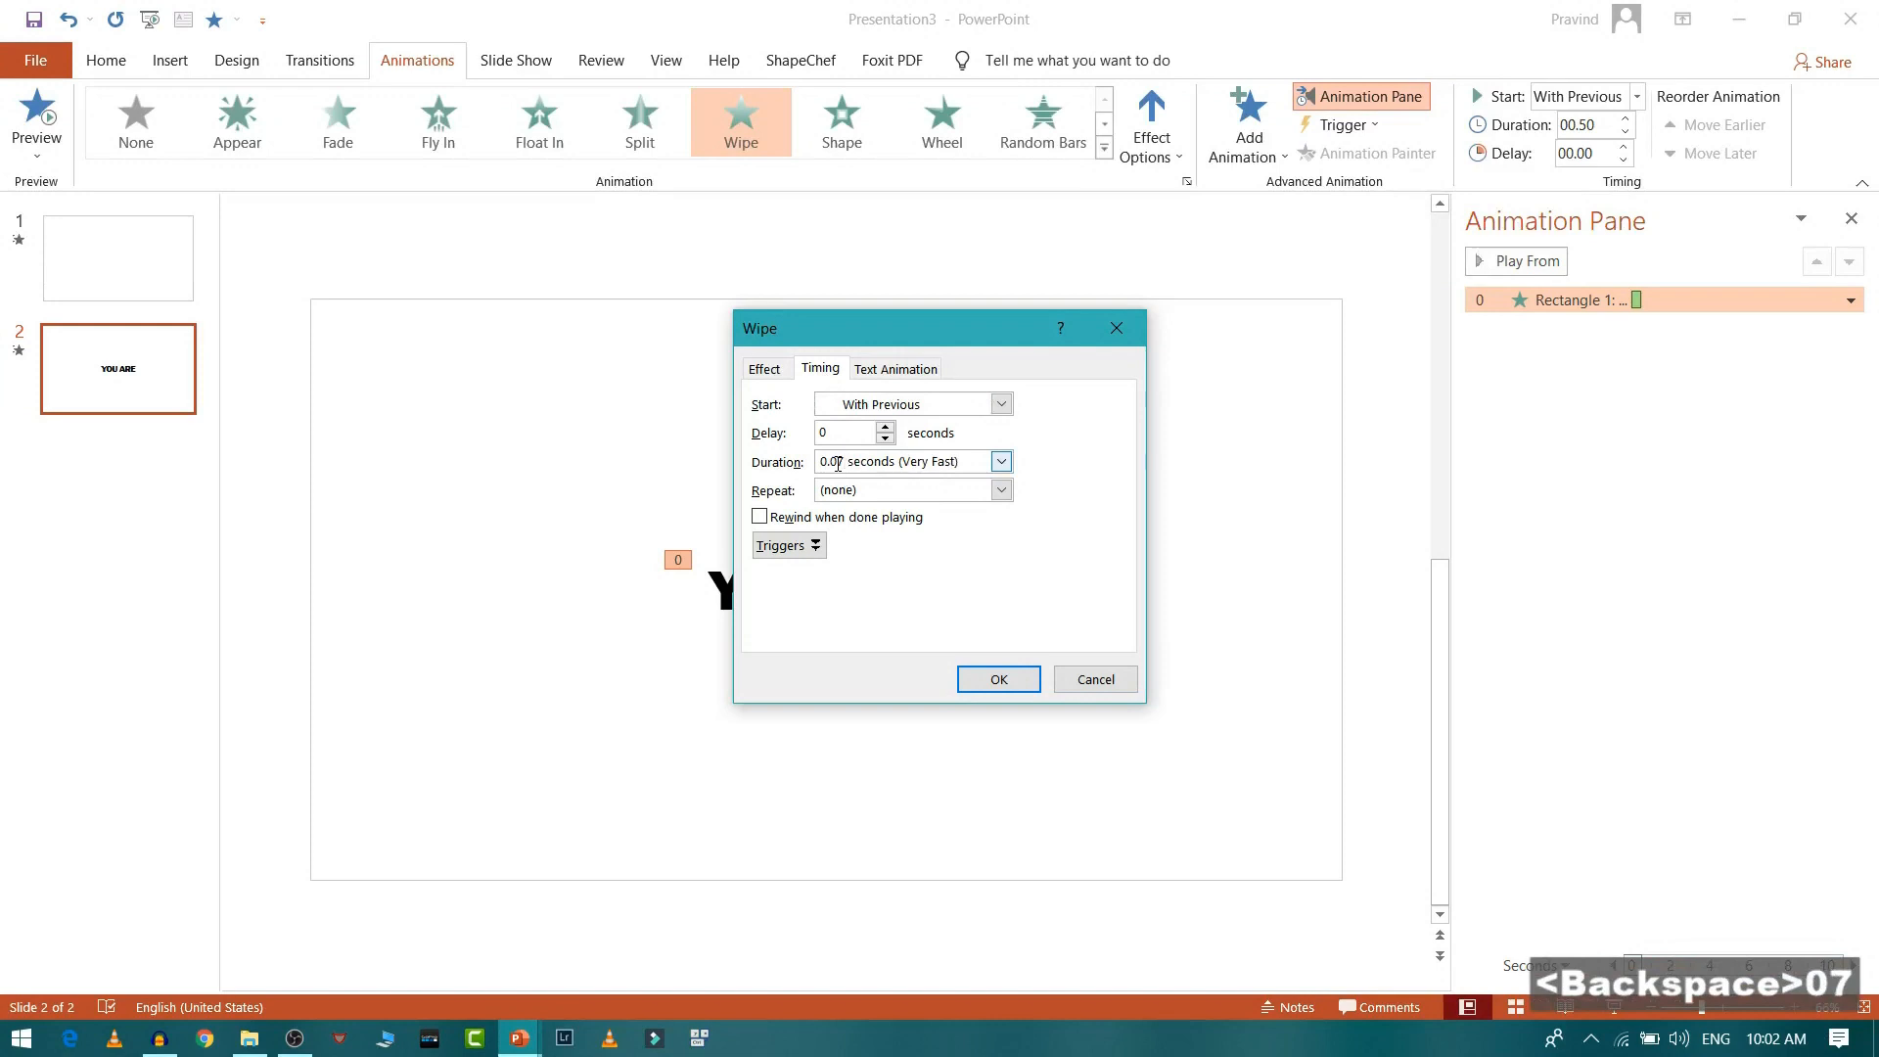
pyautogui.click(996, 679)
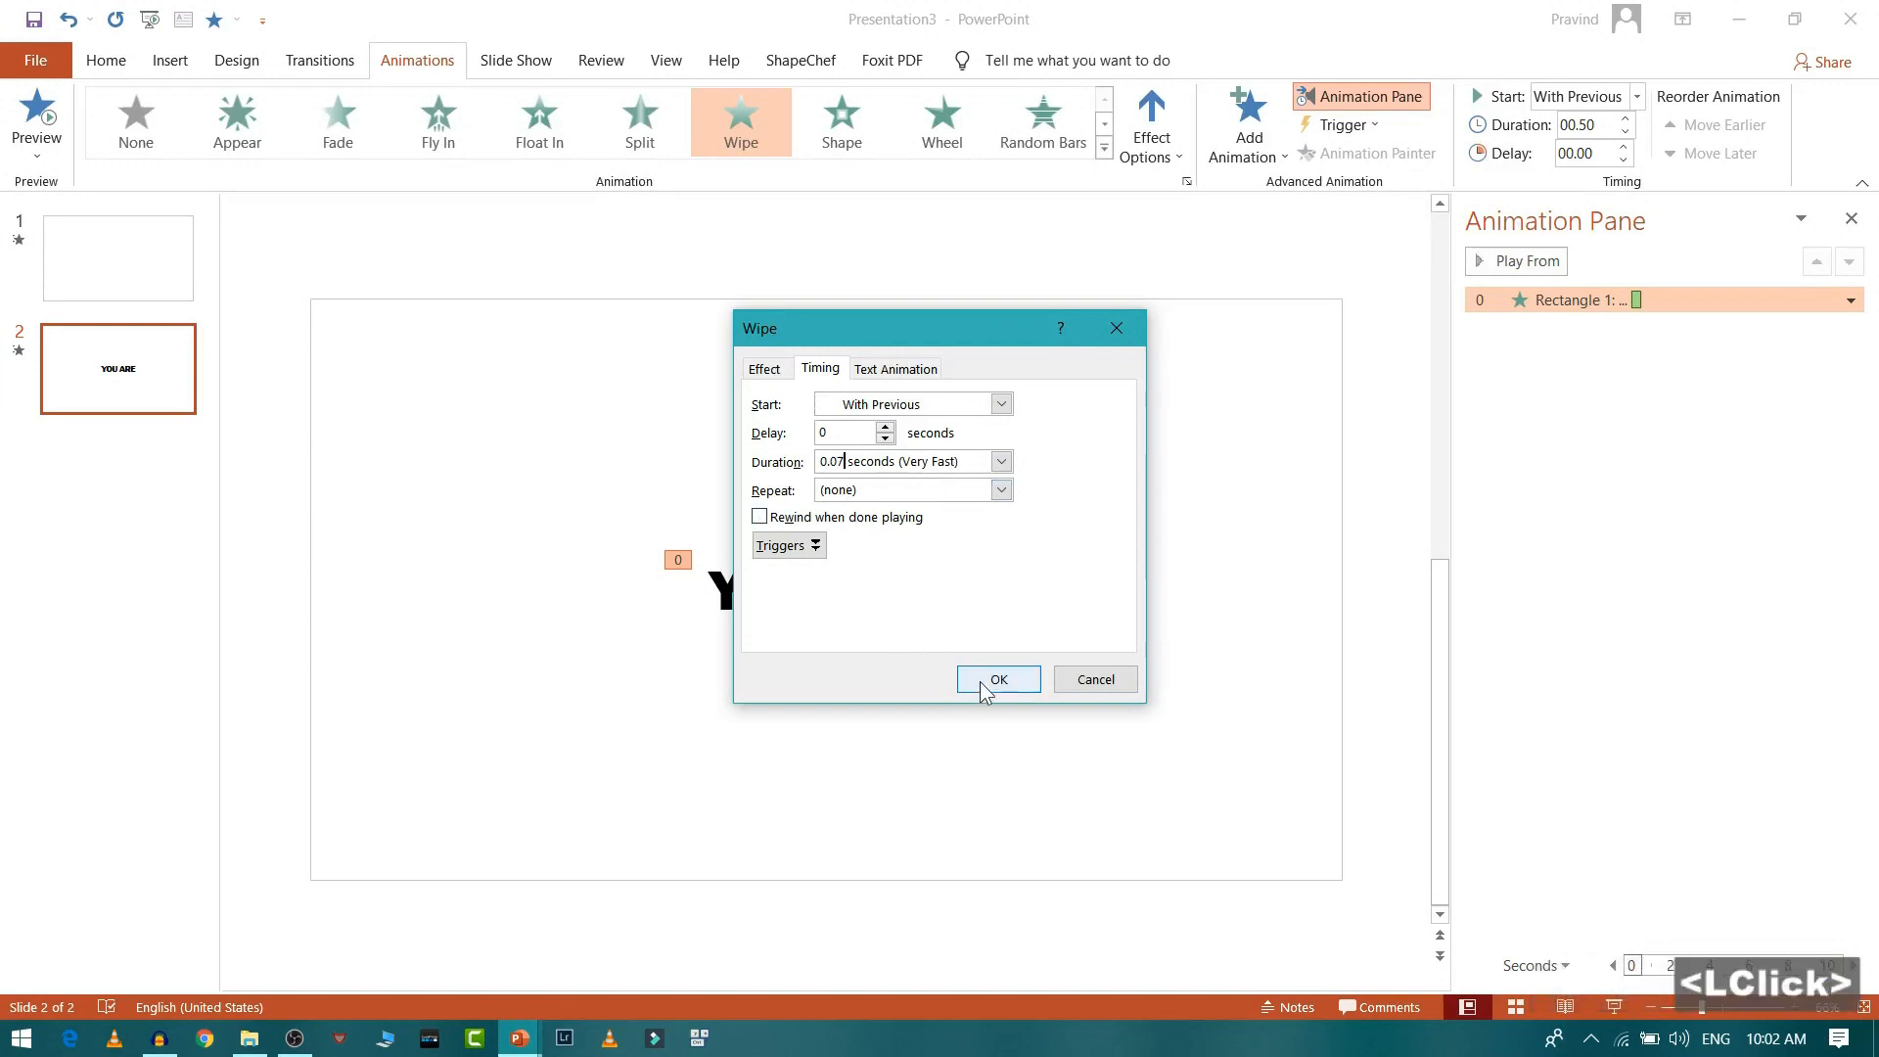
pyautogui.click(996, 679)
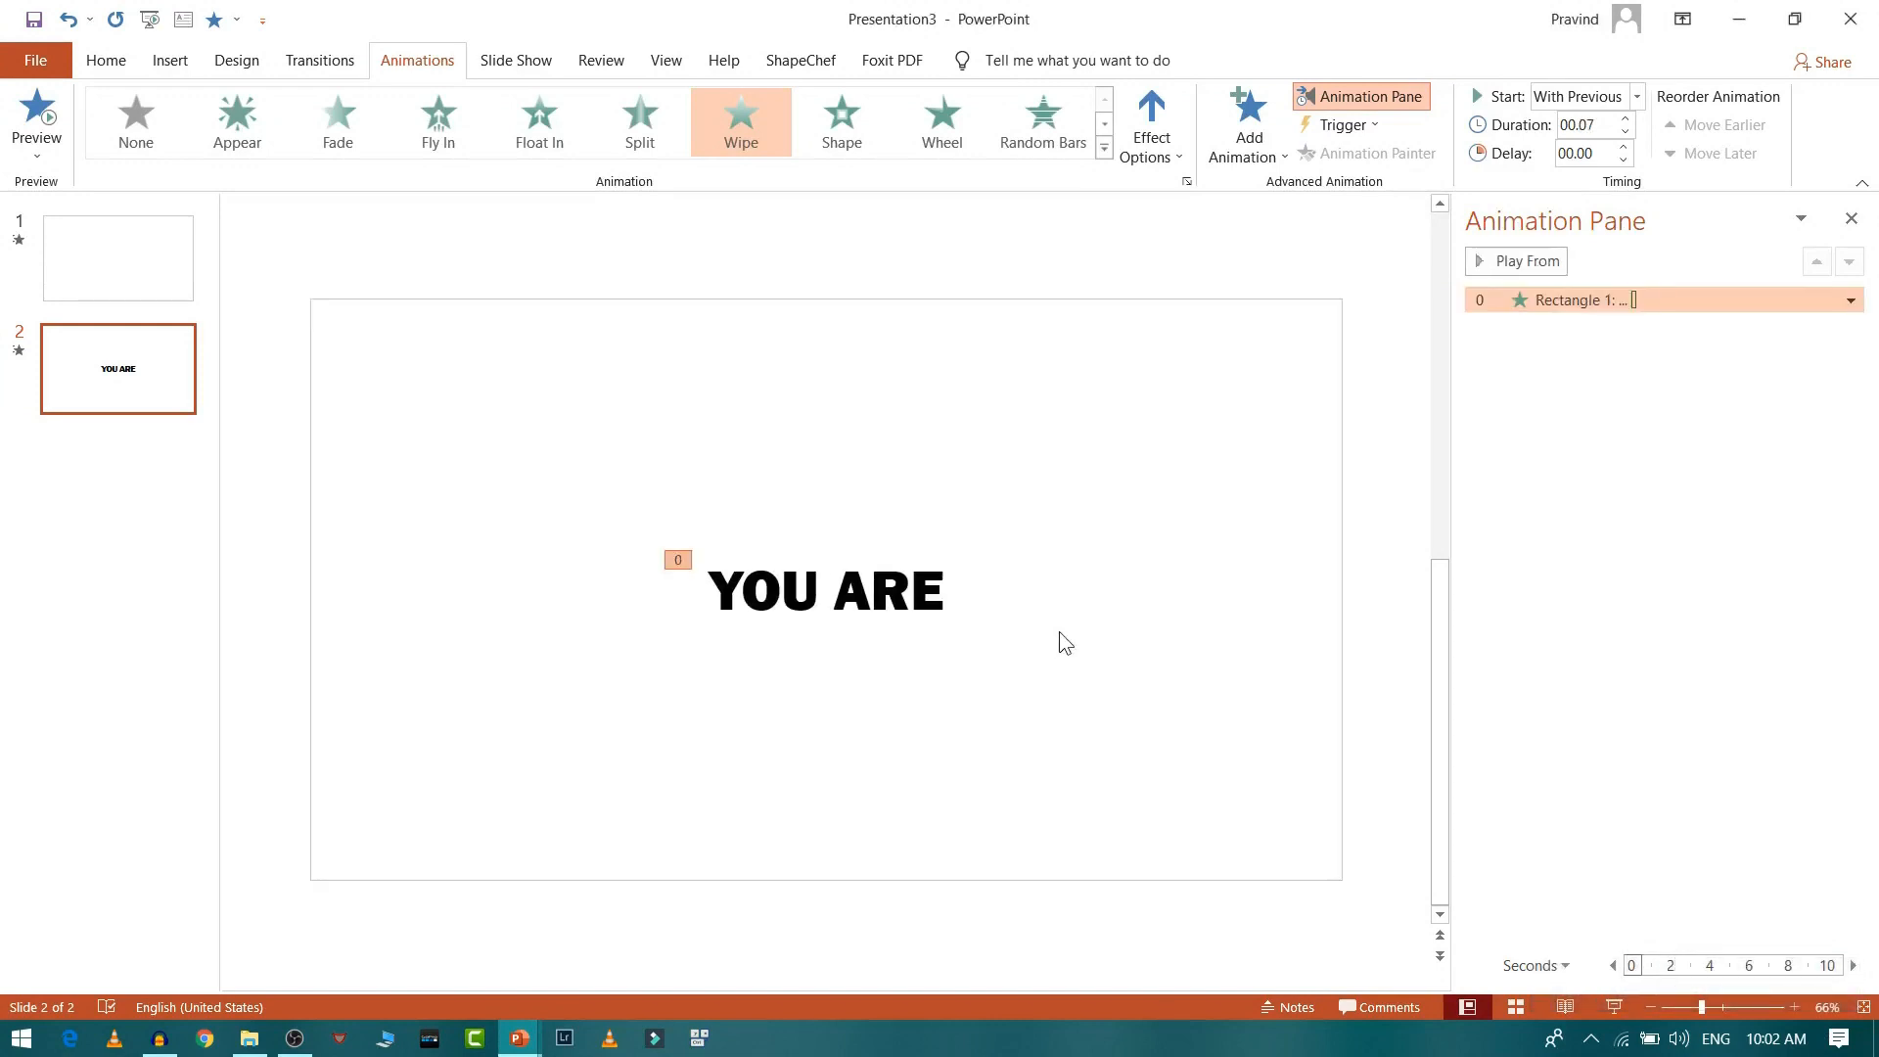
pyautogui.click(1525, 260)
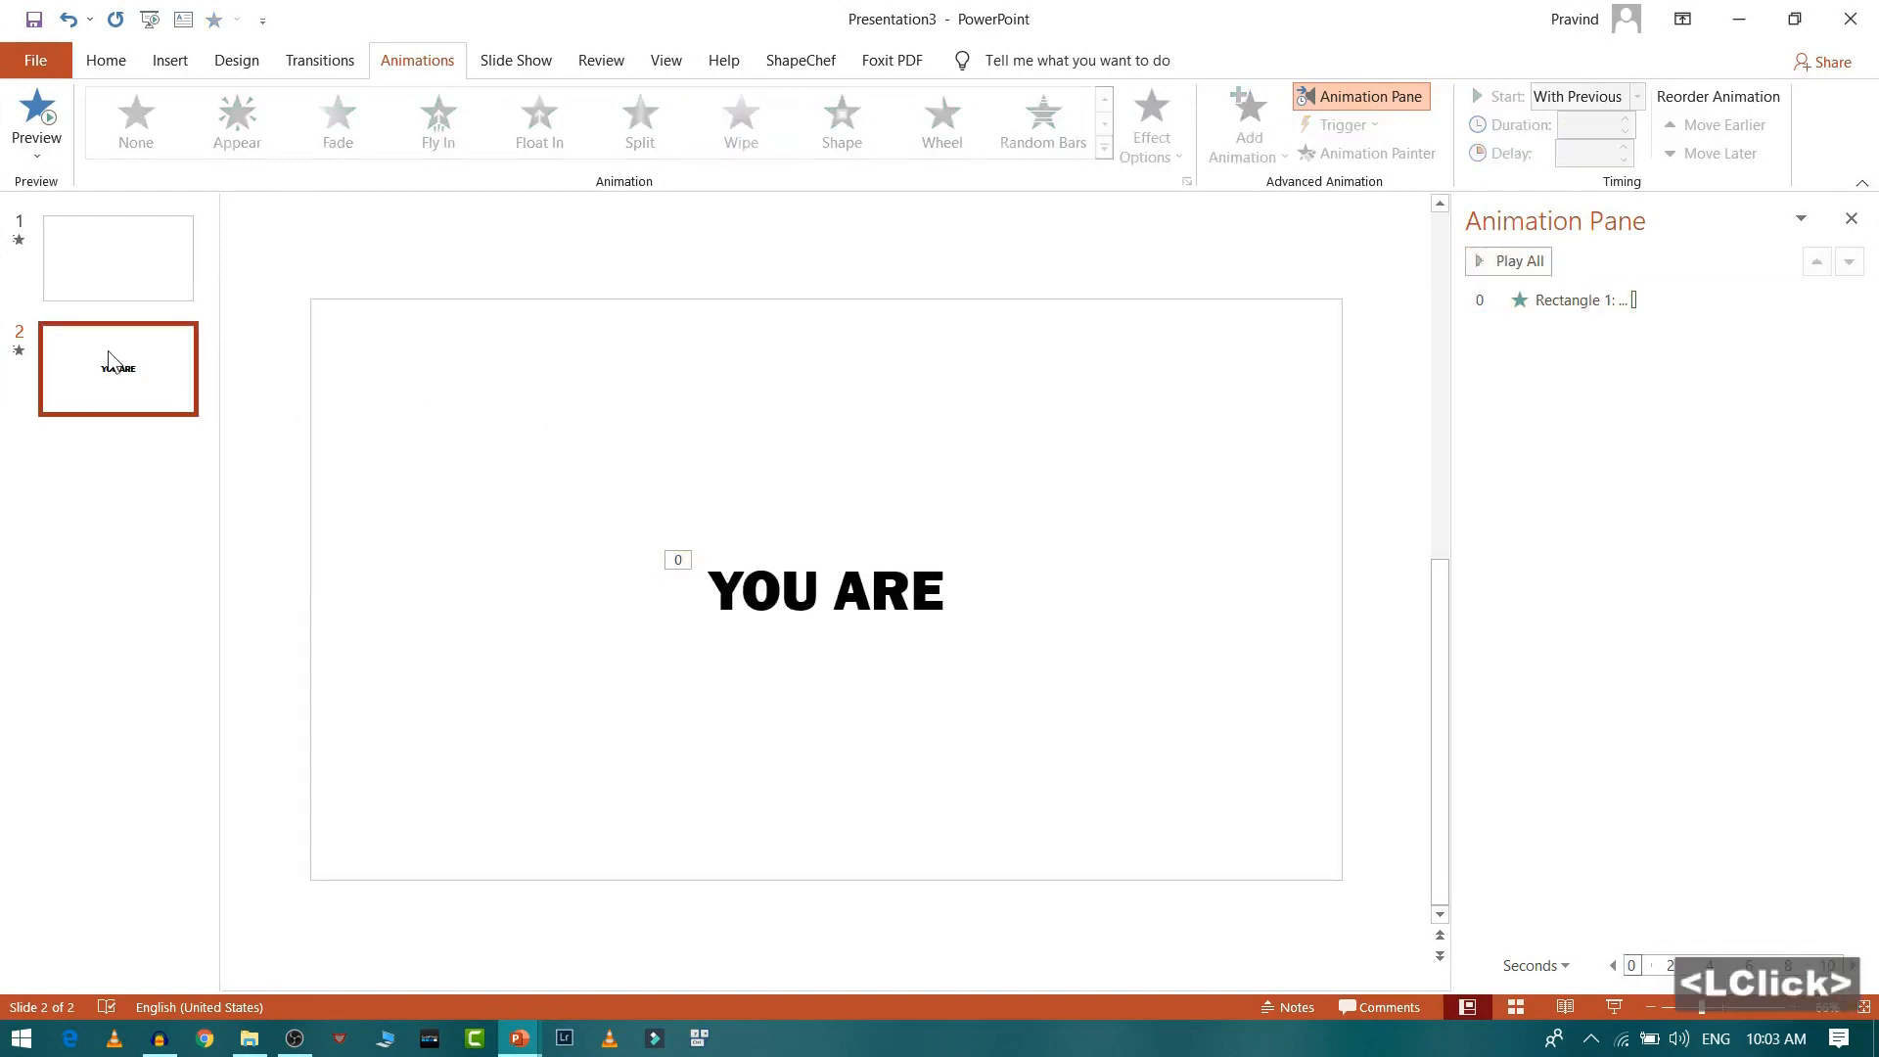
# Duplicate slide 2 as slide 3 with a black background and white YOU ARE text.
pyautogui.press('ctrl+d')
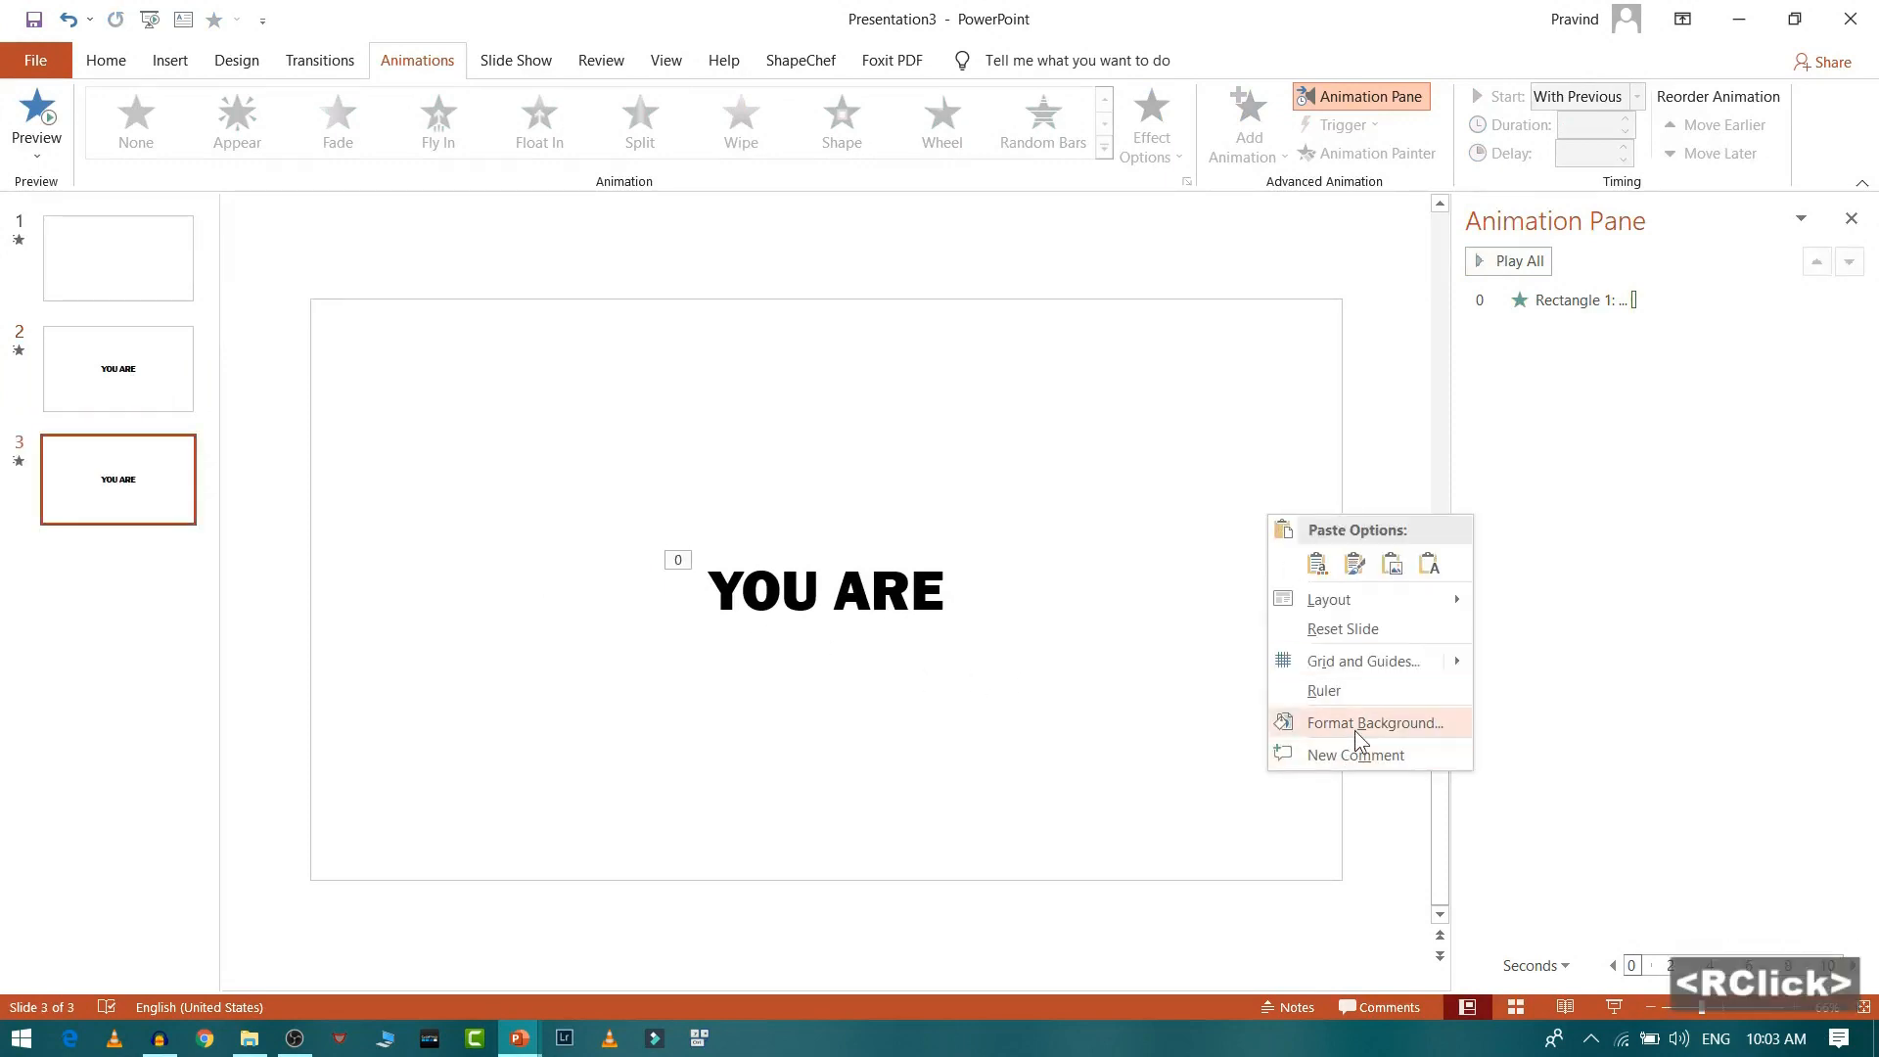
pyautogui.click(1374, 723)
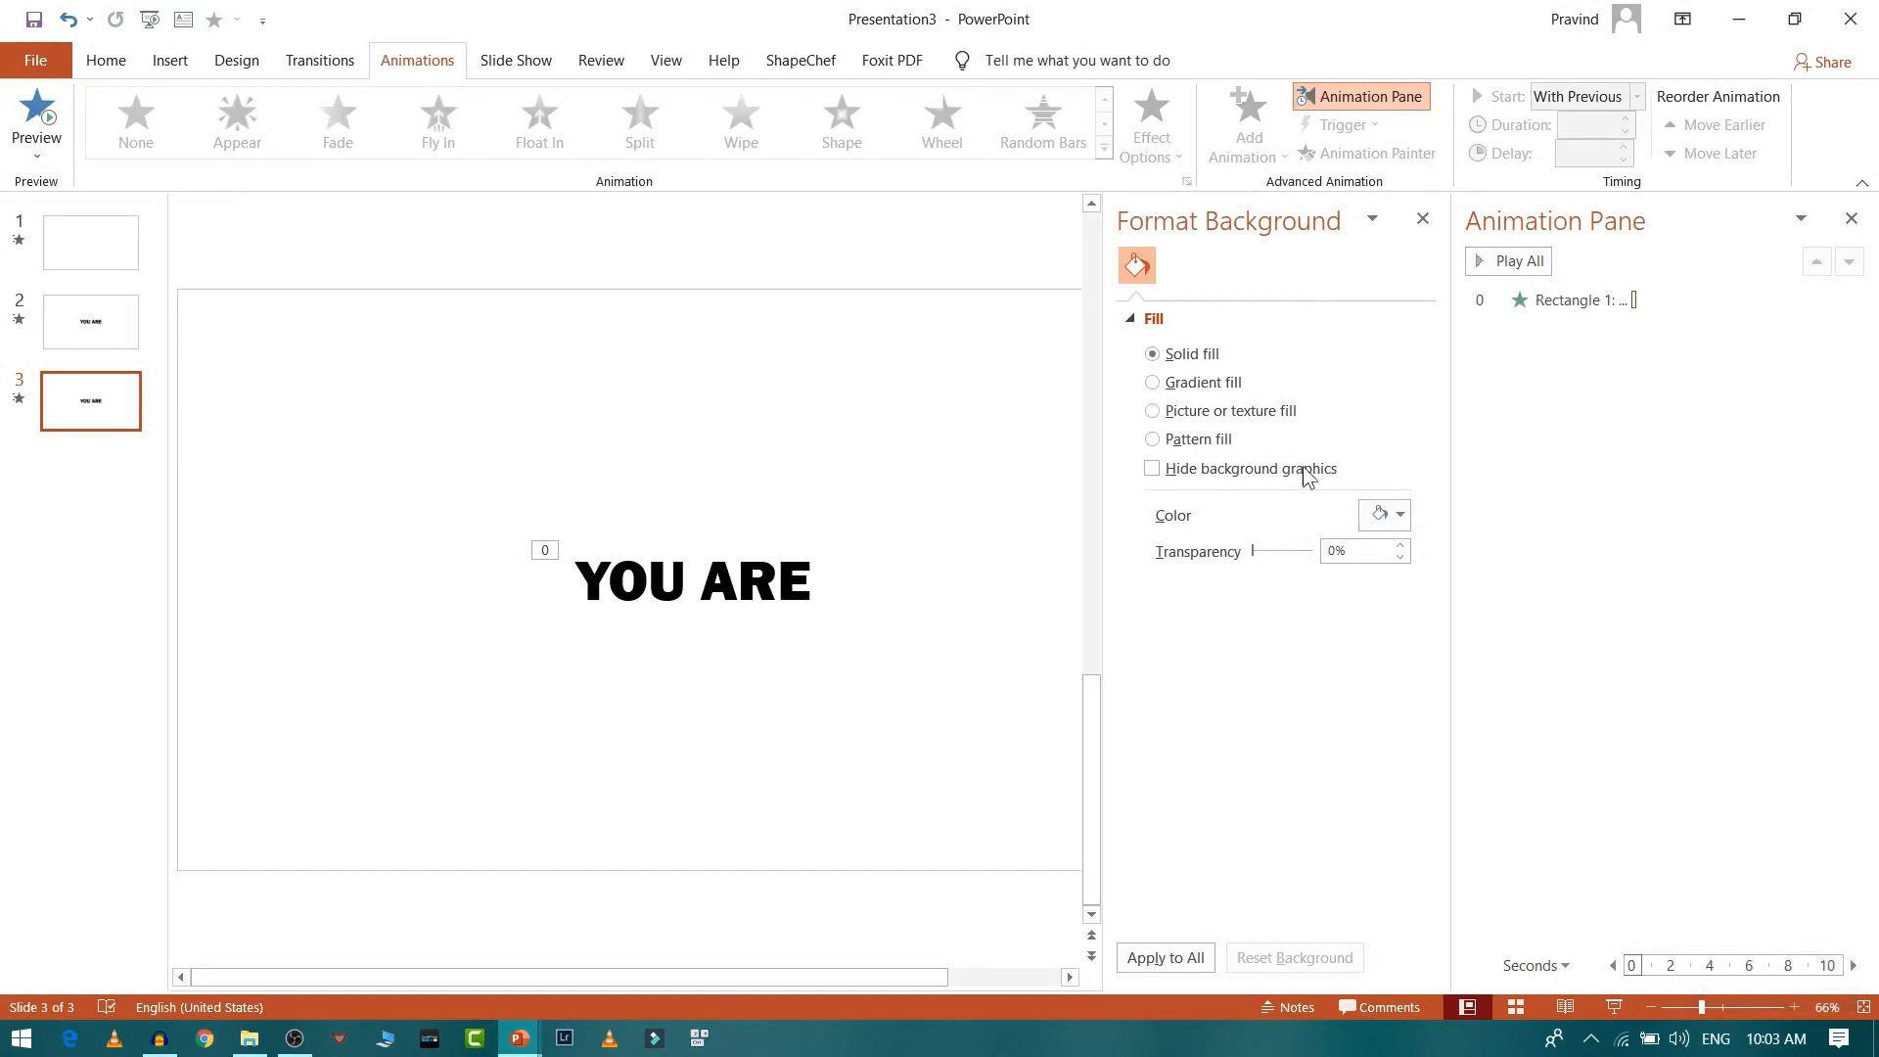
pyautogui.click(1400, 515)
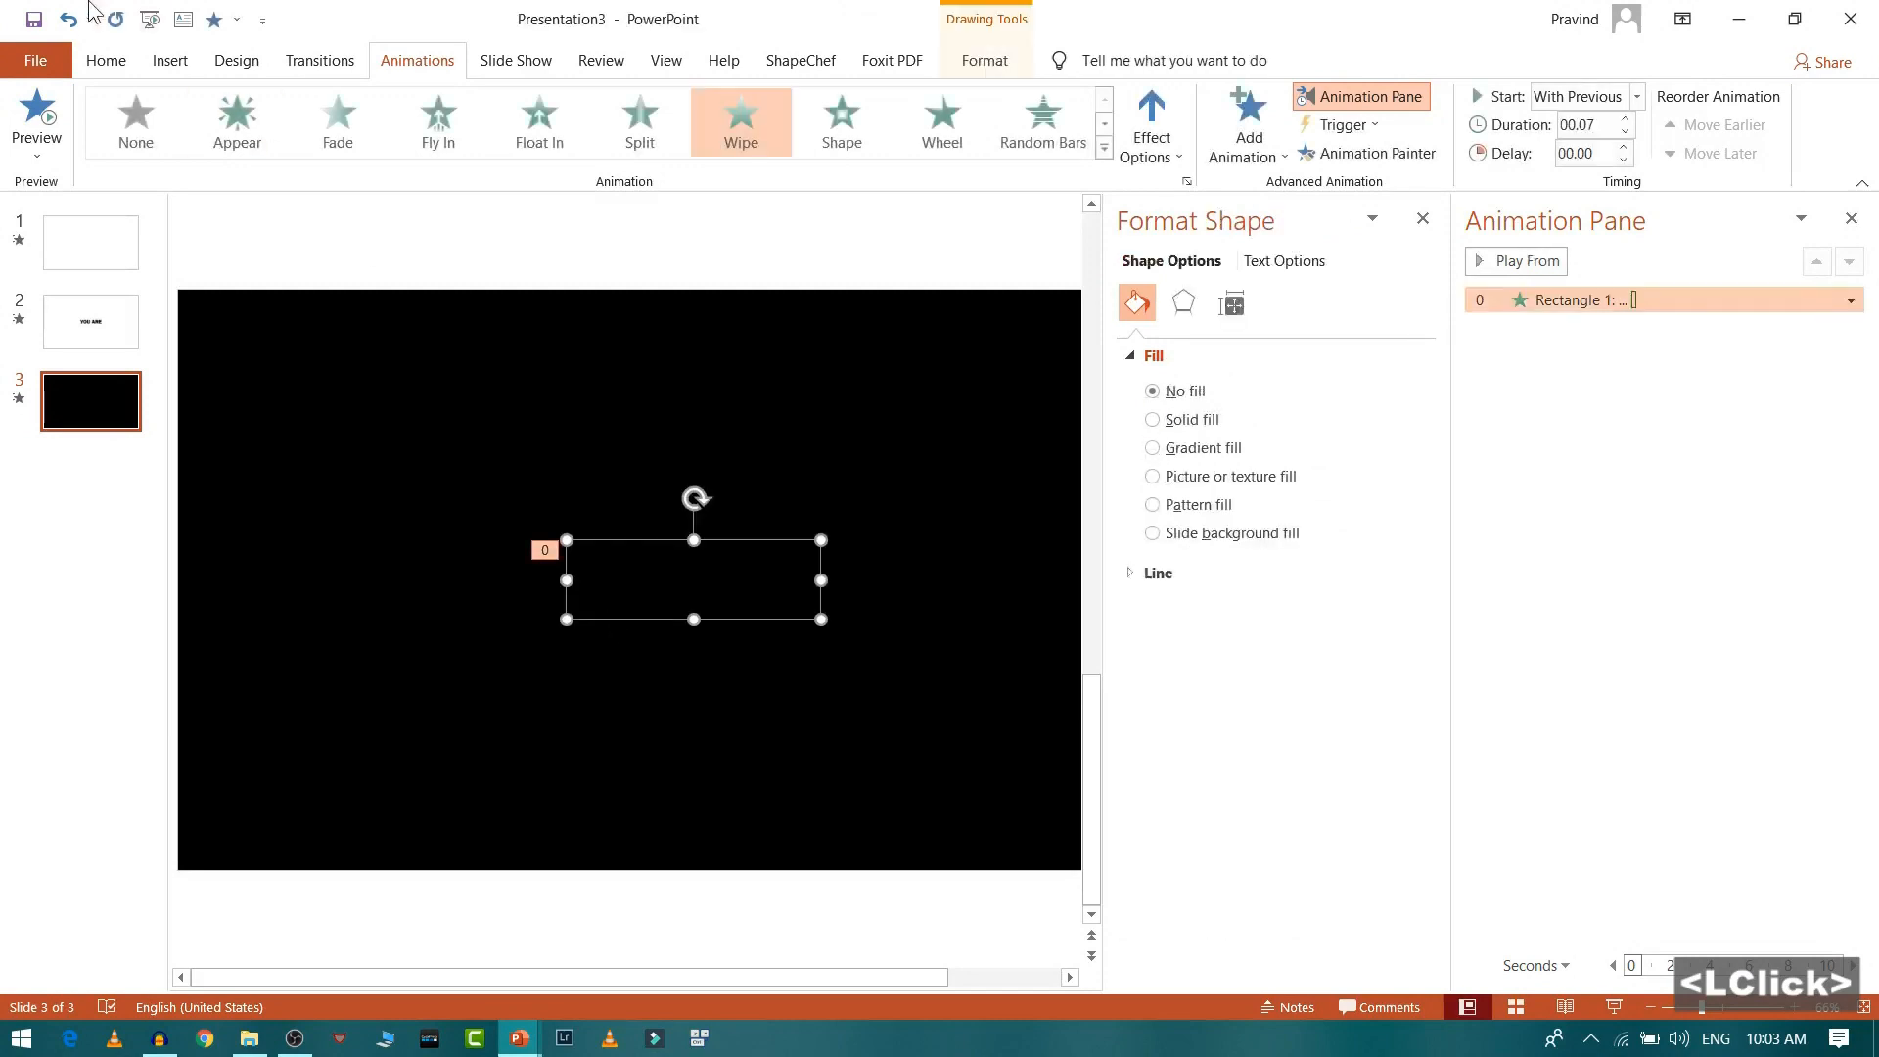
pyautogui.click(106, 60)
pyautogui.write('YOU ARE')
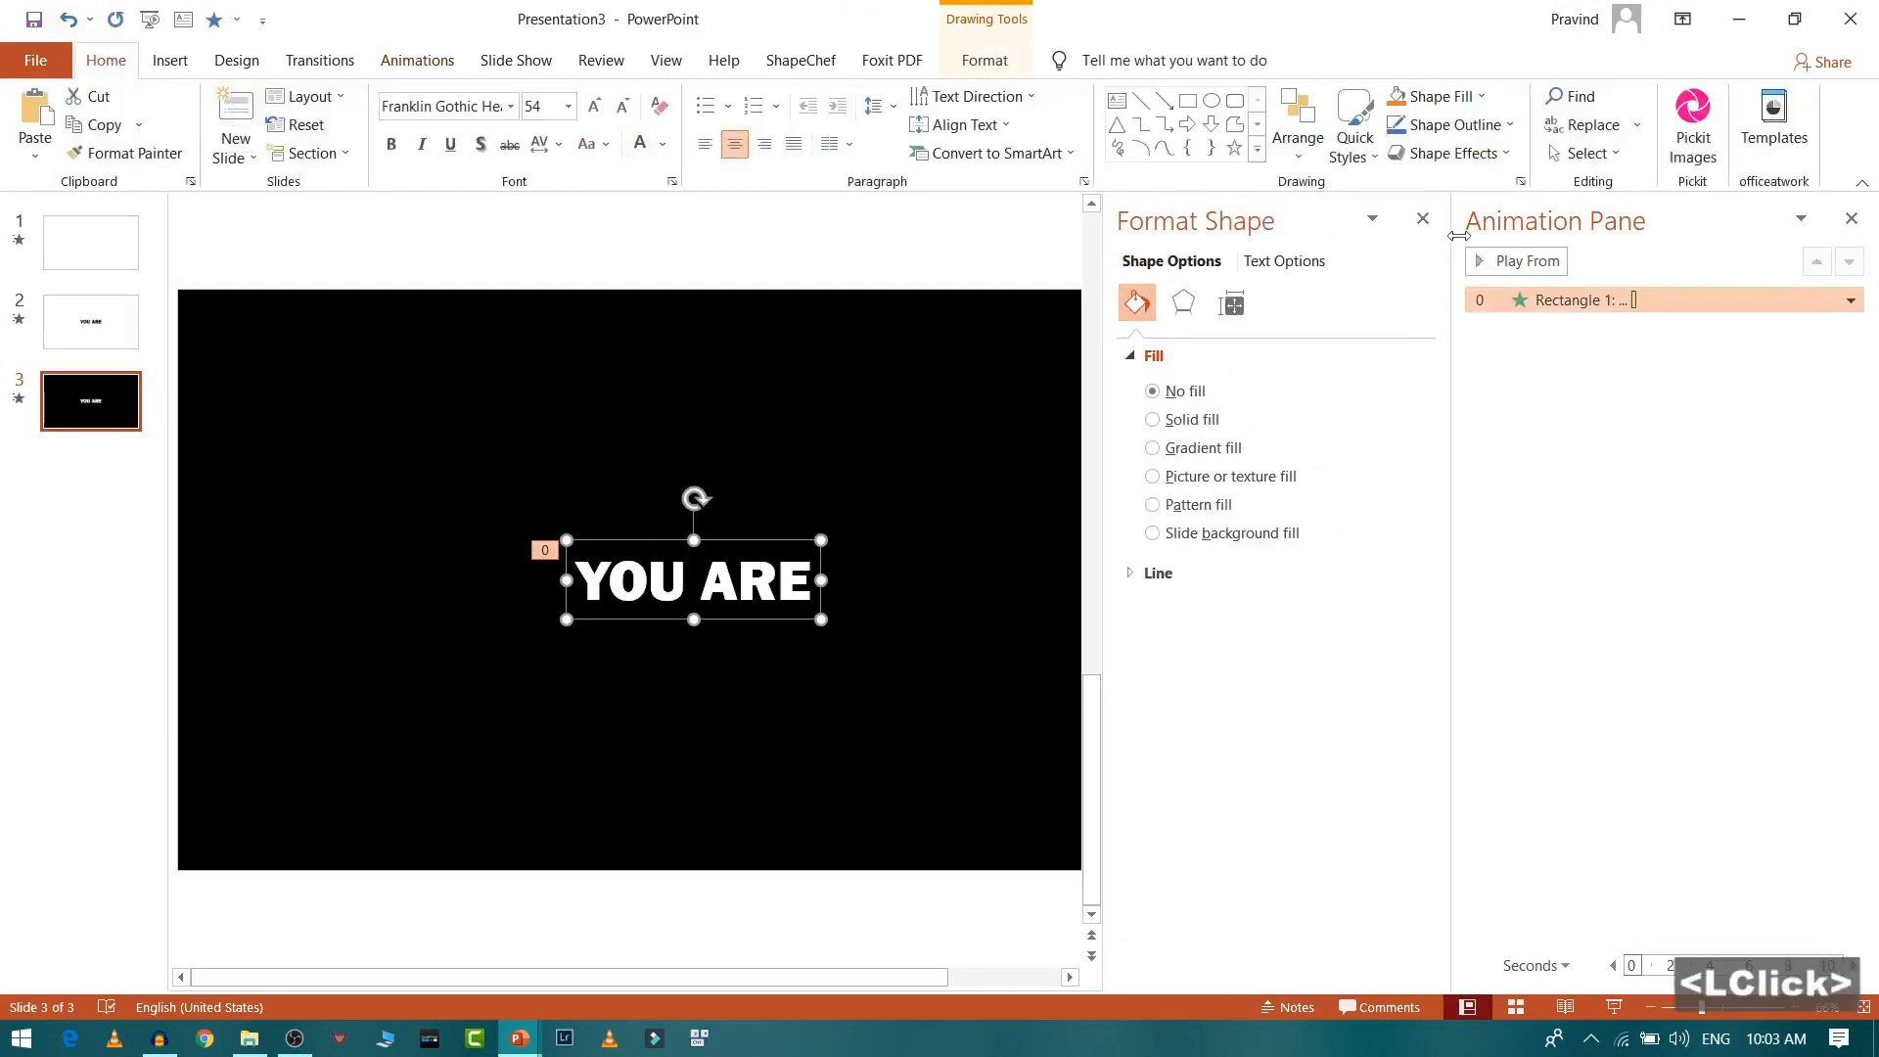
pyautogui.click(1421, 219)
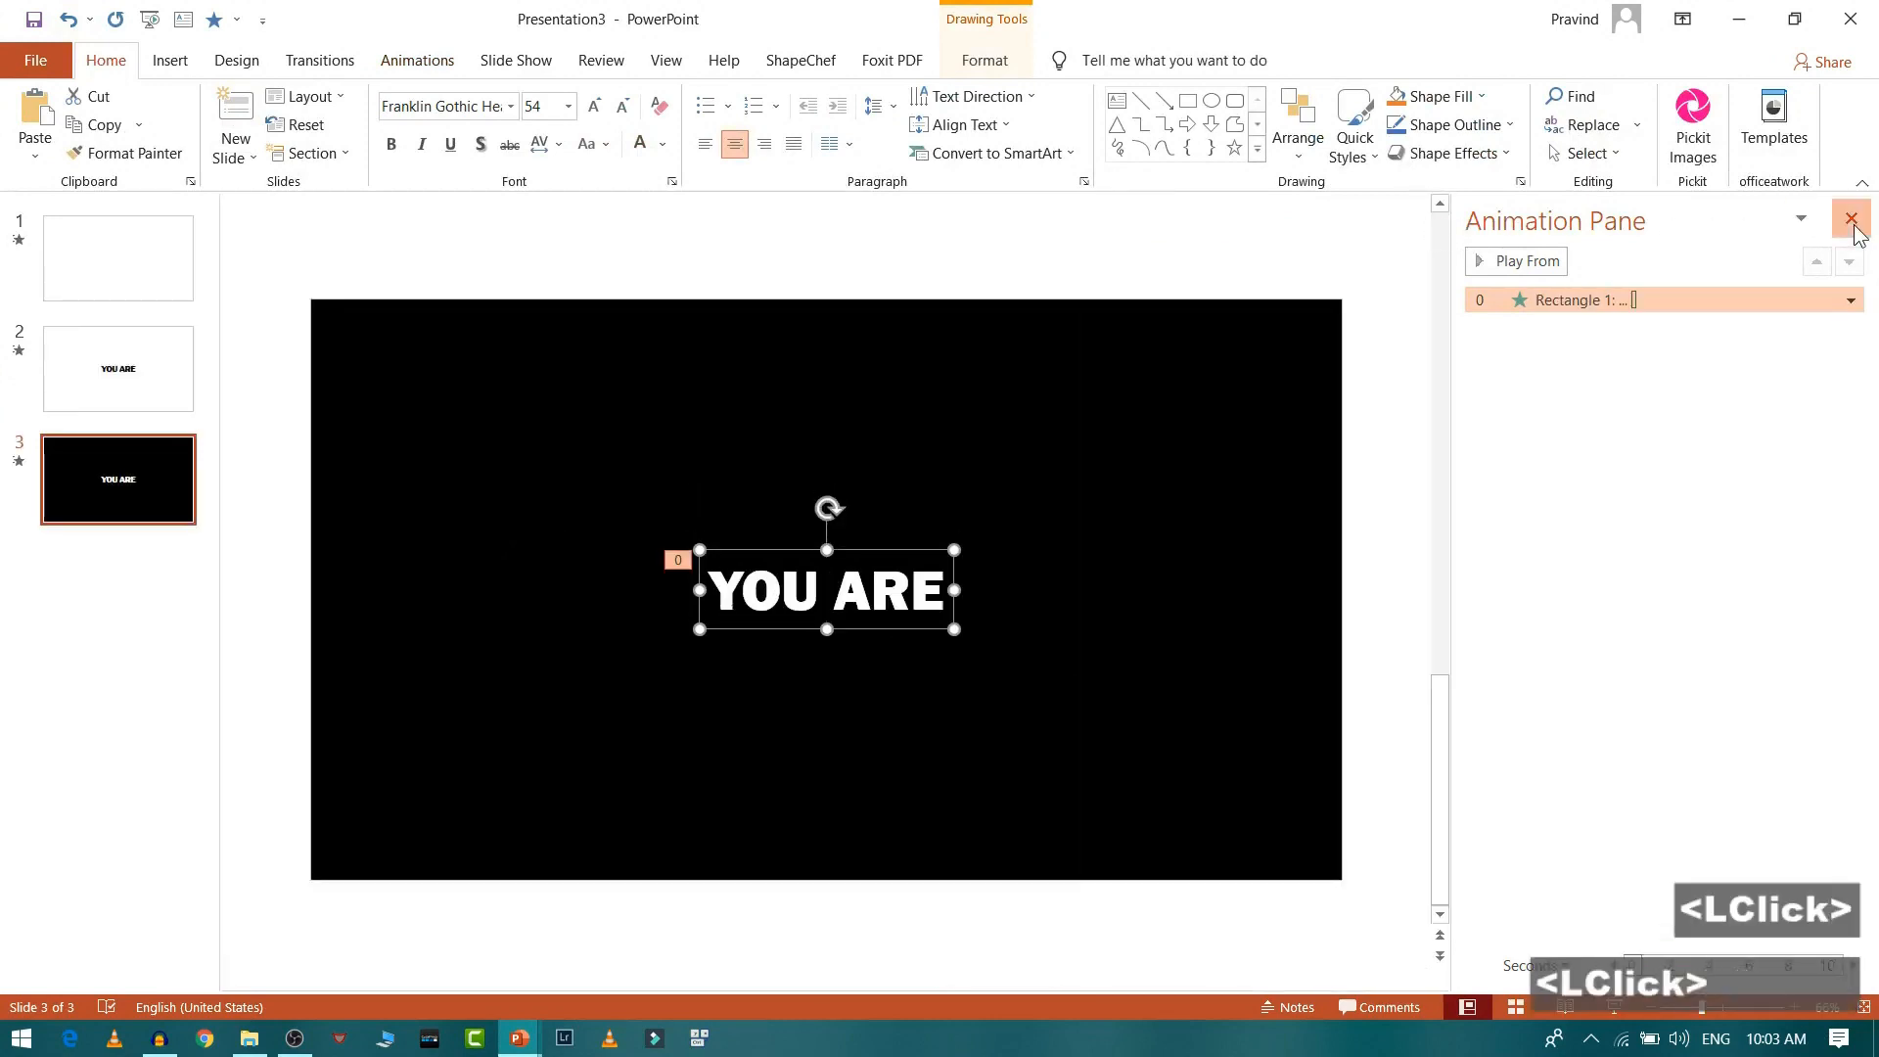
pyautogui.click(1849, 219)
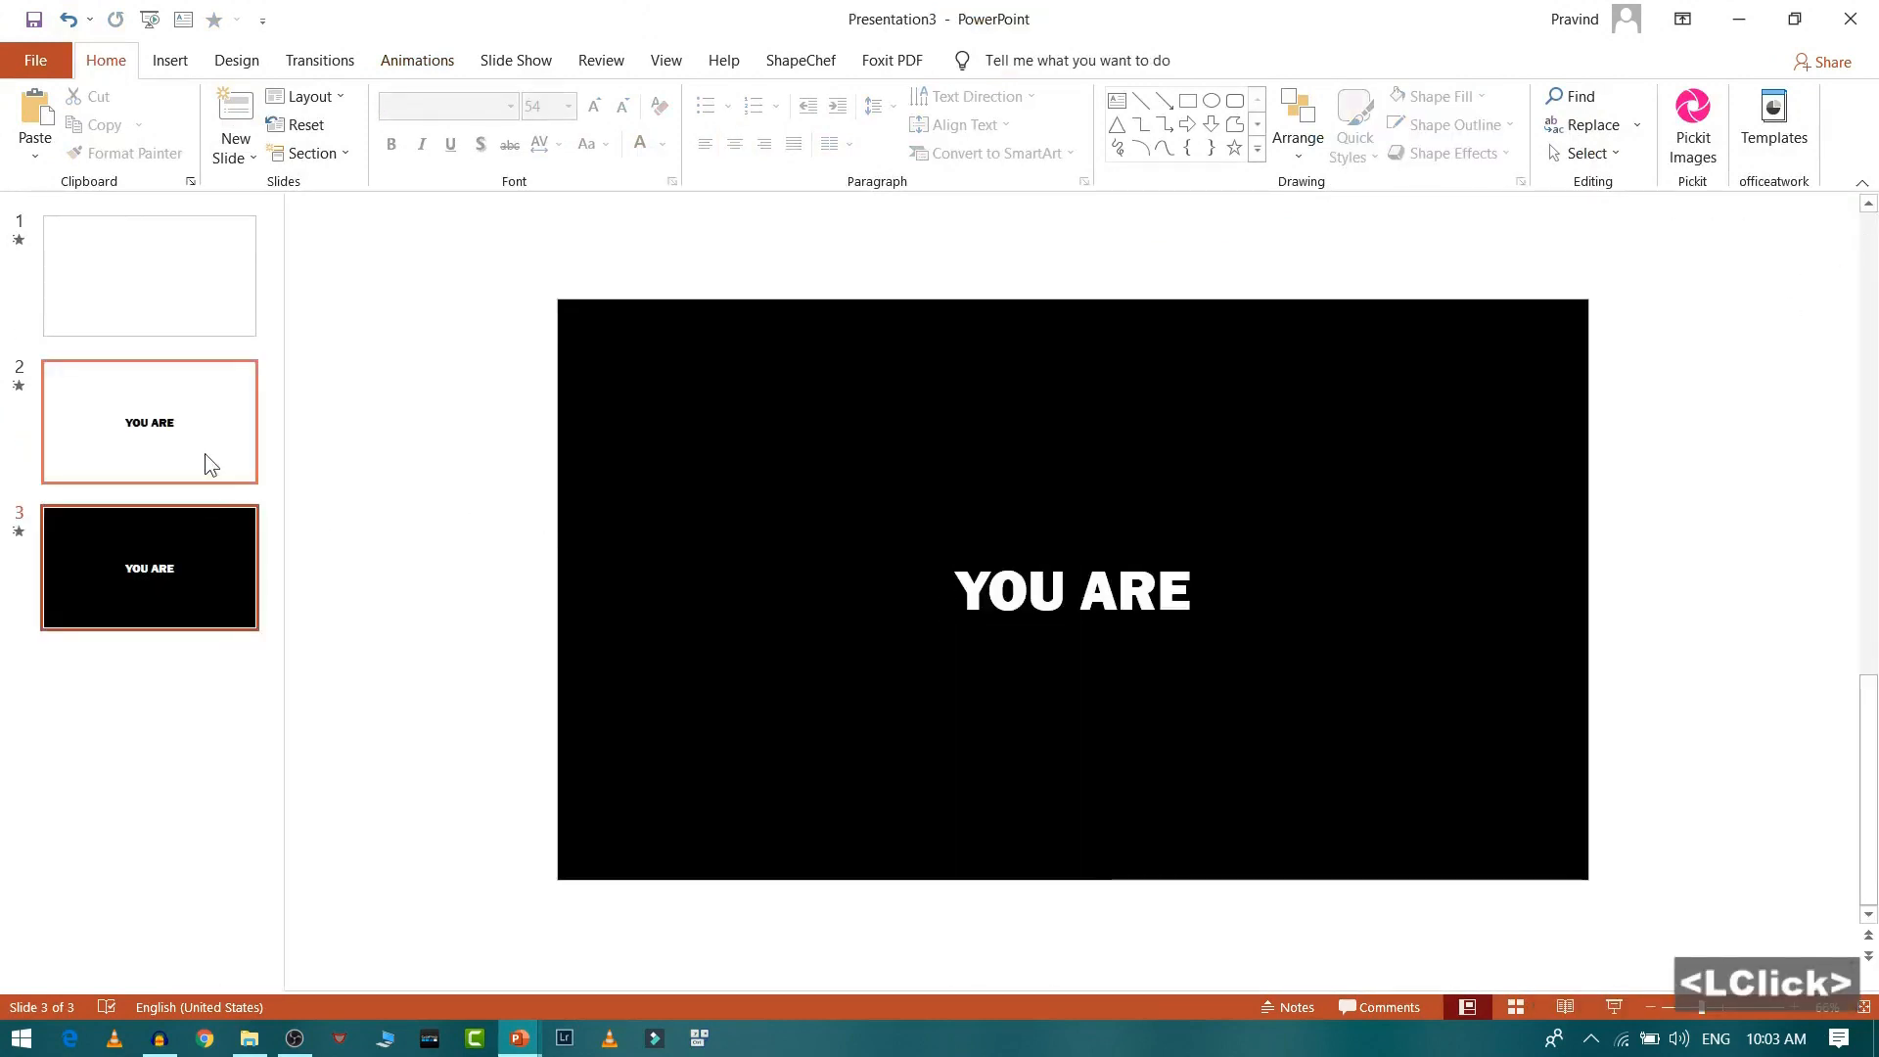
# Duplicate slides 2–3 and then slide 6 to grow the alternating white/black deck.
pyautogui.click(149, 421)
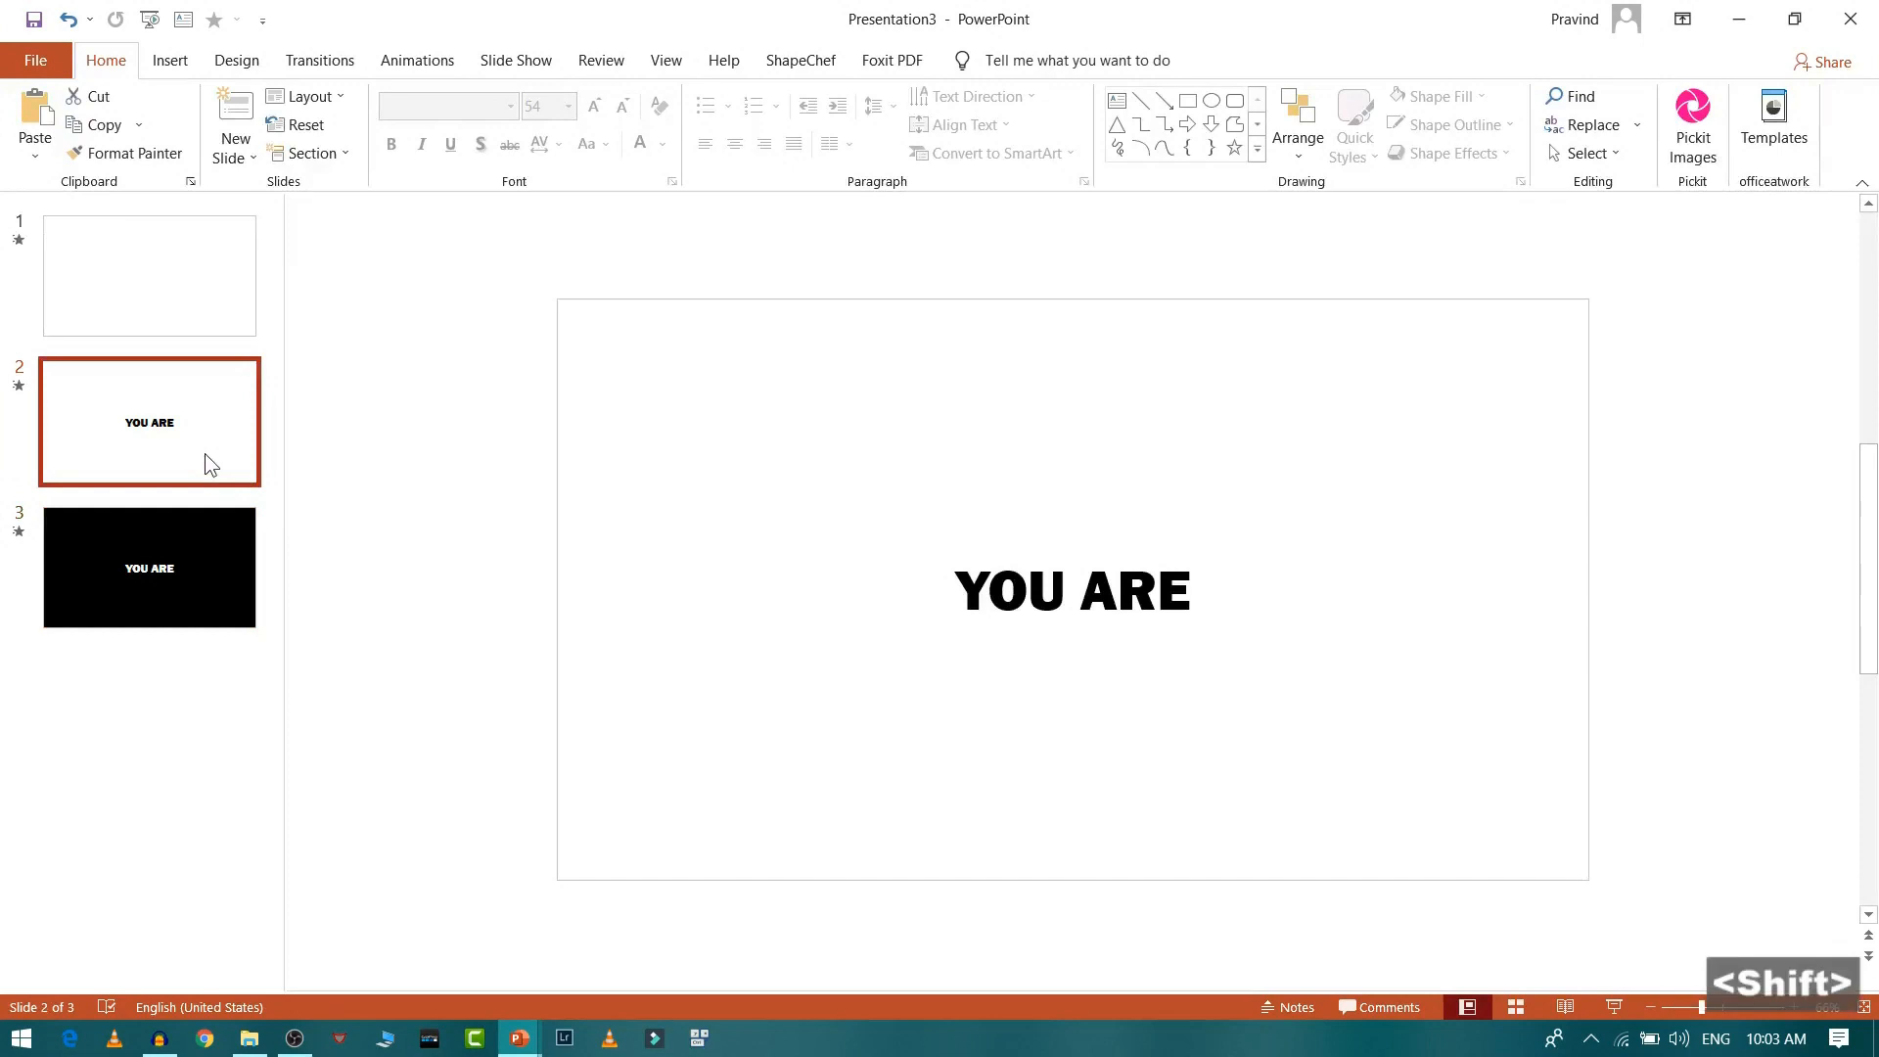
pyautogui.click(149, 568)
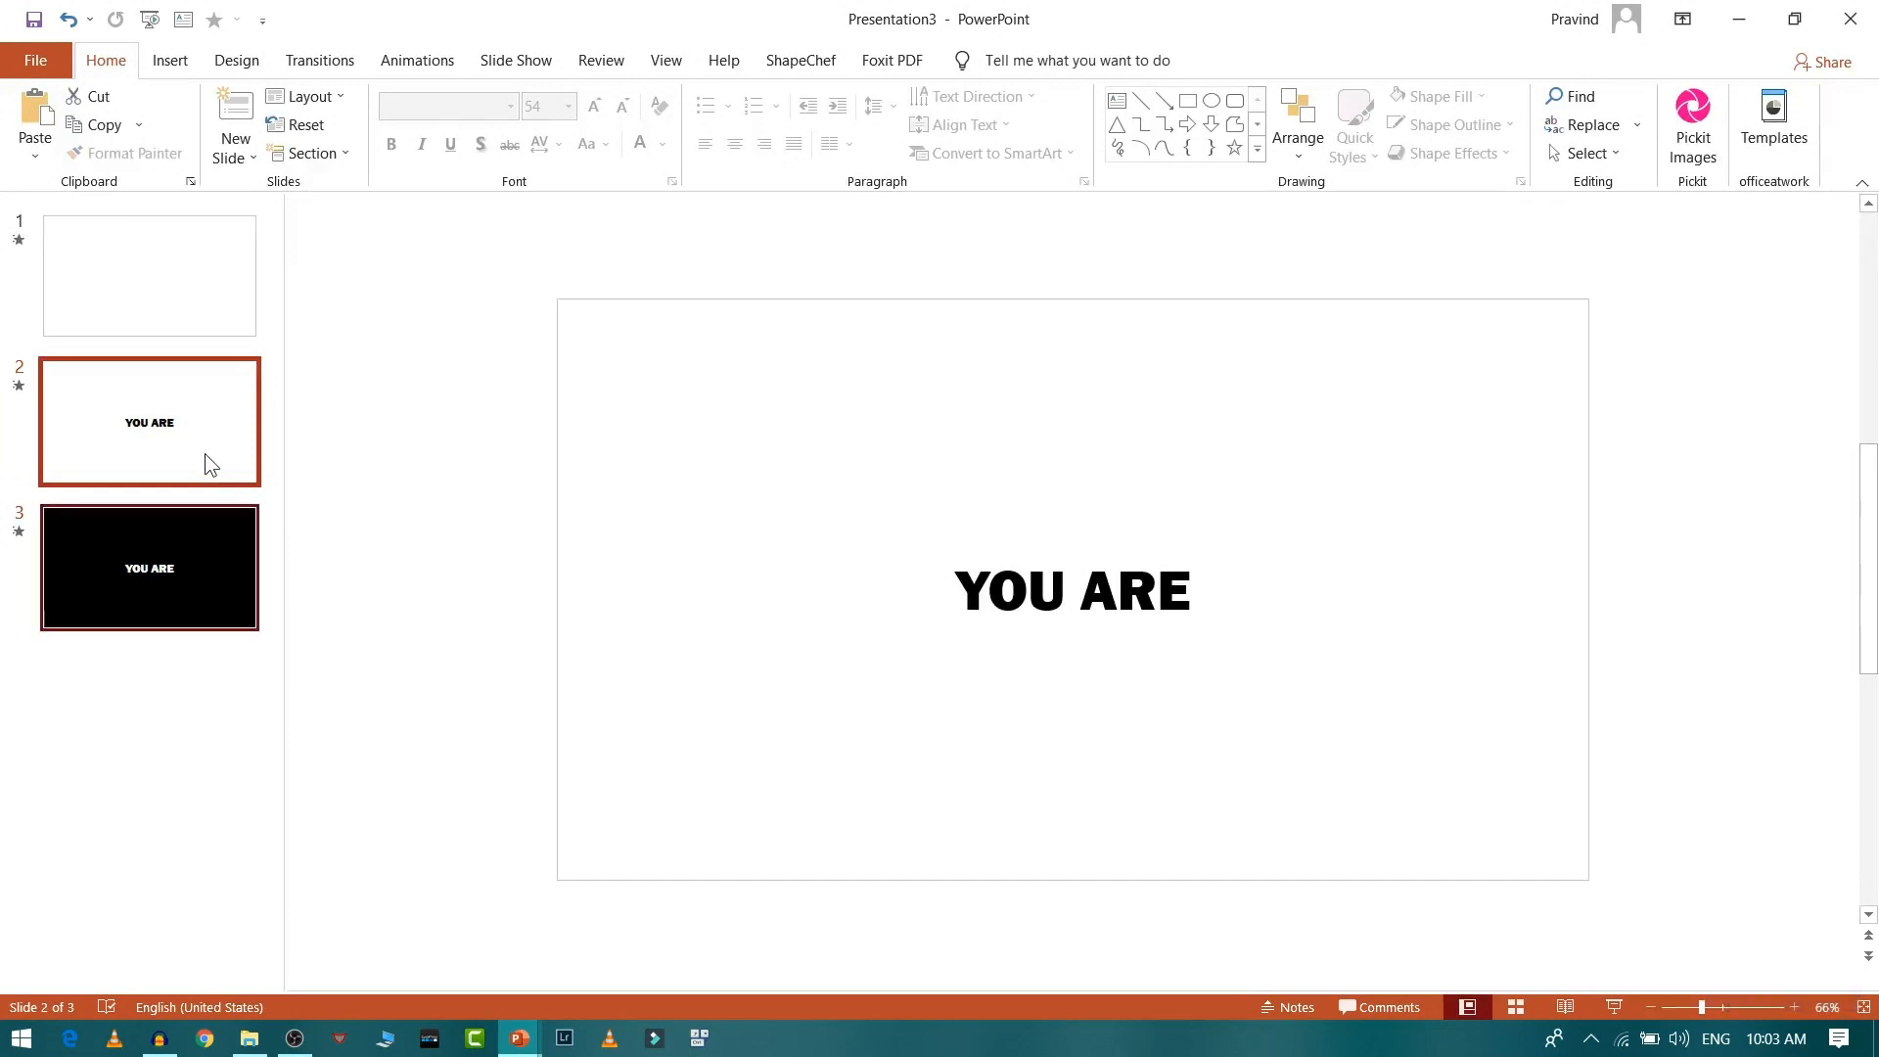
pyautogui.press('ctrl+d')
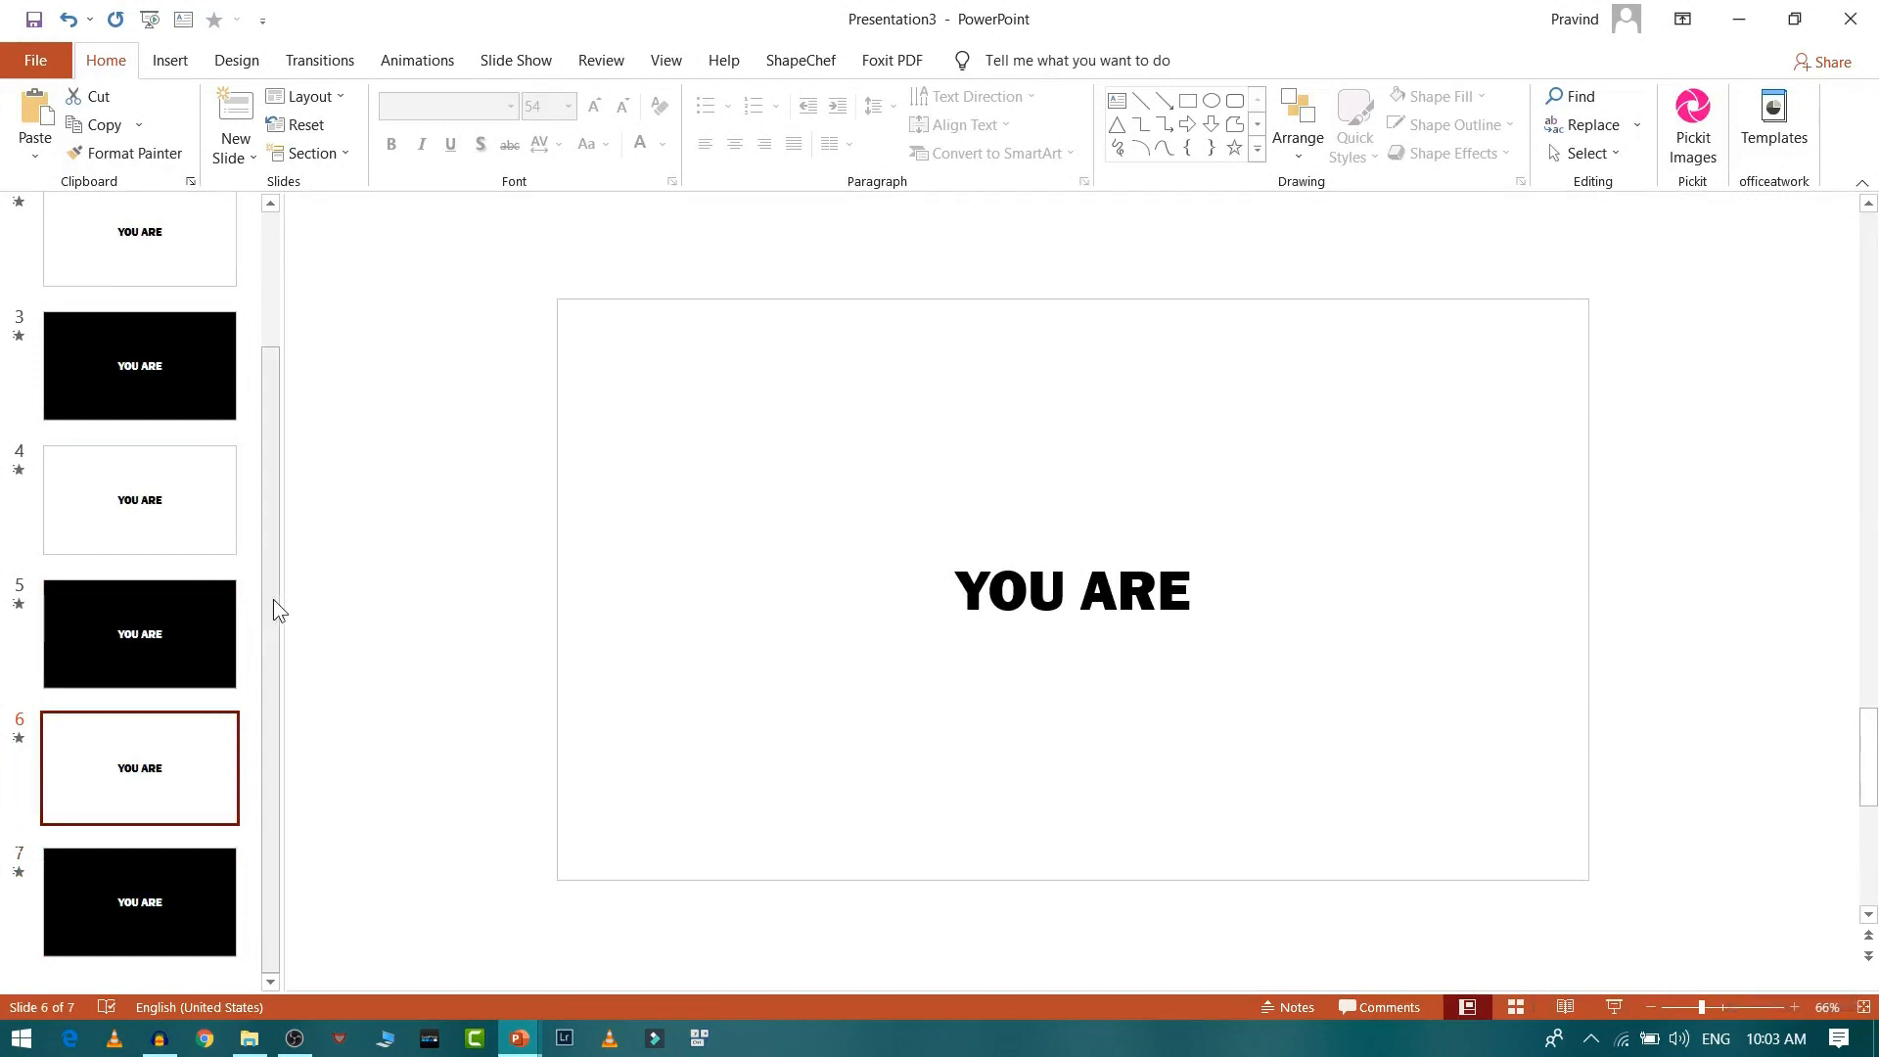
pyautogui.click(139, 767)
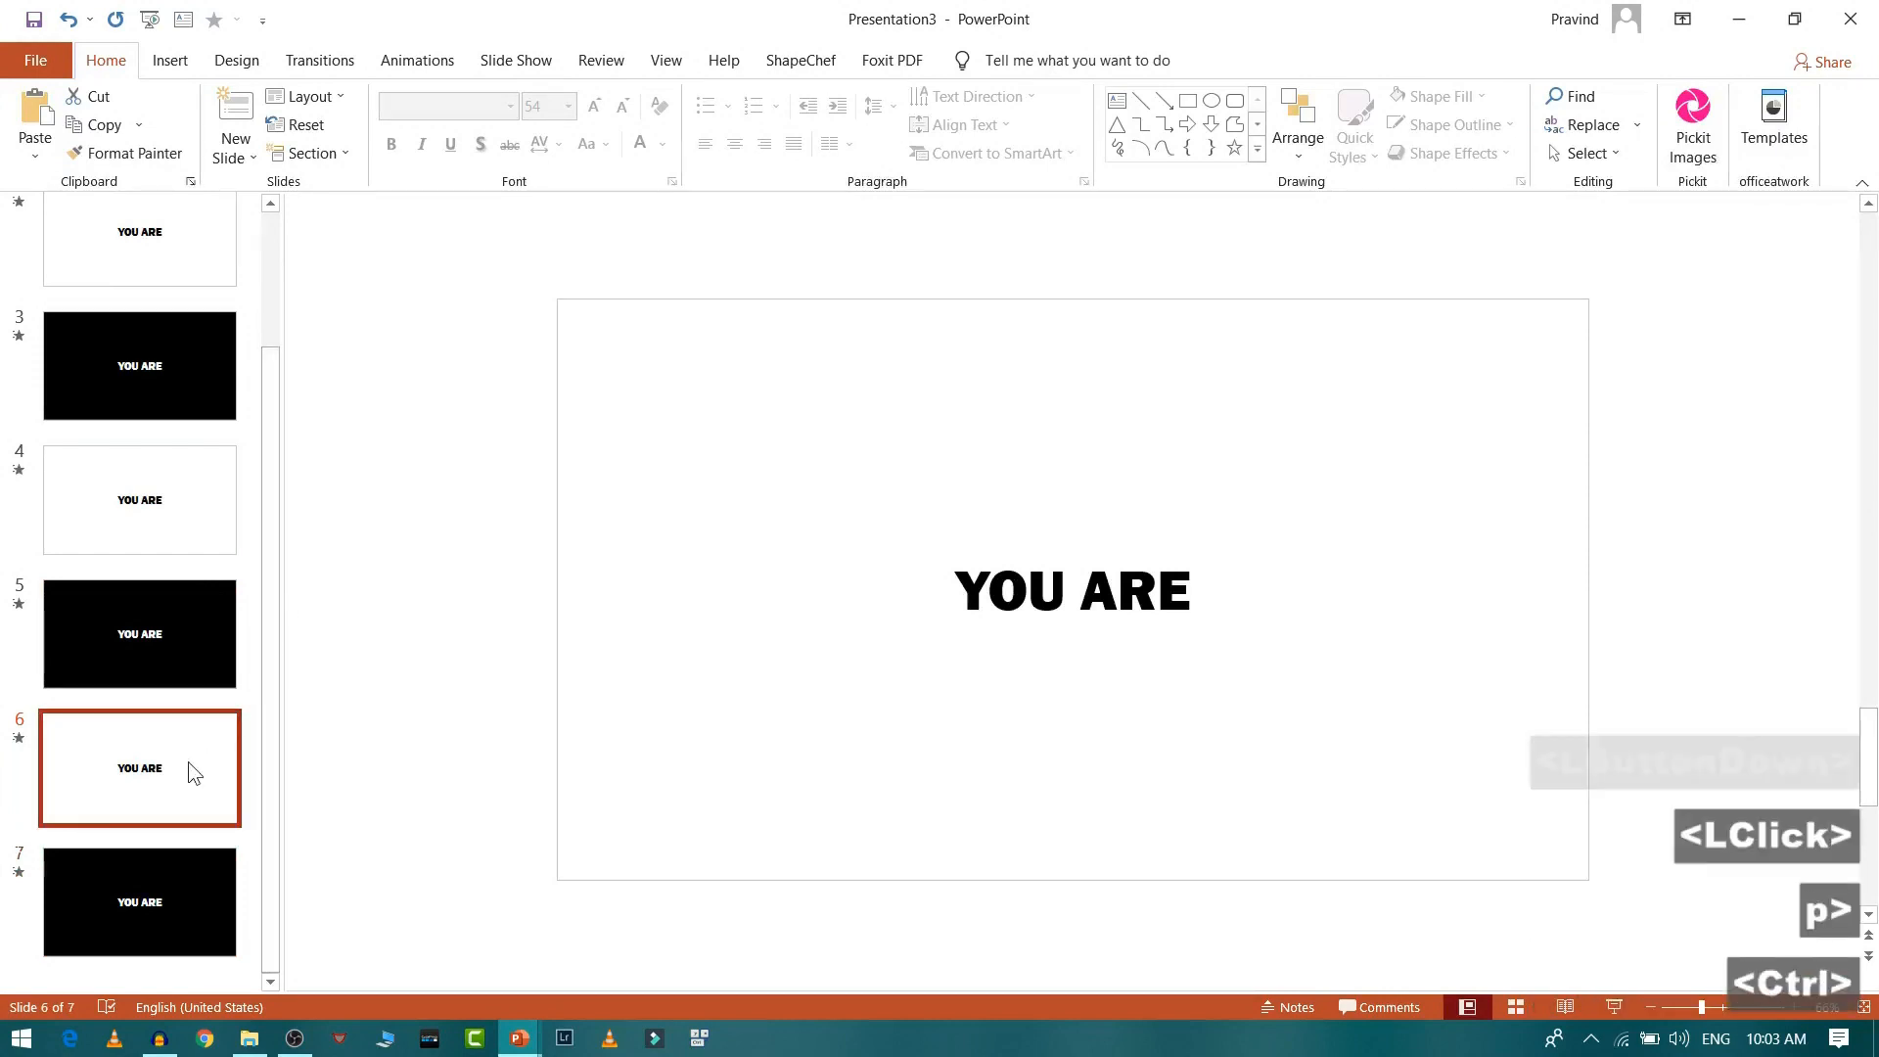
pyautogui.press('ctrl+d')
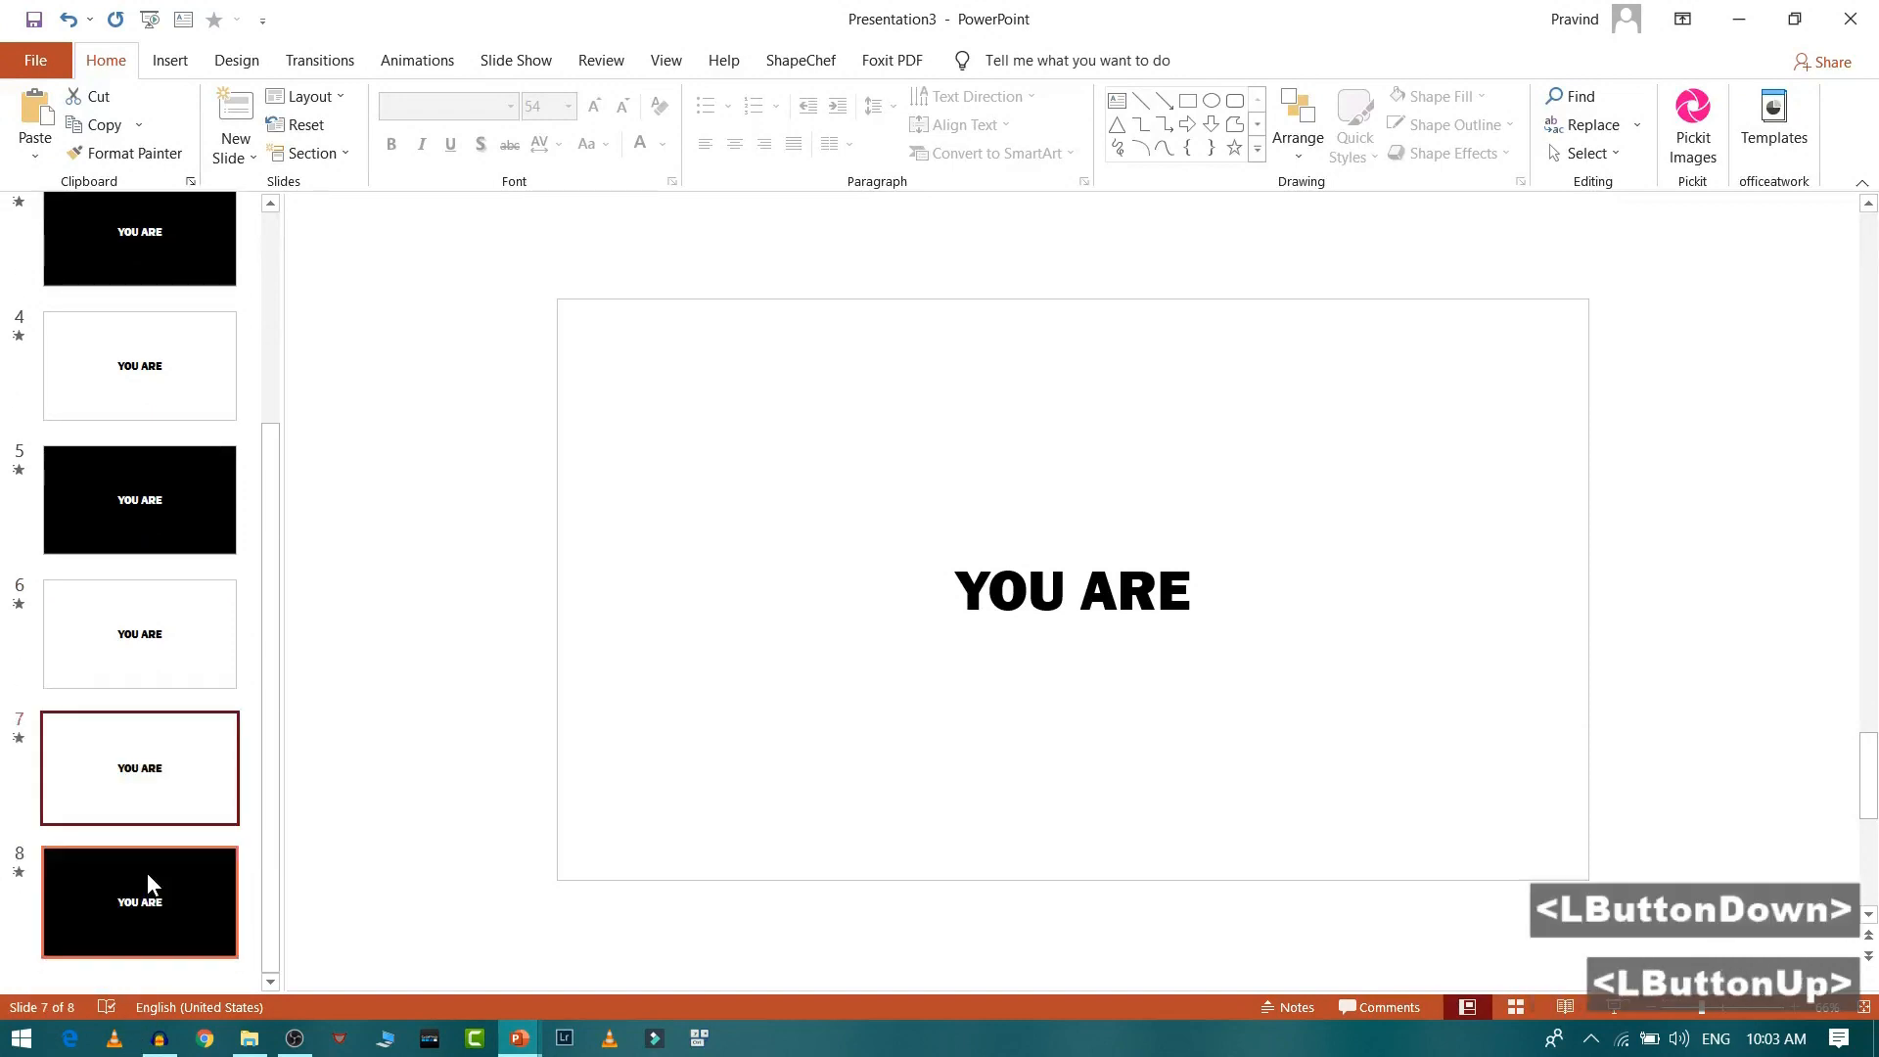
# Reorder the slides to keep colours alternating and duplicate again to reach ten slides.
pyautogui.click(139, 767)
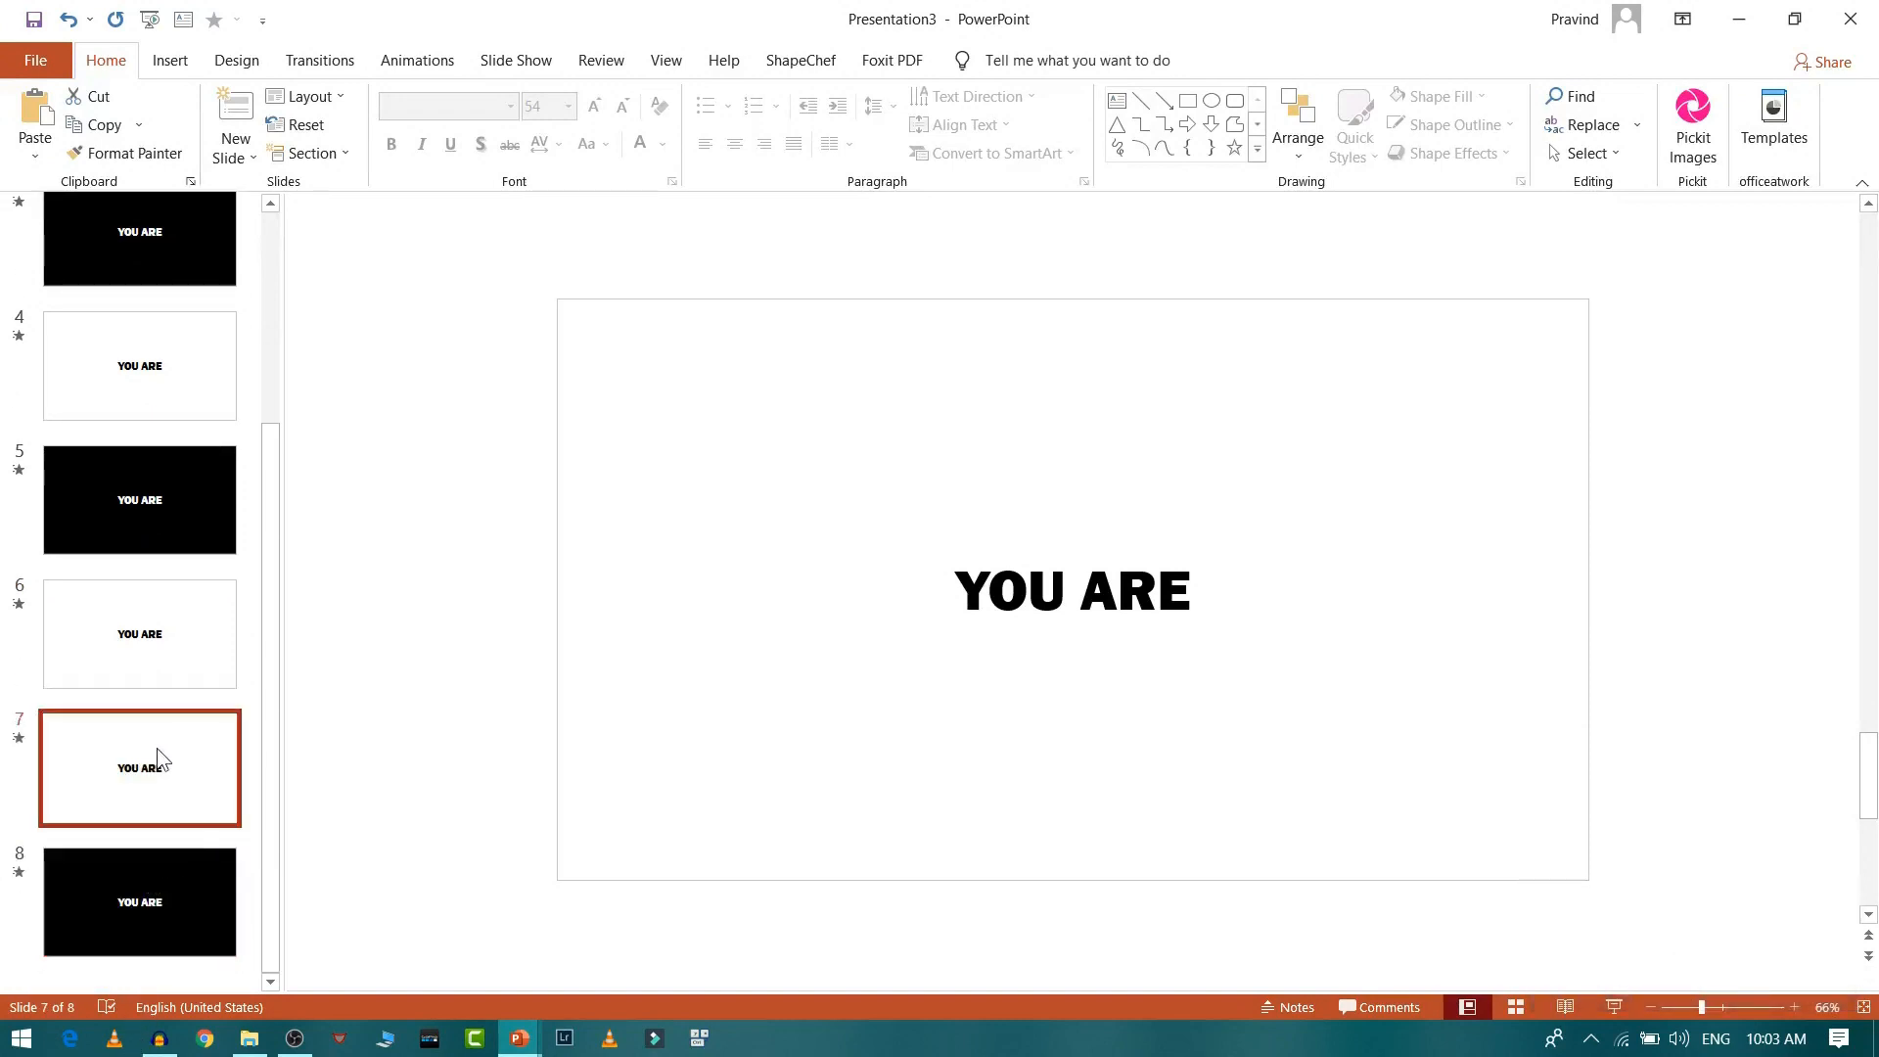
pyautogui.click(141, 900)
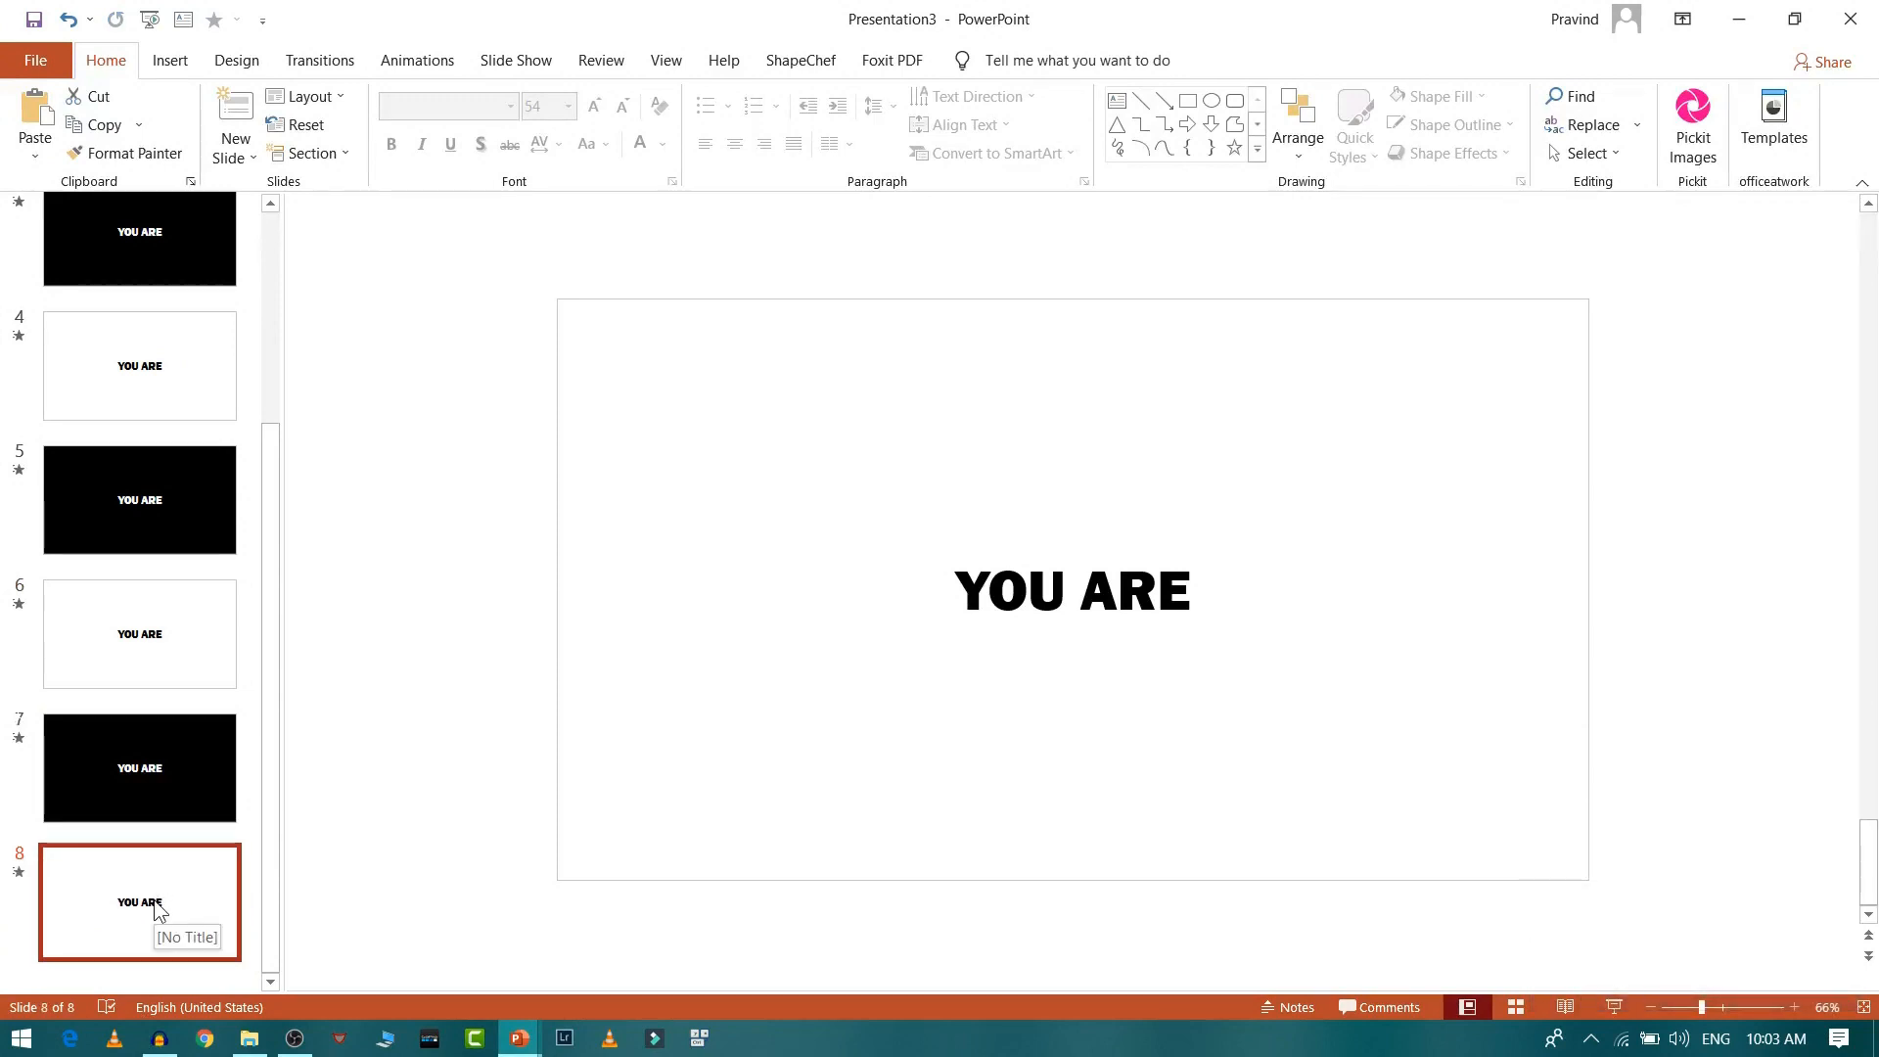
pyautogui.click(139, 768)
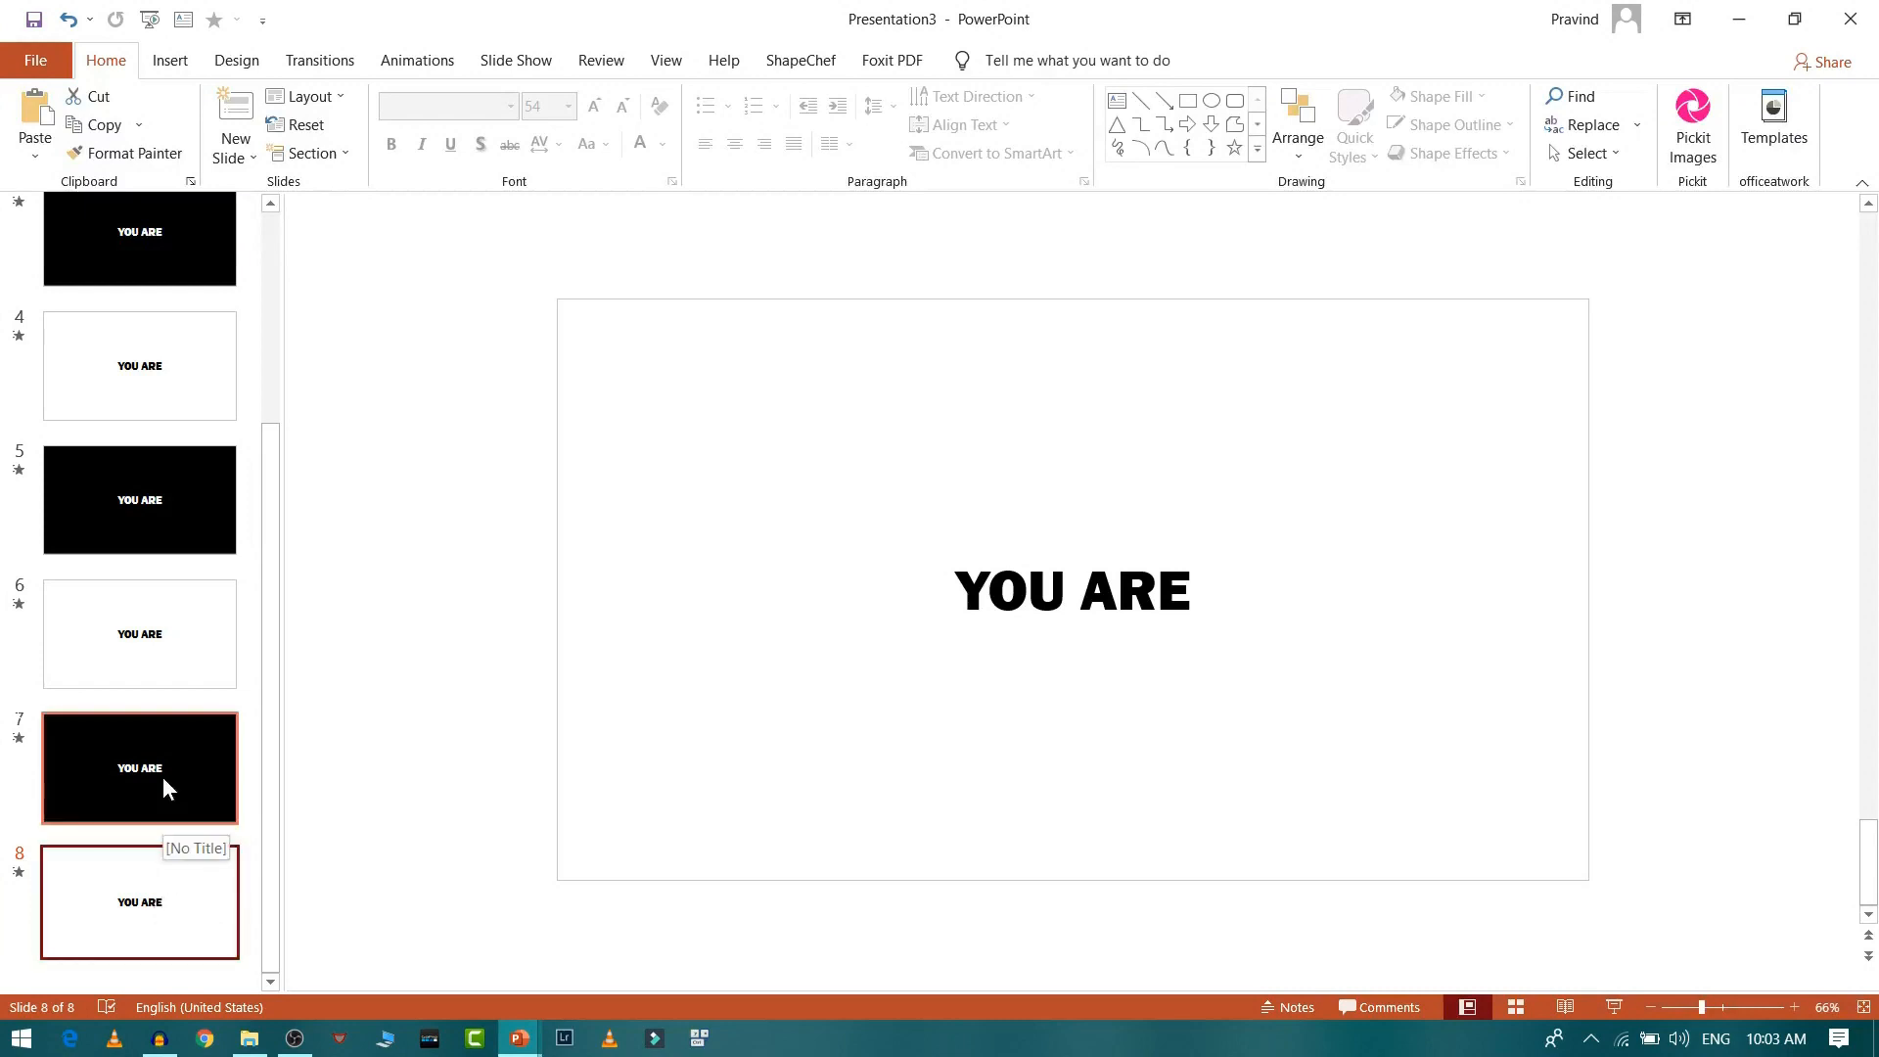
pyautogui.click(139, 767)
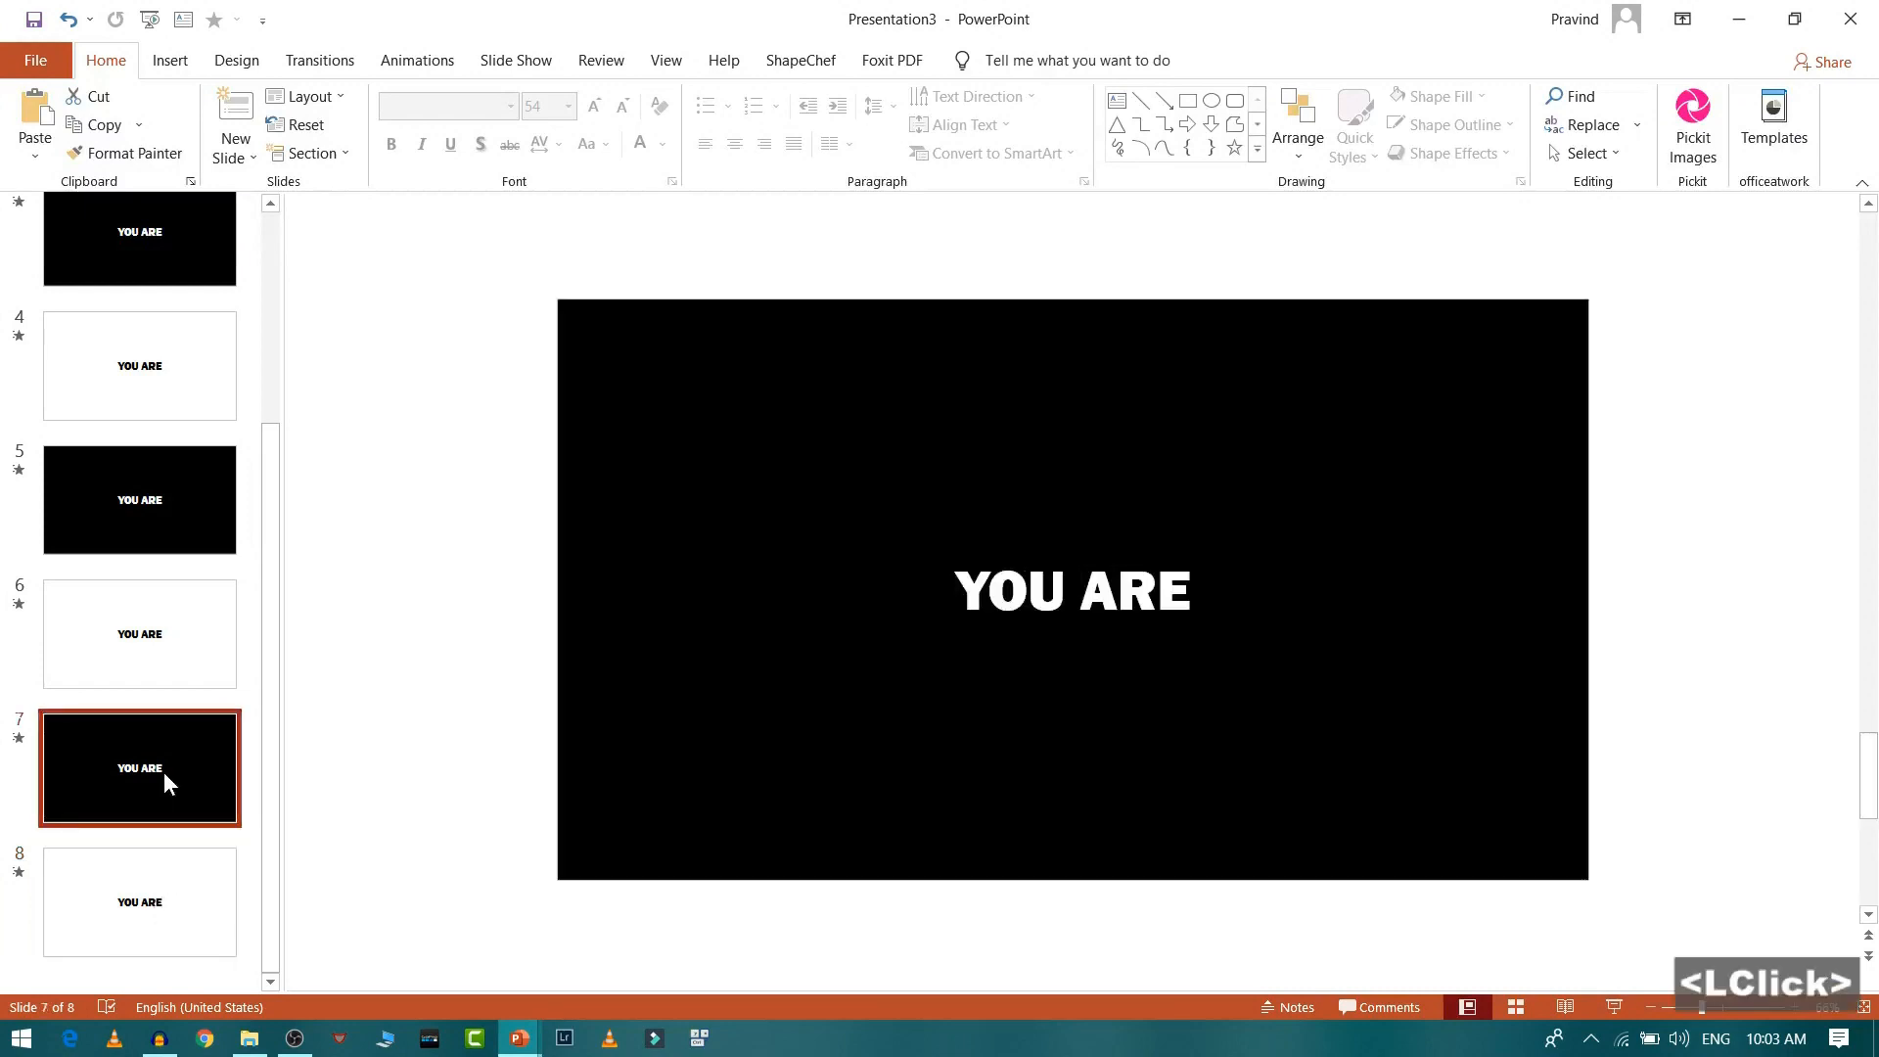
pyautogui.press('ctrl+d')
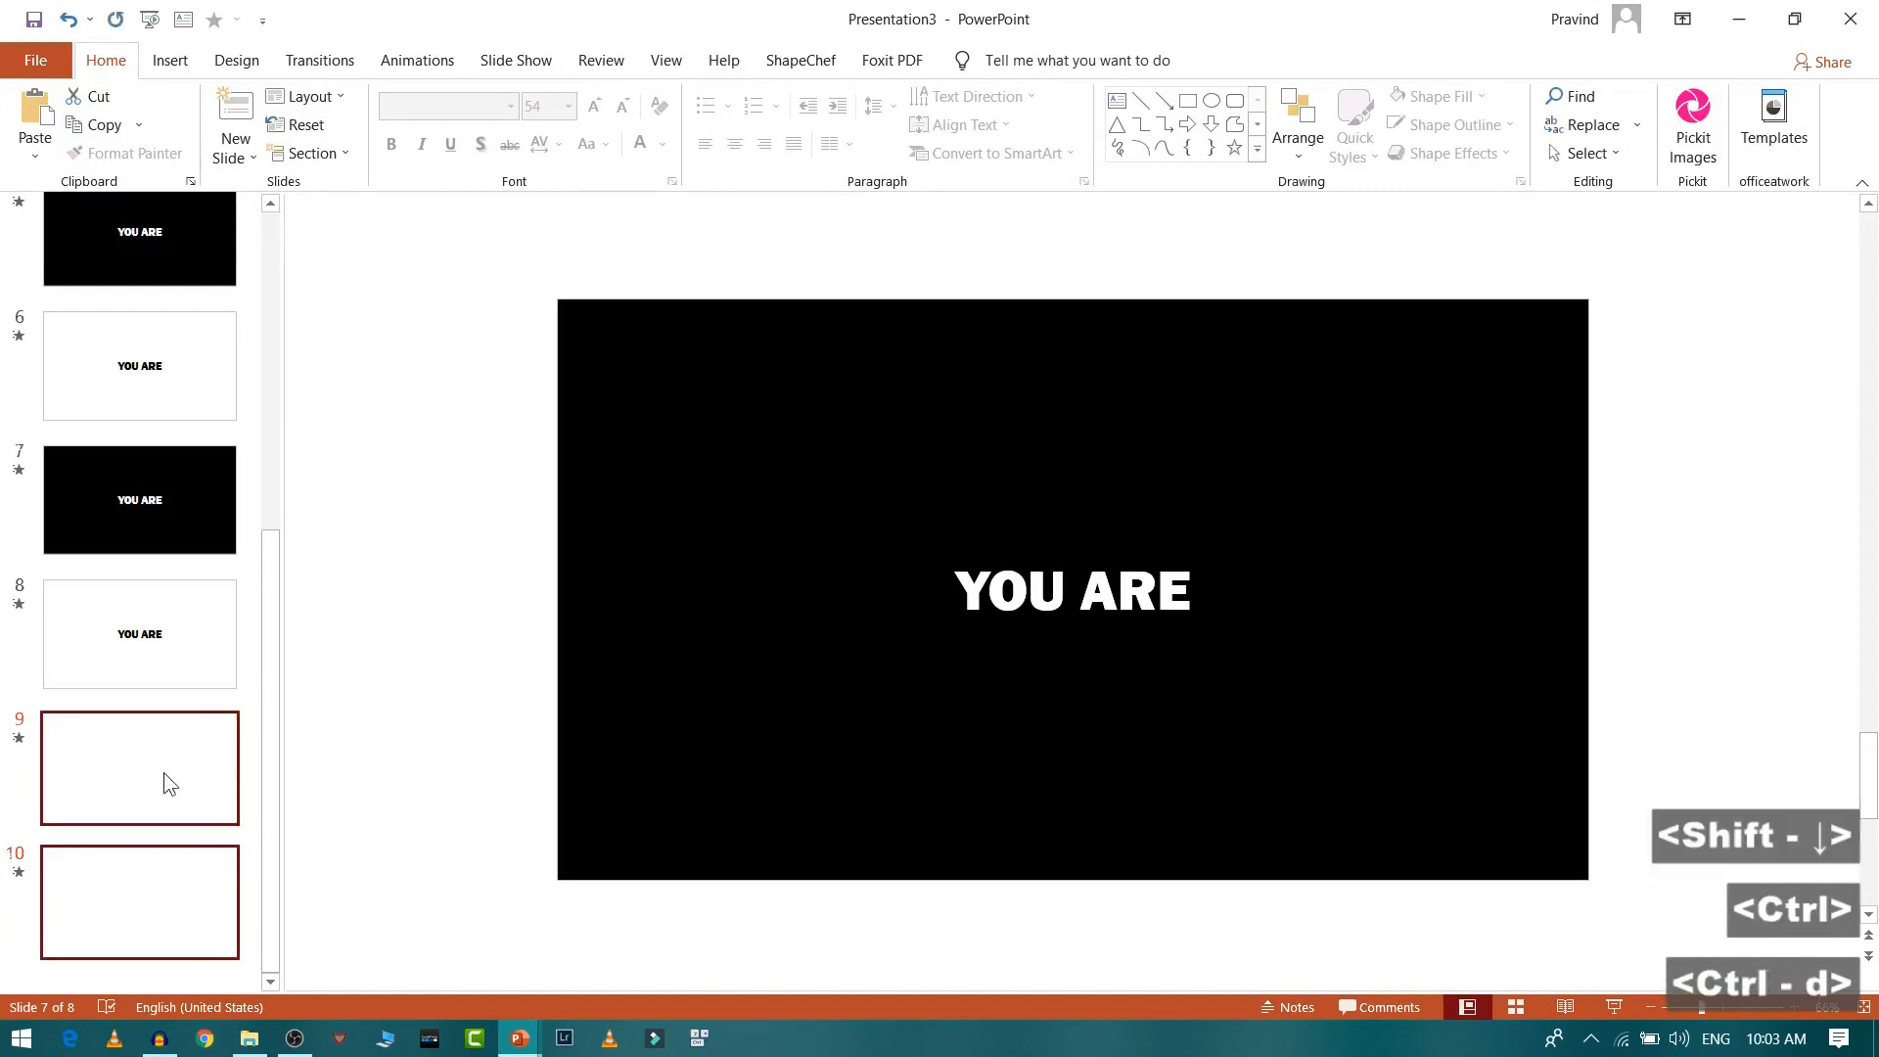
pyautogui.click(139, 767)
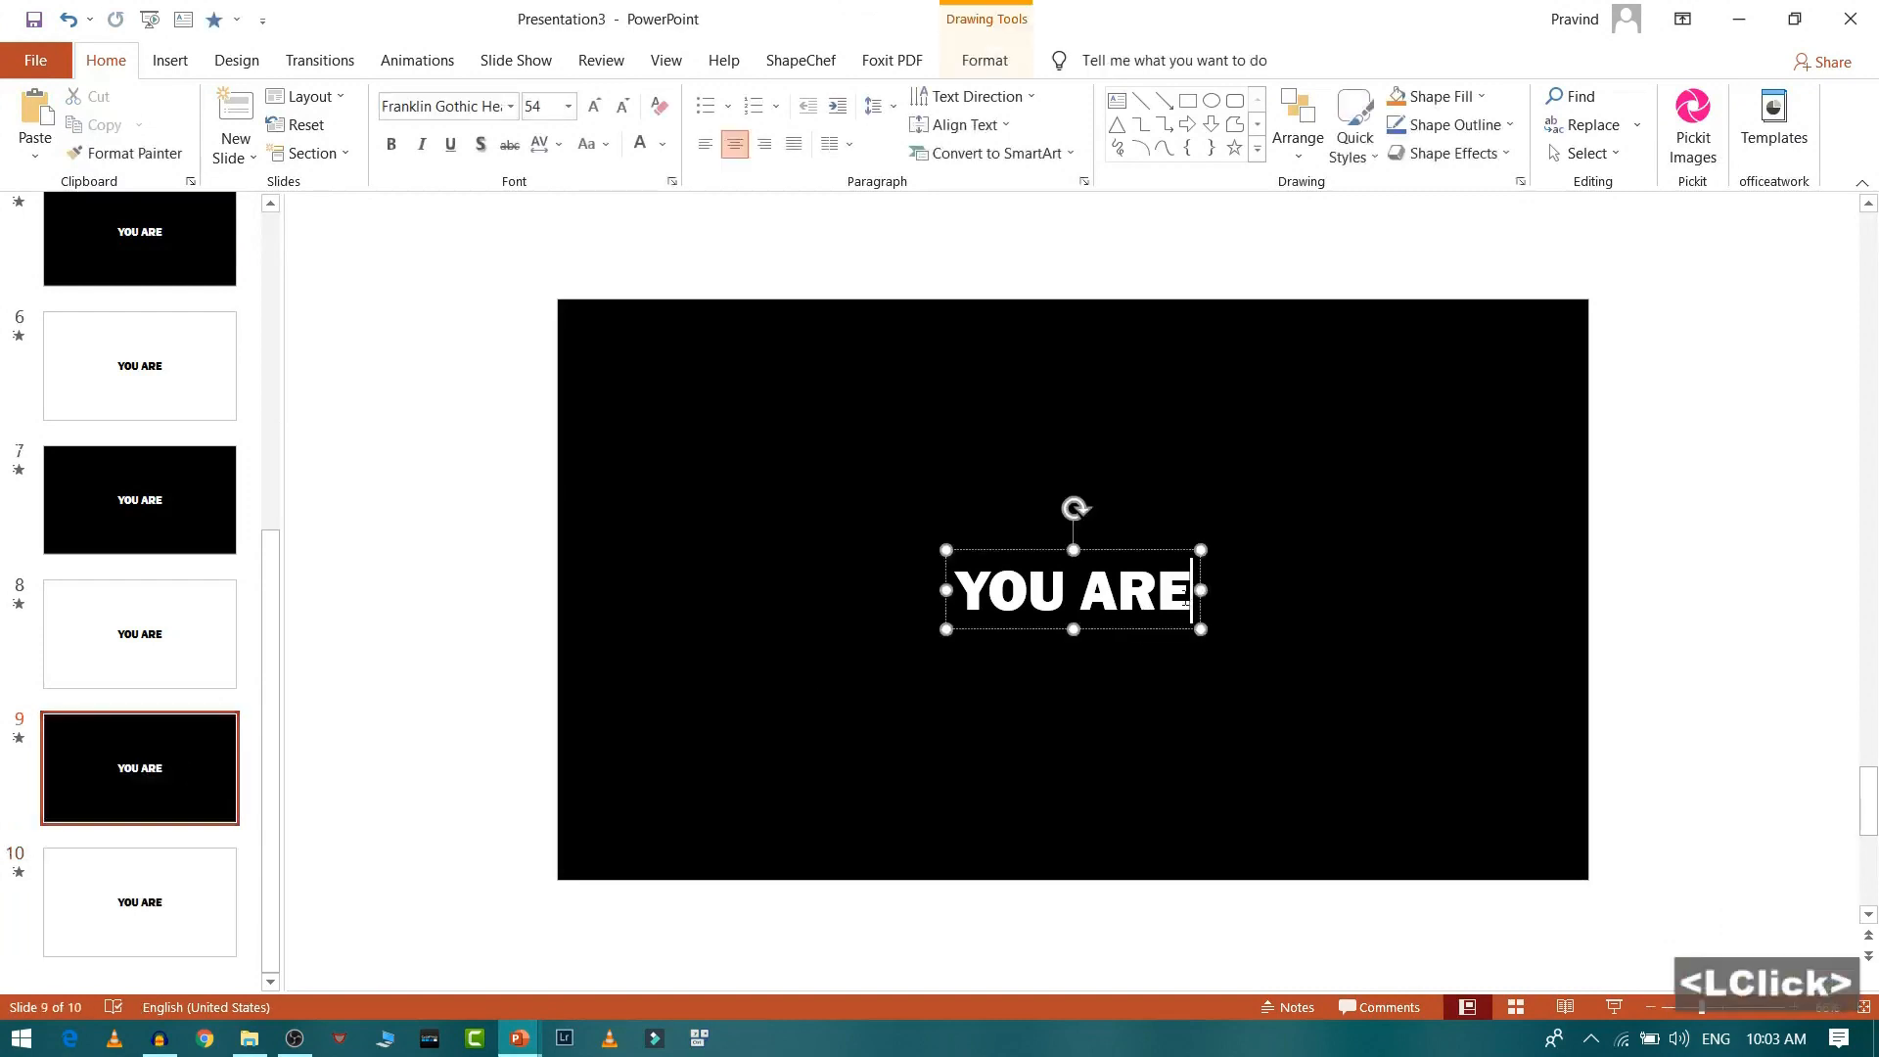
# Extend slide 9's text to read YOU ARE THE SOLUTION.
pyautogui.write('THE')
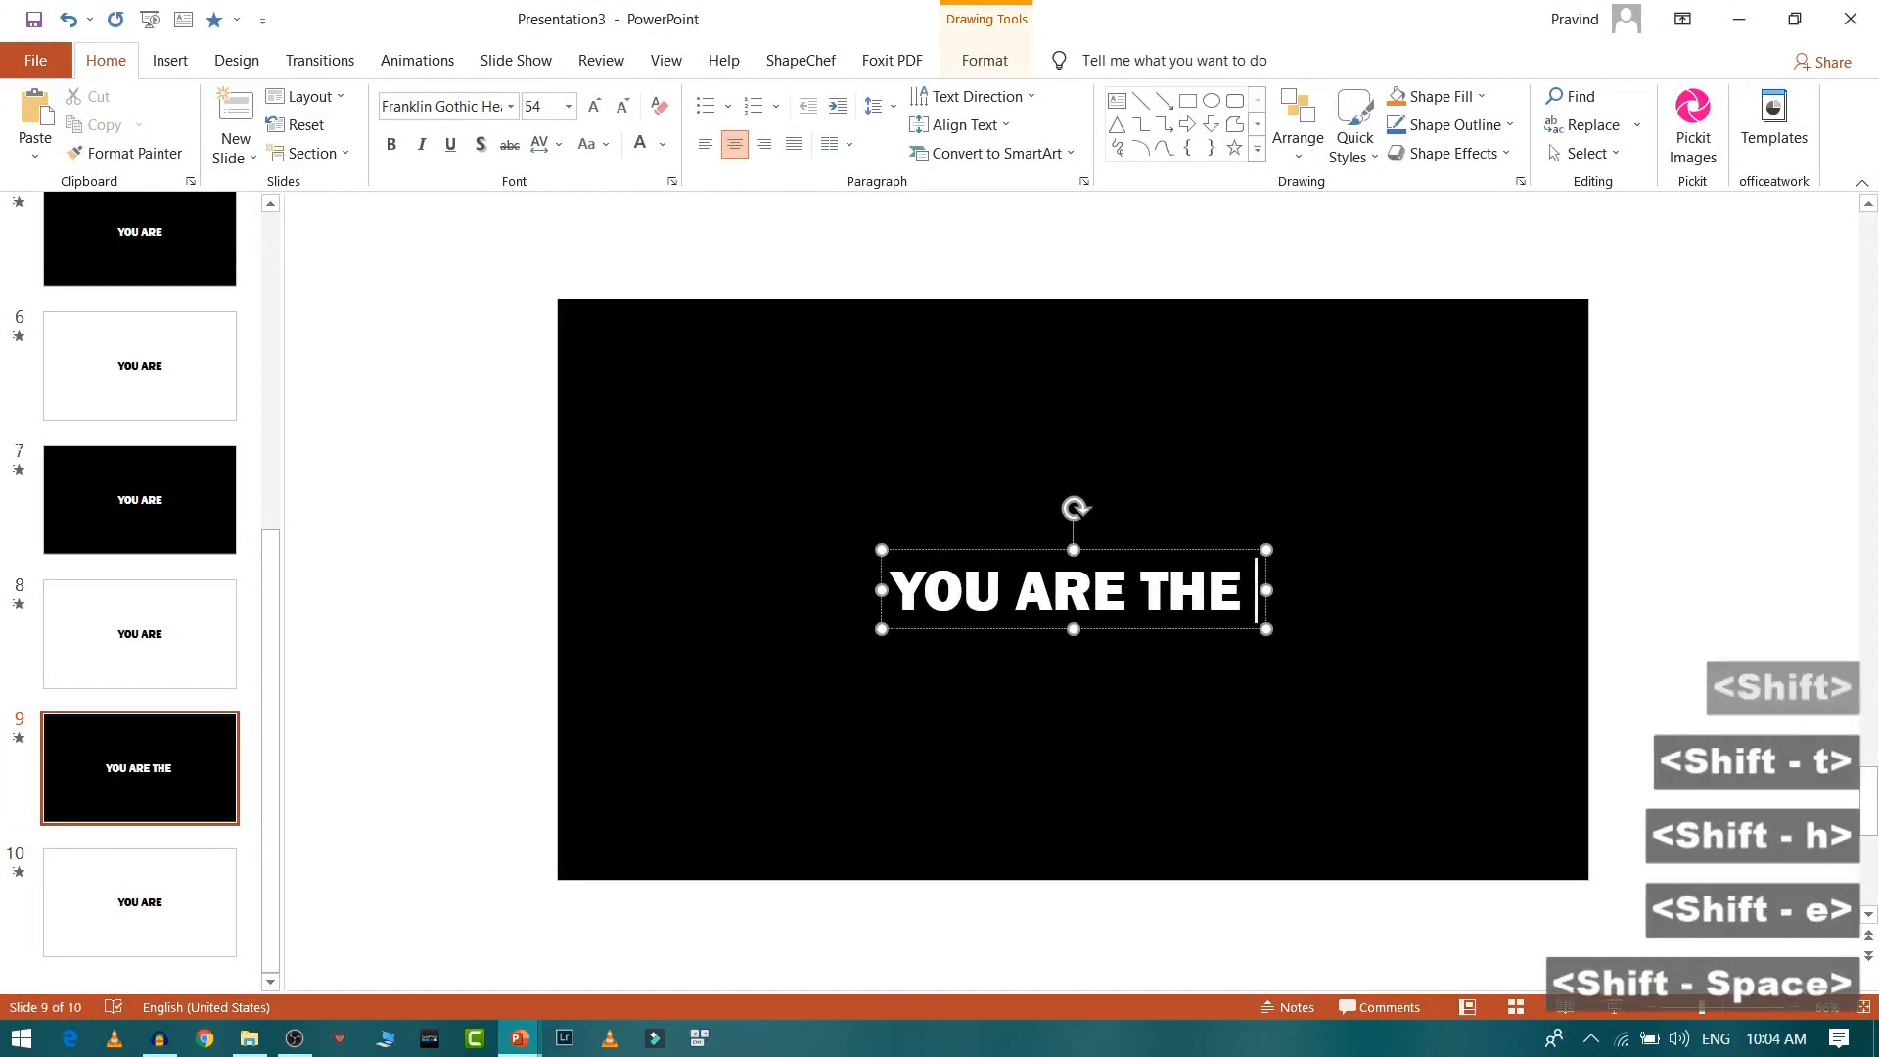
pyautogui.write('SOLUTION')
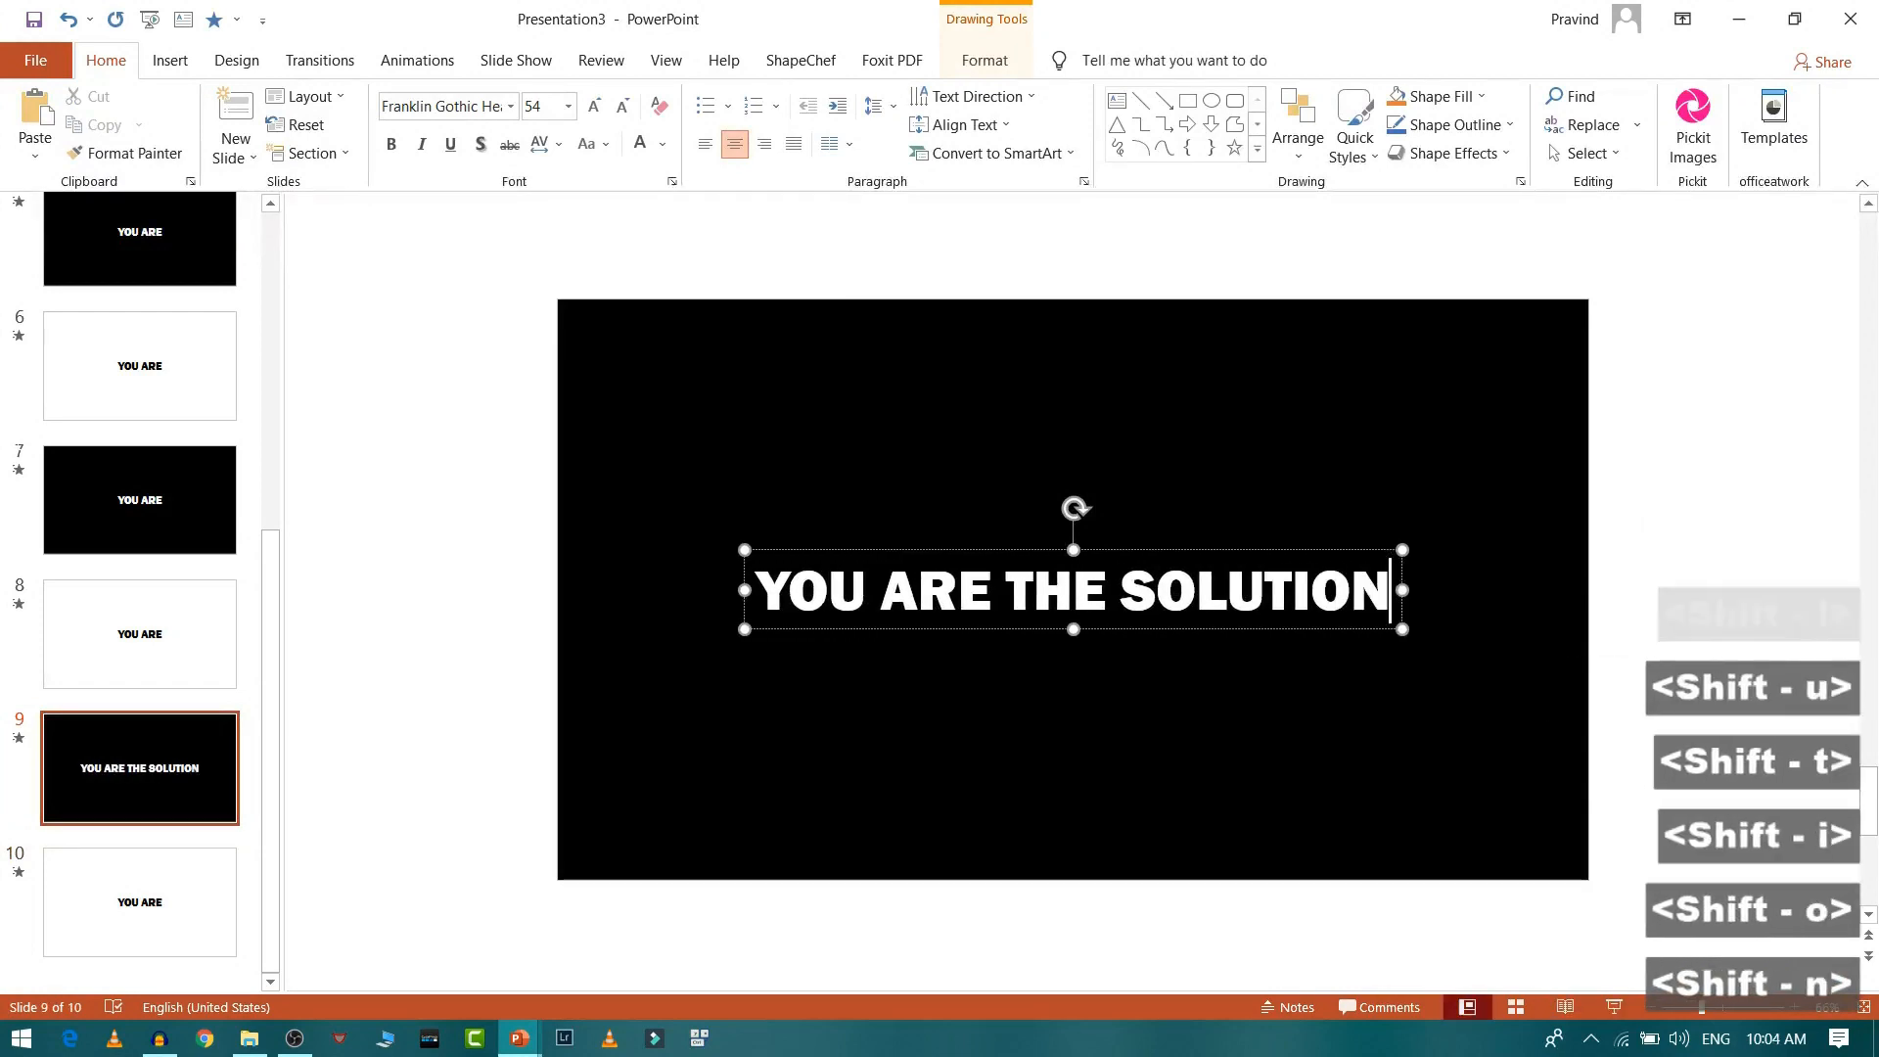
# Make slide 10 read YOU ARE THE SOLUTION and centre its text box on the slide.
pyautogui.click(139, 900)
pyautogui.write(' THE')
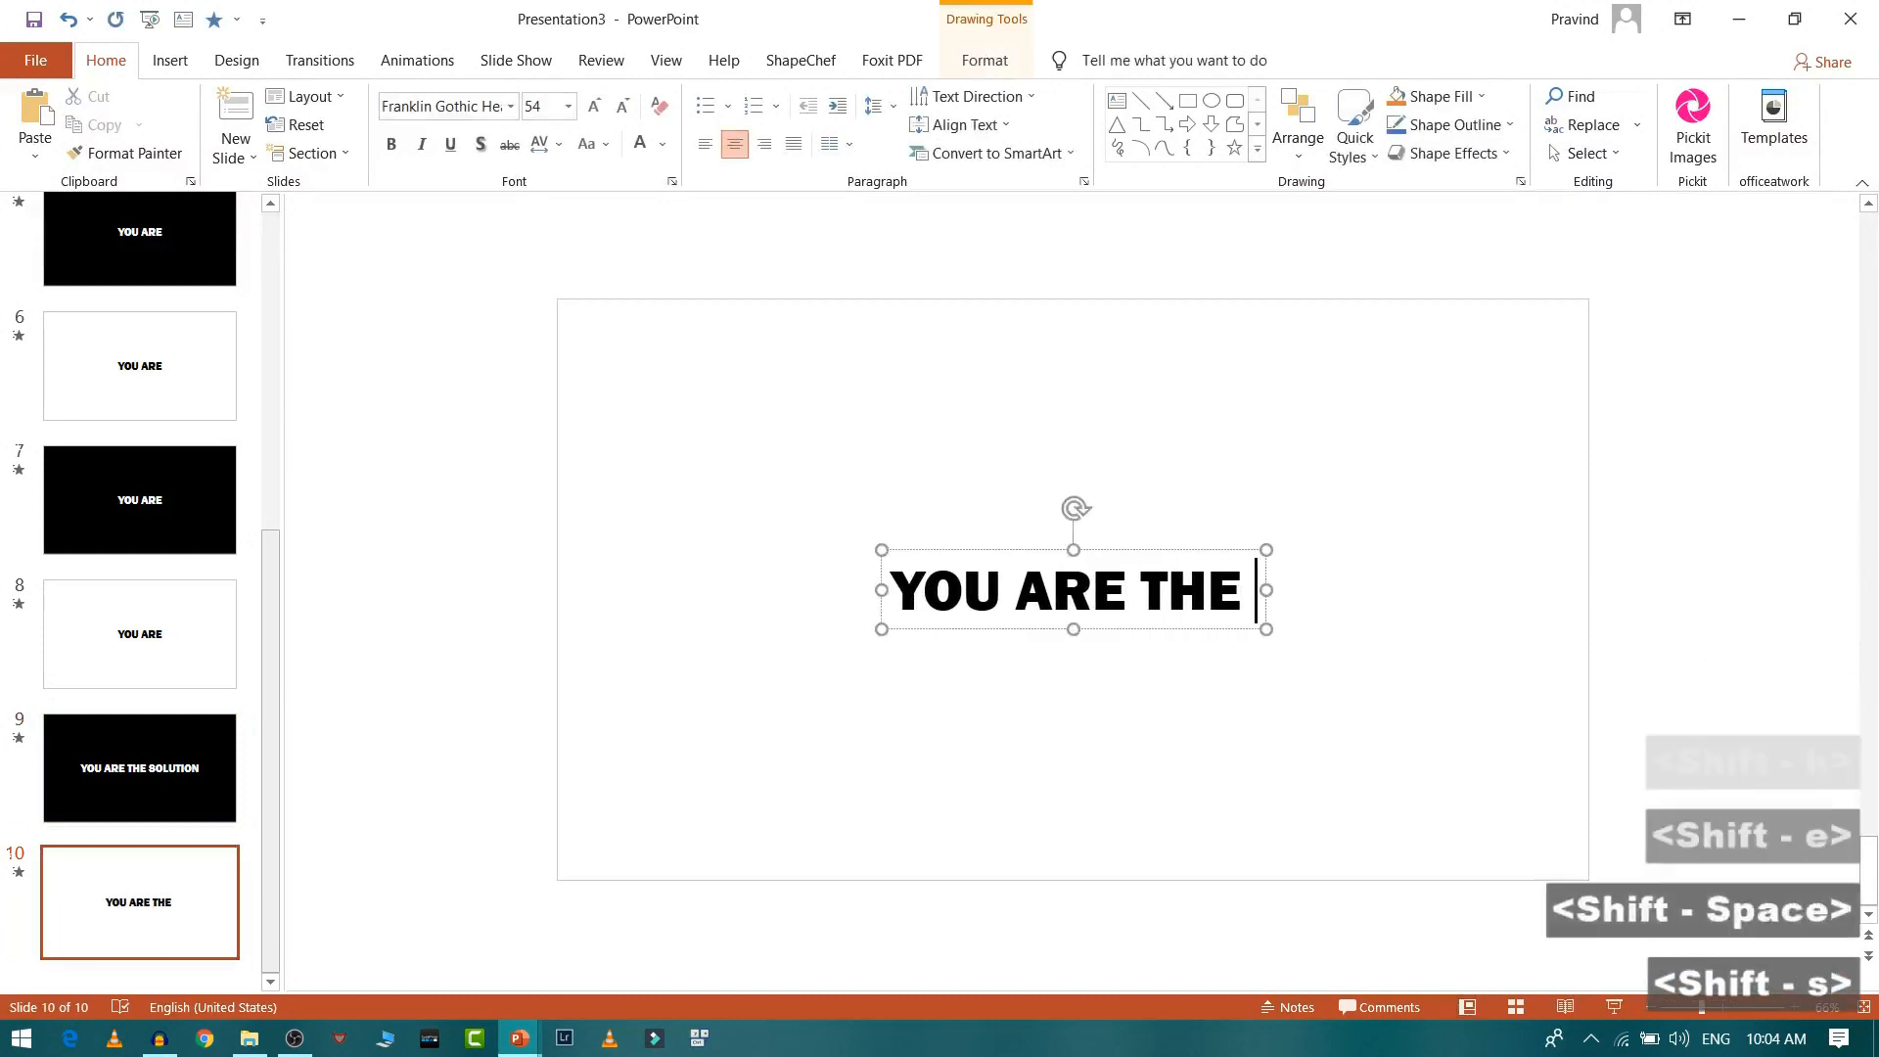
pyautogui.write('SOLUTION')
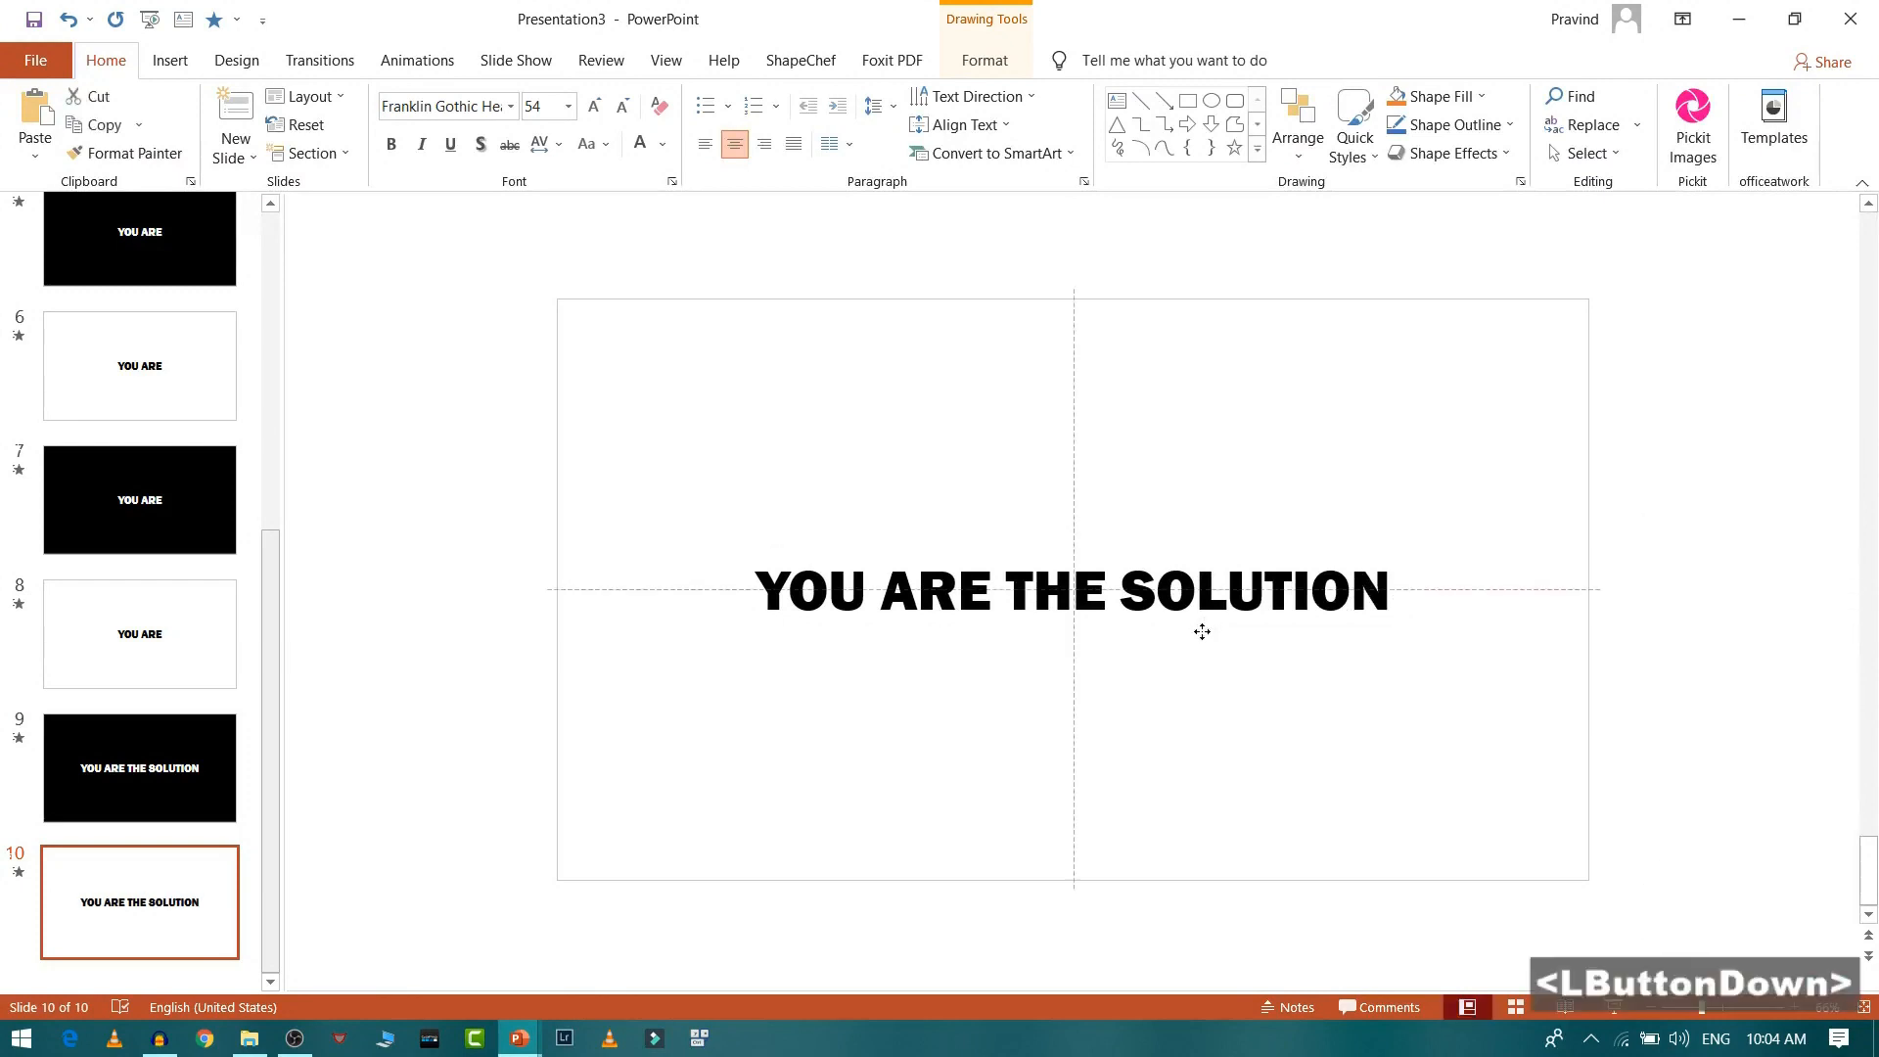
pyautogui.click(1071, 589)
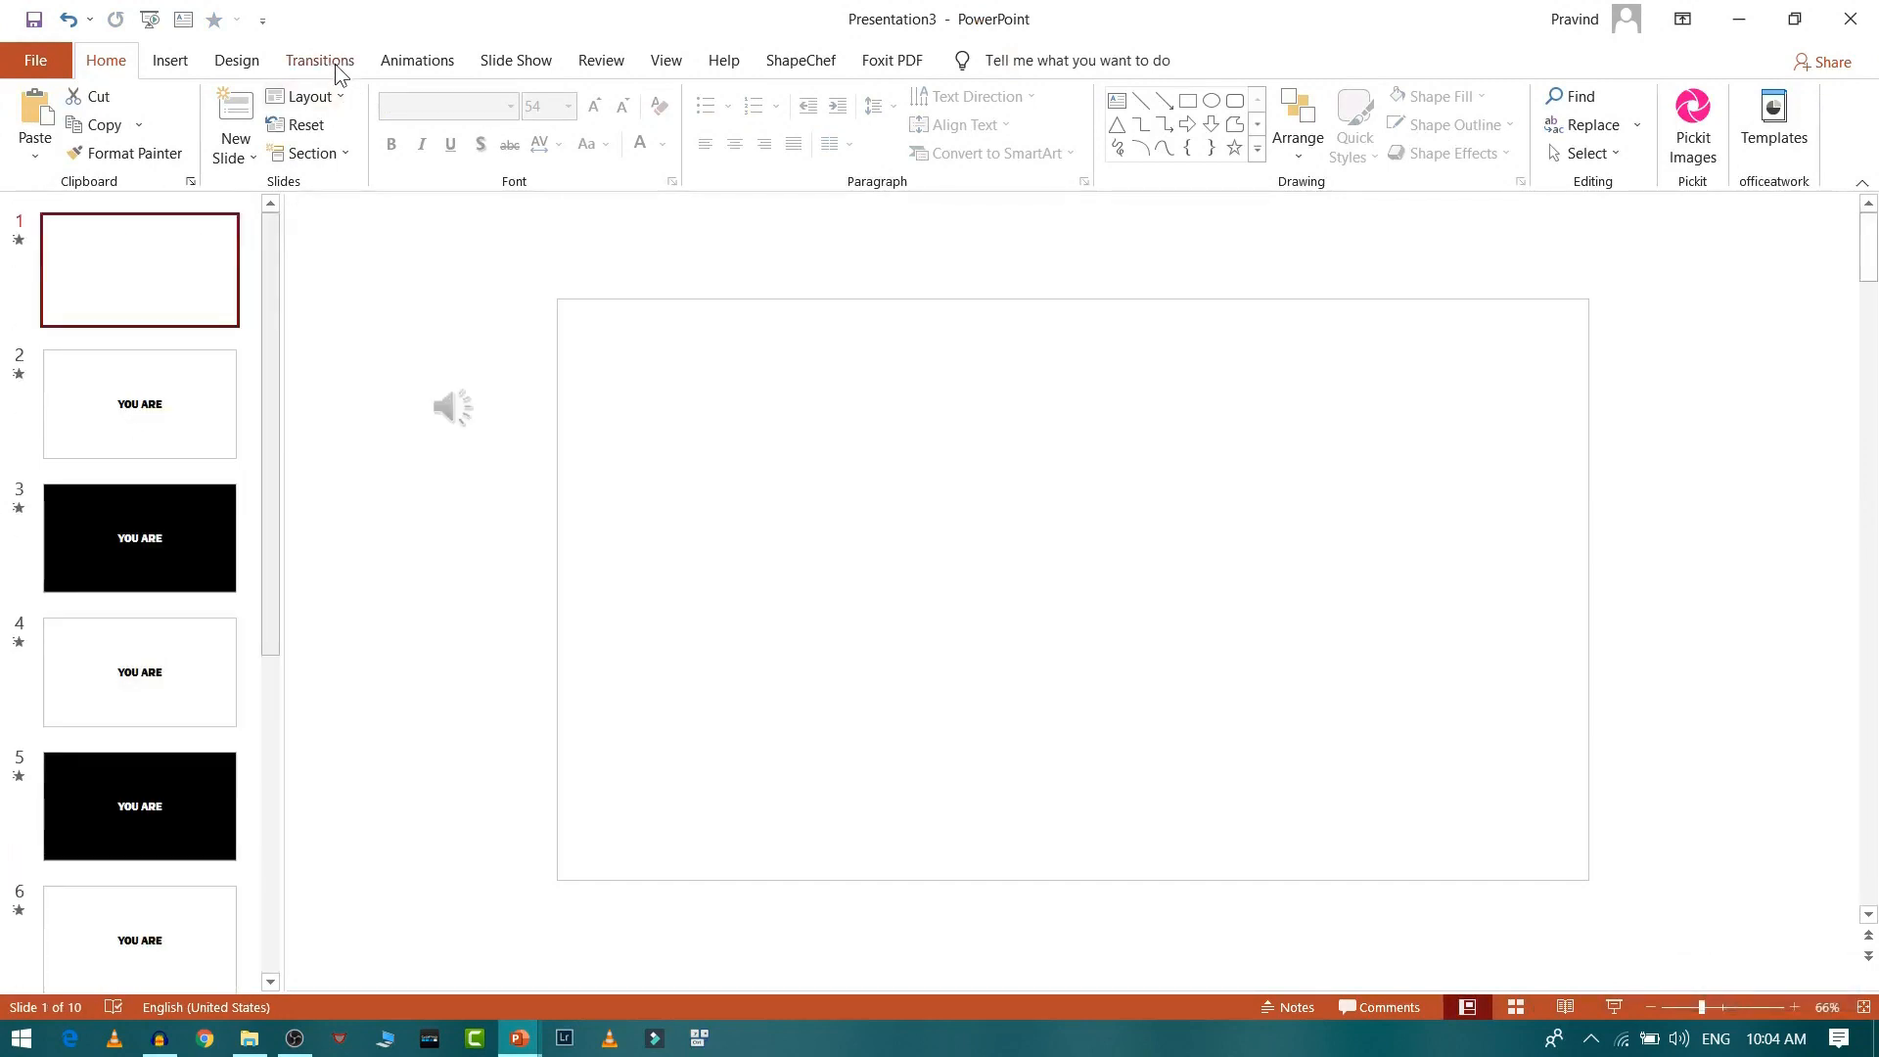
# Shorten the transition duration to 00.01 and apply it to all slides in the deck.
pyautogui.click(319, 60)
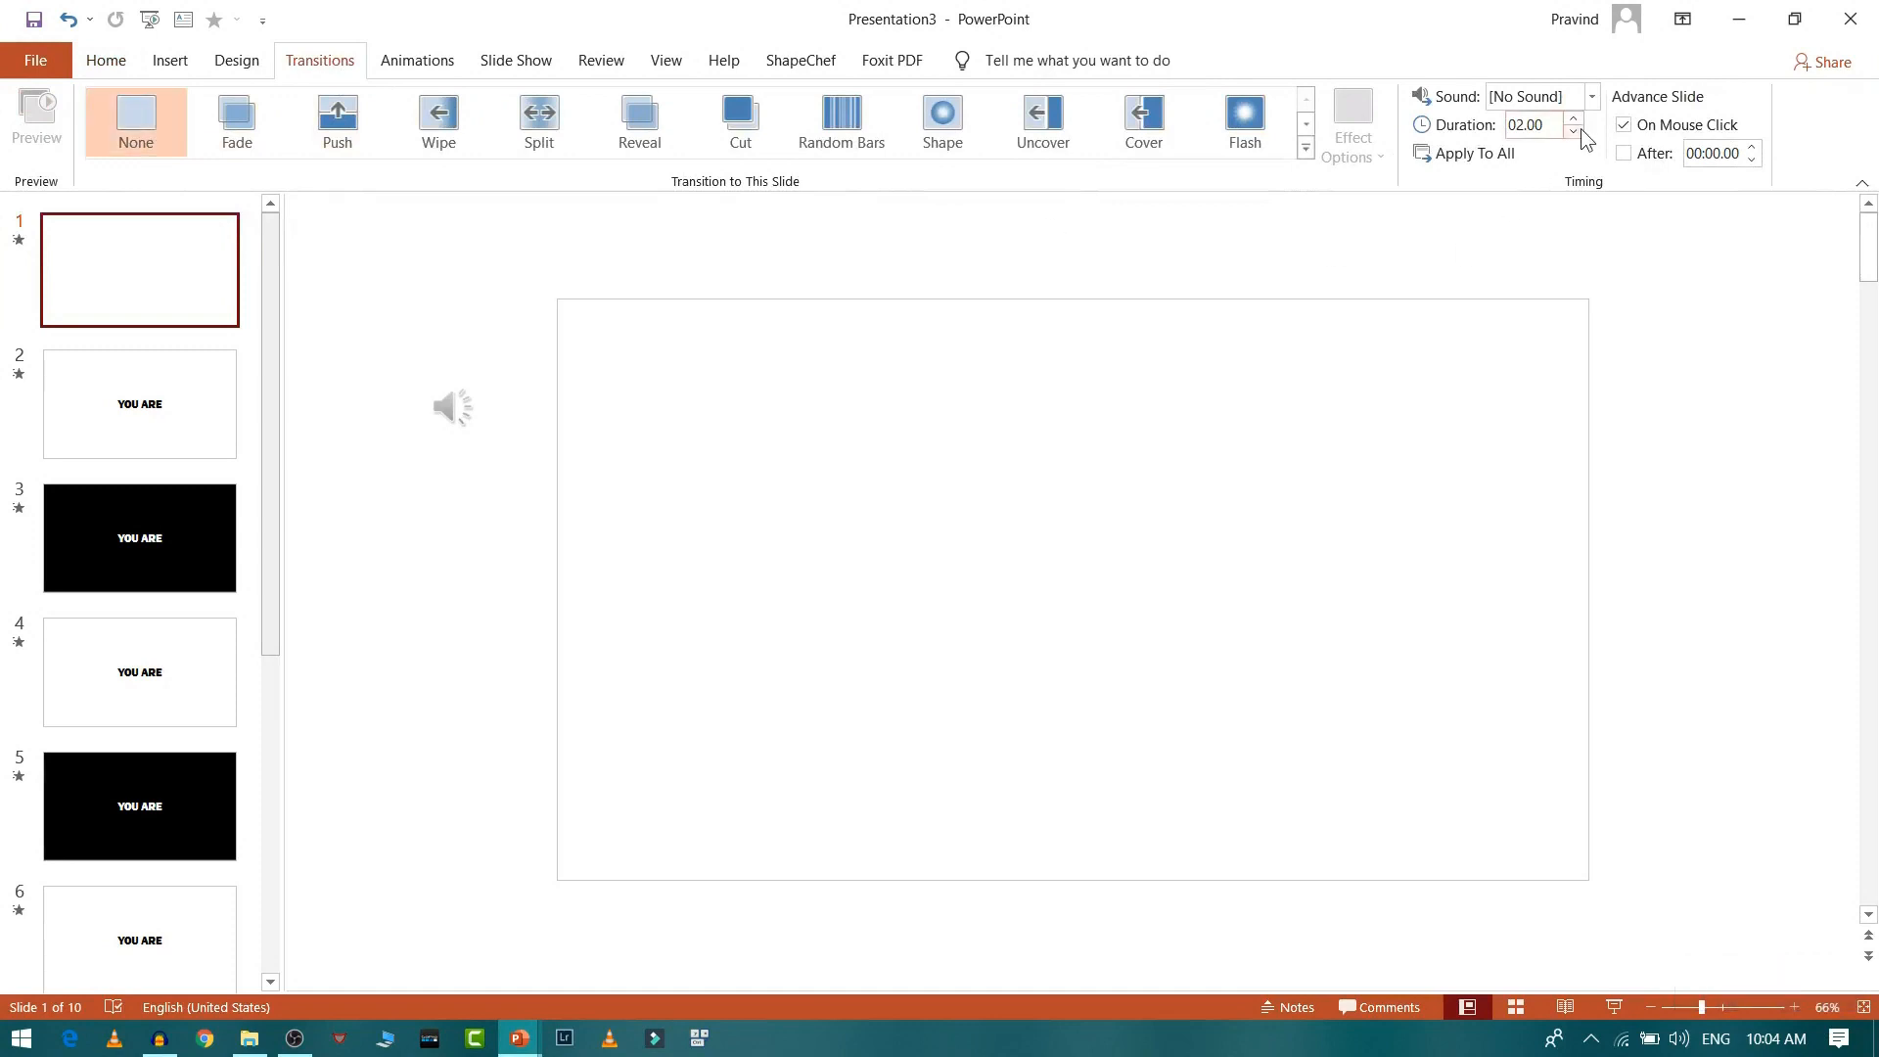
pyautogui.moveTo(1579, 135)
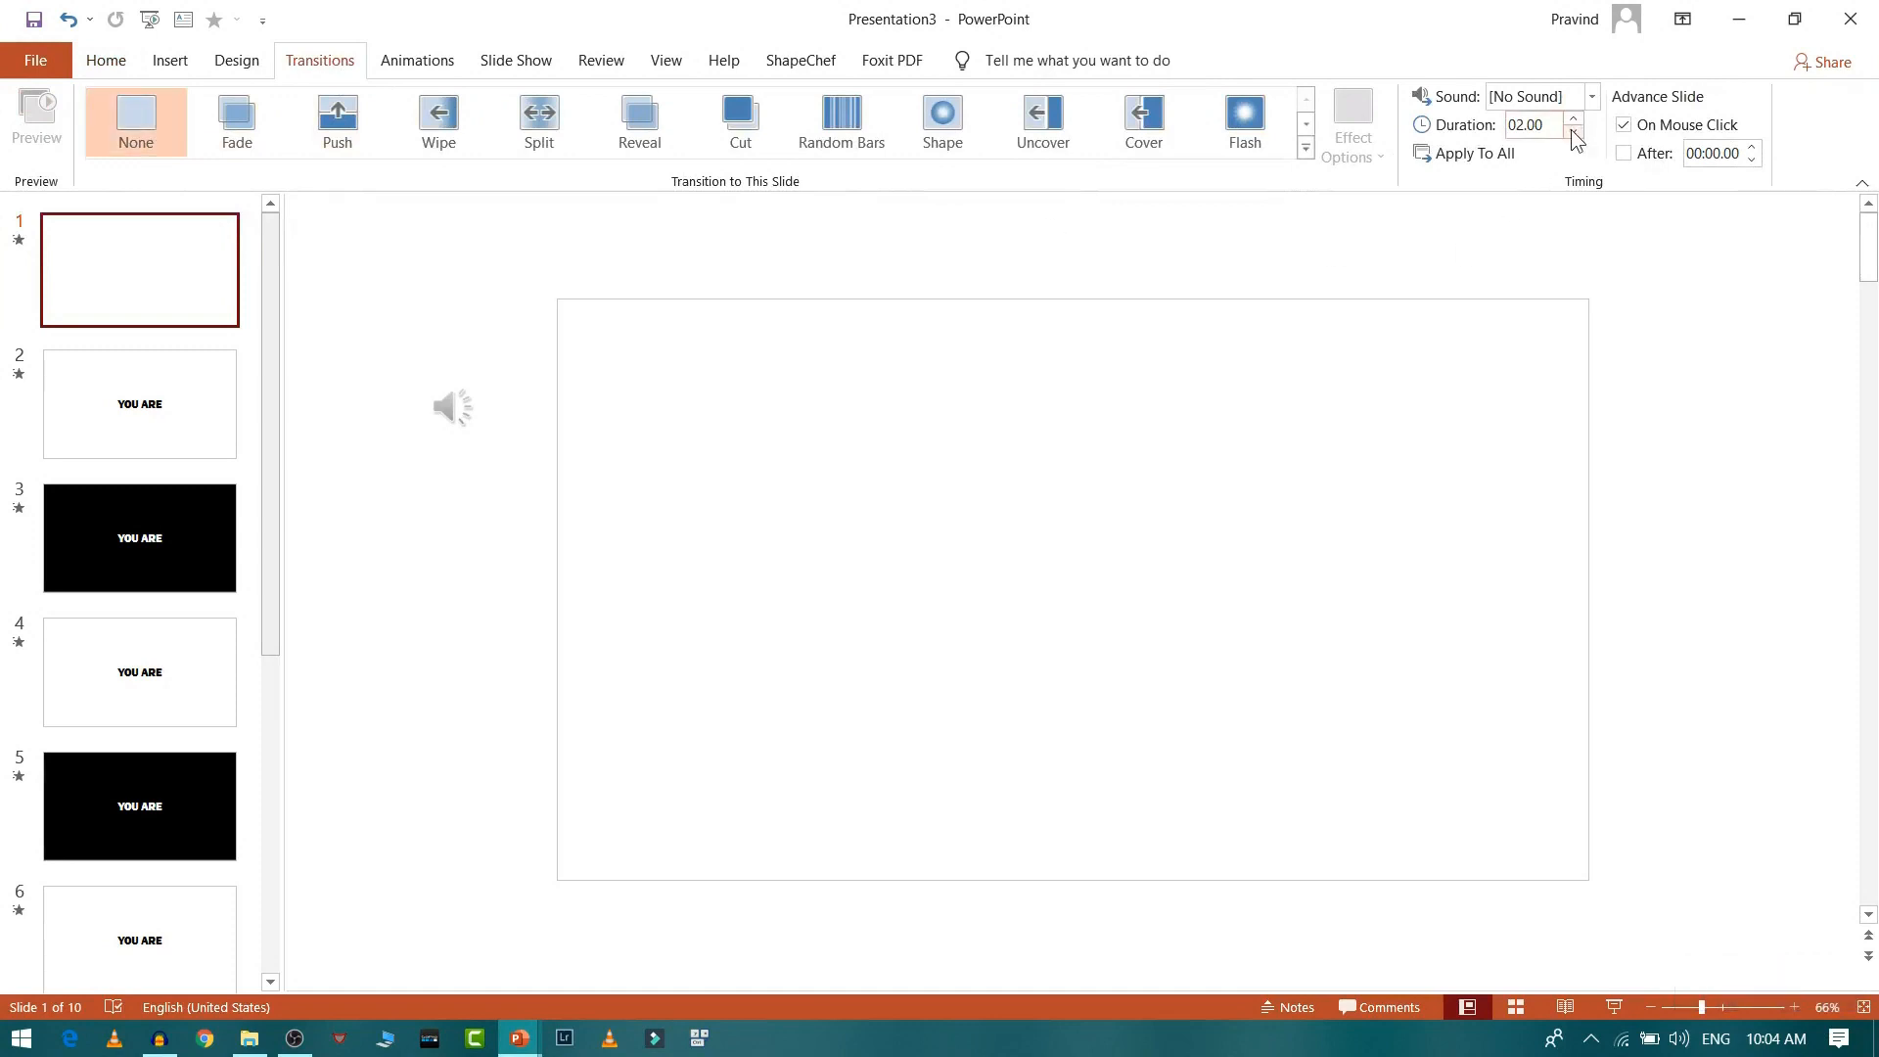
pyautogui.click(1572, 131)
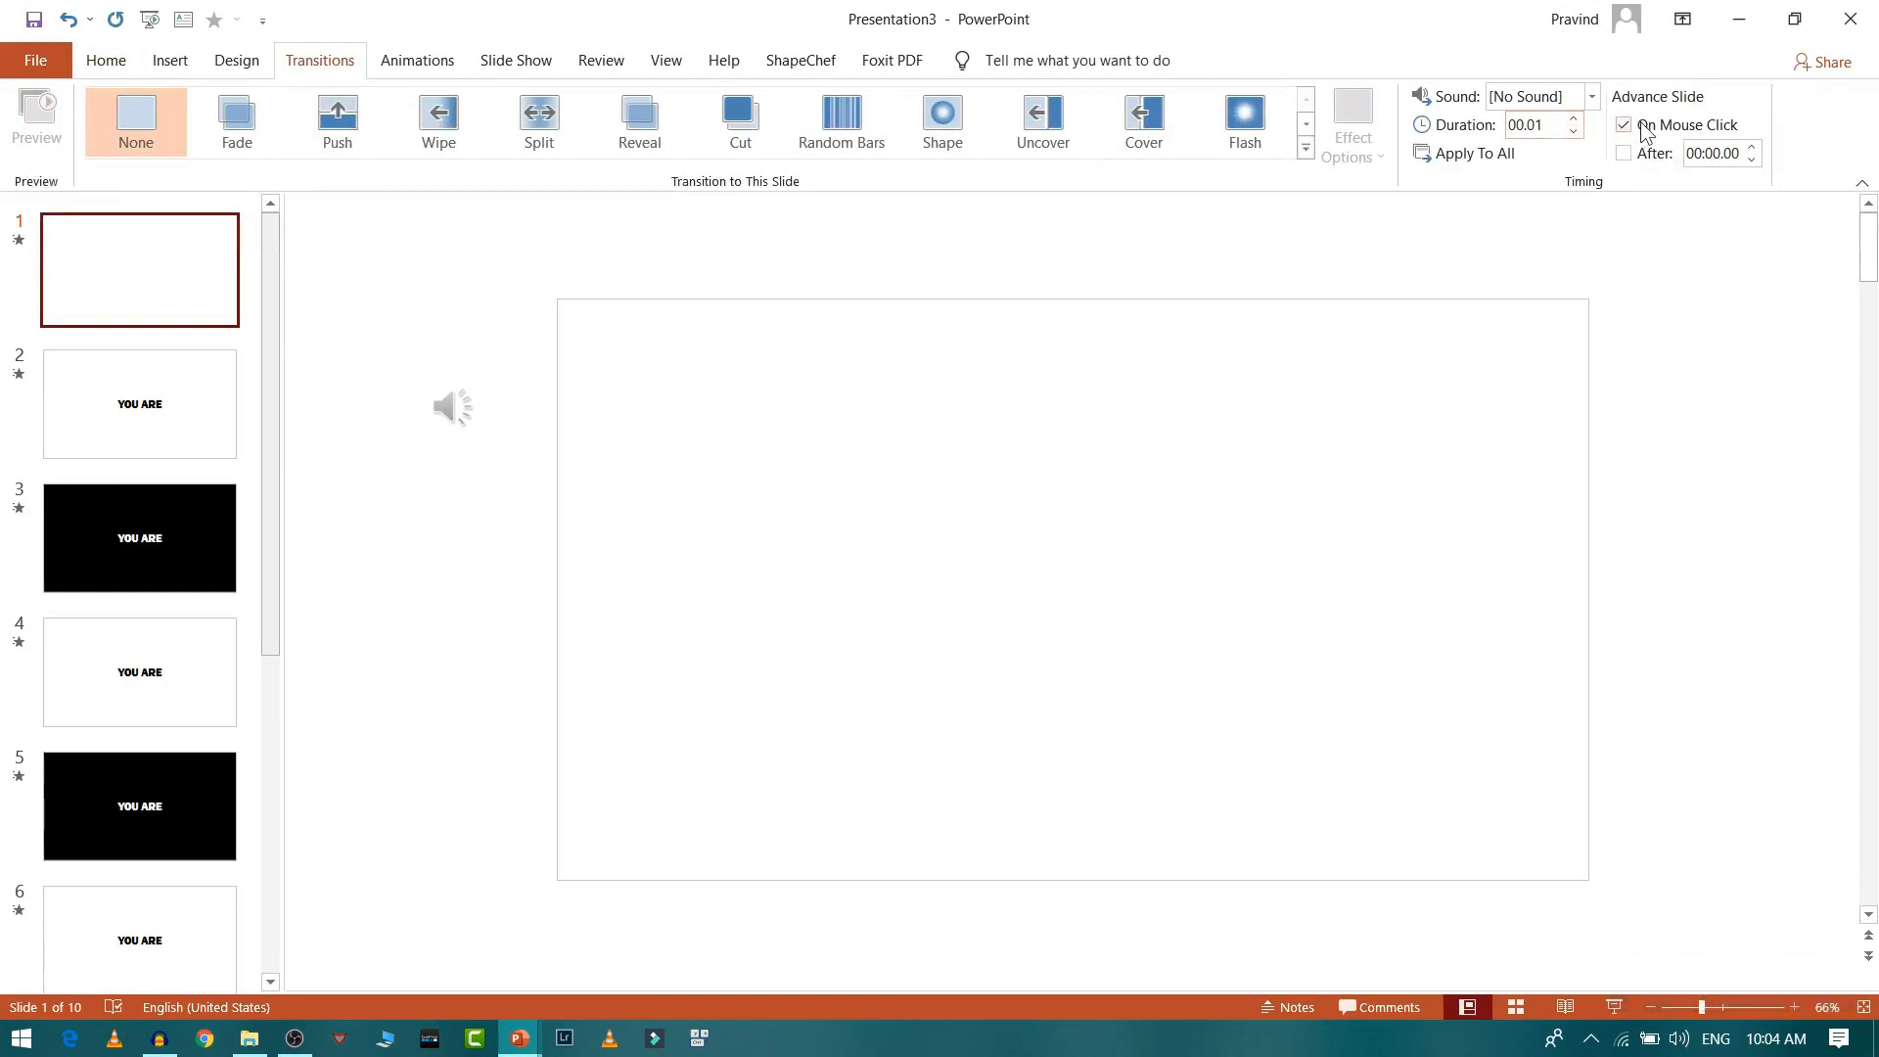
pyautogui.click(1625, 153)
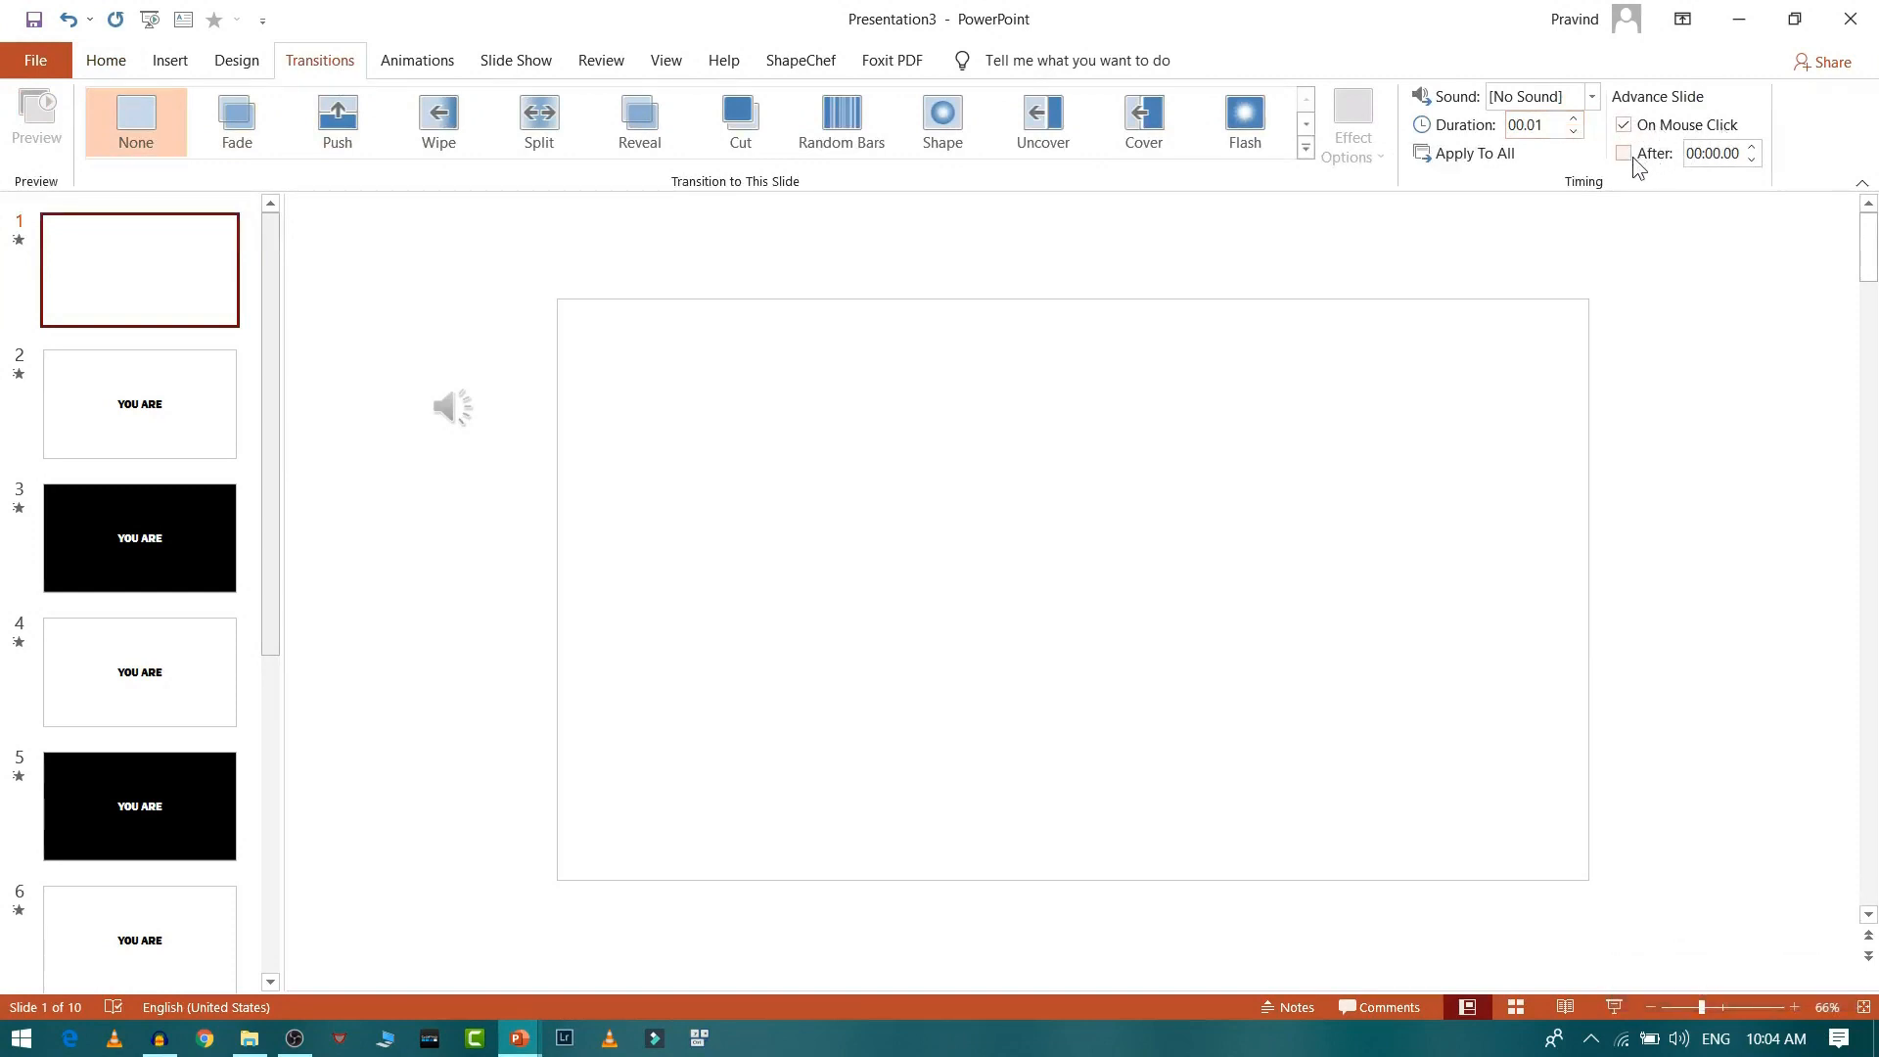
pyautogui.click(1623, 153)
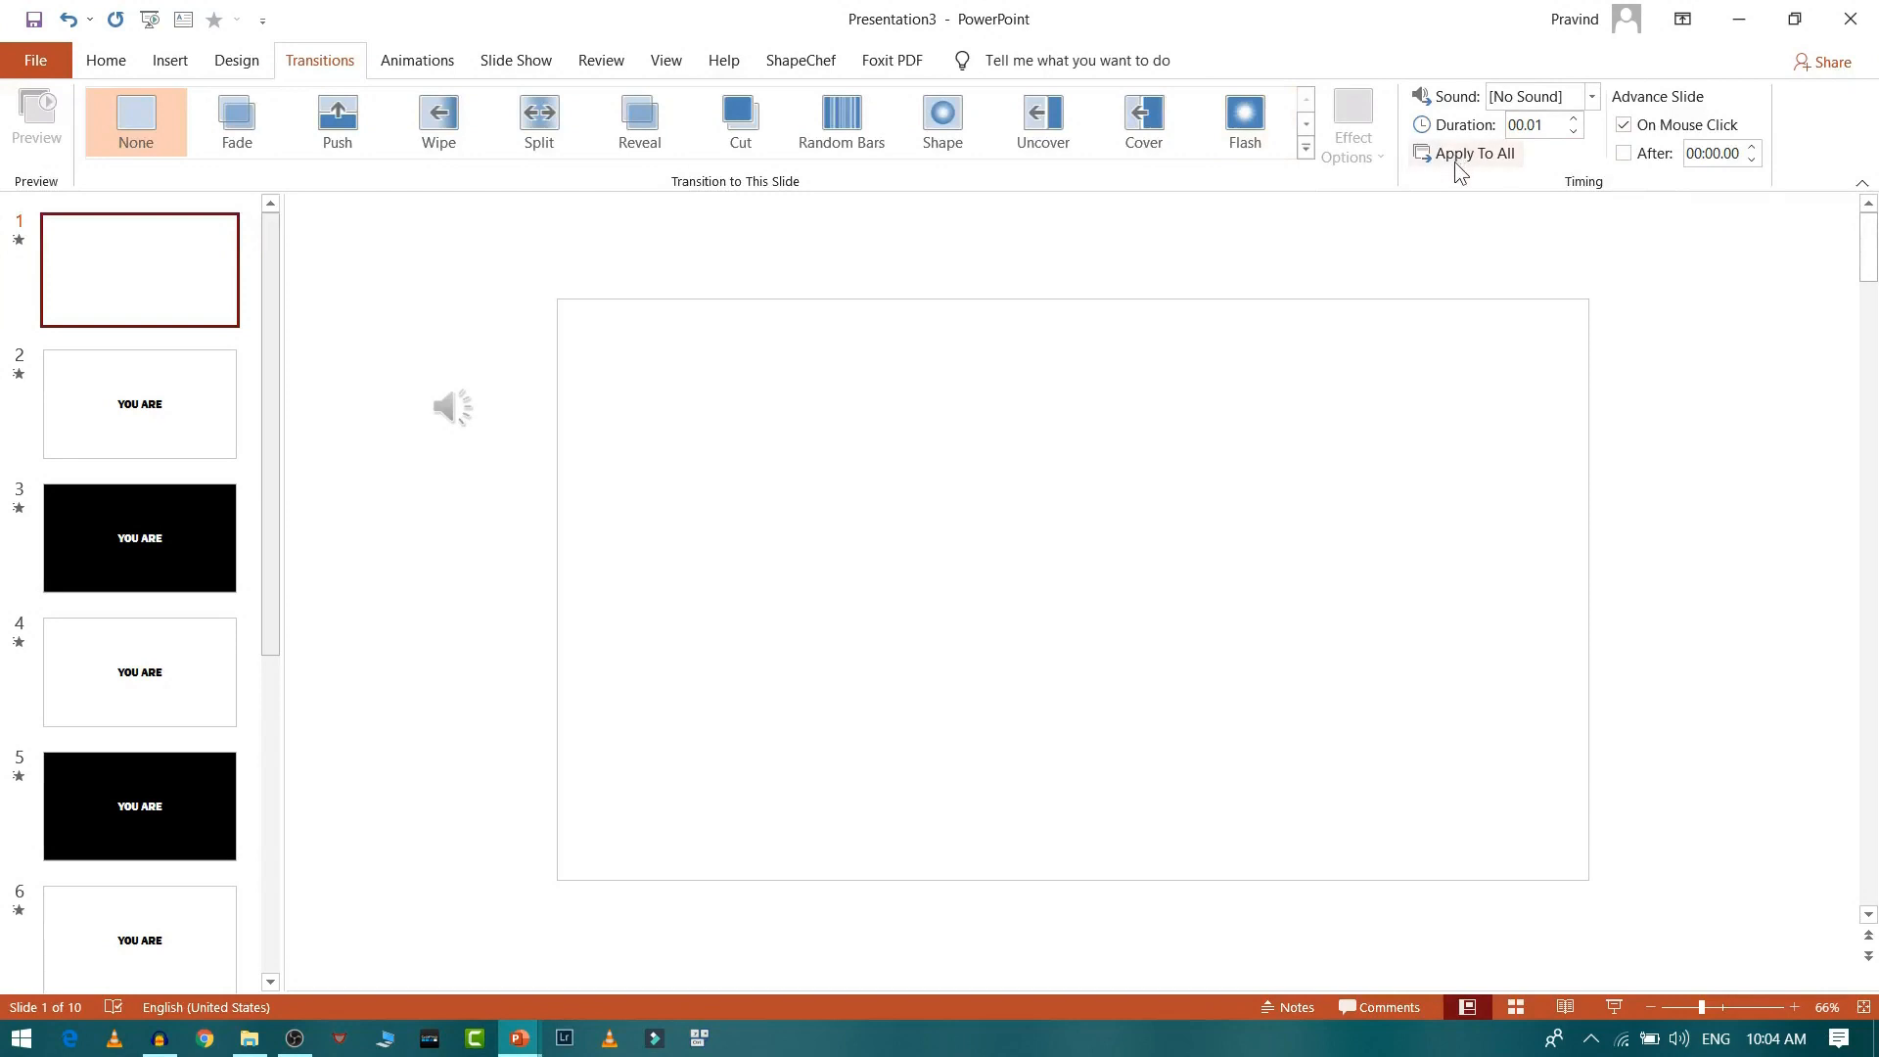
pyautogui.moveTo(1472, 162)
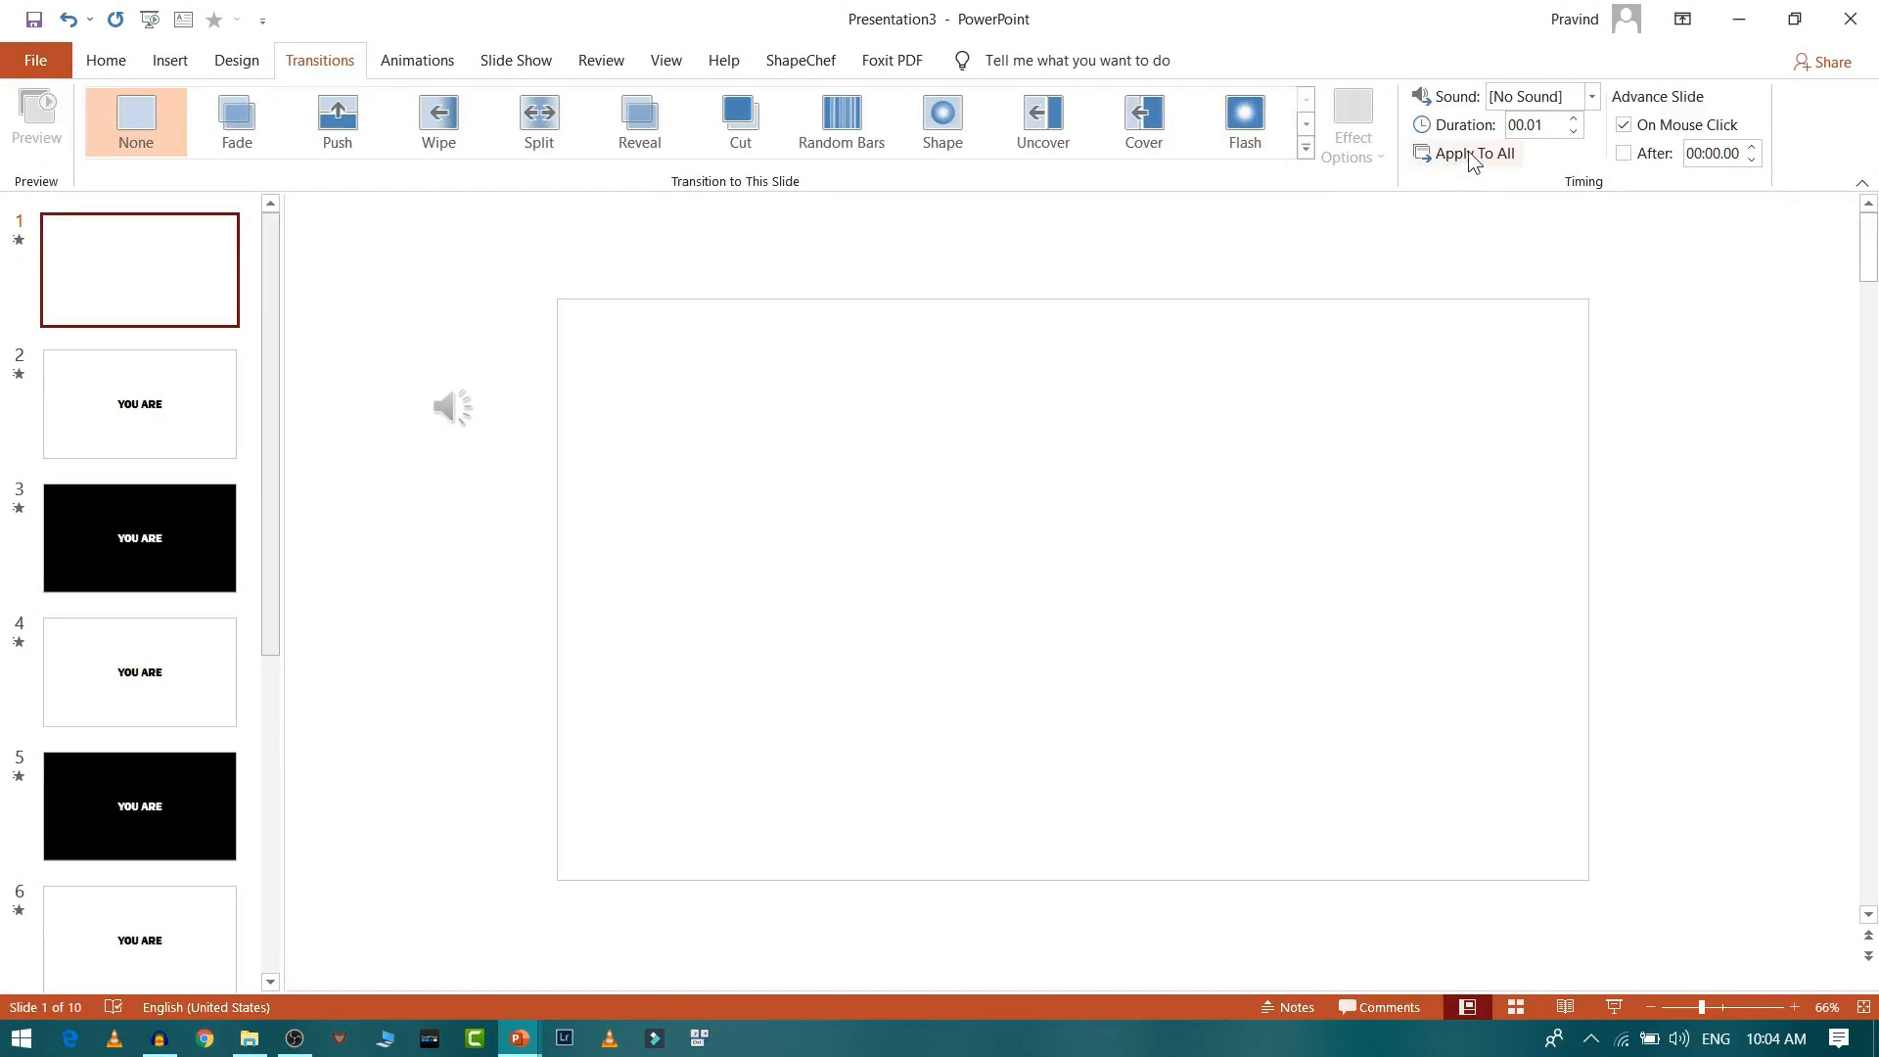
pyautogui.click(1468, 153)
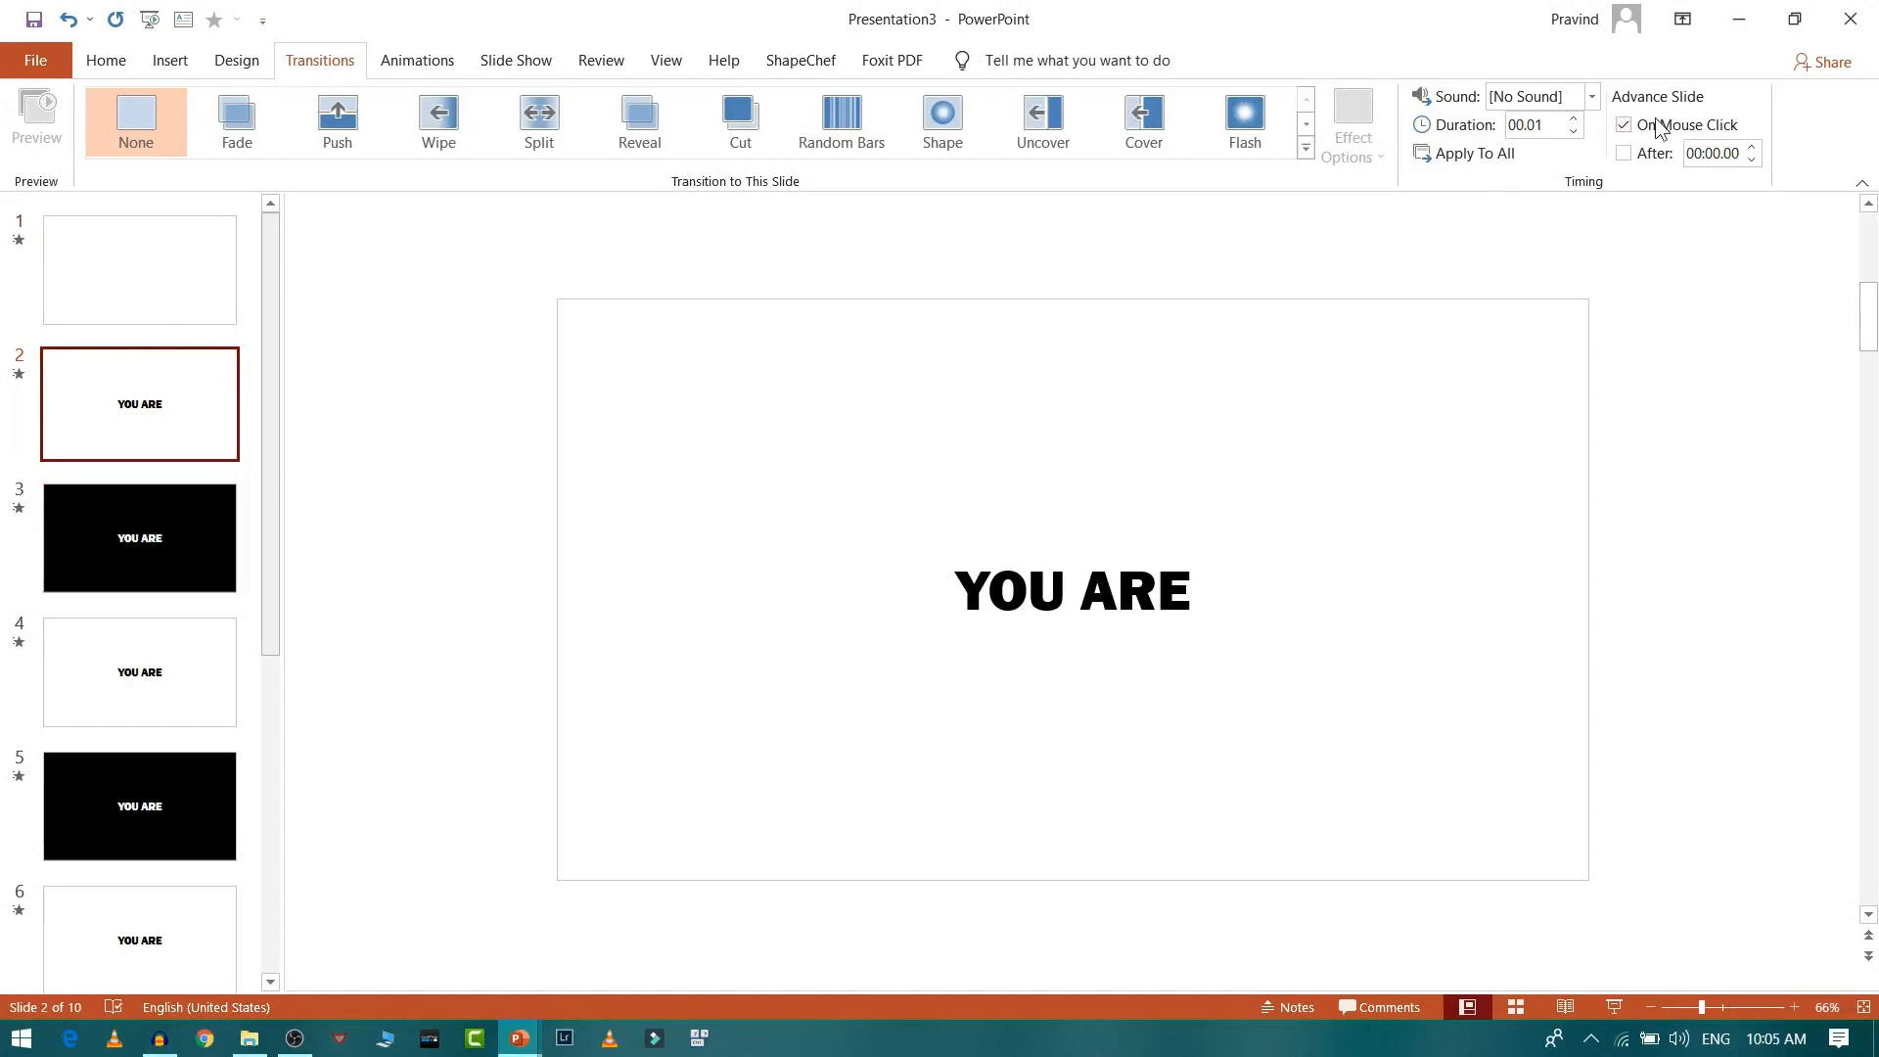
pyautogui.click(1625, 125)
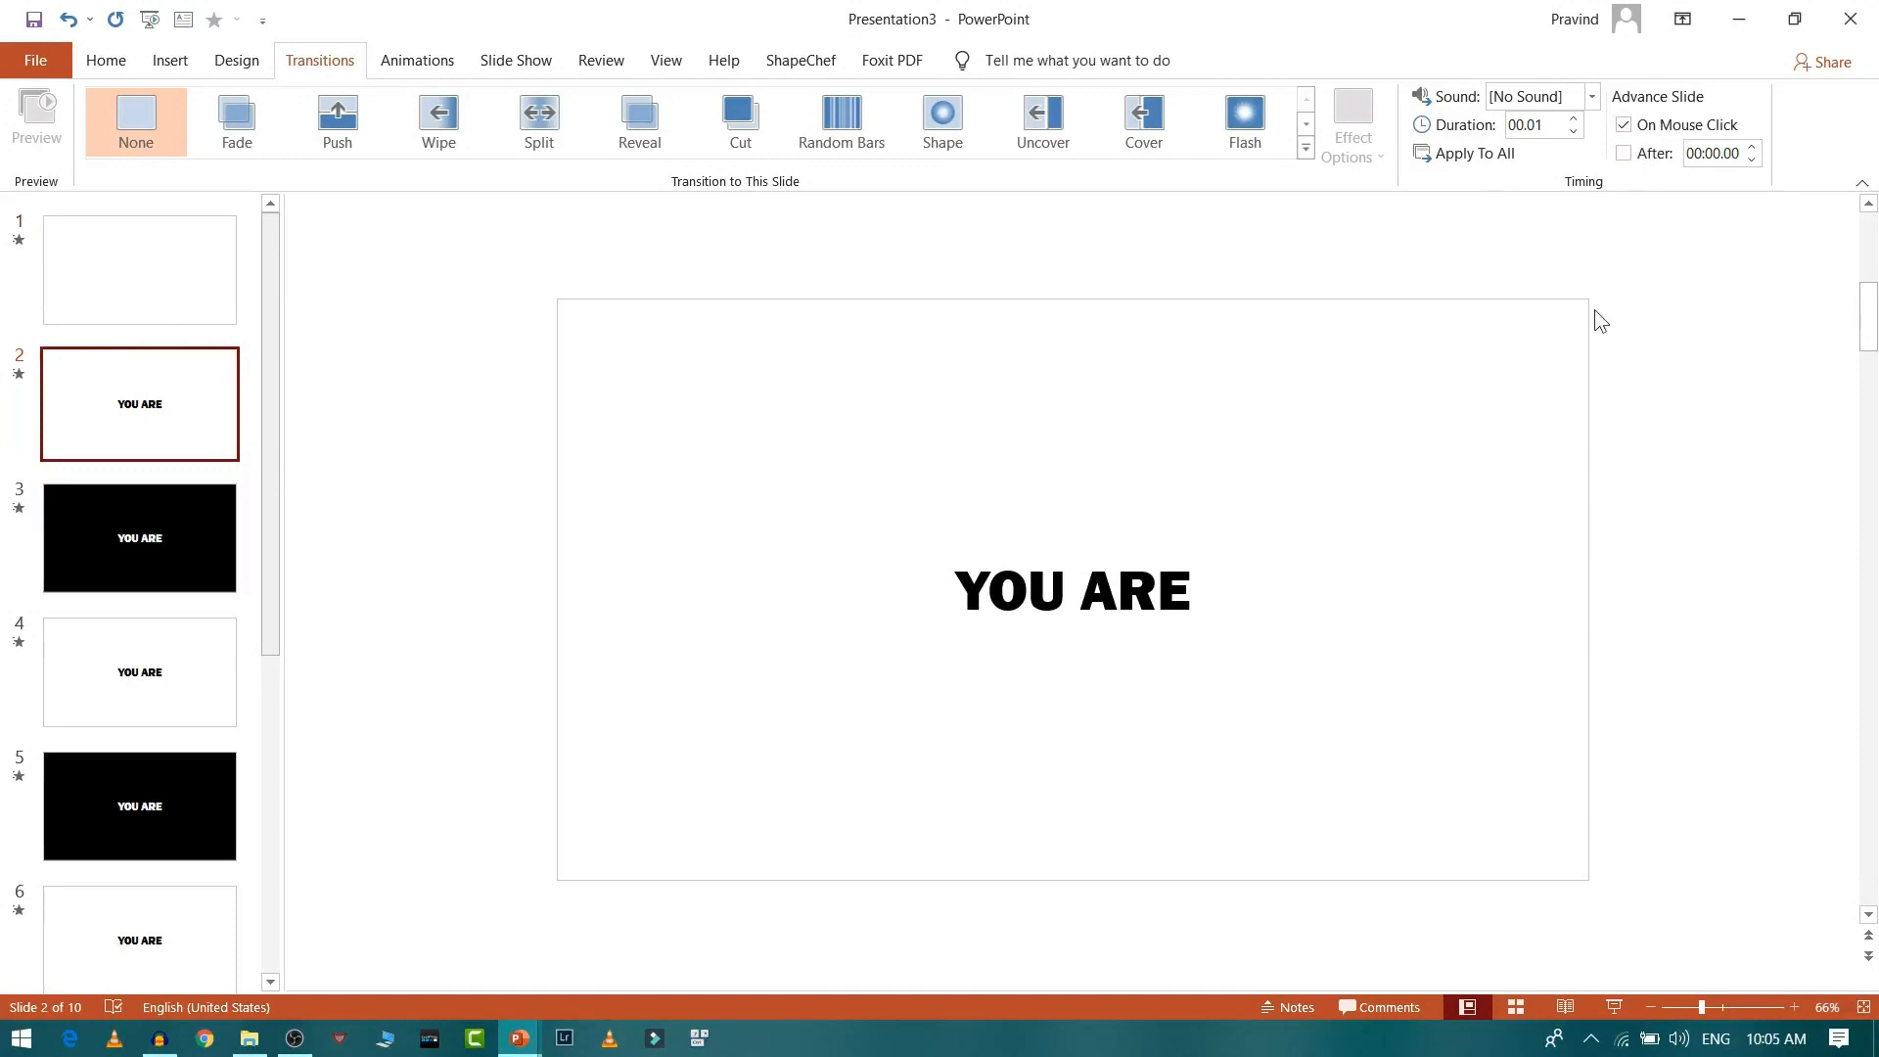
pyautogui.moveTo(90, 313)
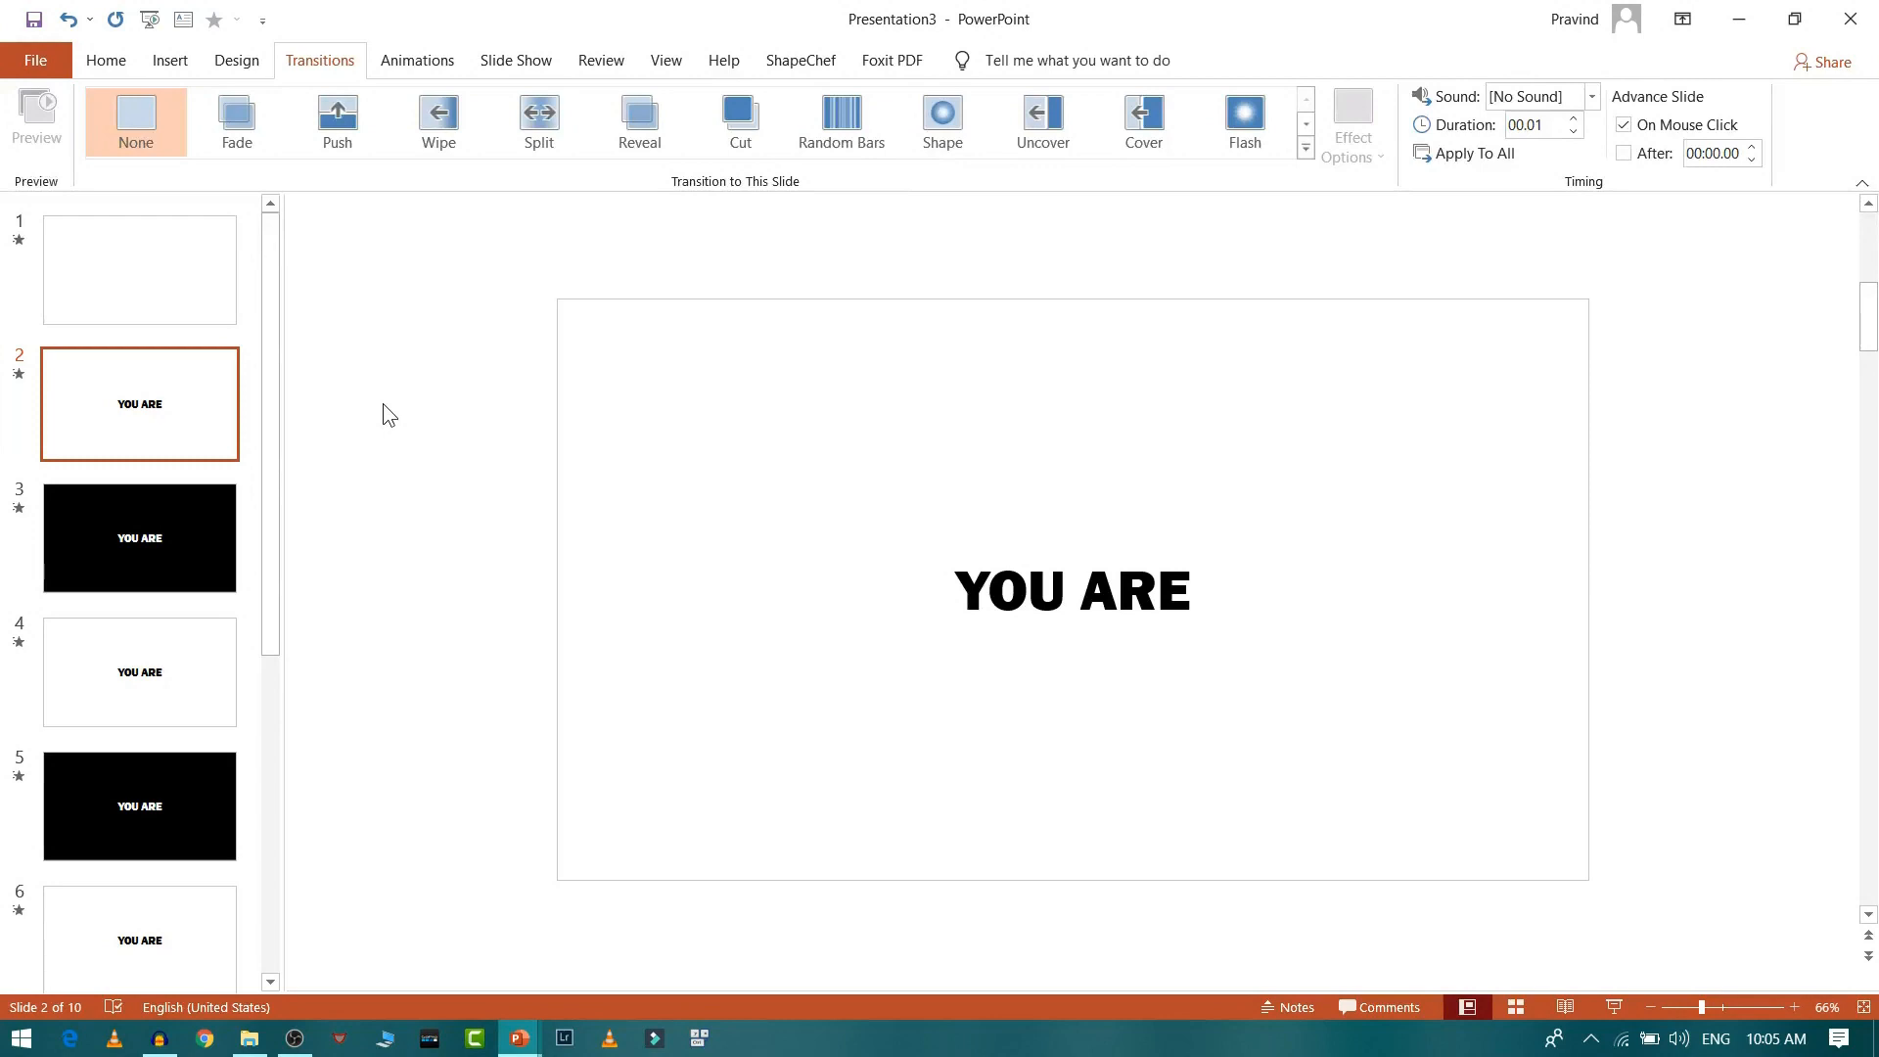
pyautogui.moveTo(425, 239)
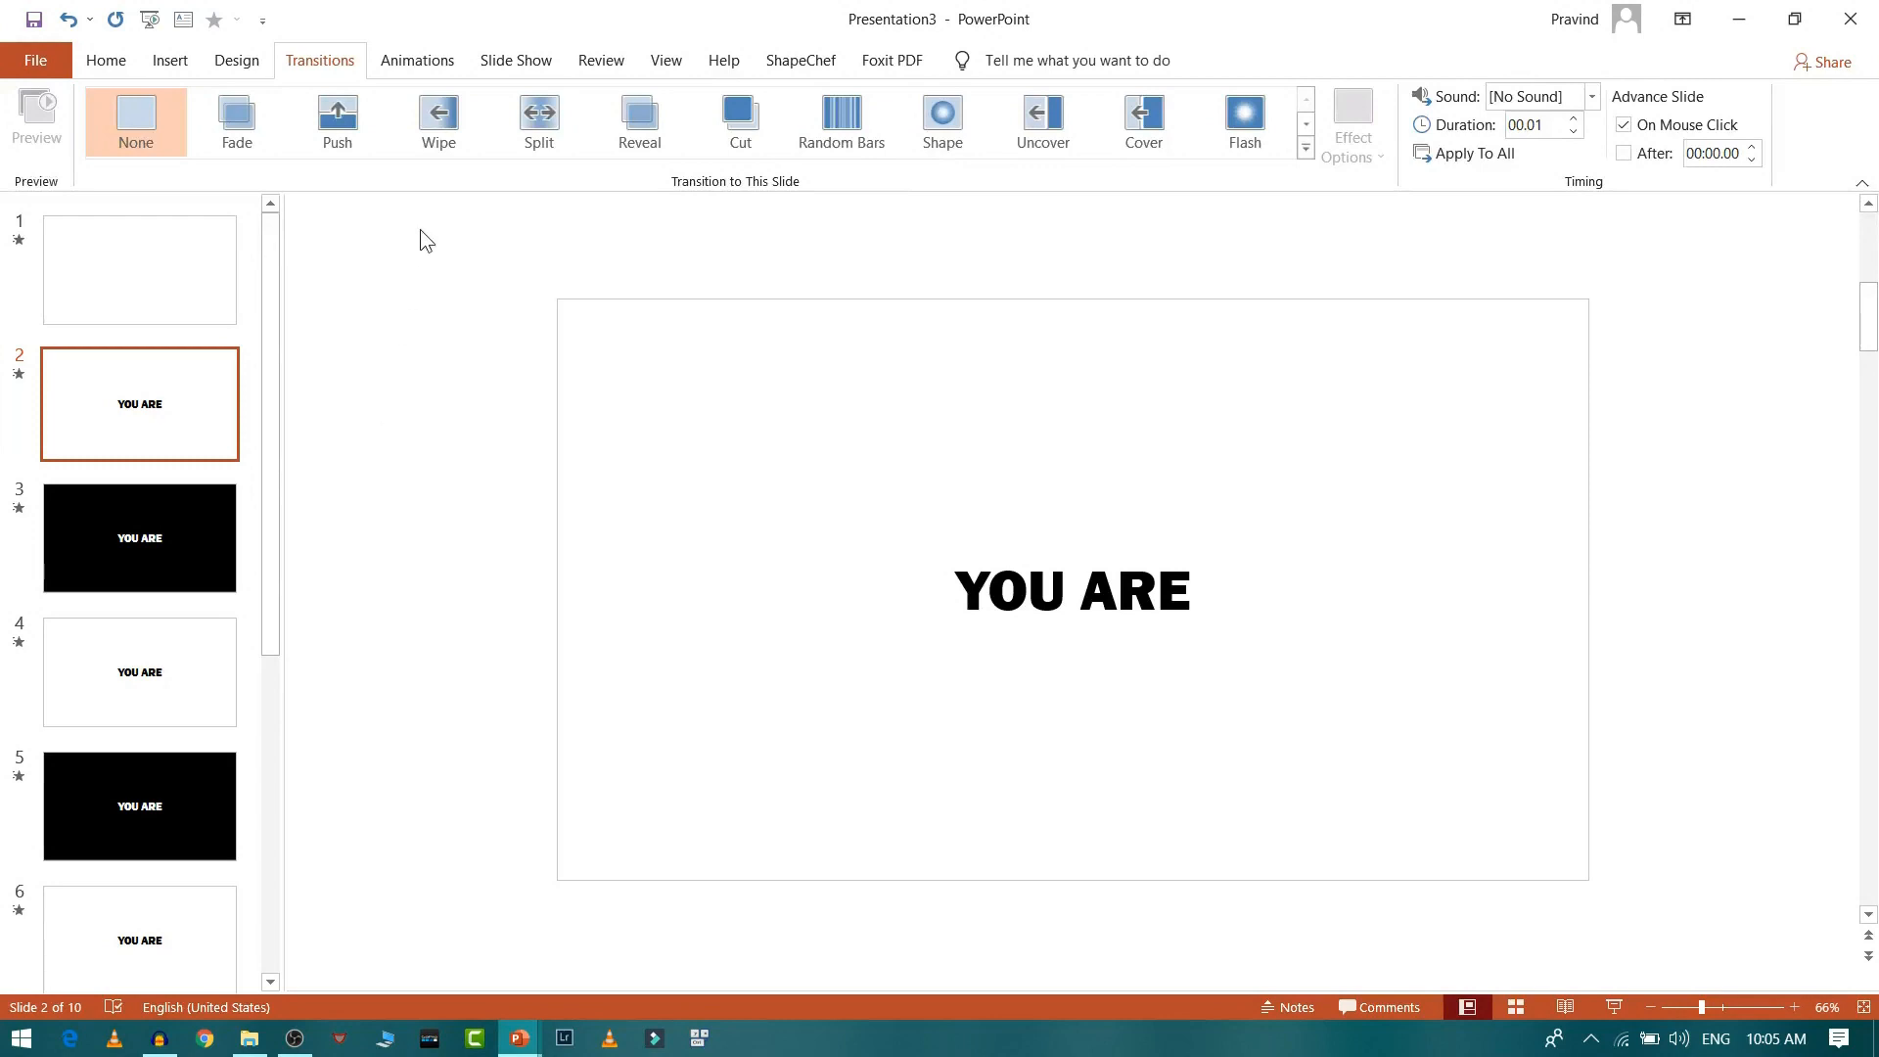
pyautogui.moveTo(509, 141)
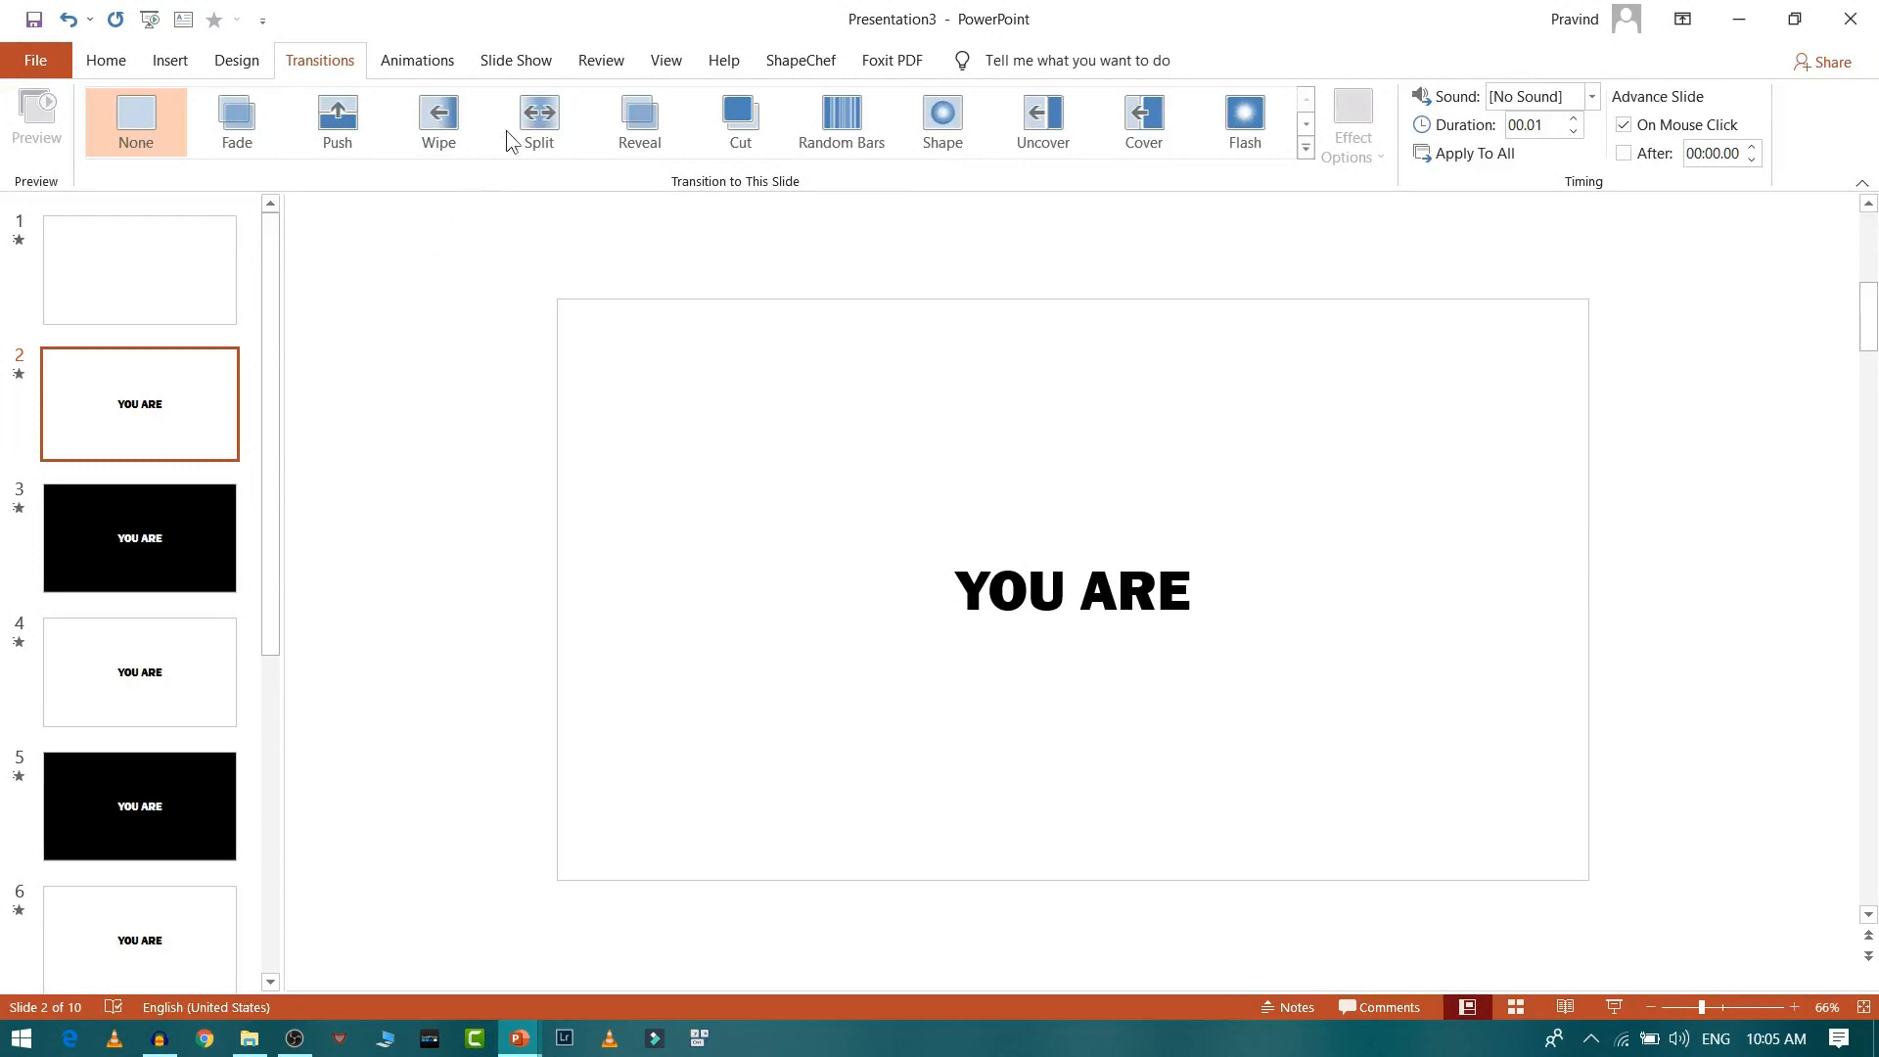
# Switch to the Slide Show tools, step through the deck and return to slide 1.
pyautogui.click(515, 61)
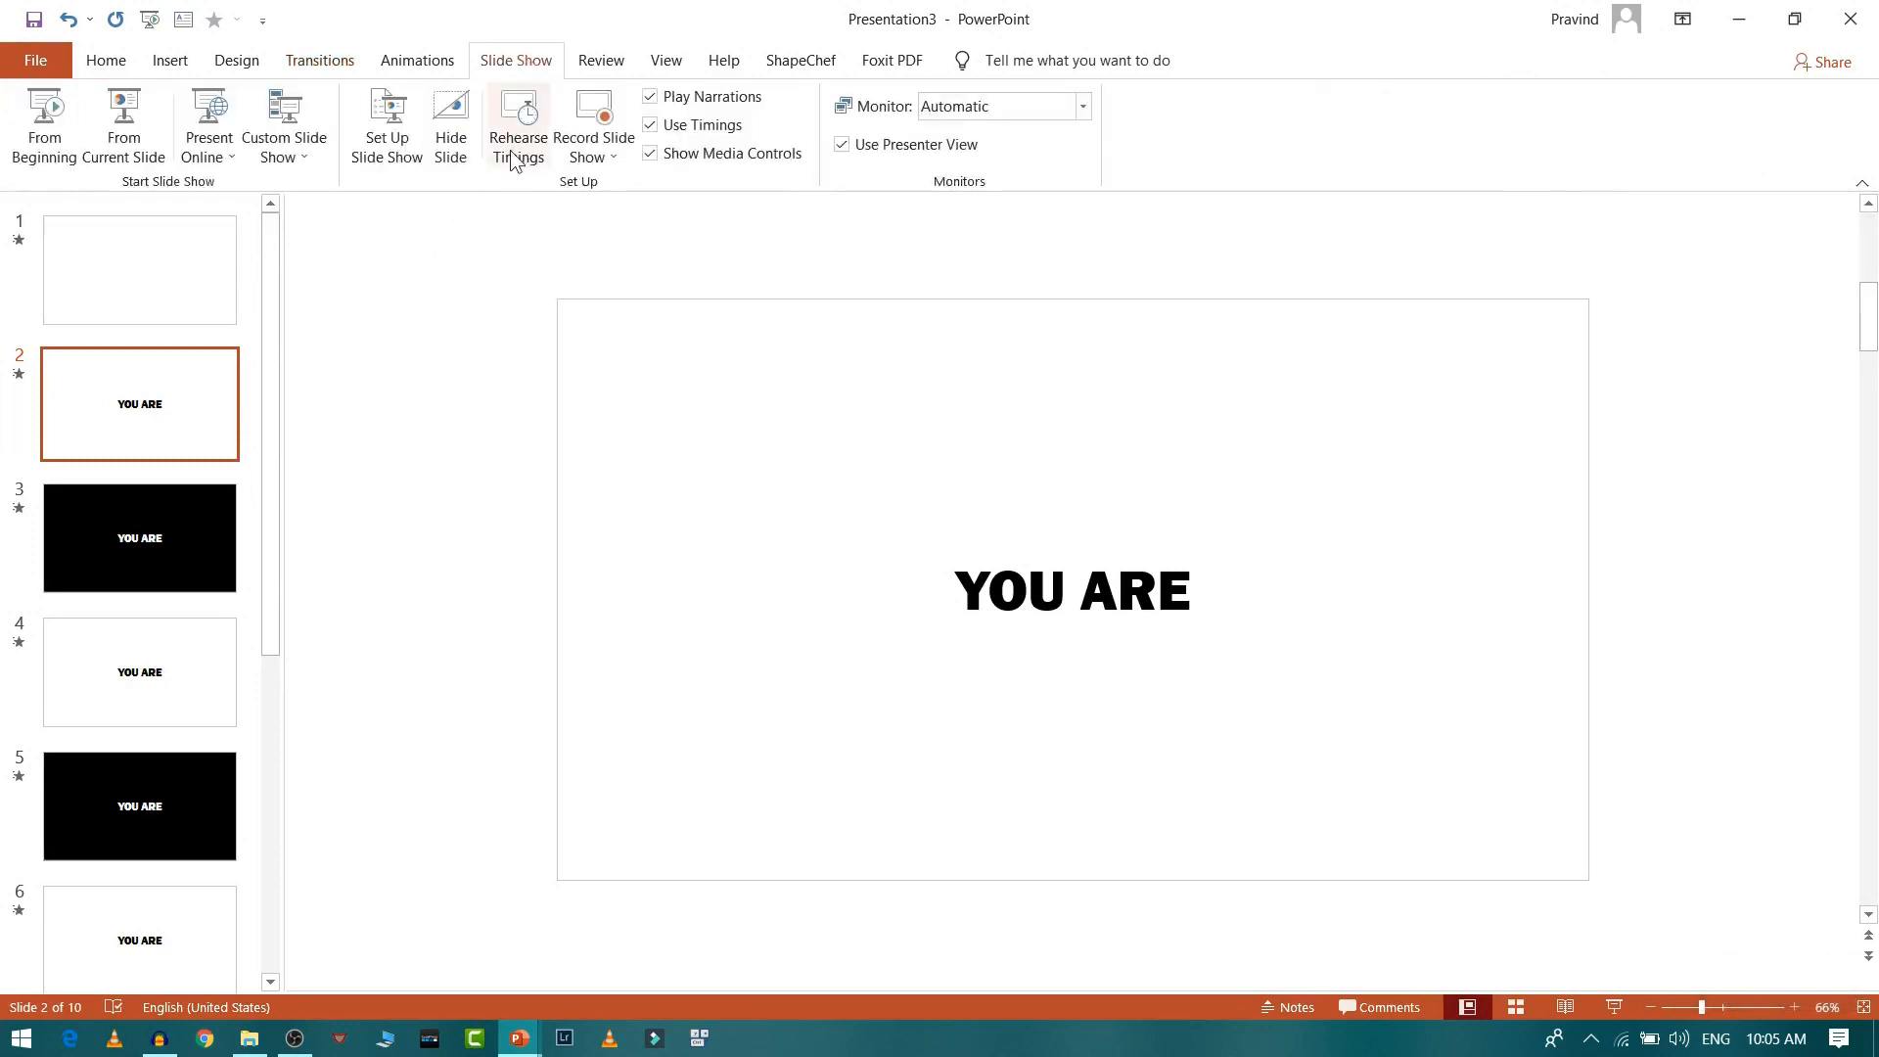
pyautogui.moveTo(499, 192)
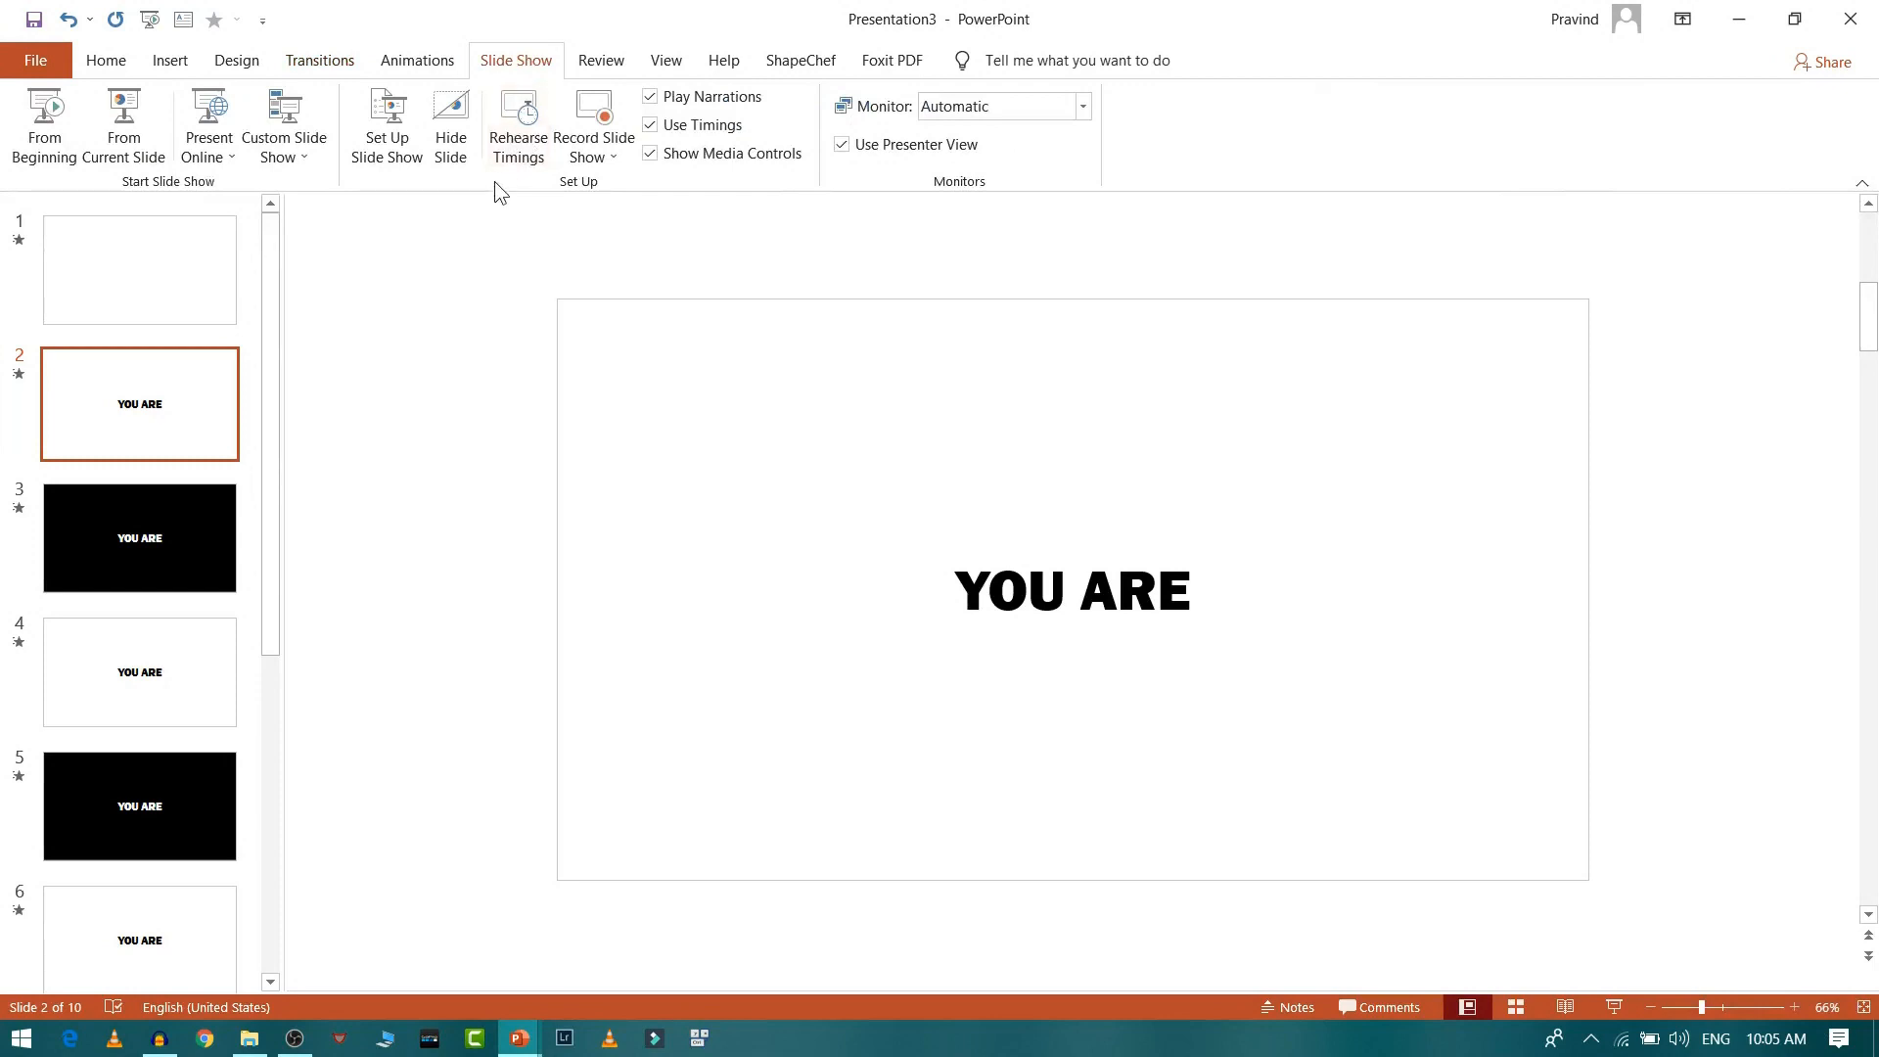
pyautogui.moveTo(521, 182)
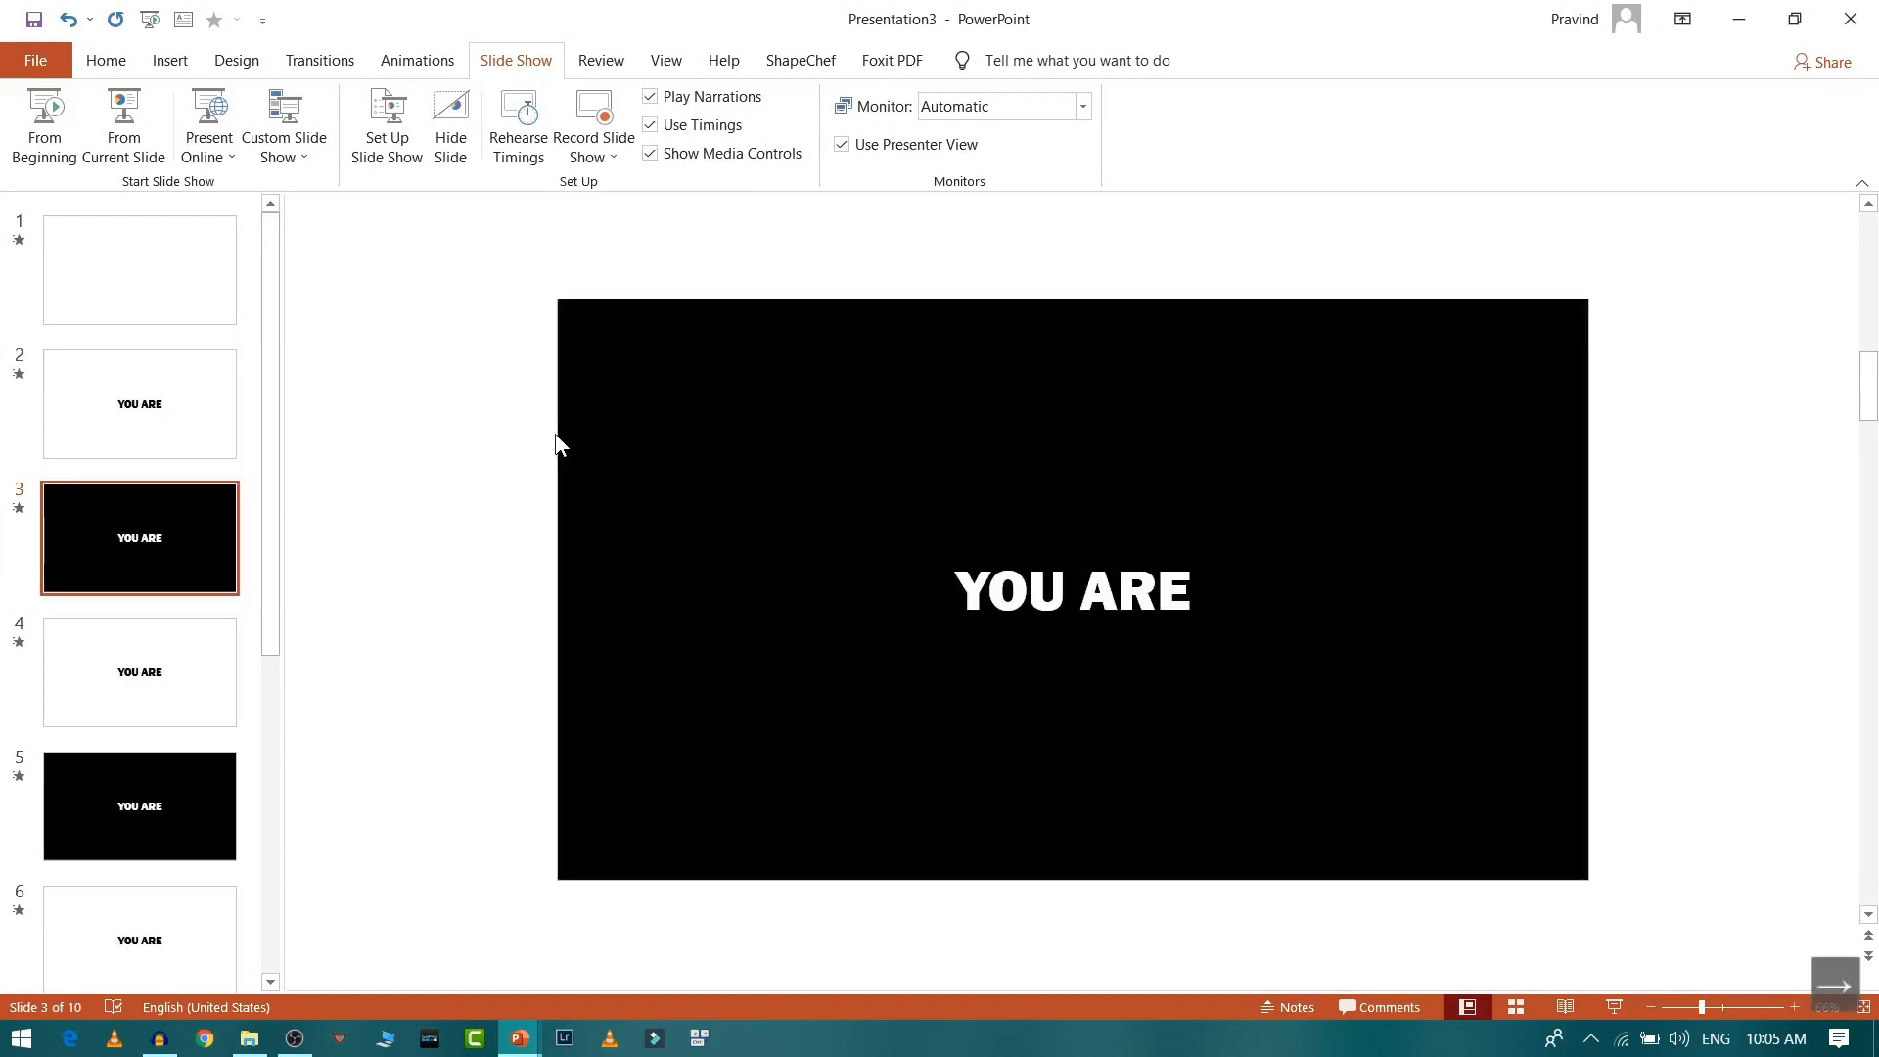
pyautogui.click(139, 804)
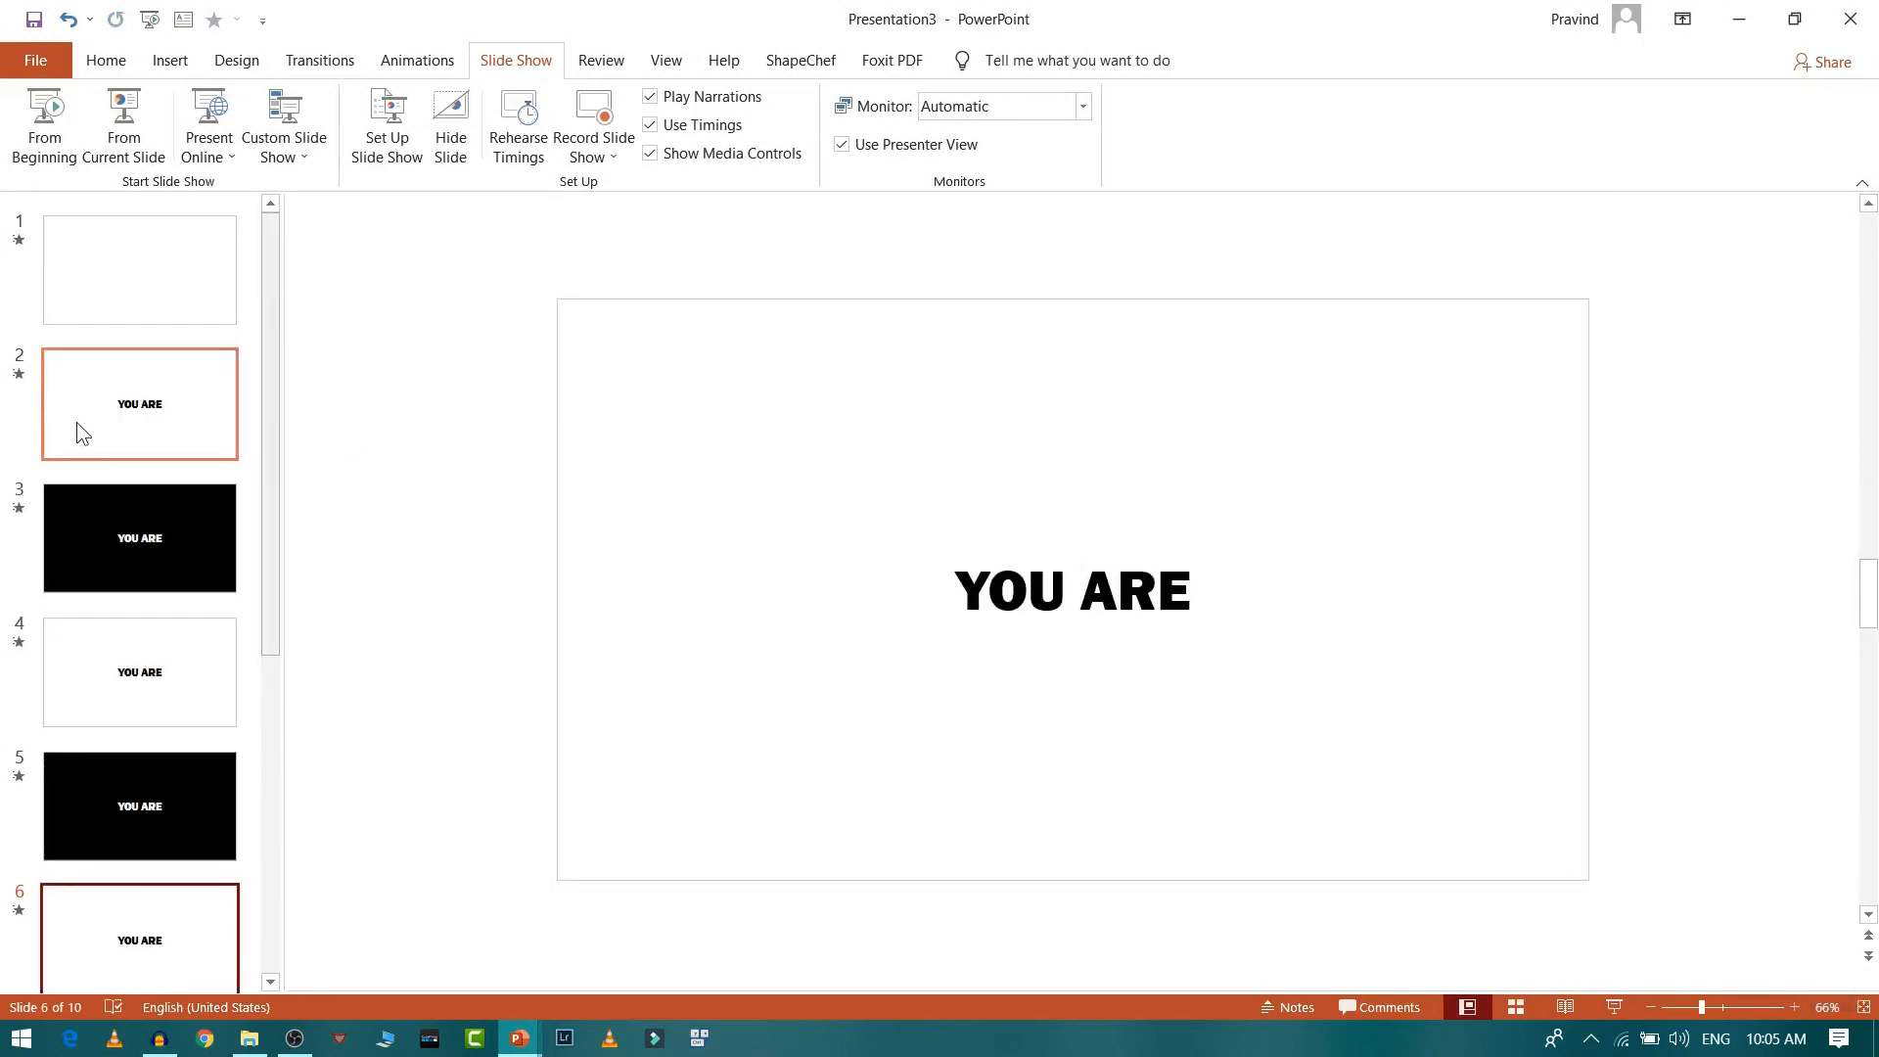
pyautogui.click(139, 270)
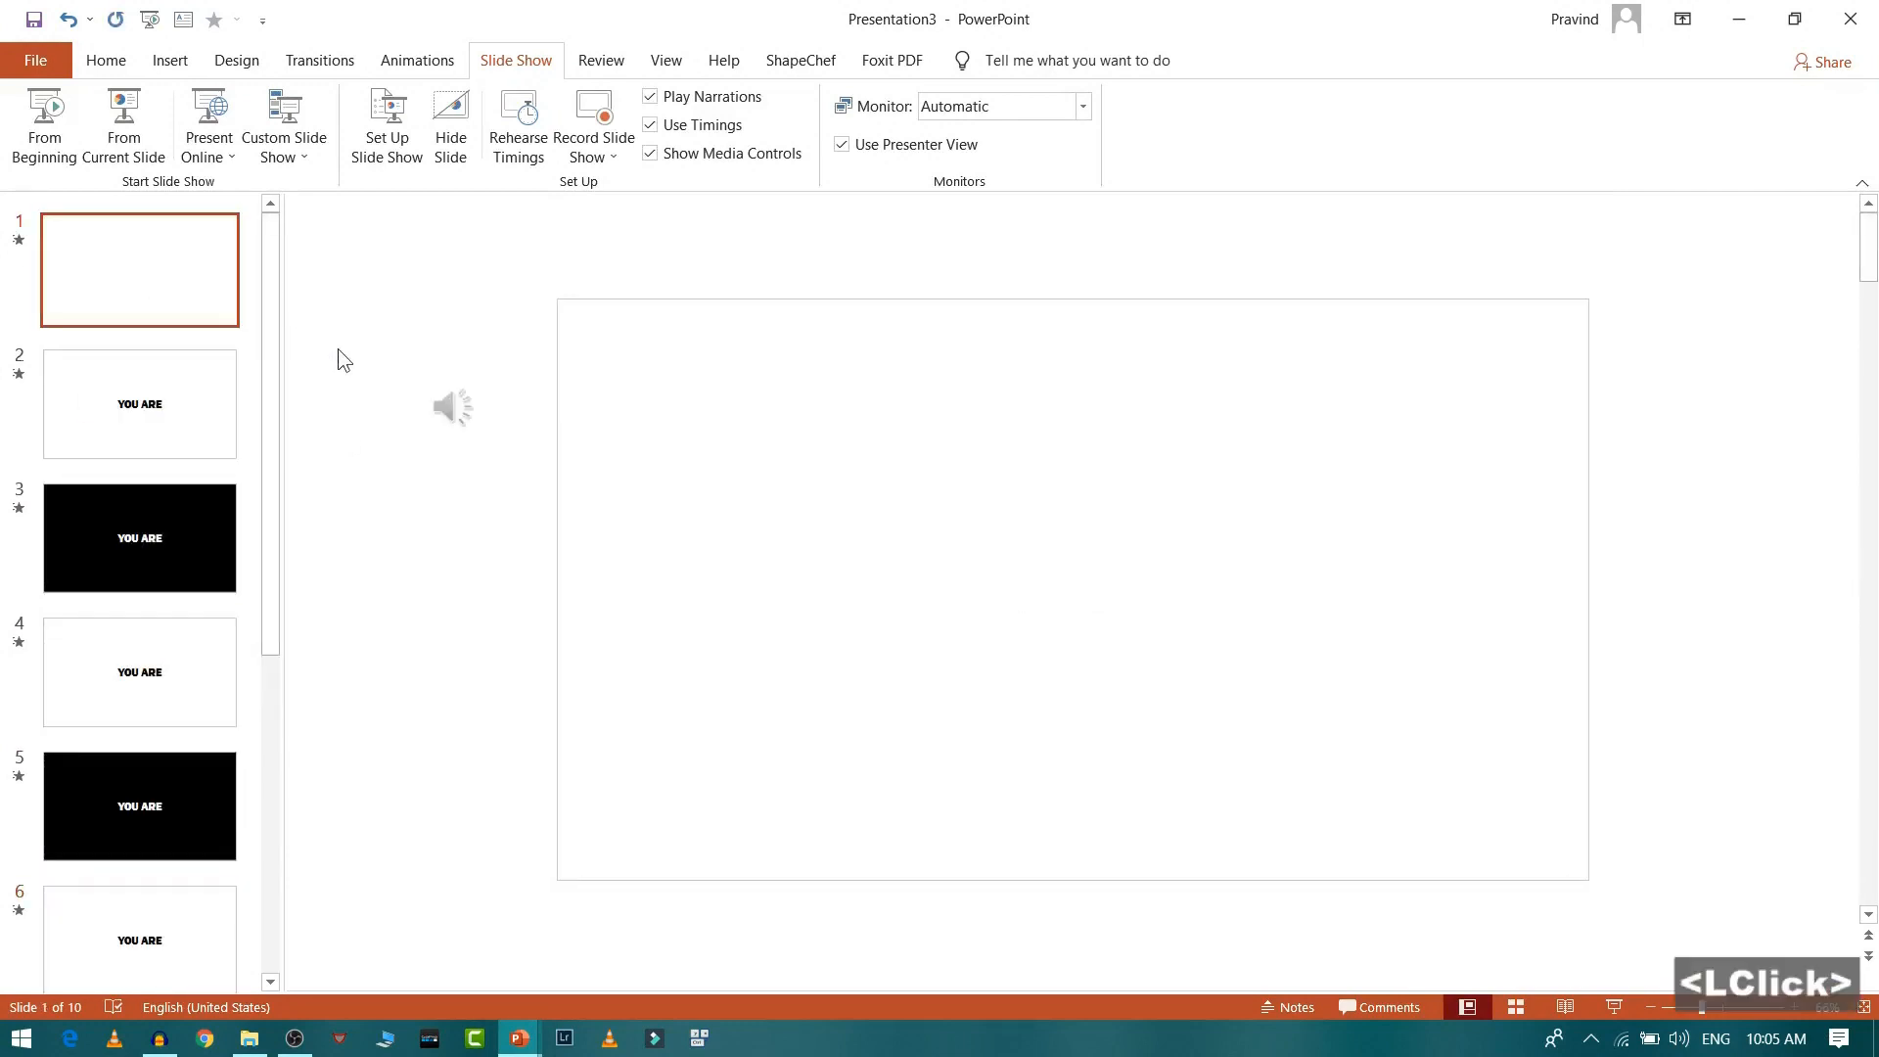
pyautogui.moveTo(643, 263)
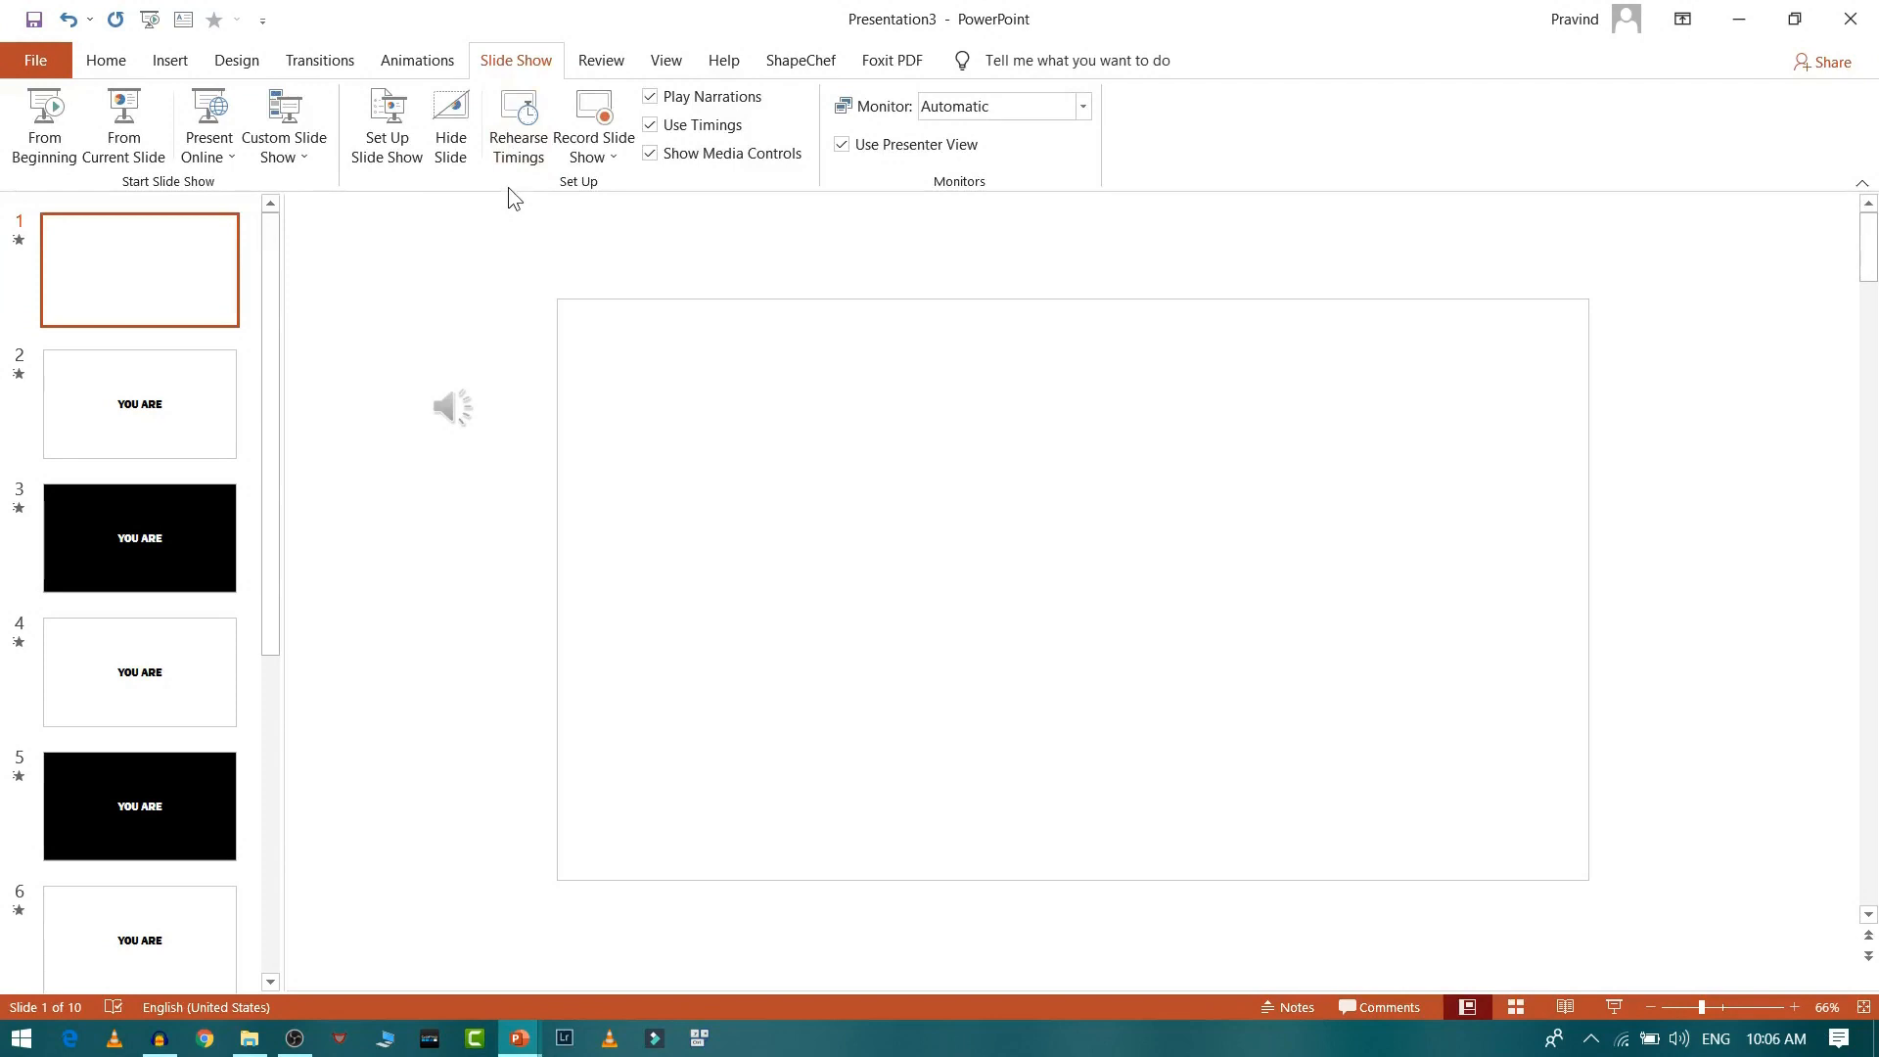
pyautogui.moveTo(520, 243)
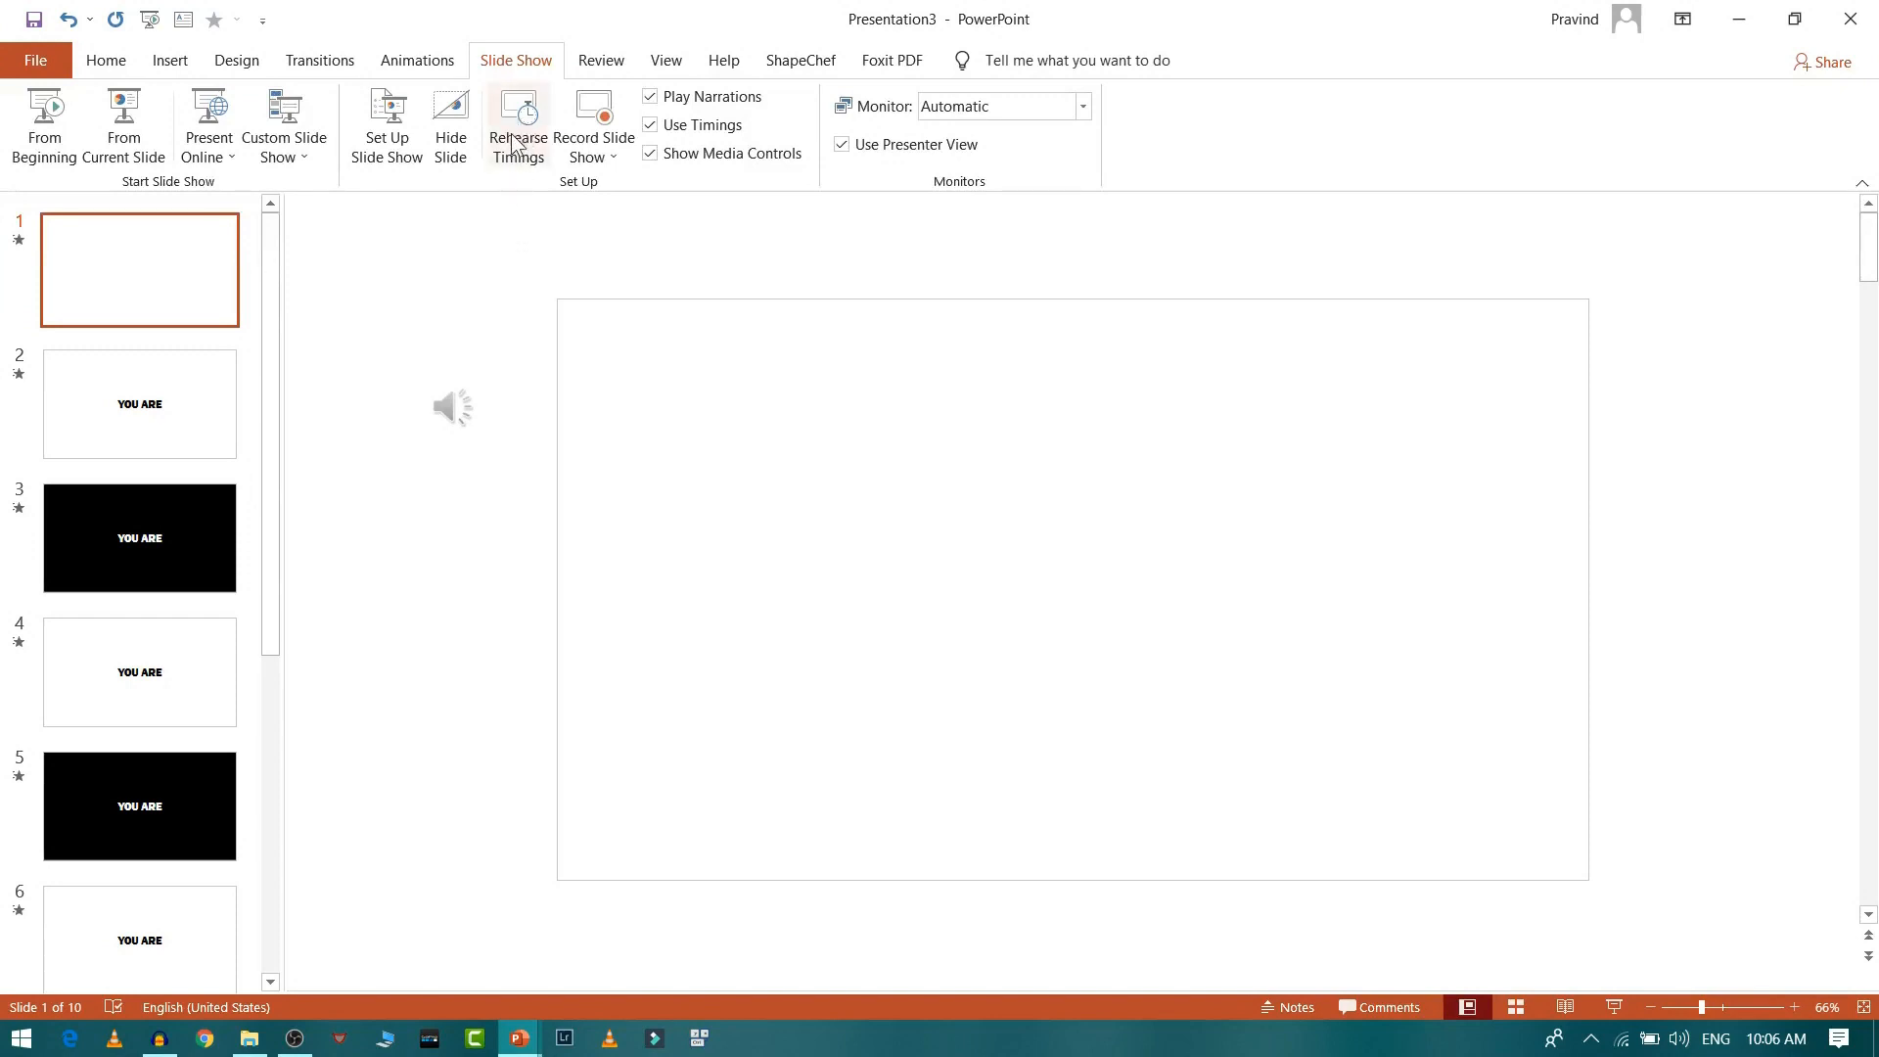
# Run Rehearse Timings through every slide, finishing at a 0:00:12 total.
pyautogui.click(517, 125)
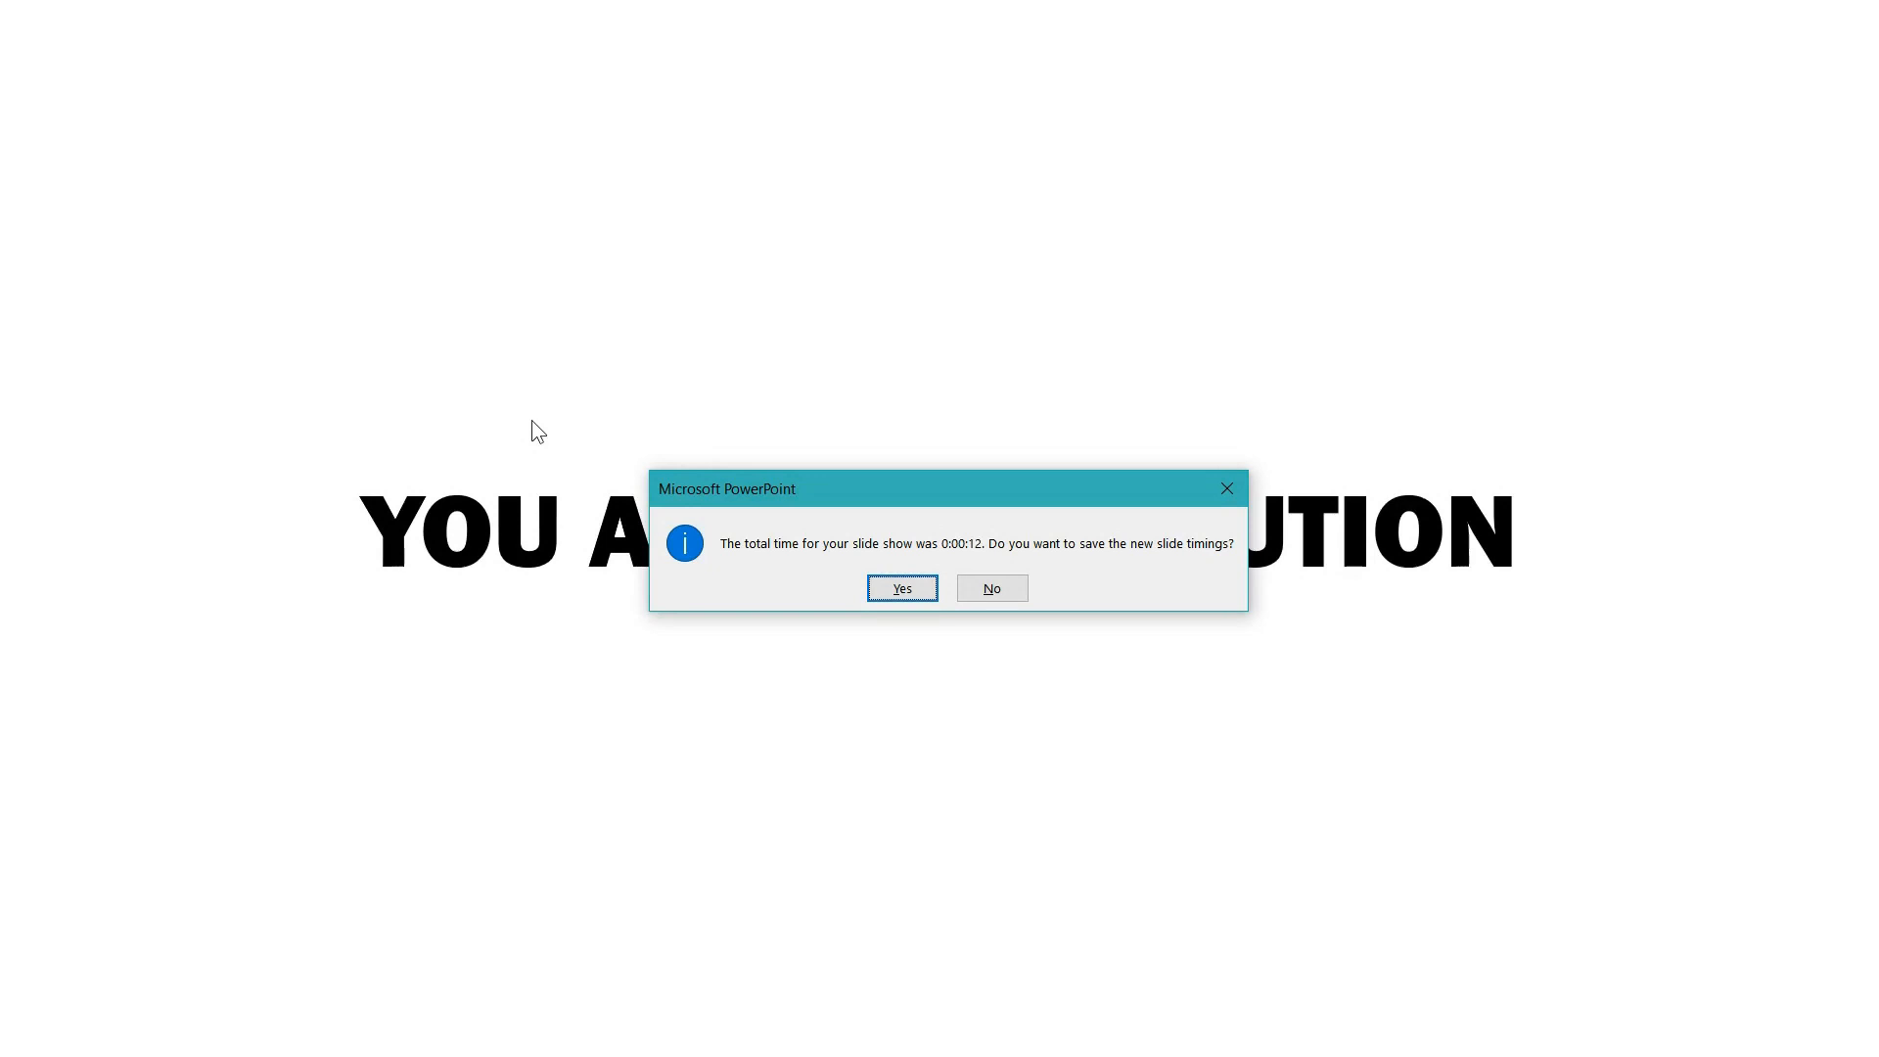
pyautogui.moveTo(751, 597)
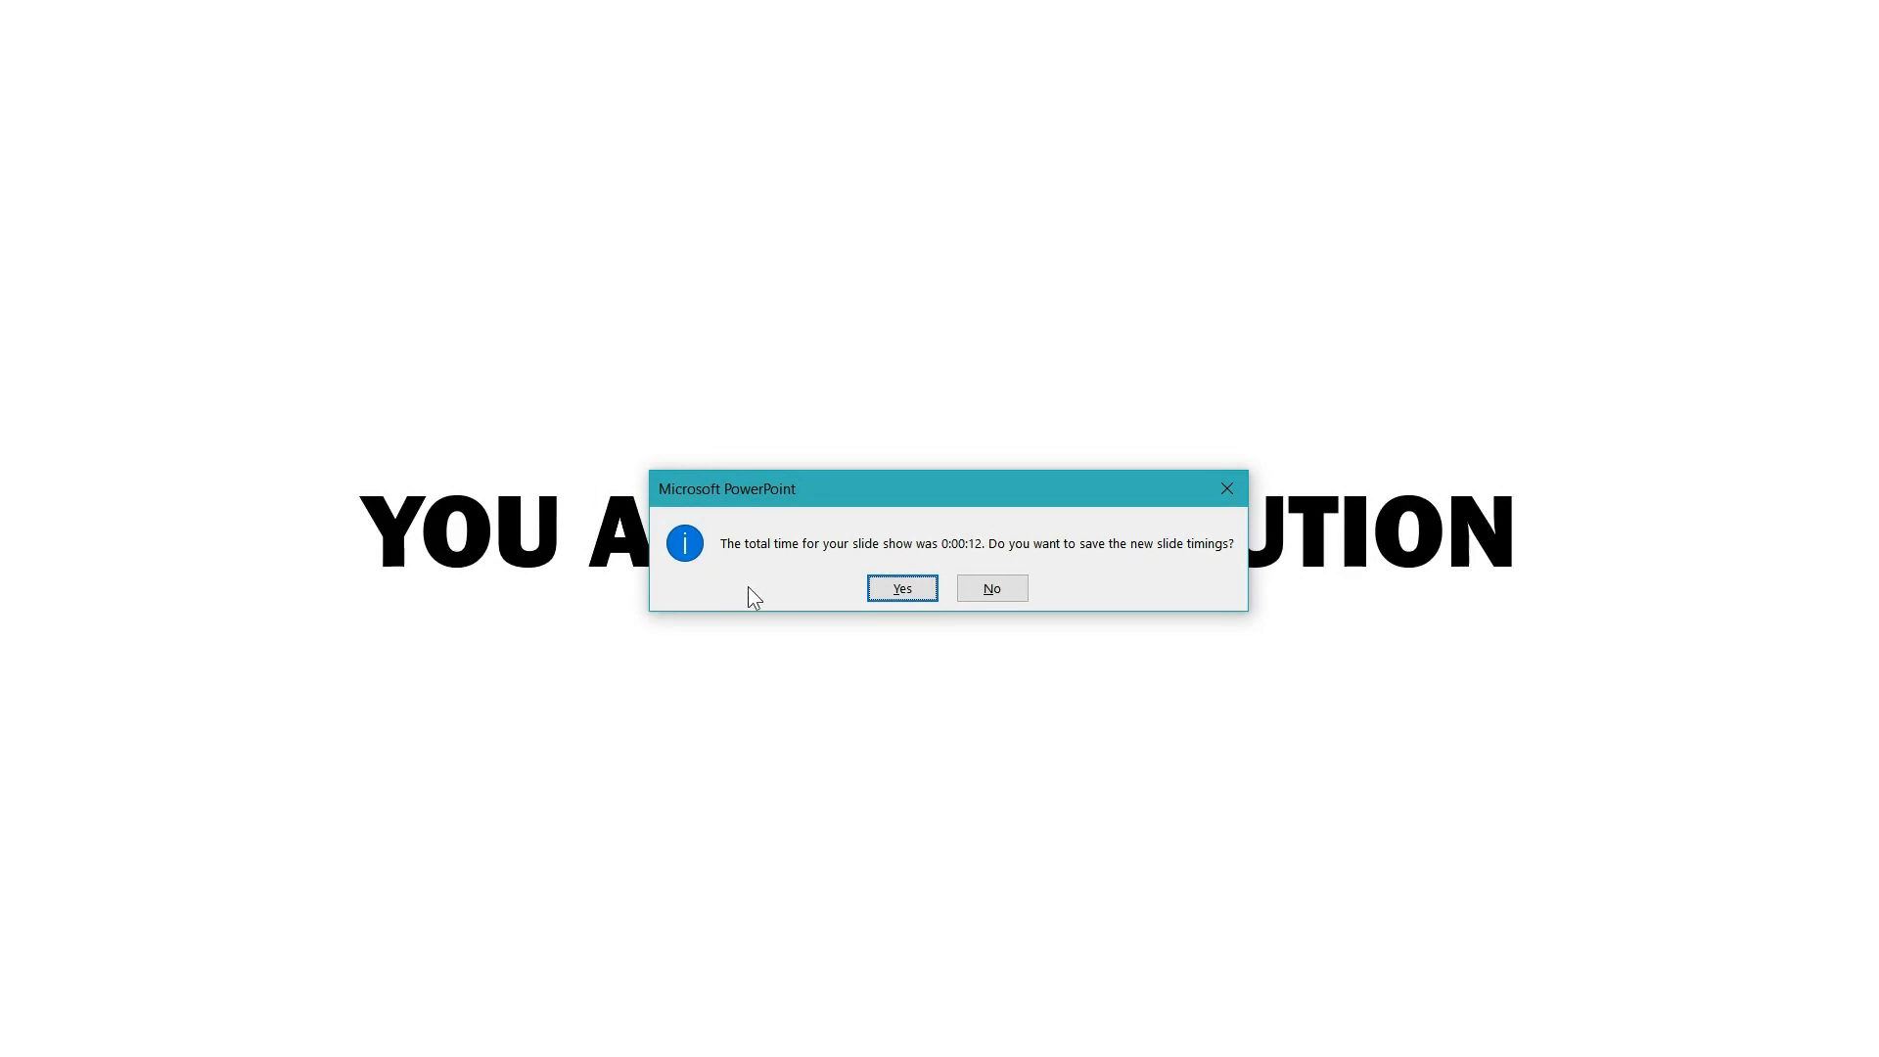
pyautogui.moveTo(773, 599)
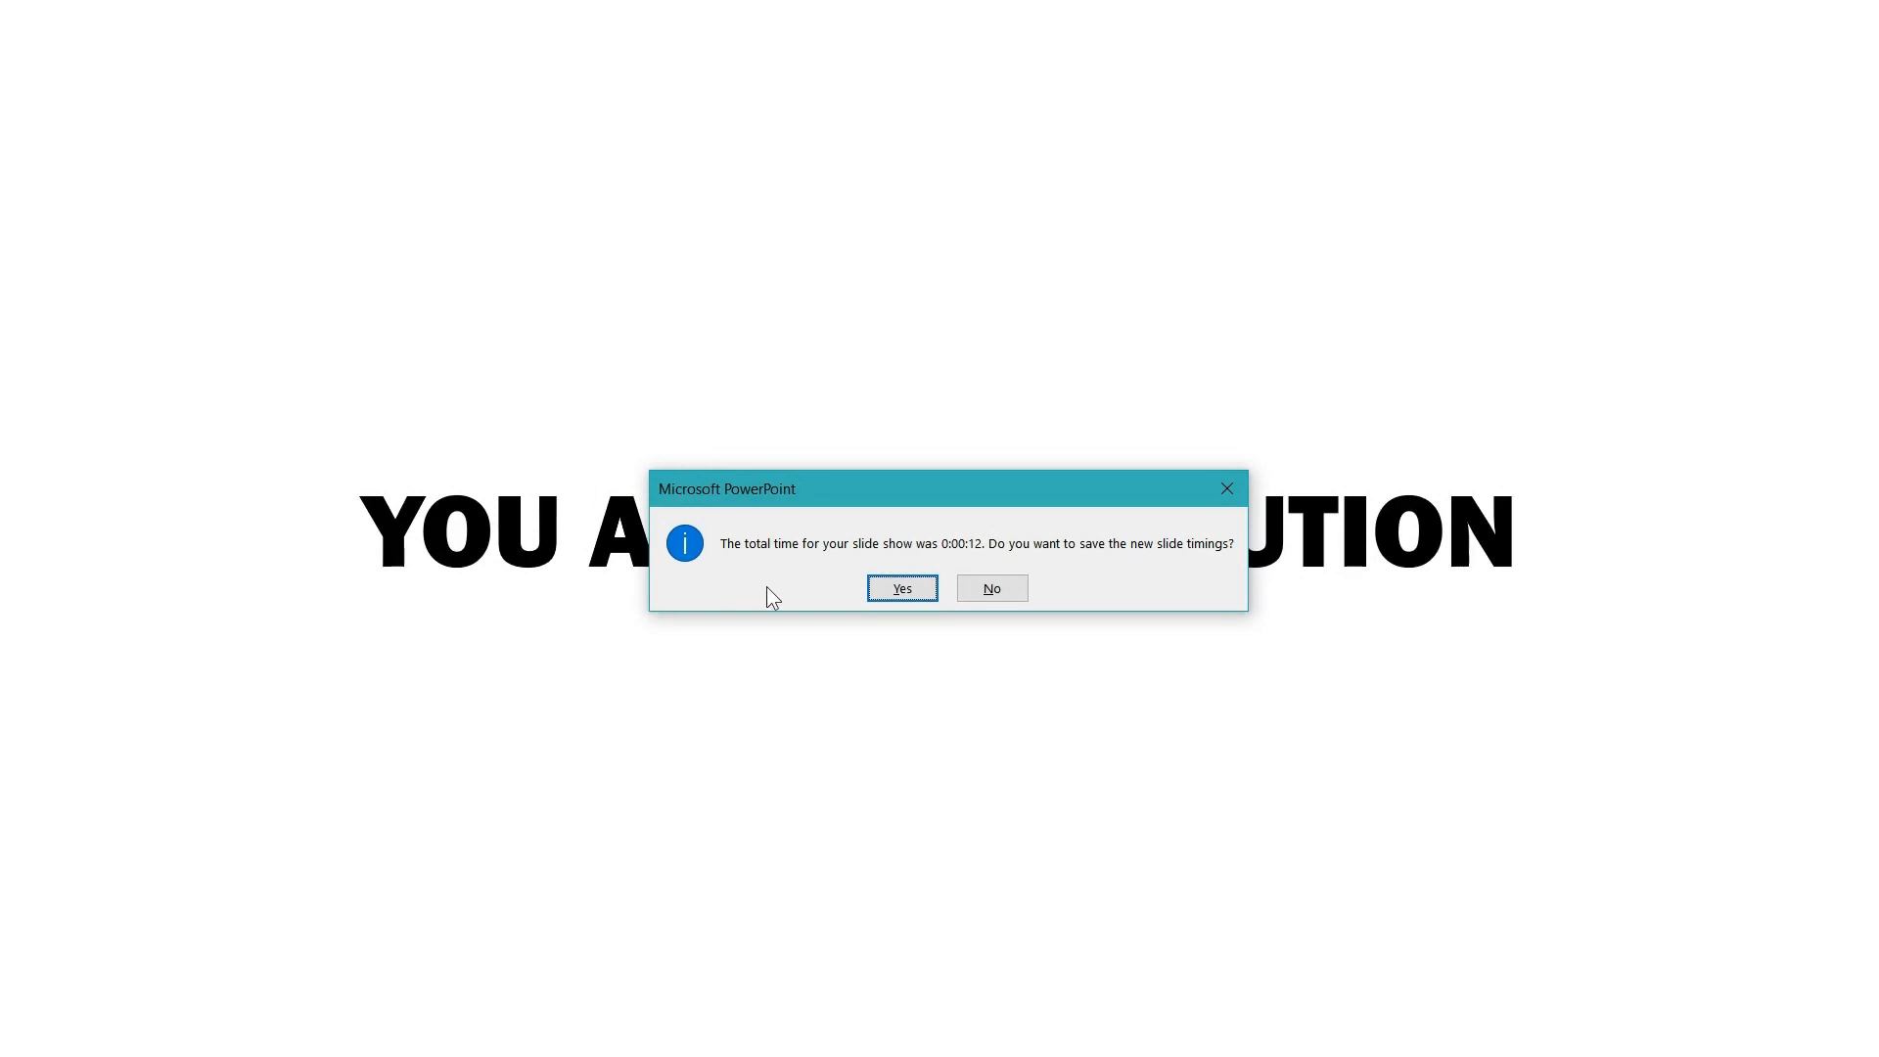
pyautogui.moveTo(836, 563)
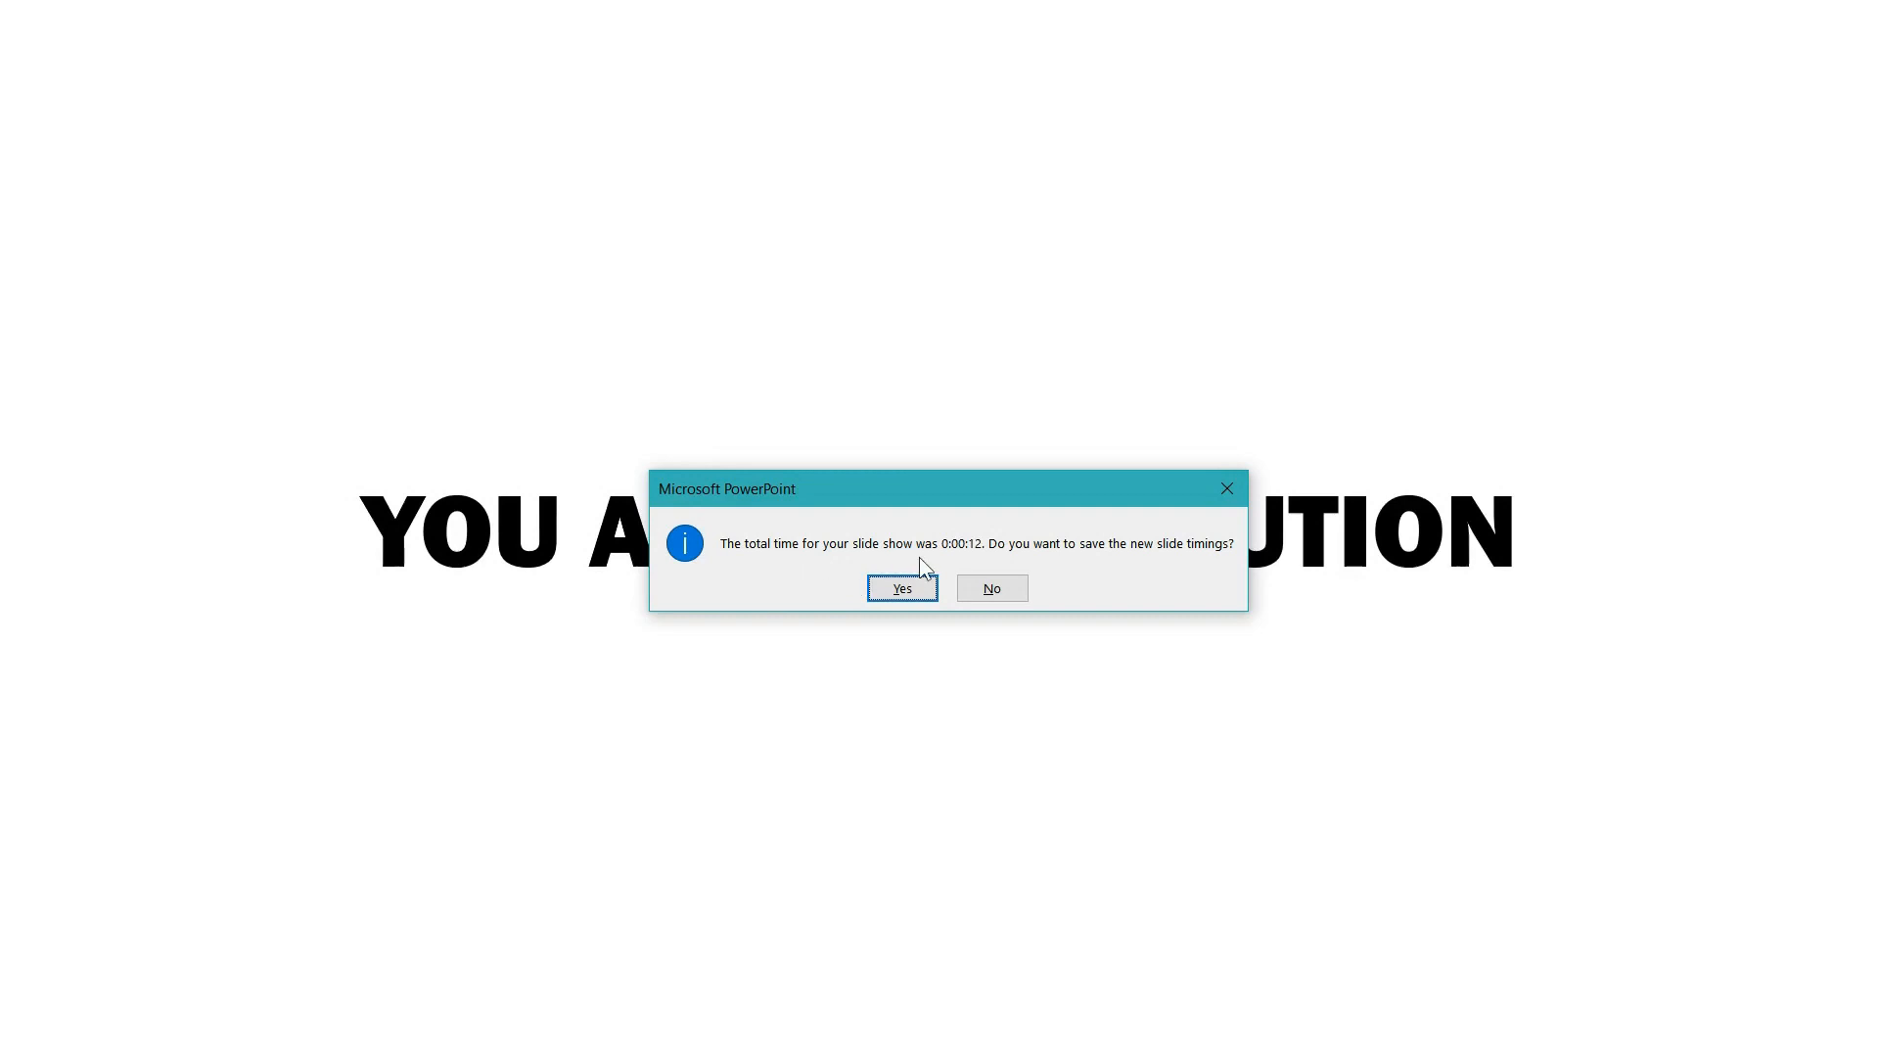
pyautogui.moveTo(985, 554)
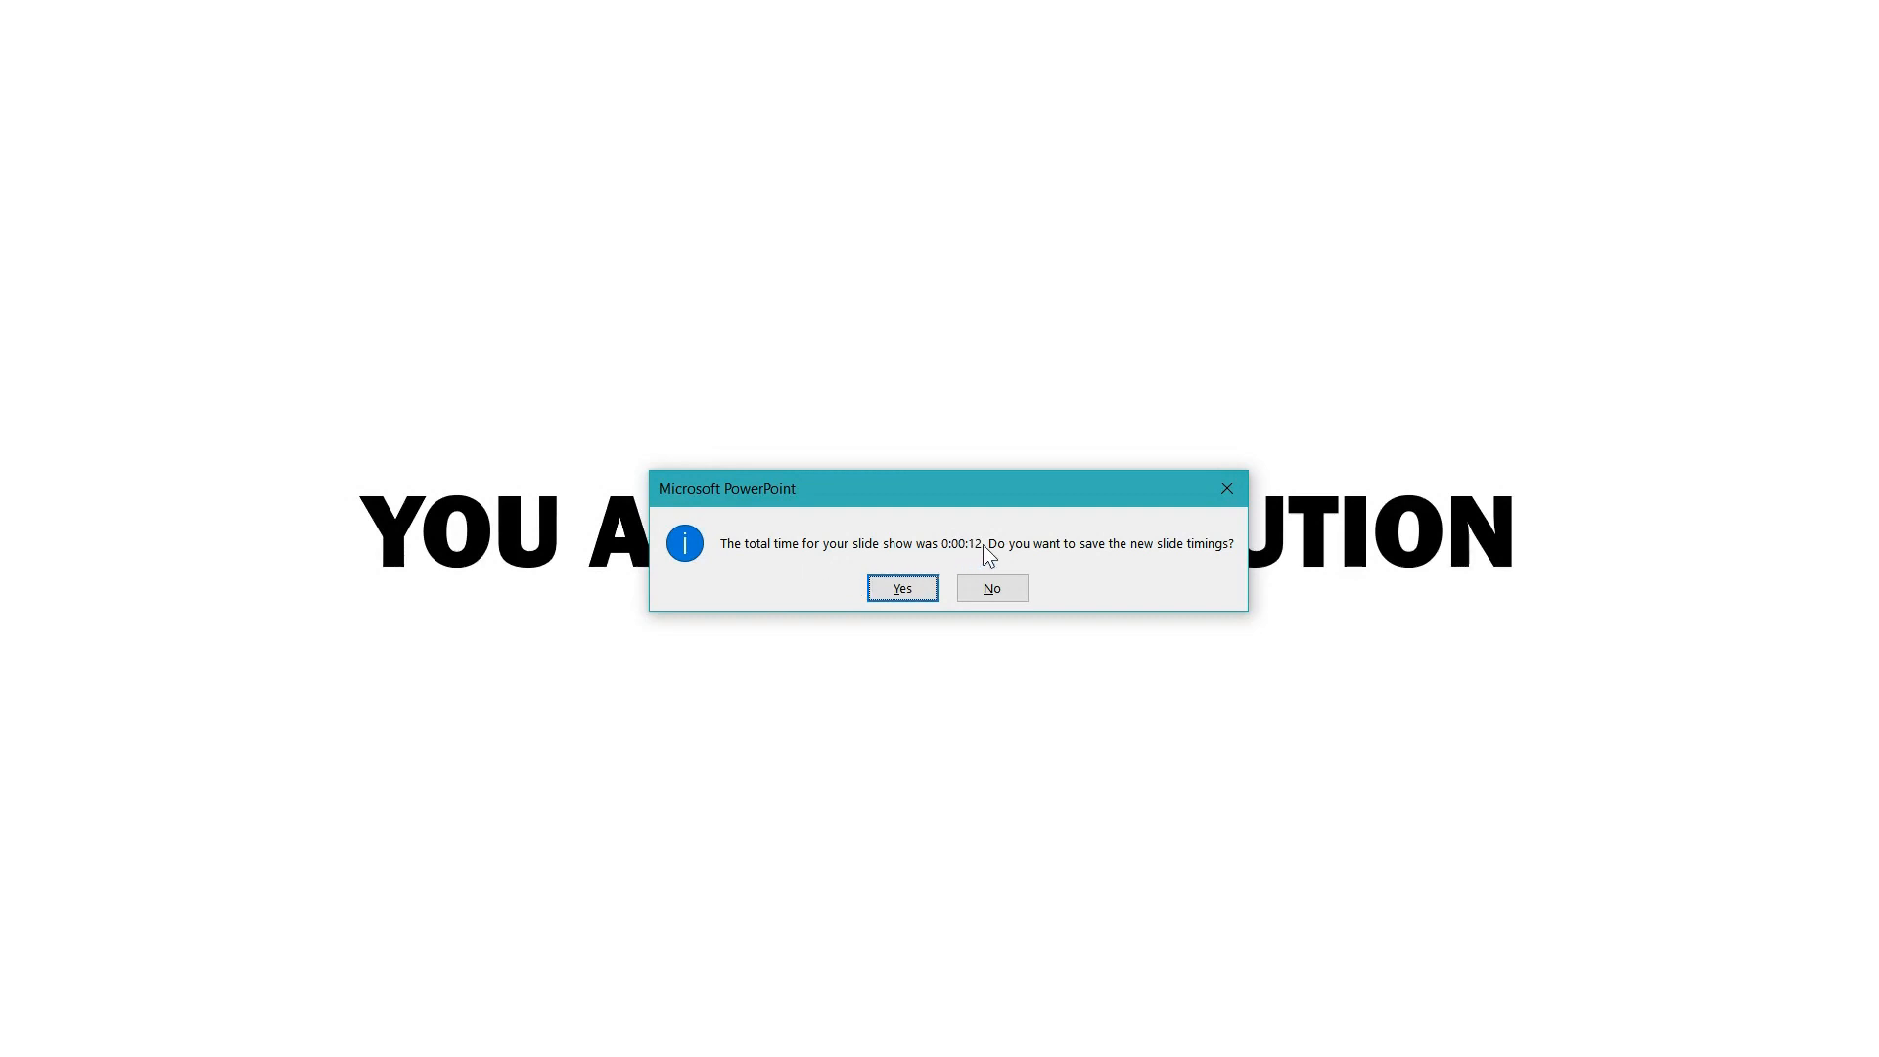
pyautogui.moveTo(1214, 561)
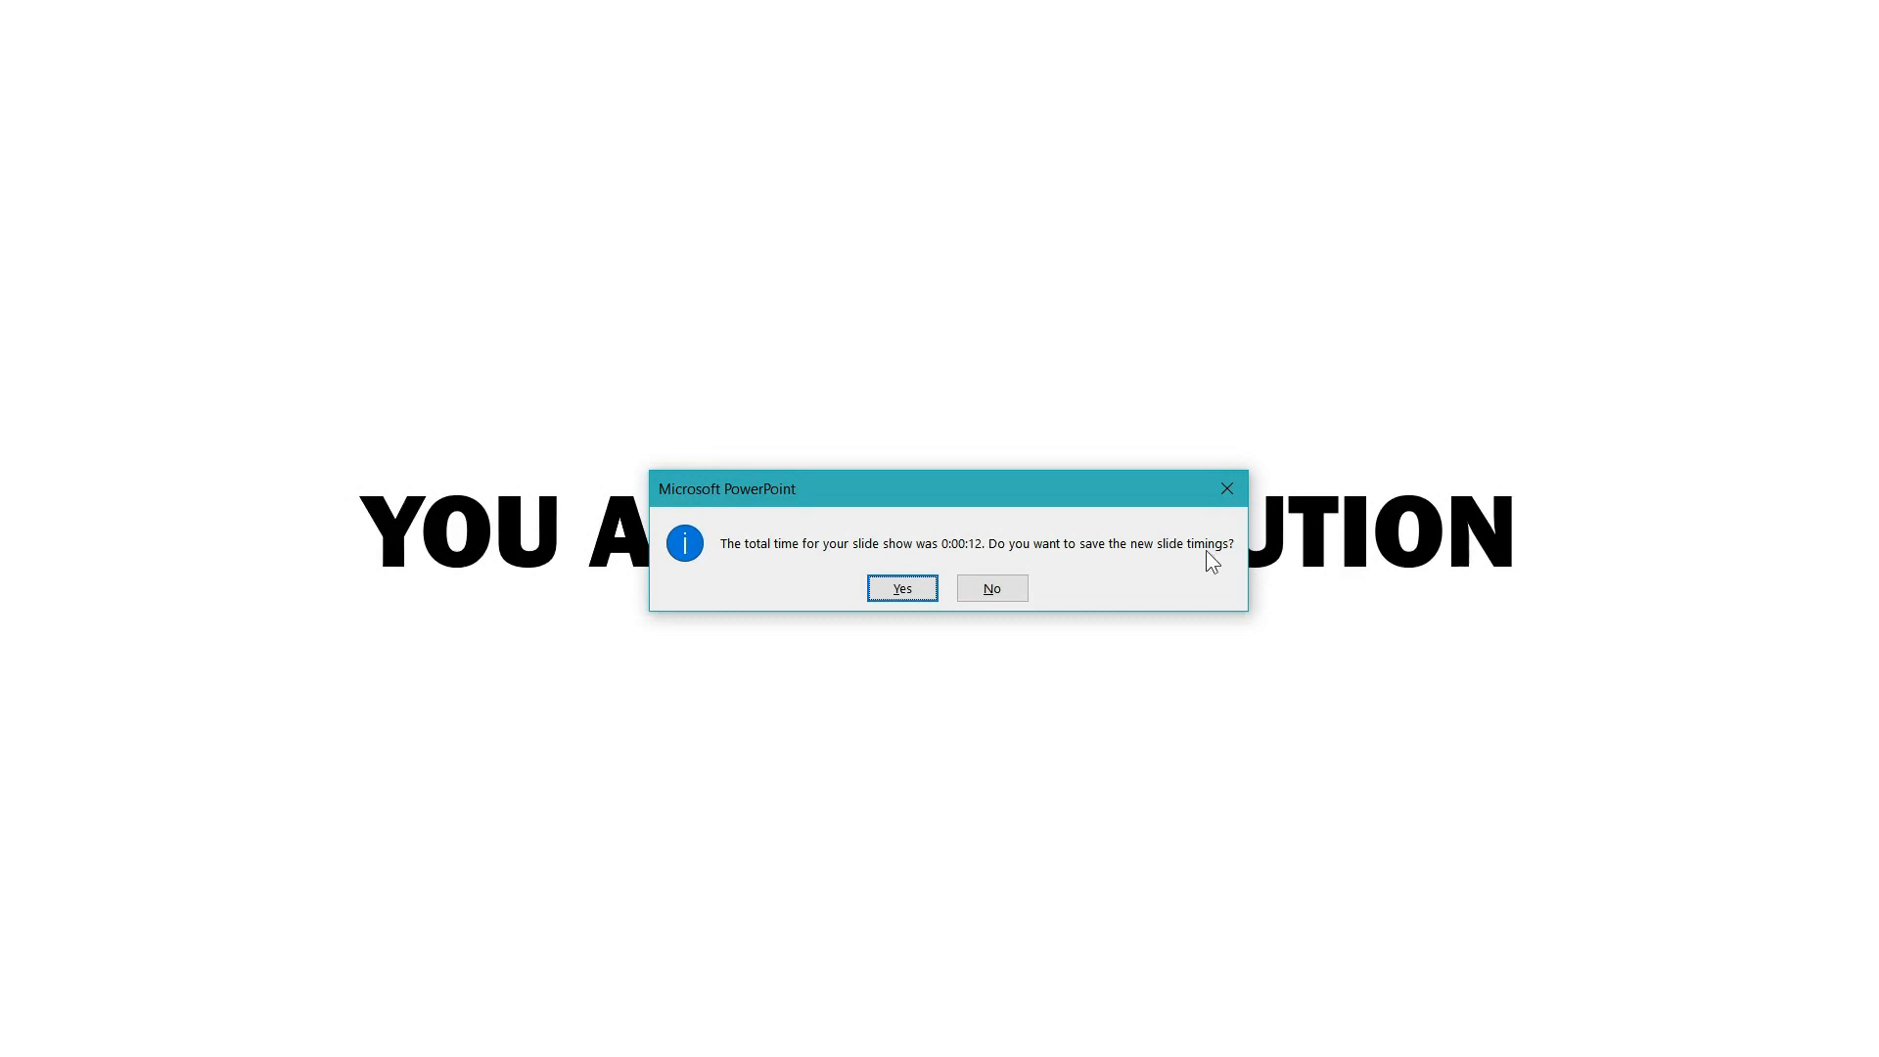
pyautogui.moveTo(669, 536)
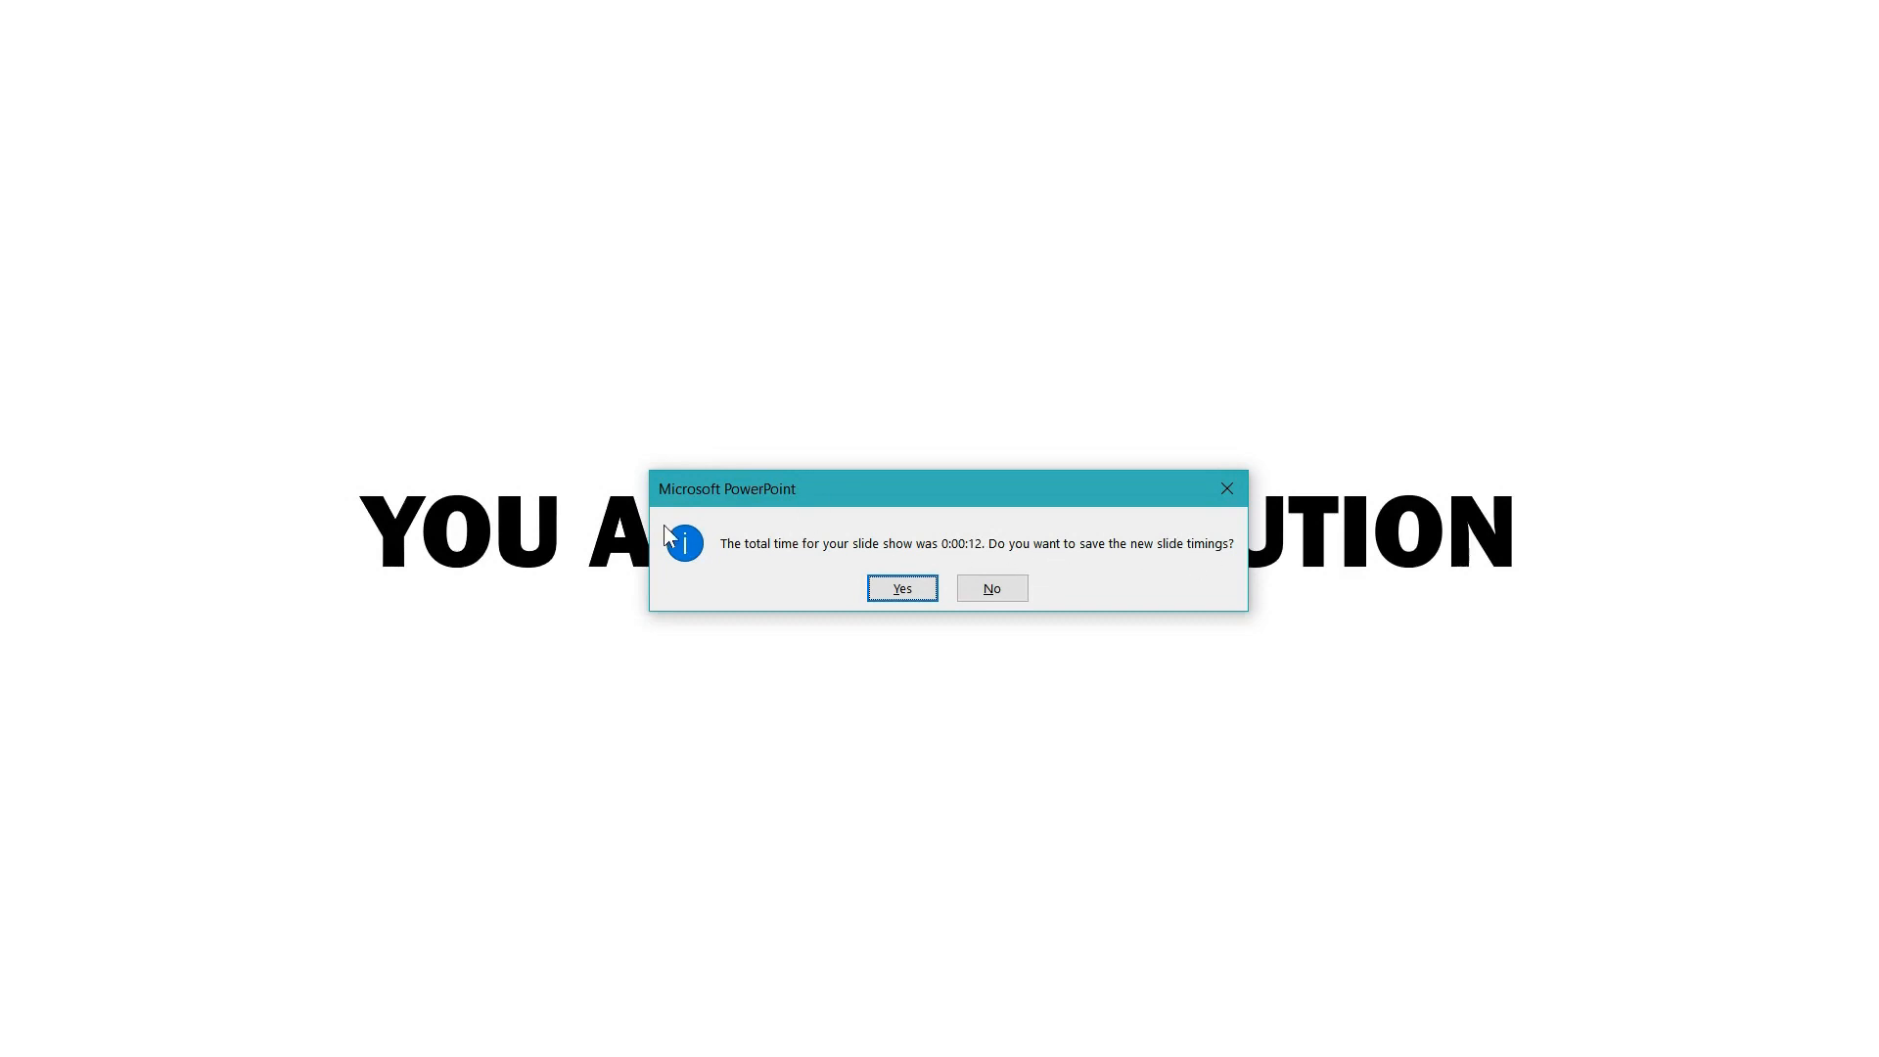
pyautogui.moveTo(812, 568)
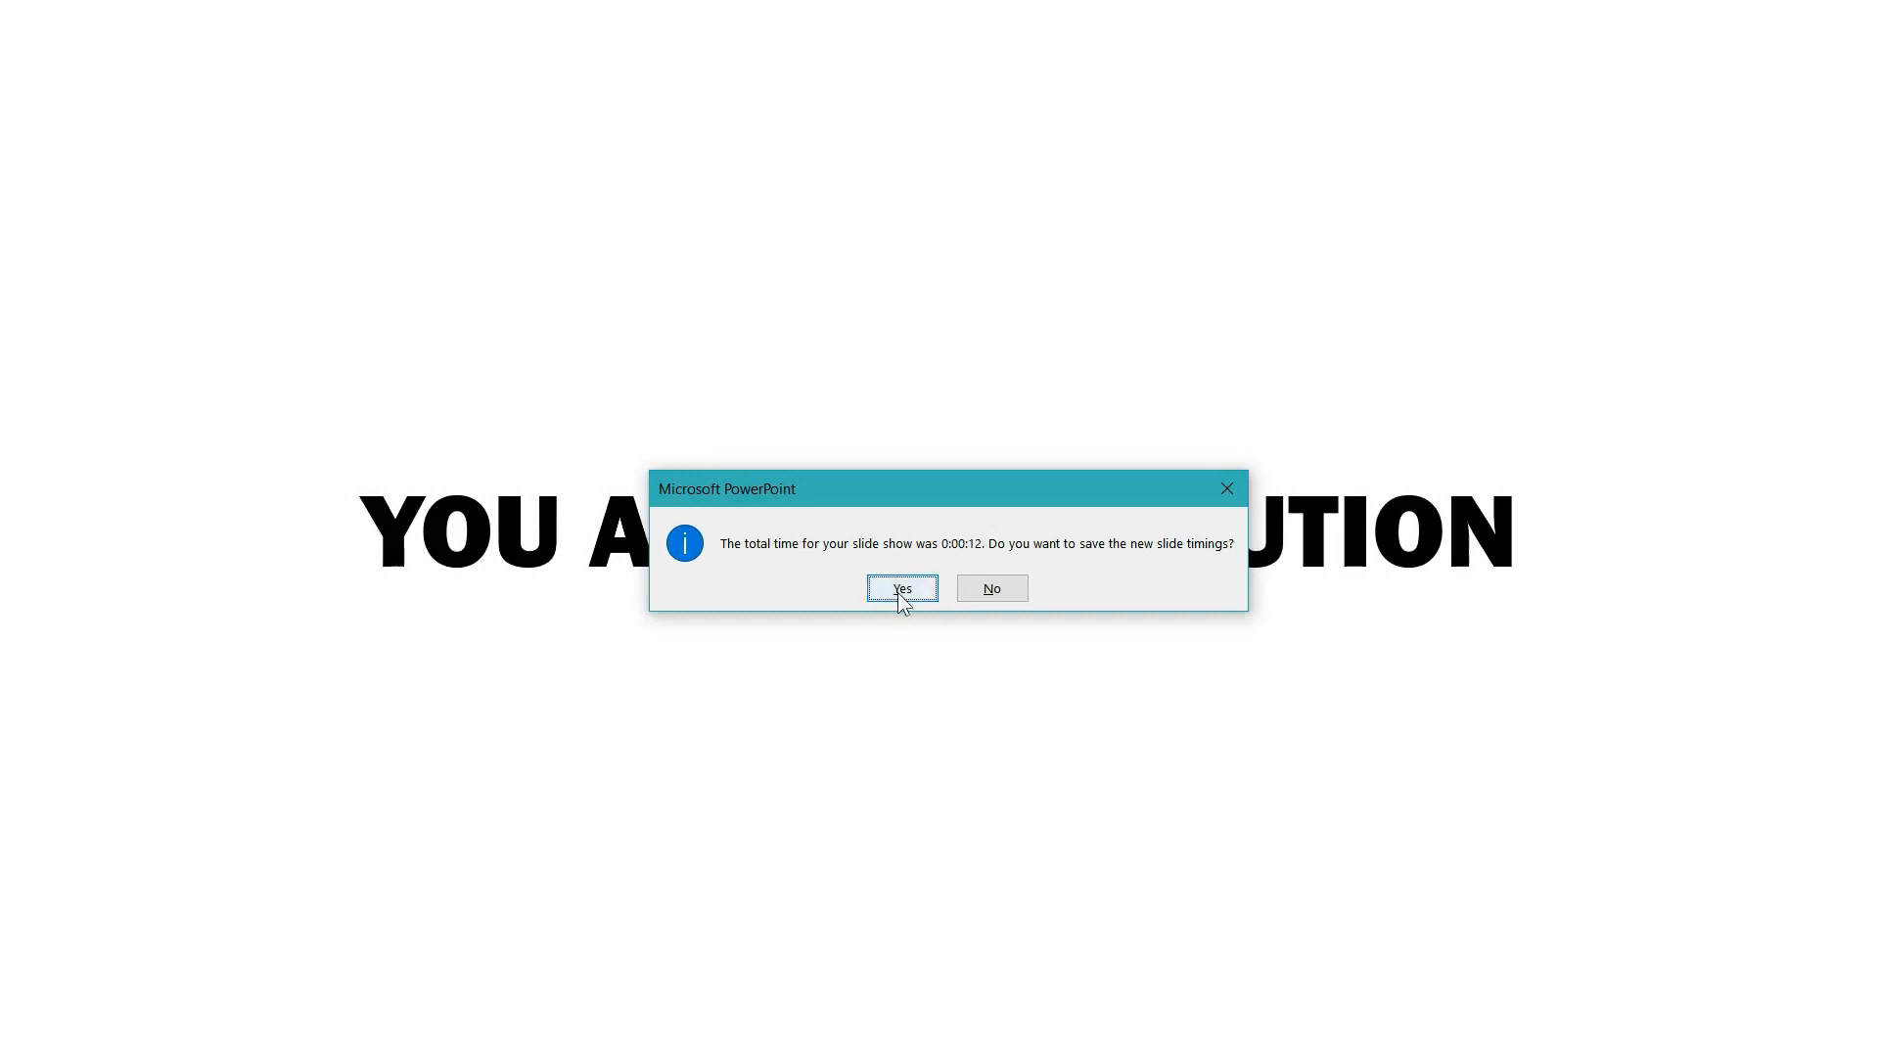
pyautogui.moveTo(814, 595)
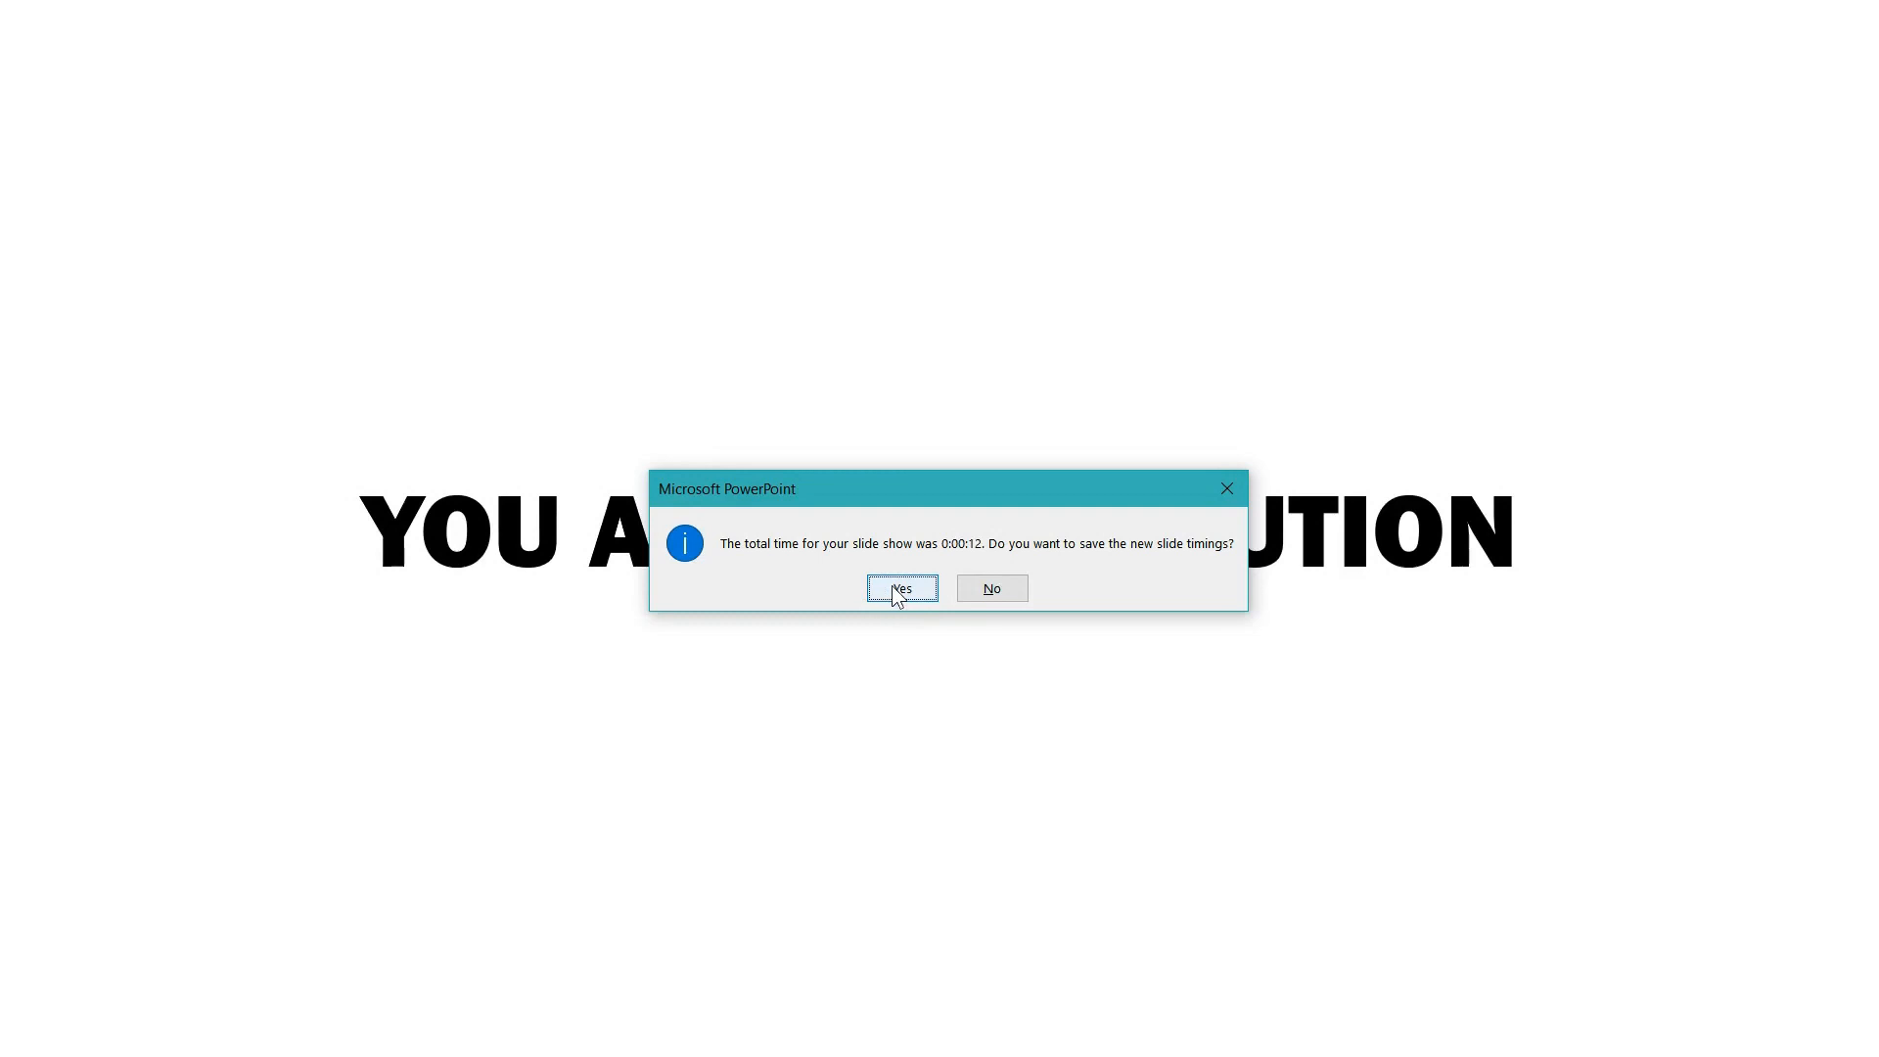
# Save the rehearsed timings and confirm slide 1 auto-advances after 1.62 seconds.
pyautogui.click(900, 589)
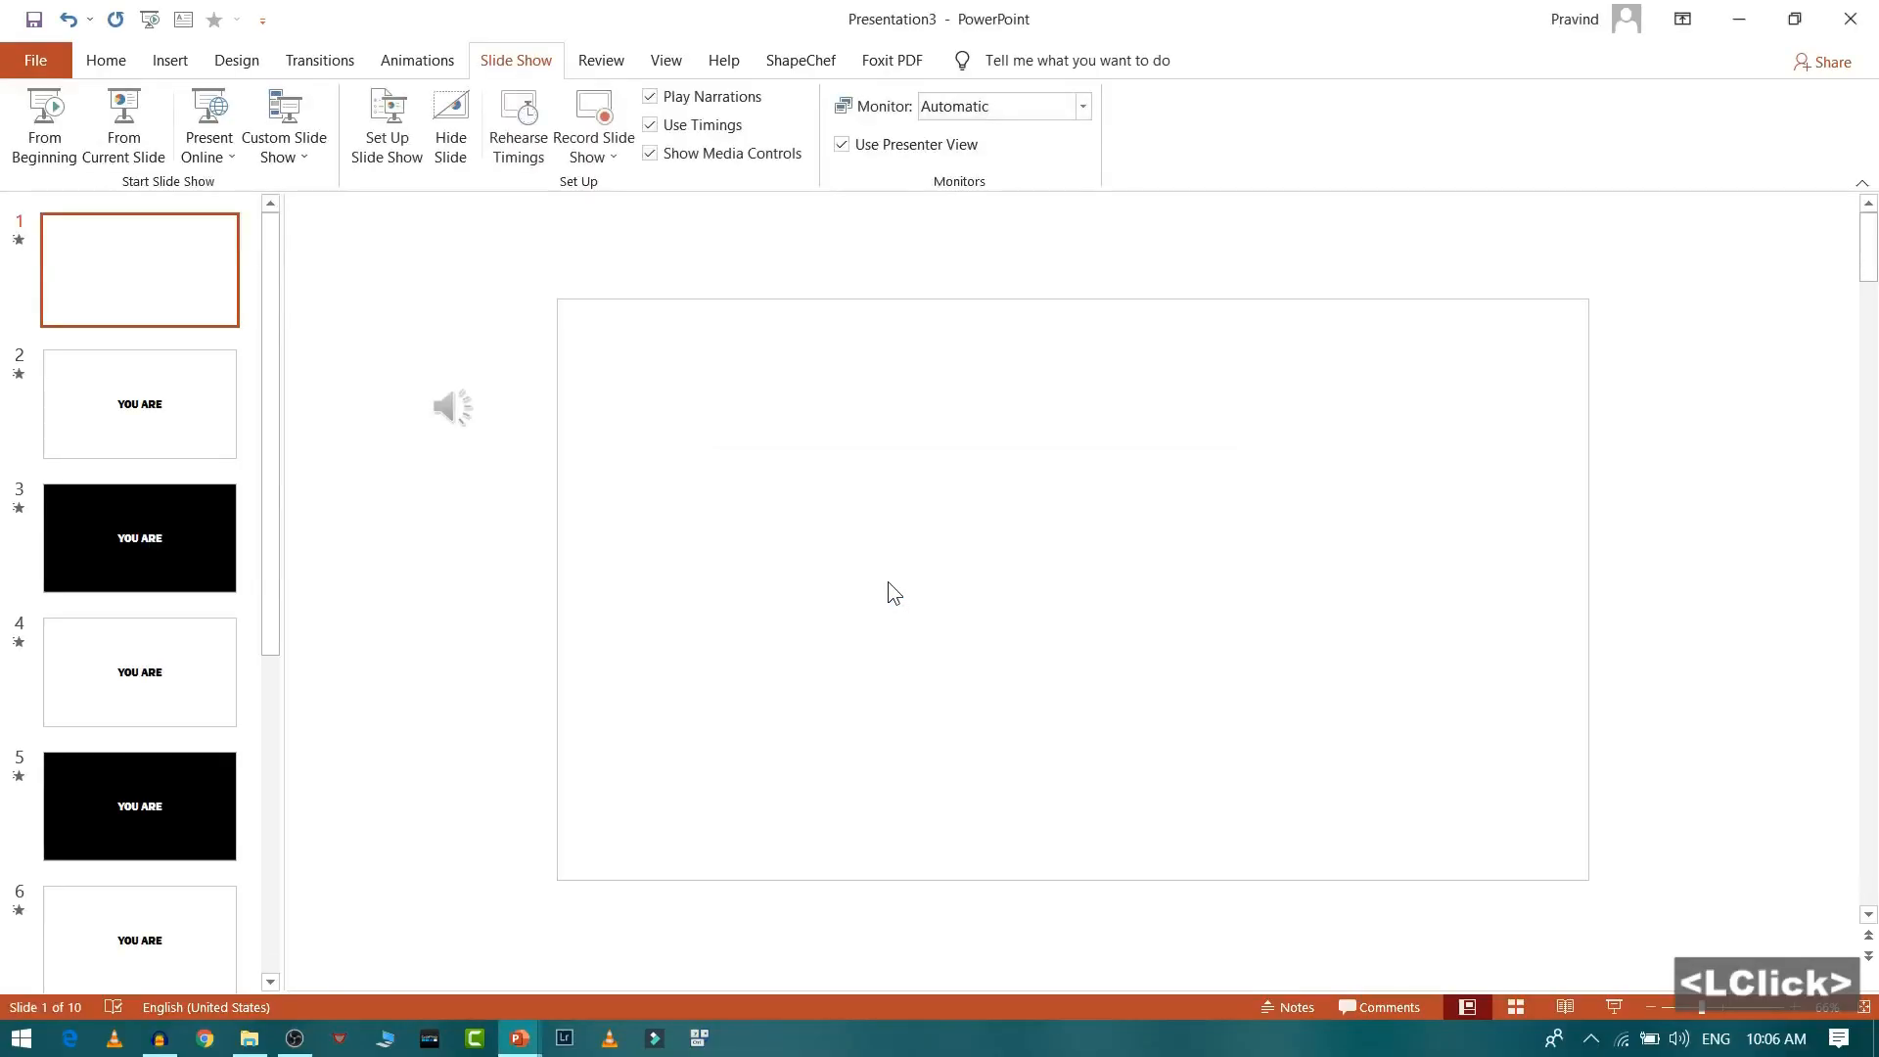
pyautogui.moveTo(186, 282)
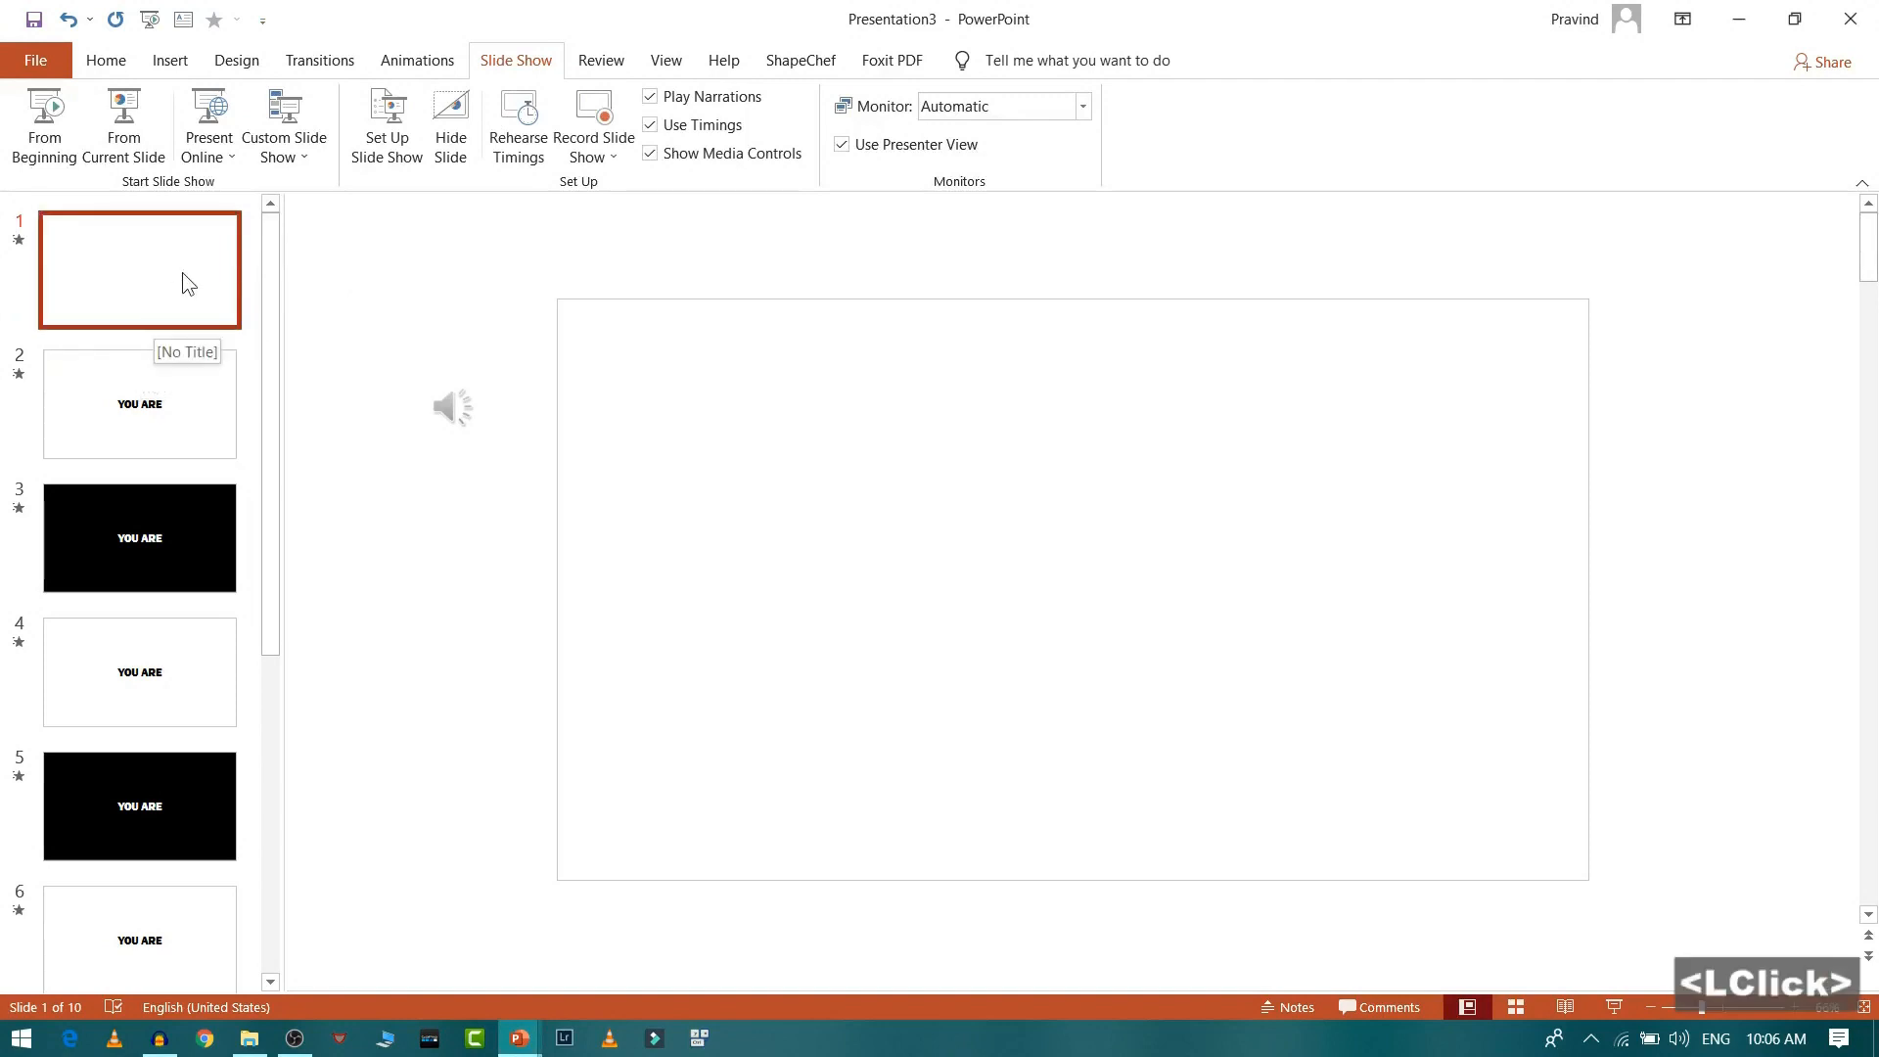
pyautogui.click(319, 61)
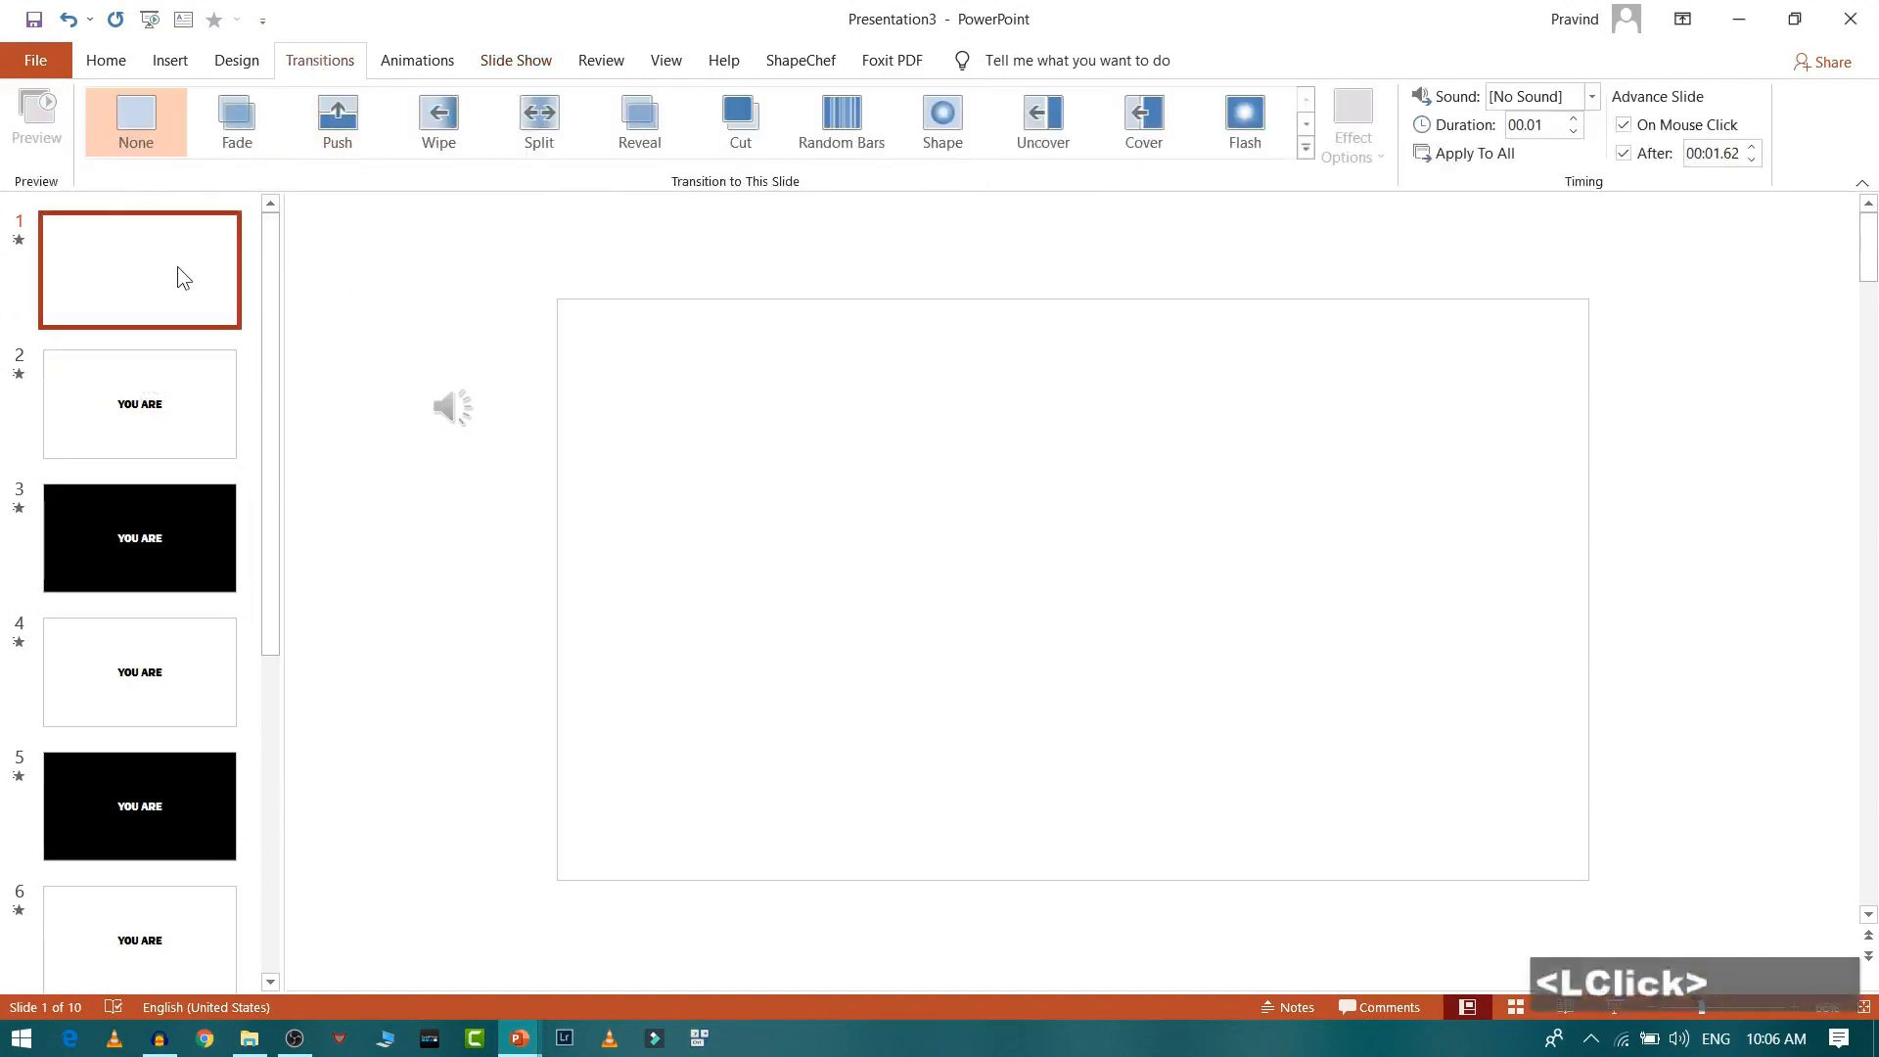
pyautogui.click(1714, 153)
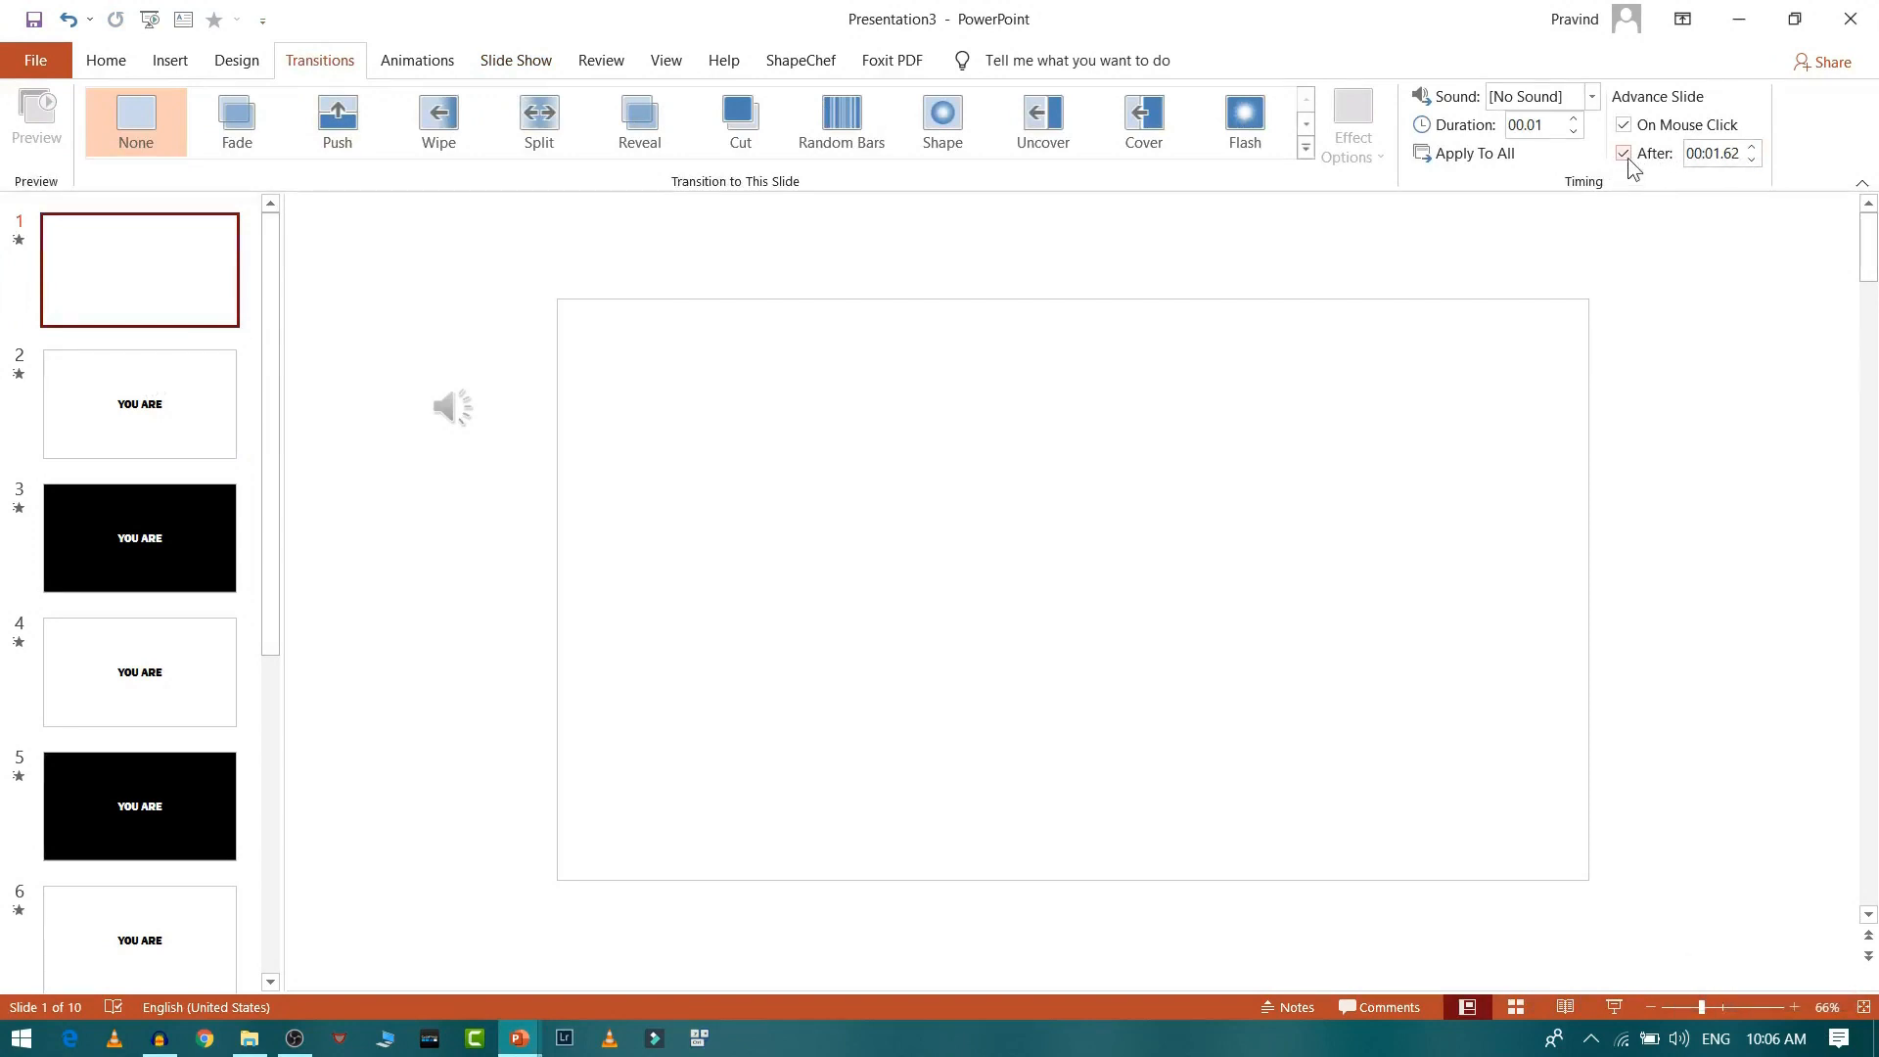
pyautogui.moveTo(1695, 169)
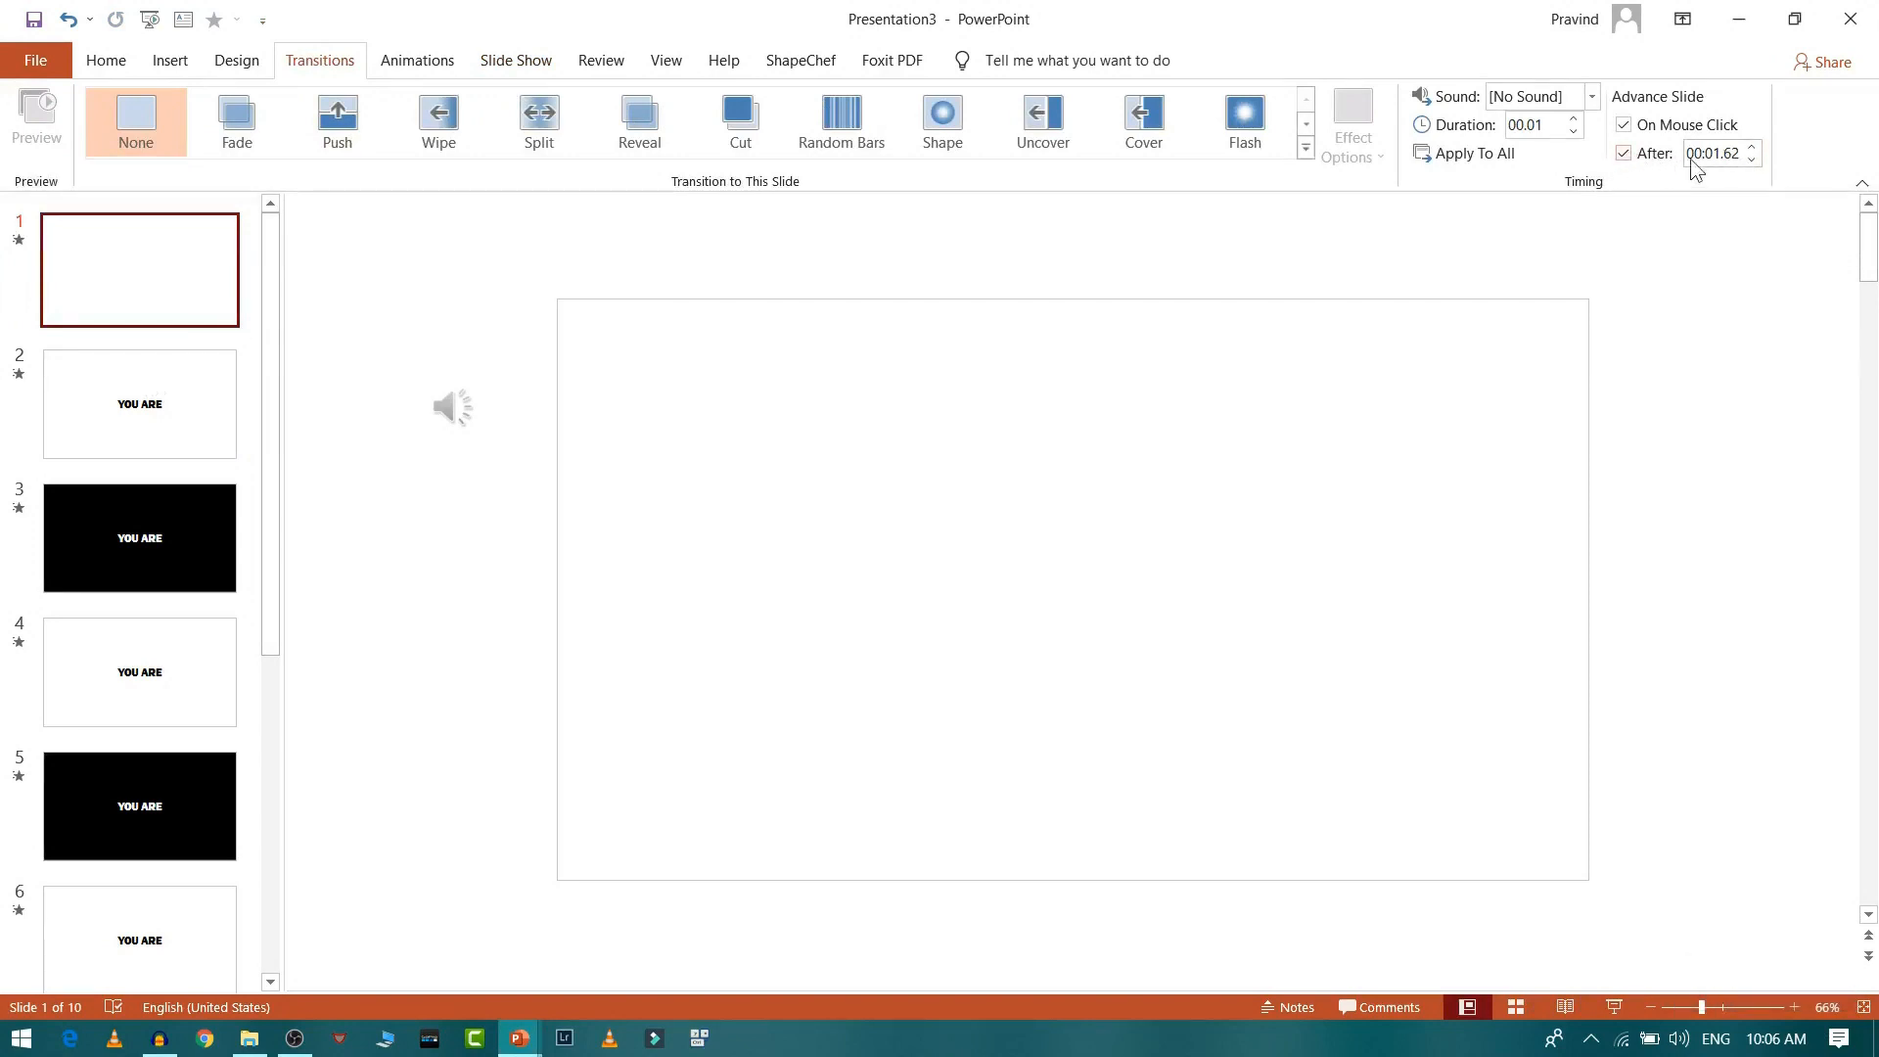
# Check the recorded auto-advance times on slides 2 and 4 and the others.
pyautogui.click(139, 403)
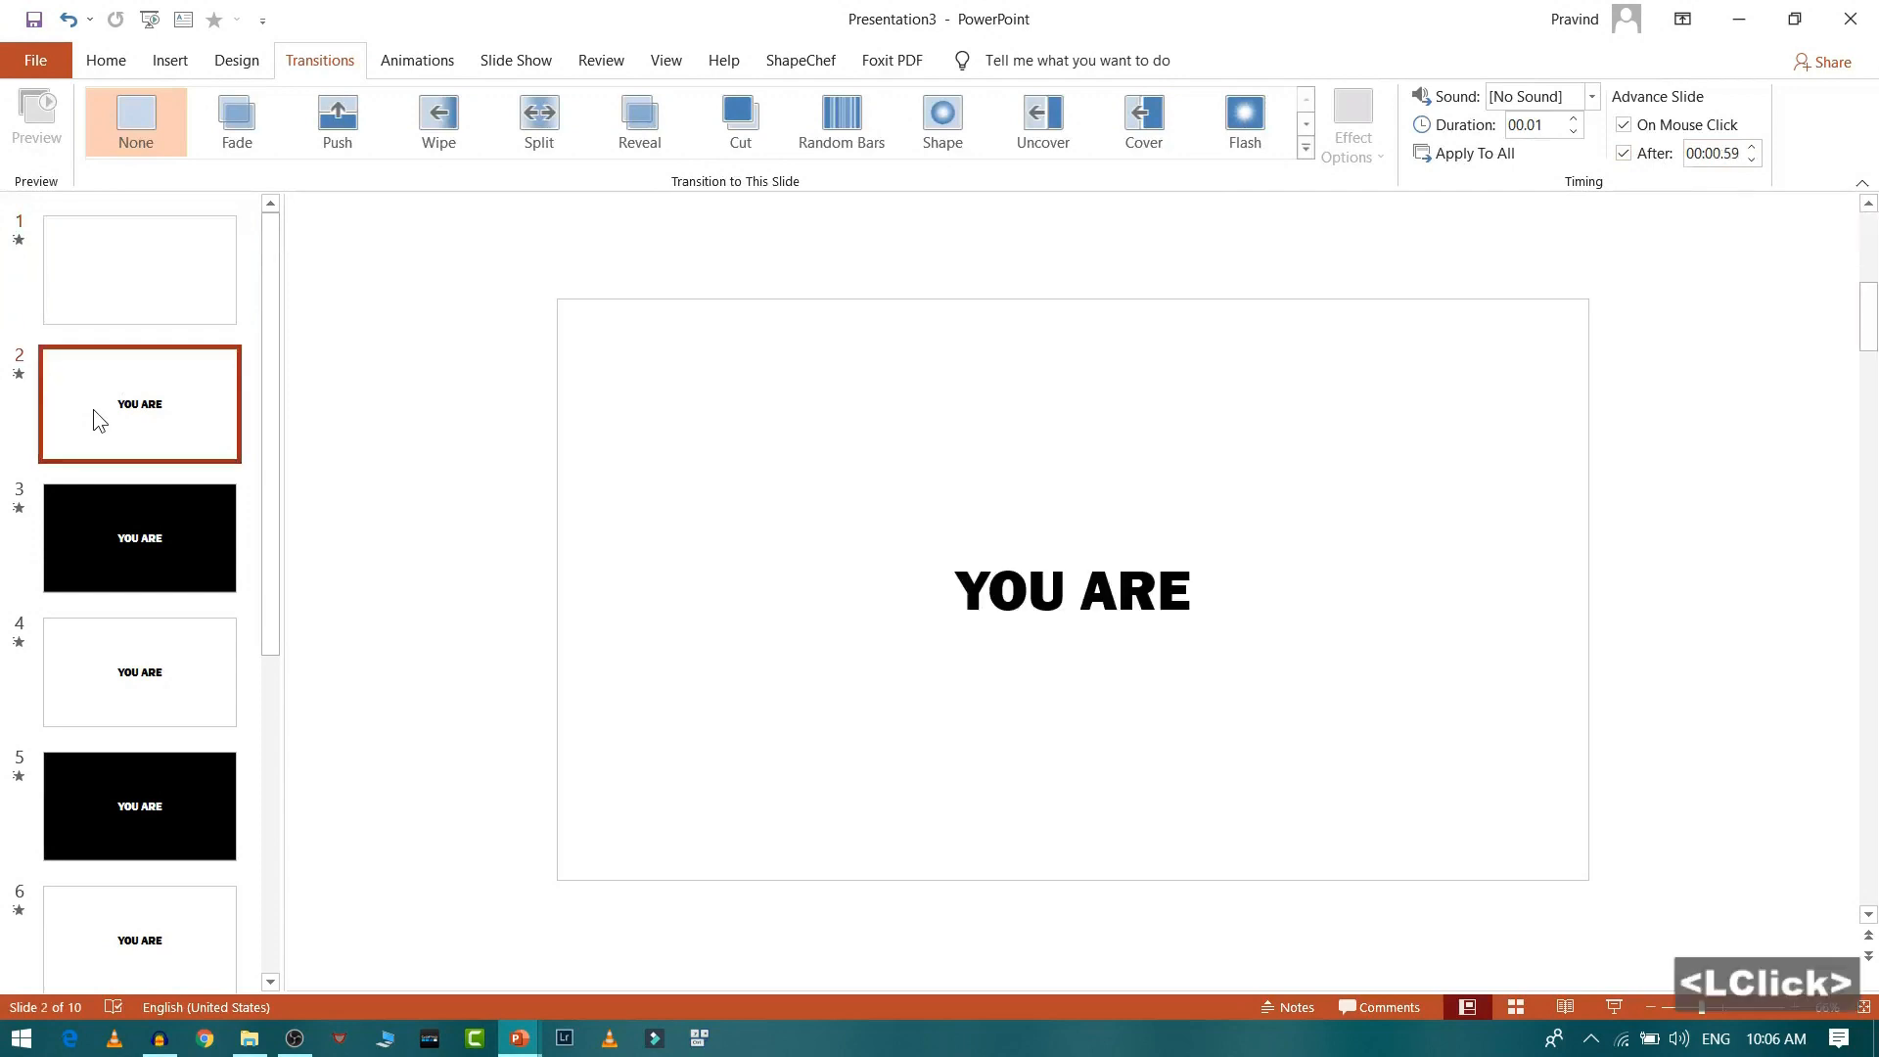
pyautogui.click(139, 672)
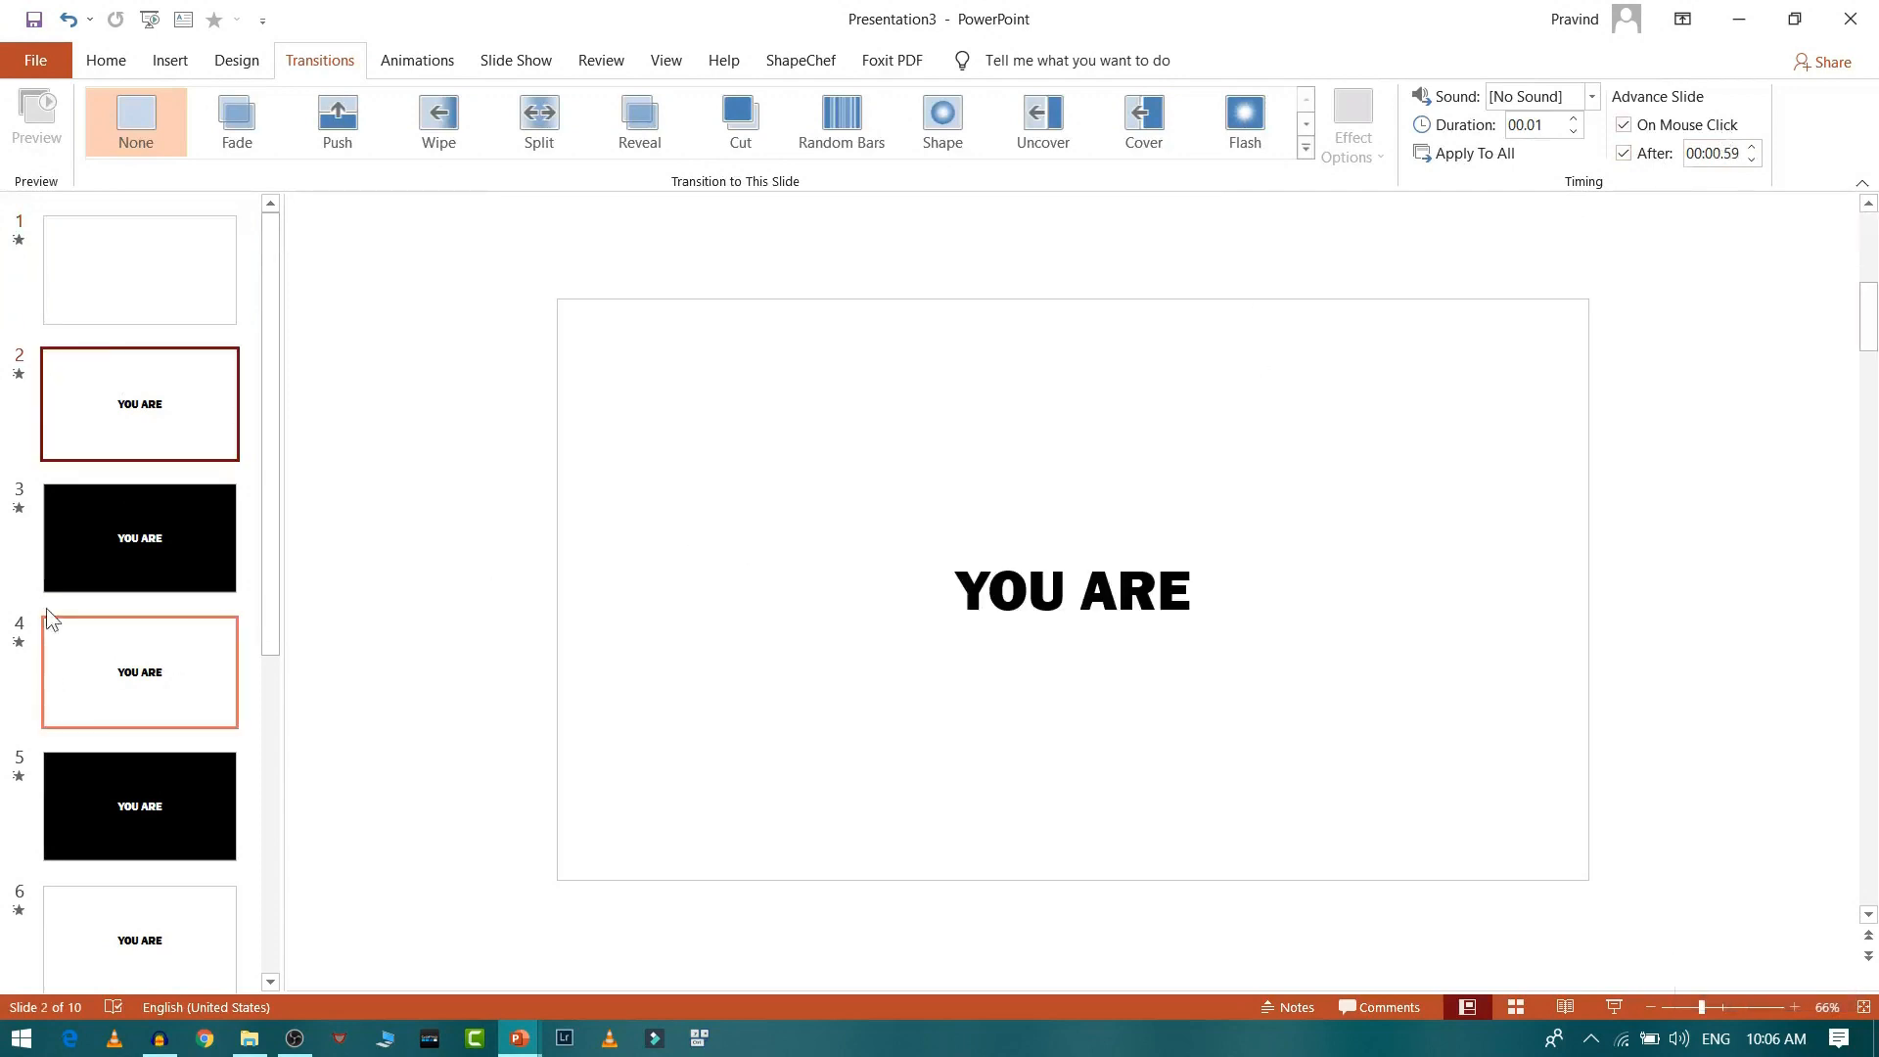
pyautogui.click(139, 805)
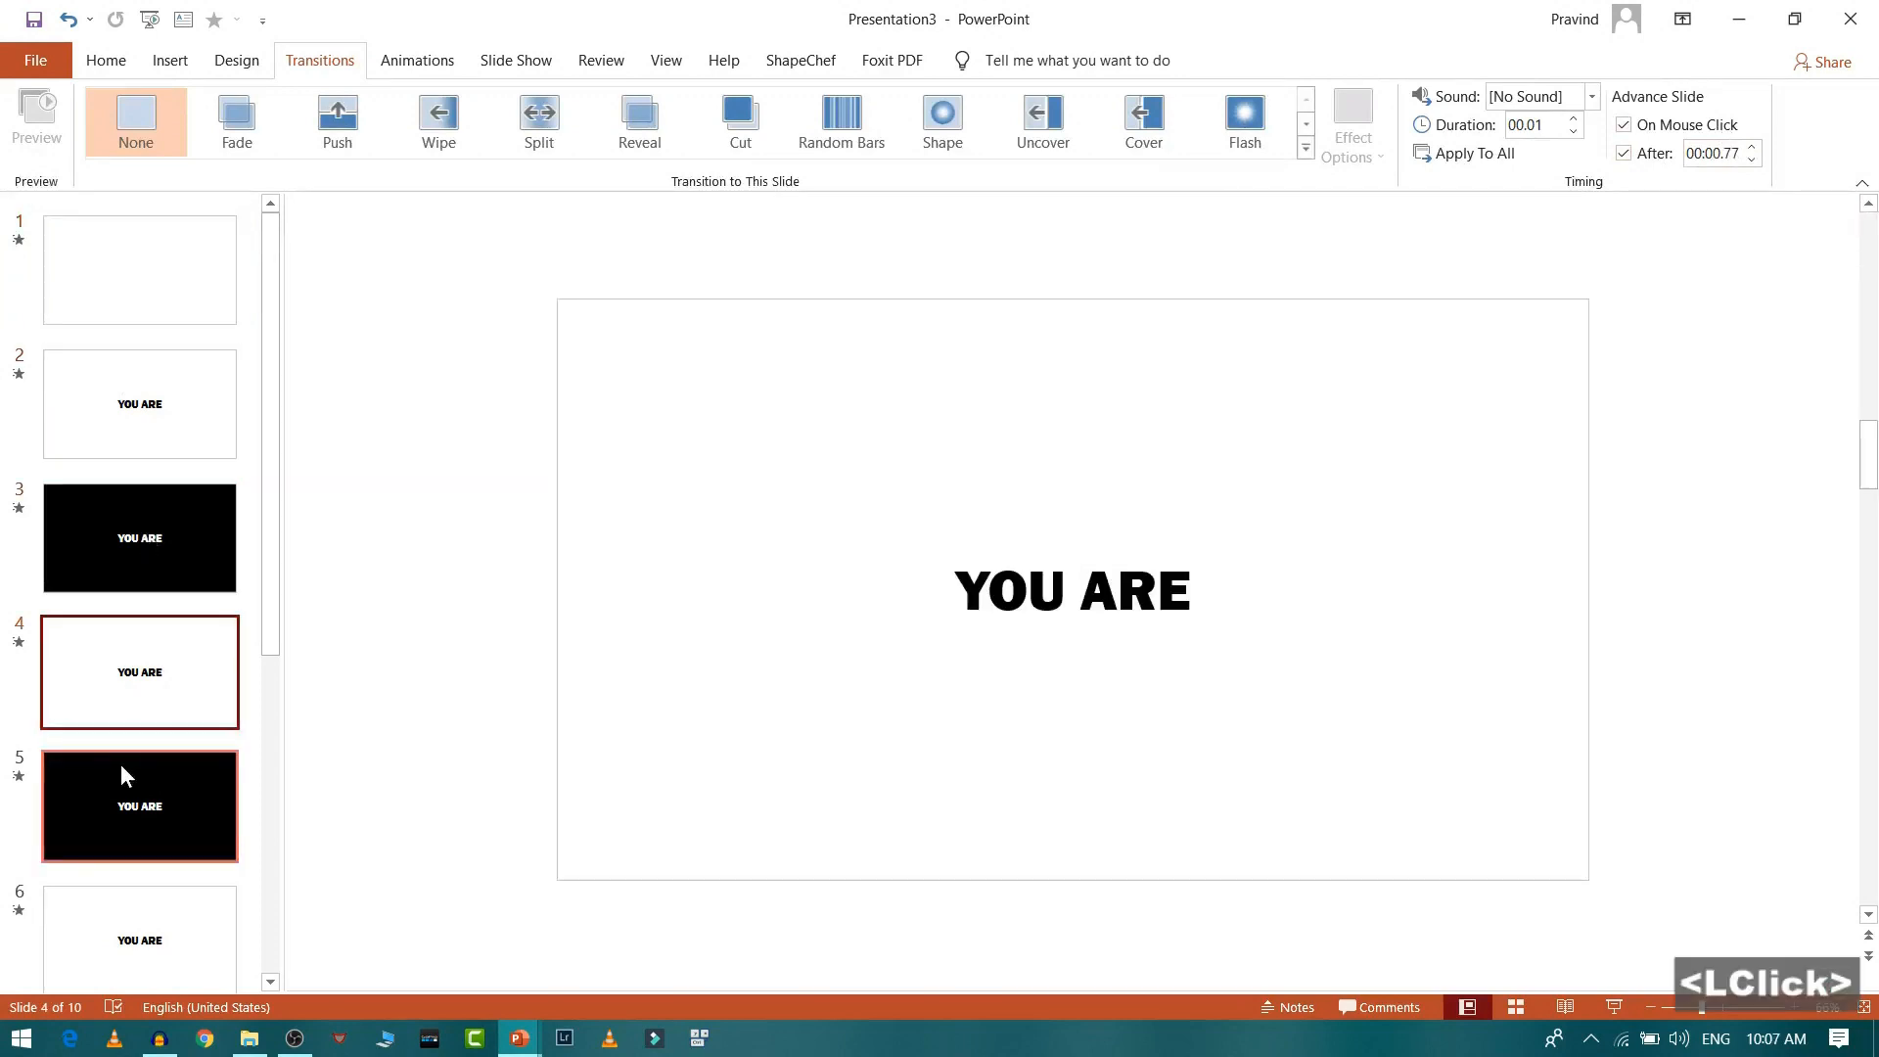
pyautogui.click(139, 804)
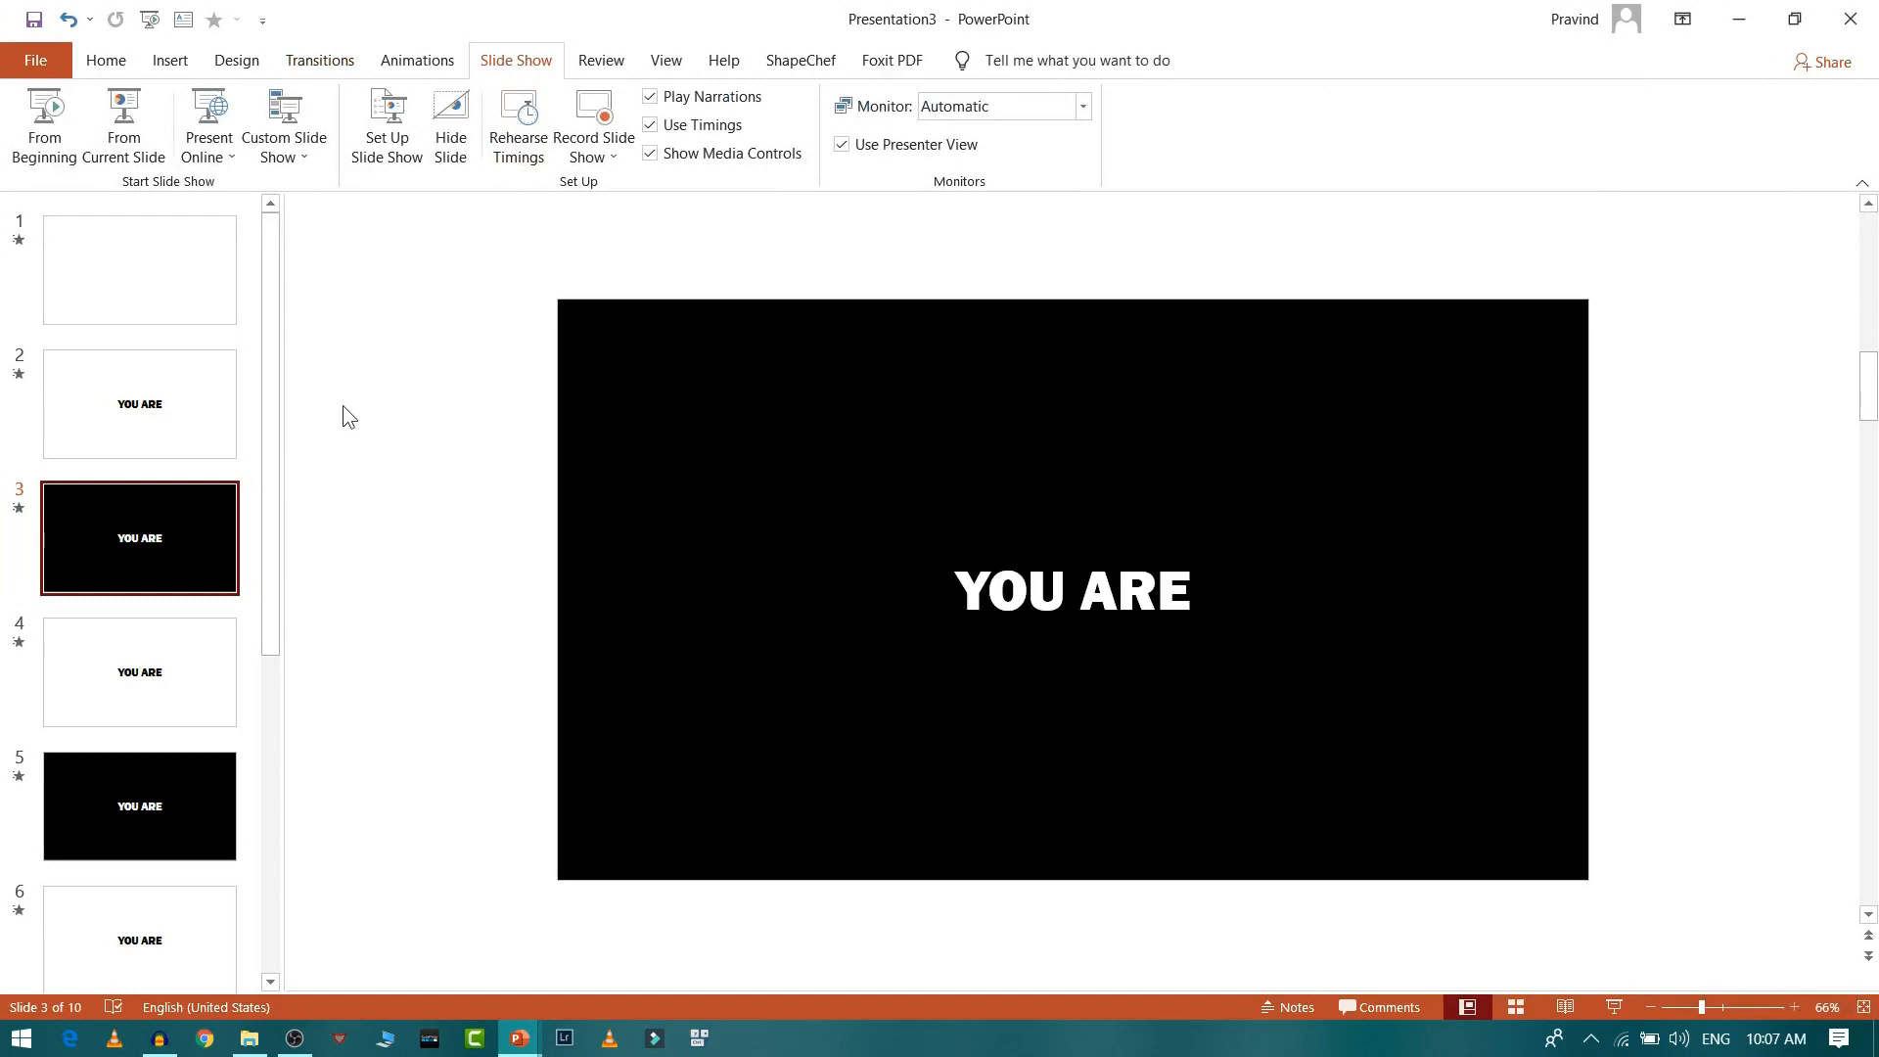
pyautogui.moveTo(139, 270)
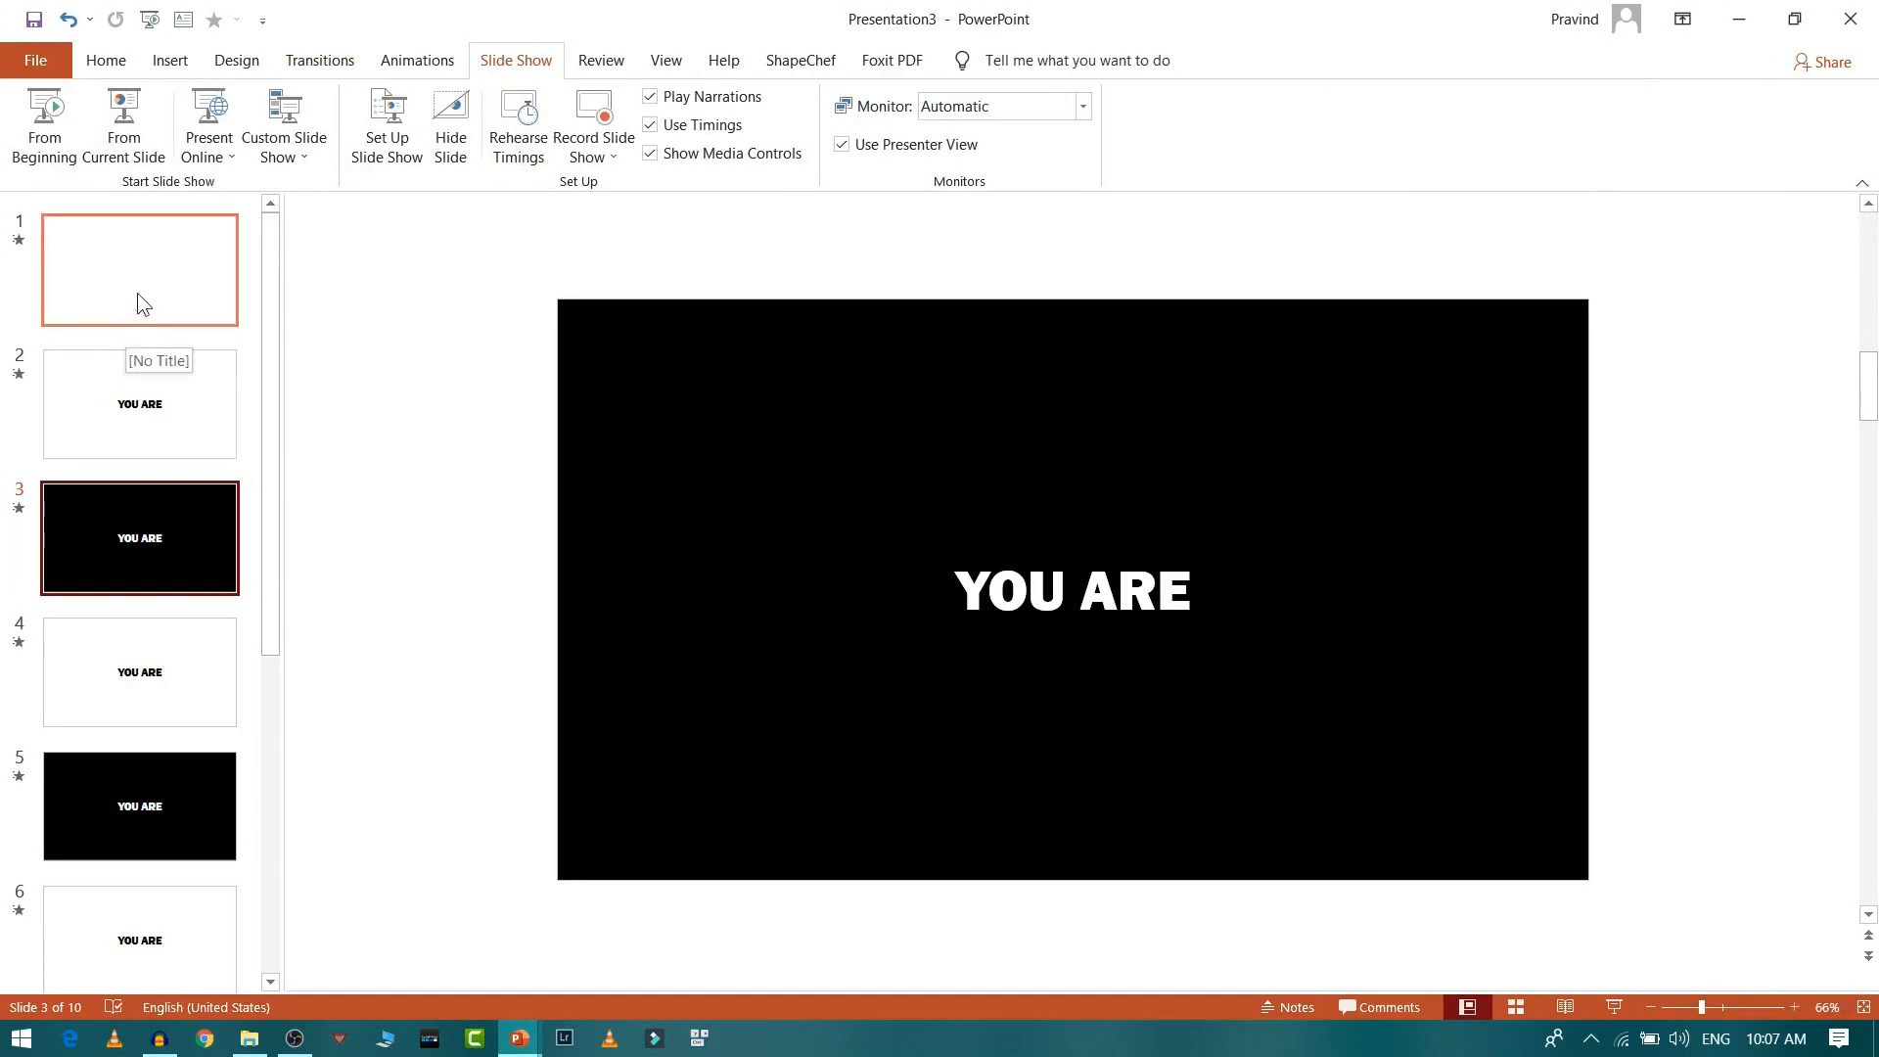